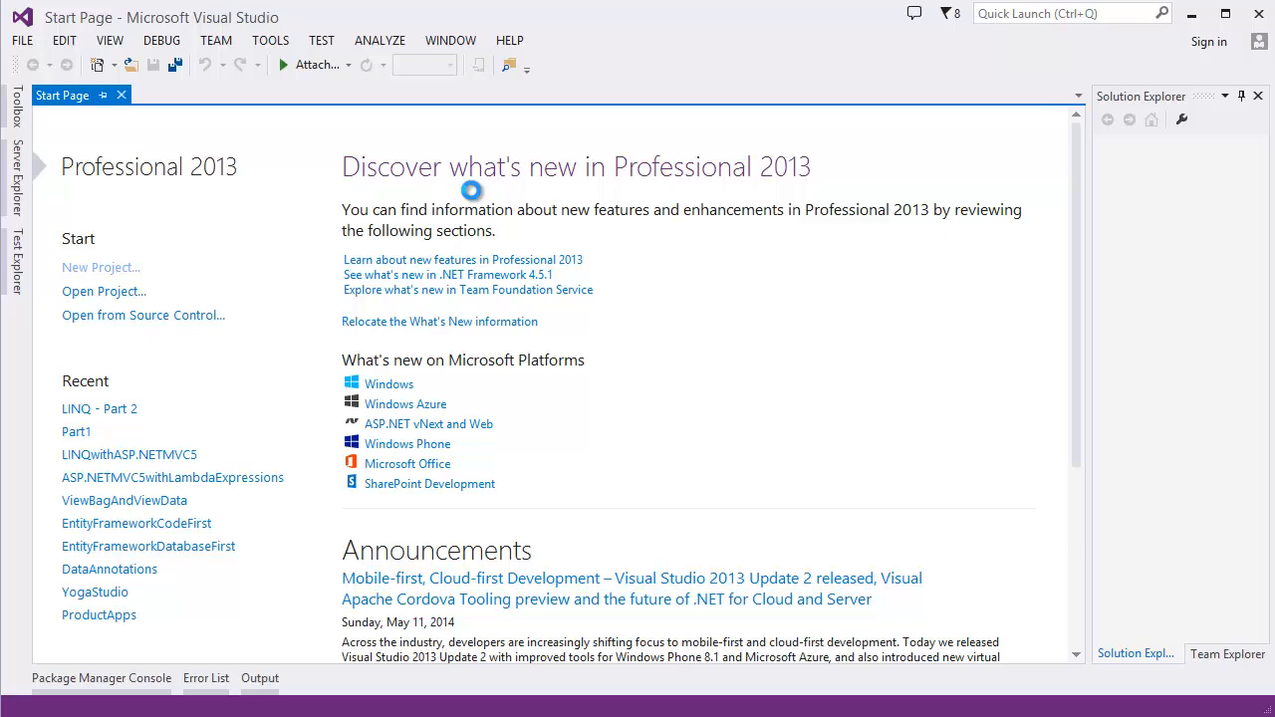
Step: Create a new C# console application project named LINQ-Part3-FromClause
{"action": "left_click", "coordinate": [100, 267]}
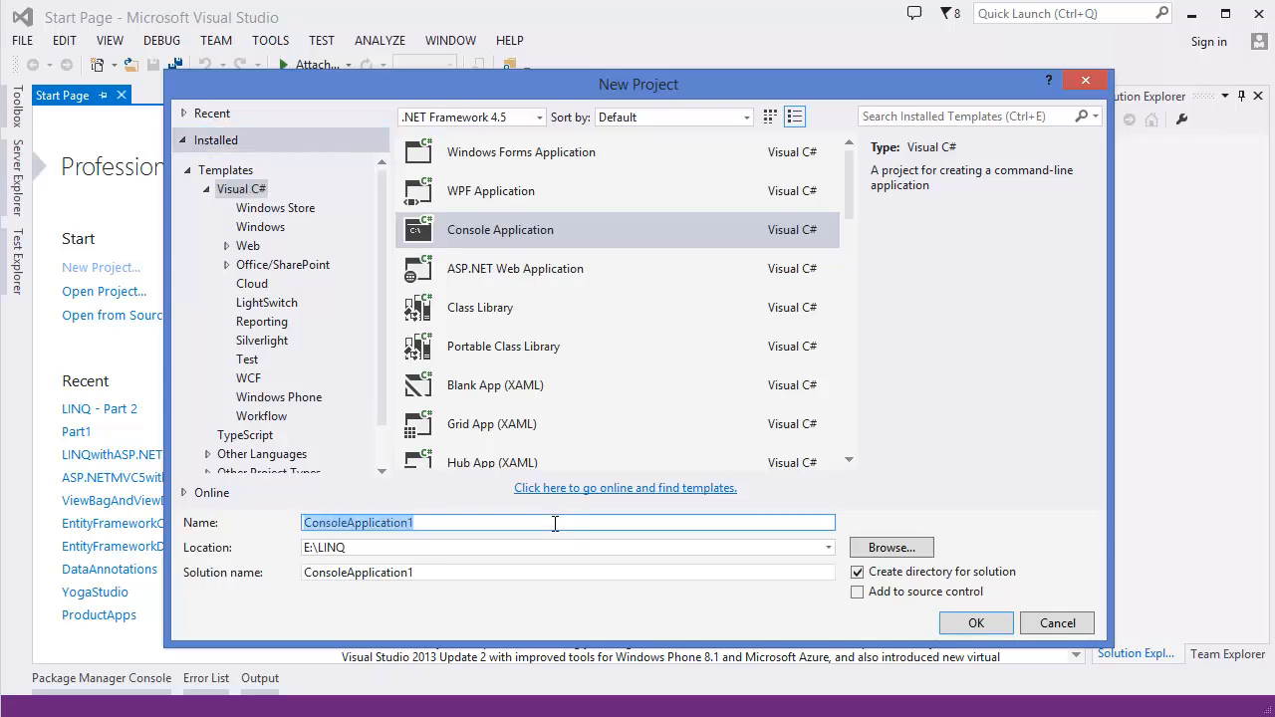
{"action": "type", "text": "LINQ-"}
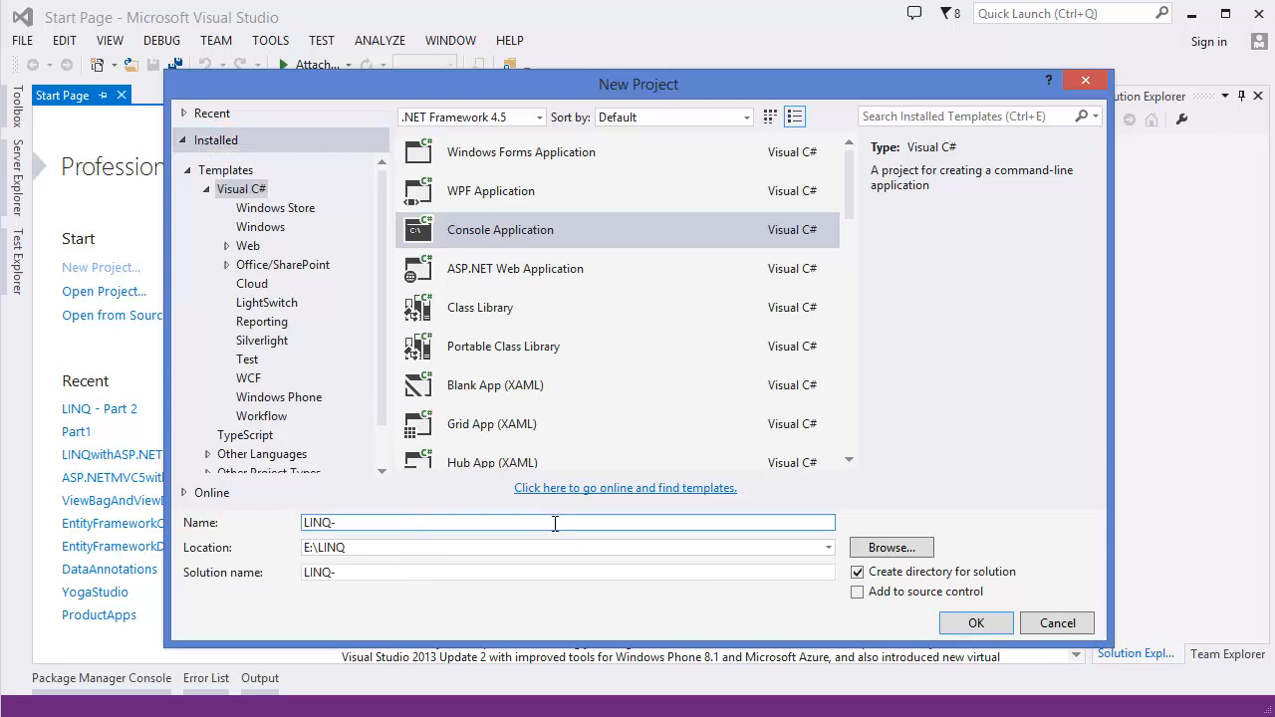
{"action": "type", "text": "Part3"}
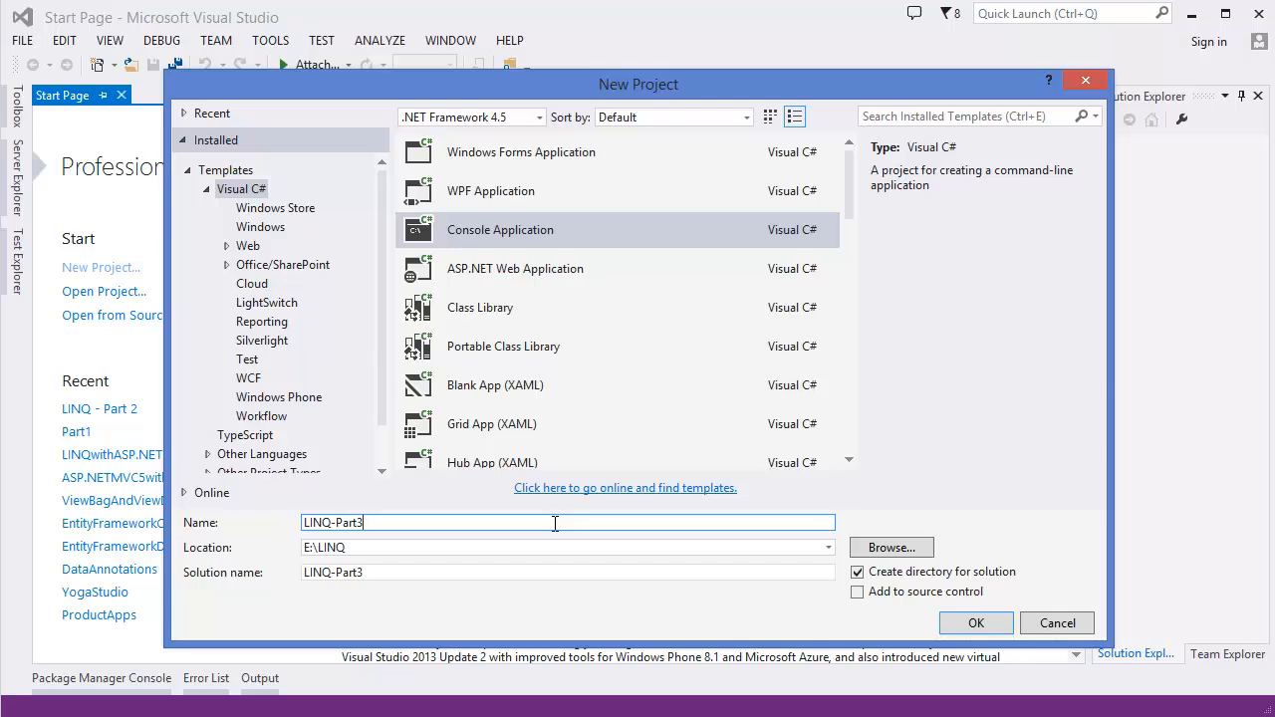
{"action": "type", "text": "-"}
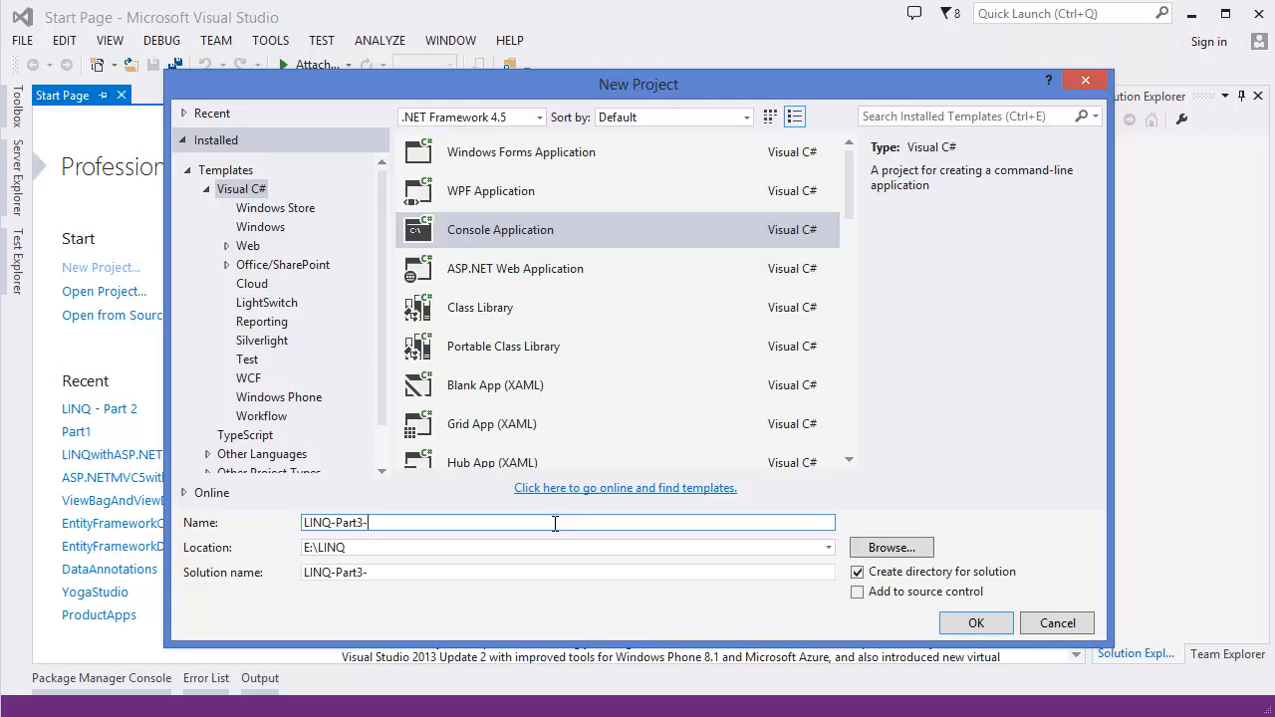
{"action": "type", "text": "from"}
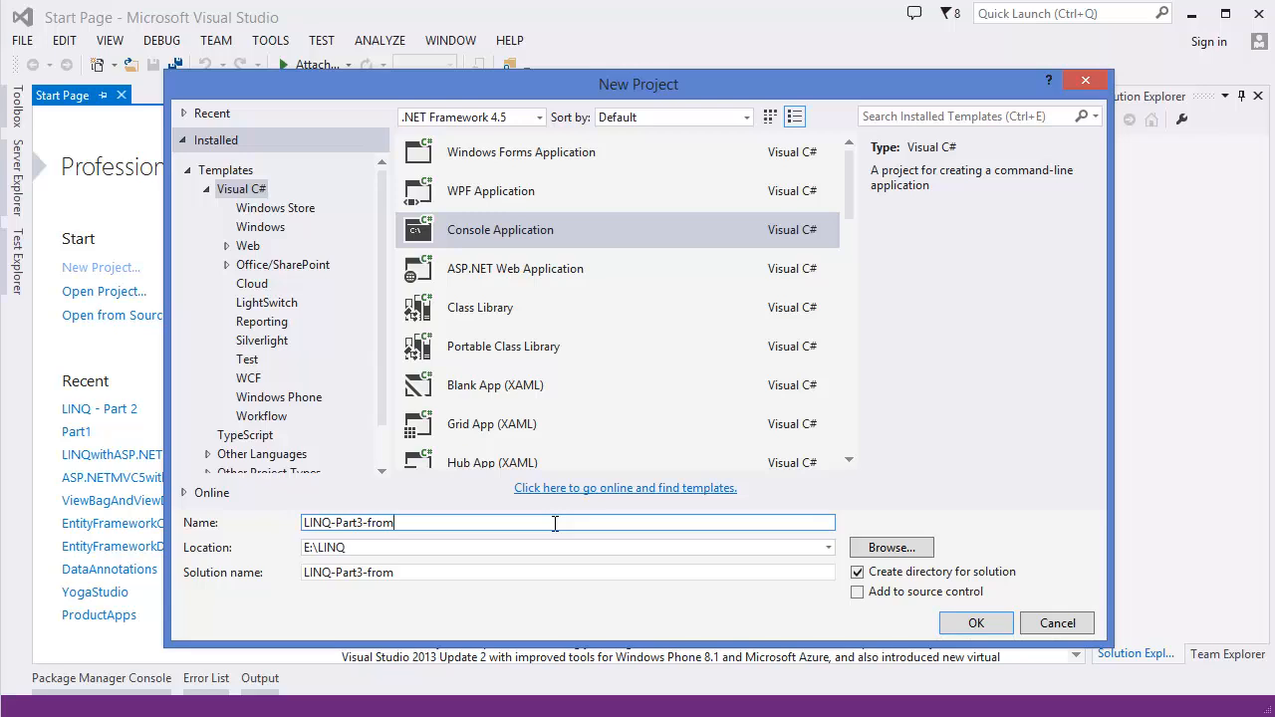
{"action": "type", "text": "Claus"}
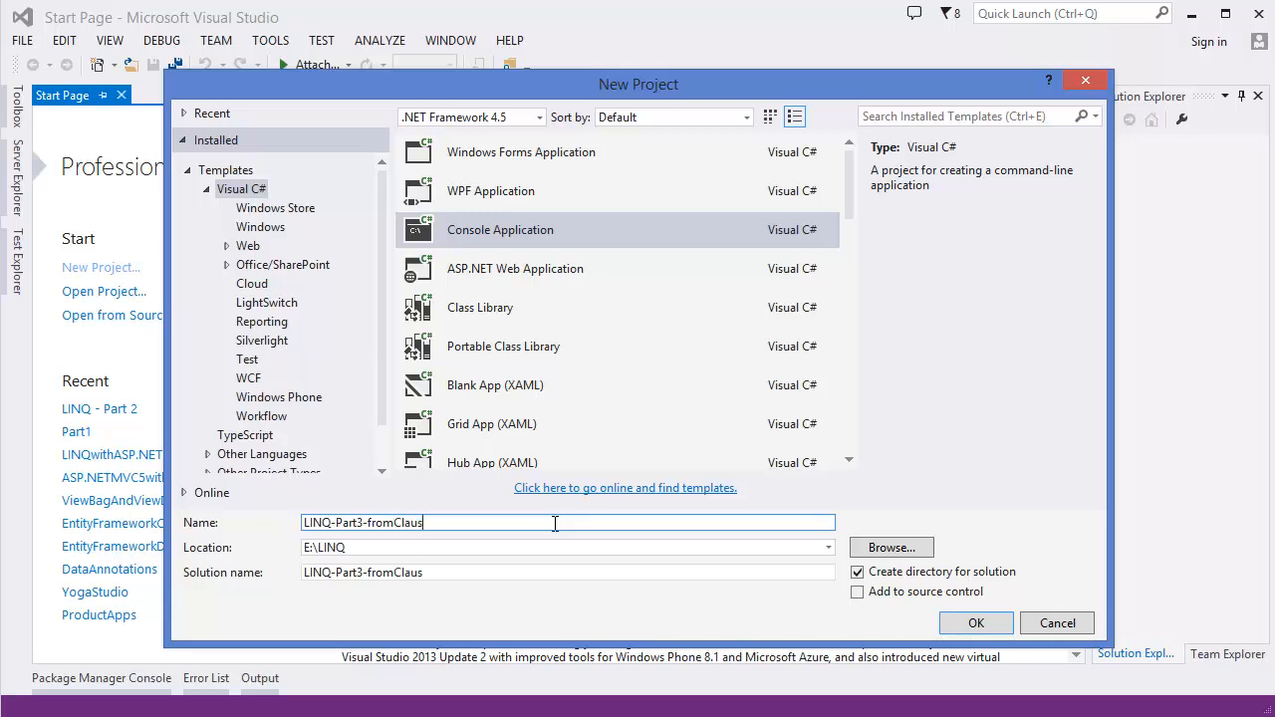
{"action": "type", "text": "e"}
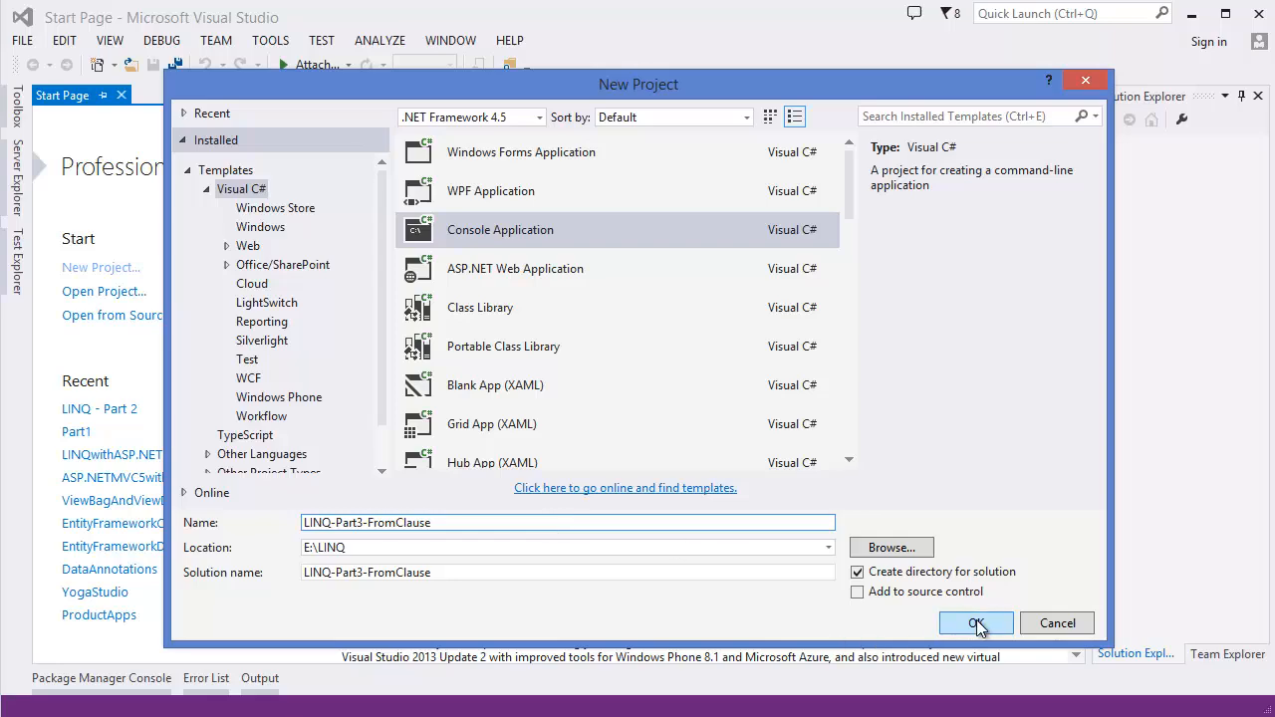
{"action": "left_click", "coordinate": [976, 621]}
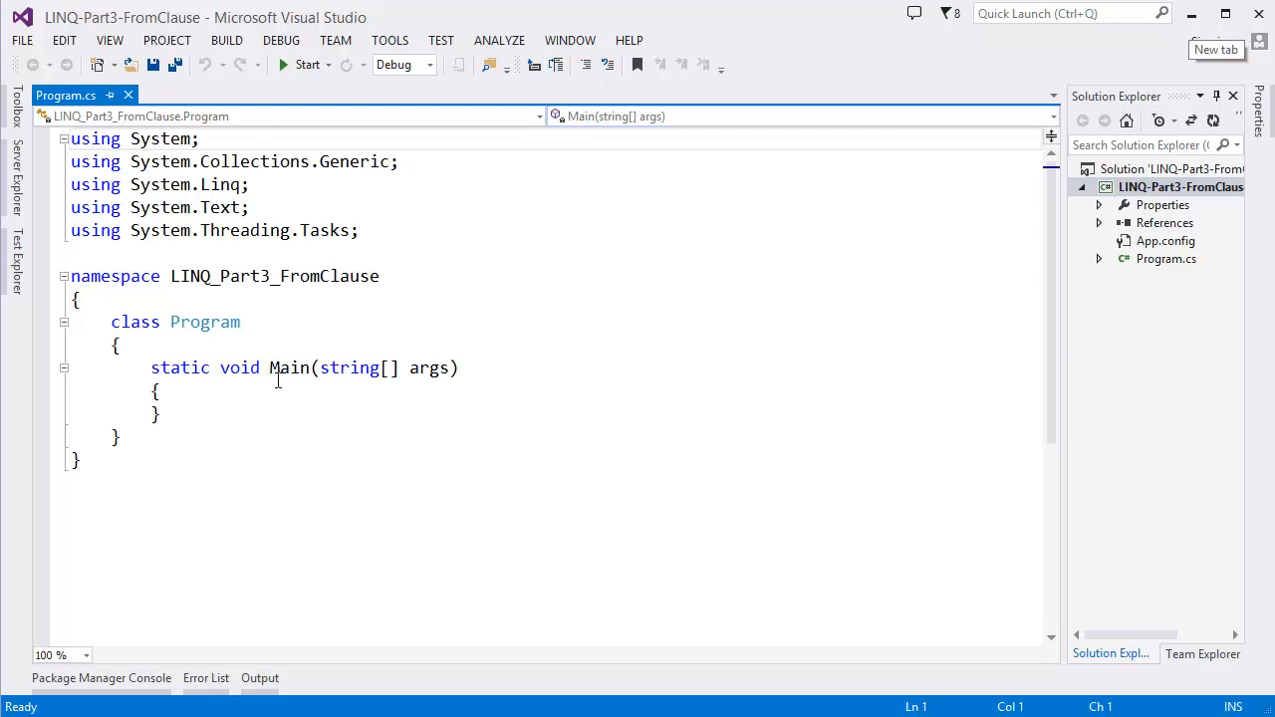
Step: Declare int[] numbers holding 5, 10, 2, 1, 9, 17, 22, 35, 50, 4, 6, 7 in Main
{"action": "type", "text": "i"}
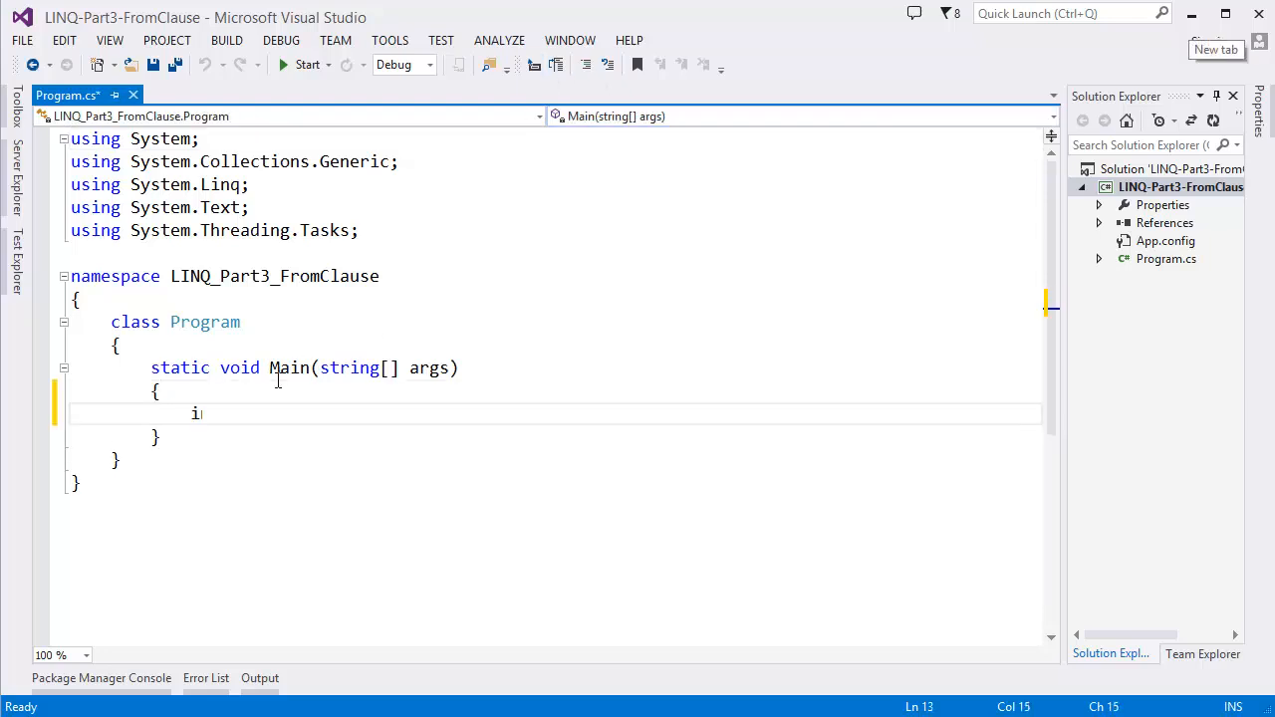
{"action": "type", "text": "nt"}
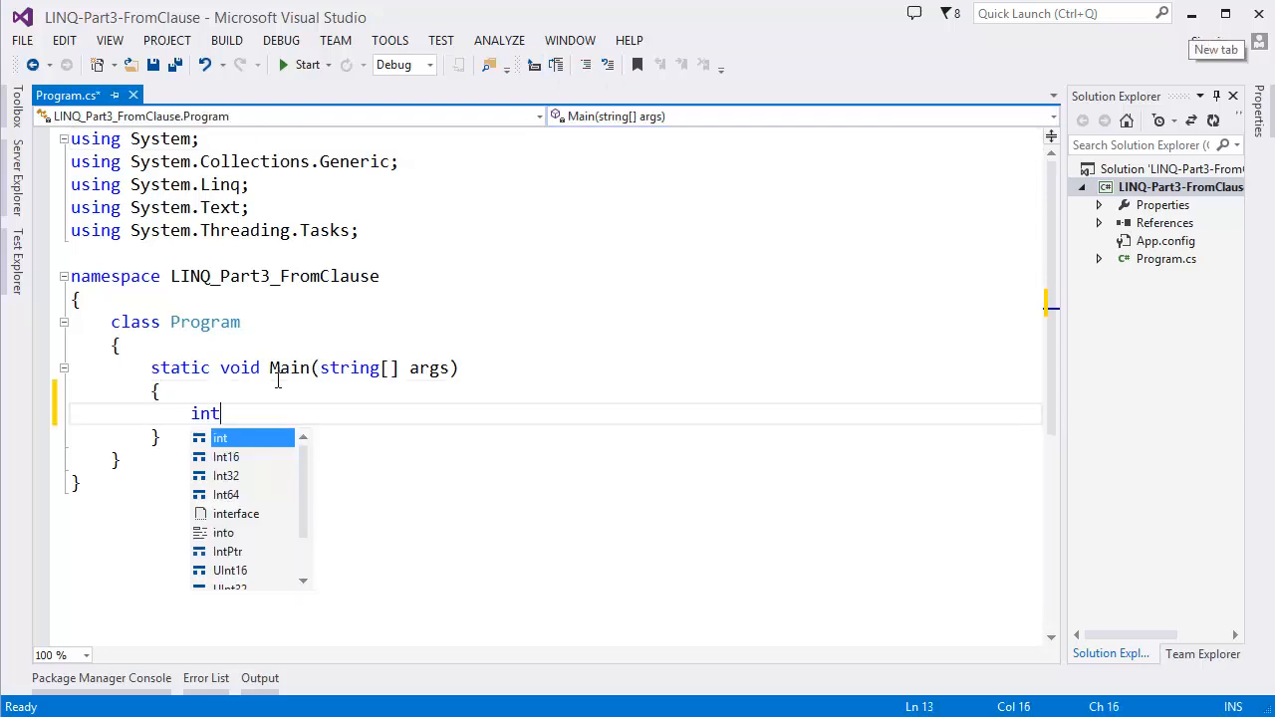
{"action": "type", "text": "[]"}
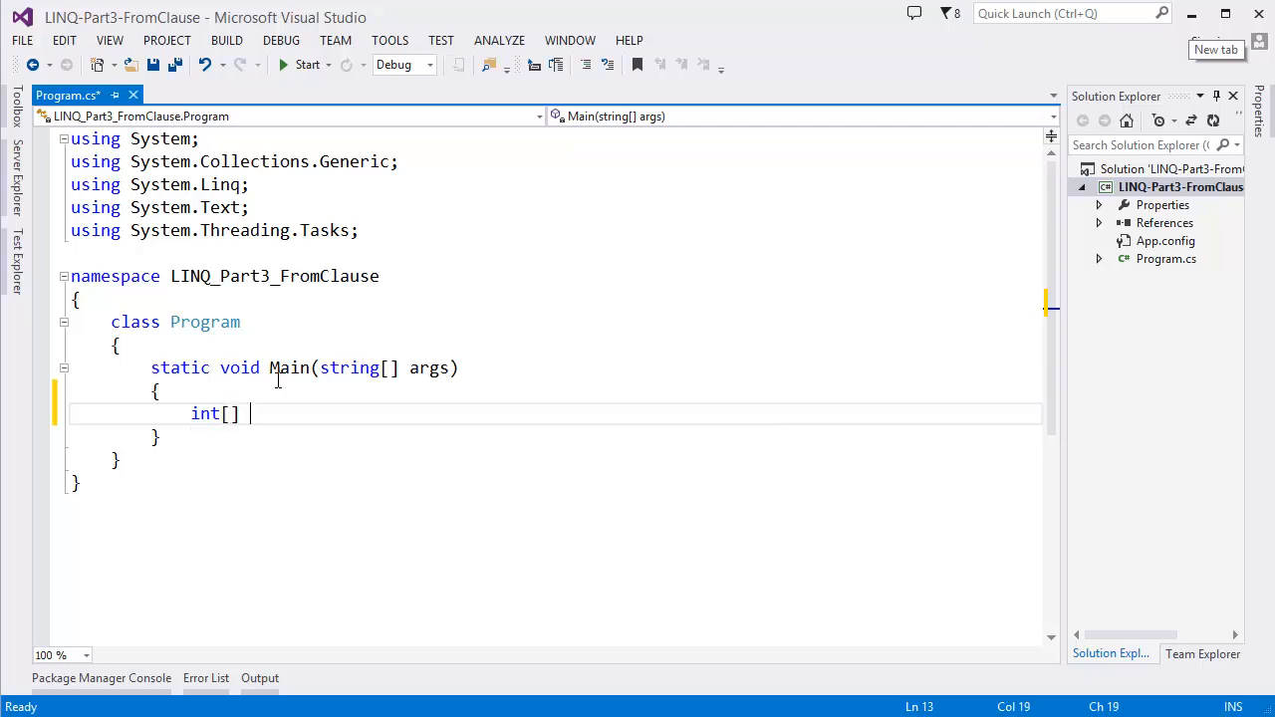
{"action": "type", "text": "numbers ="}
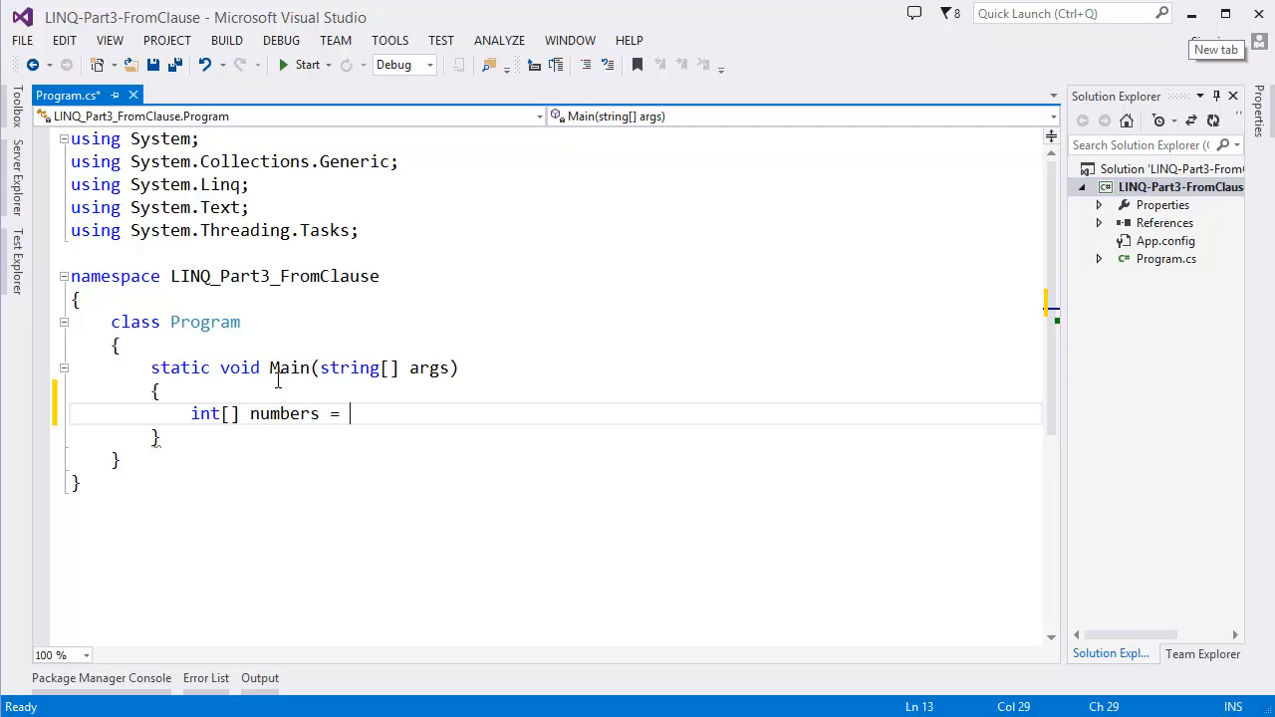
{"action": "type", "text": "{5}"}
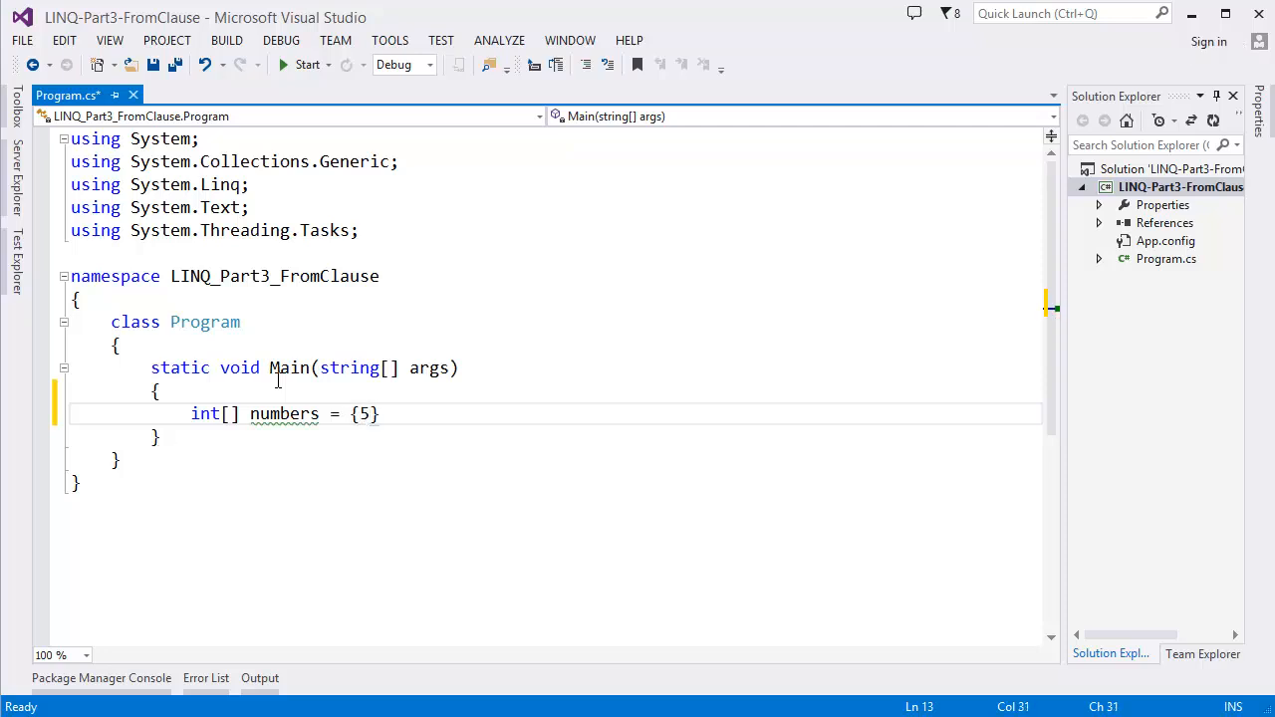
{"action": "type", "text": ", 10m"}
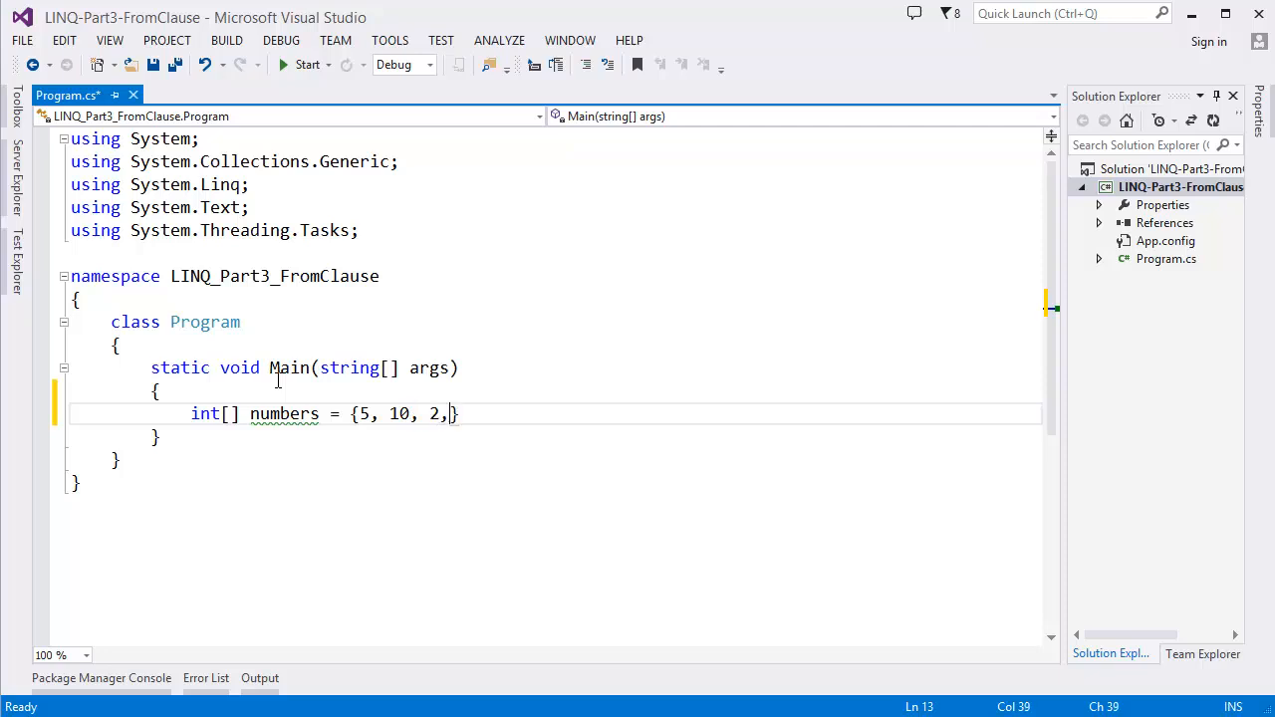
{"action": "type", "text": "1,"}
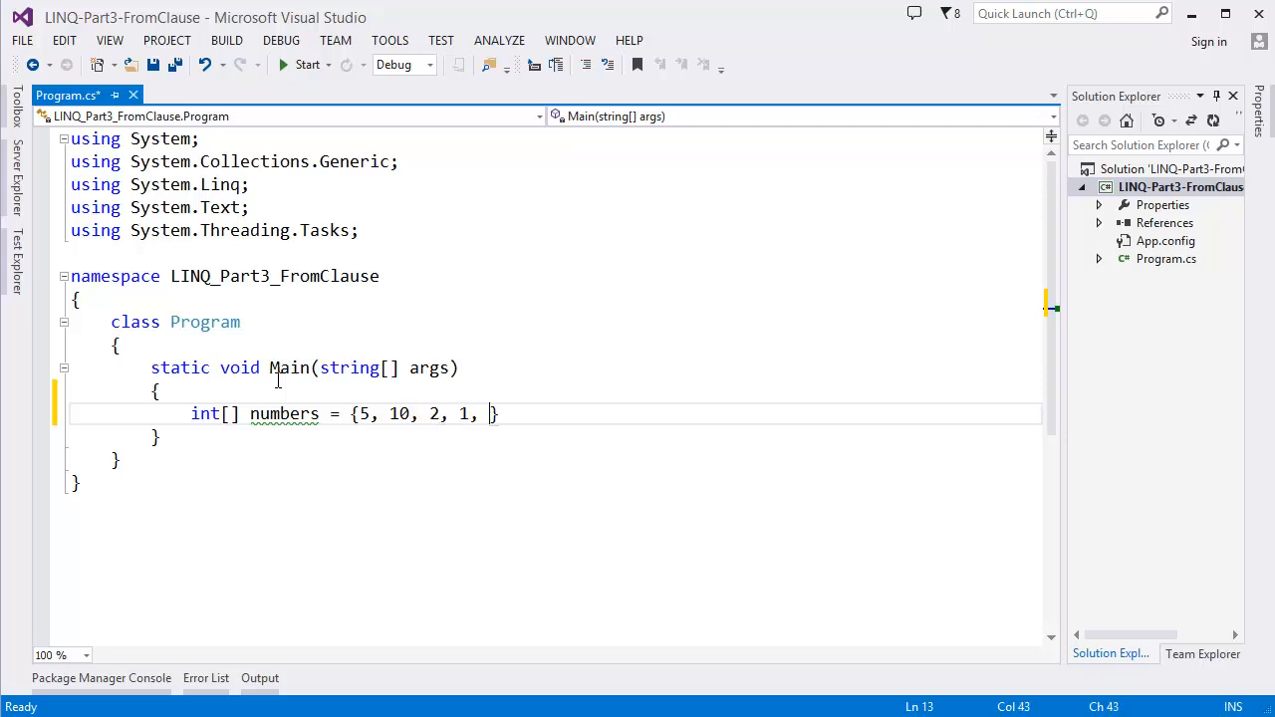
{"action": "type", "text": "9, 17"}
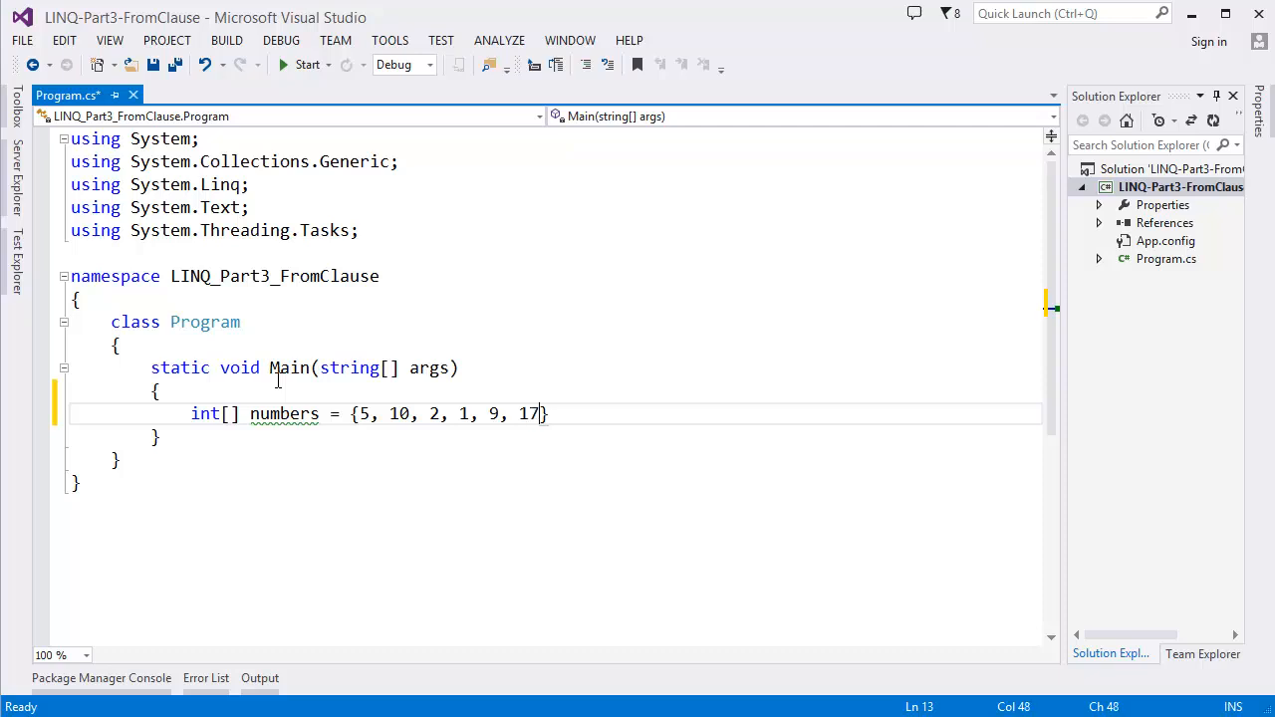
{"action": "type", "text": ", 22, 35,"}
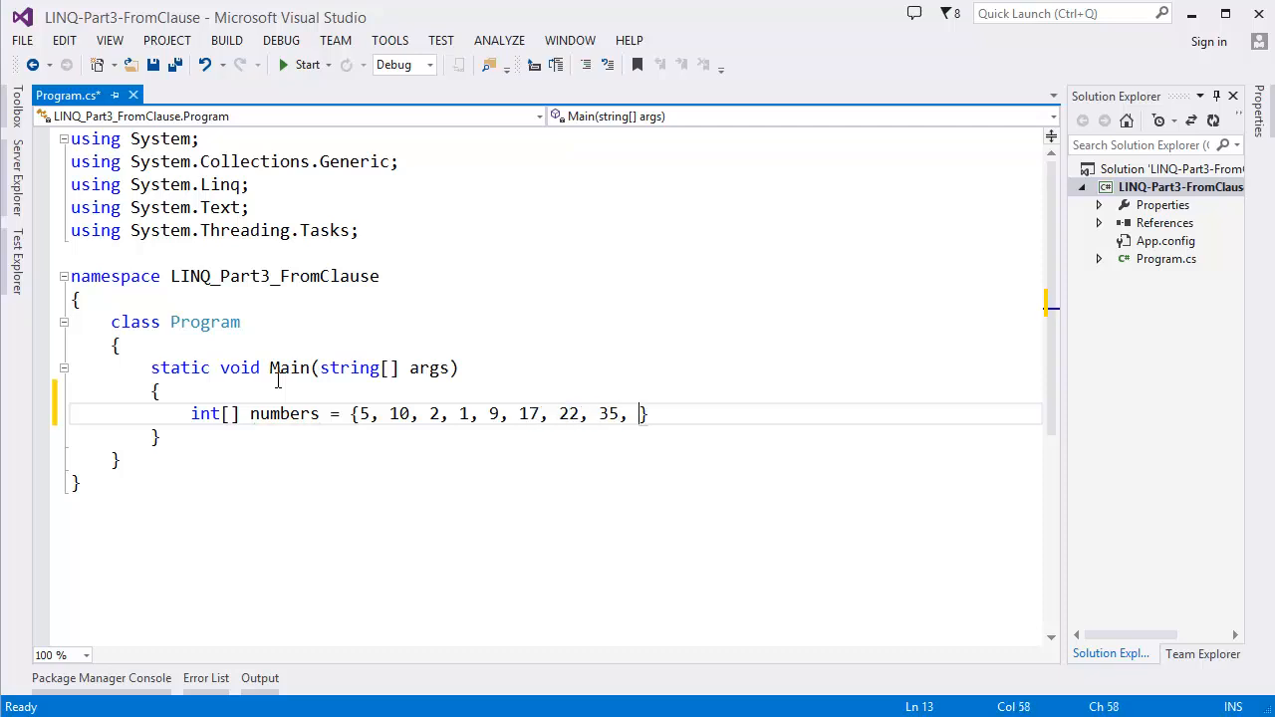
{"action": "type", "text": "50,"}
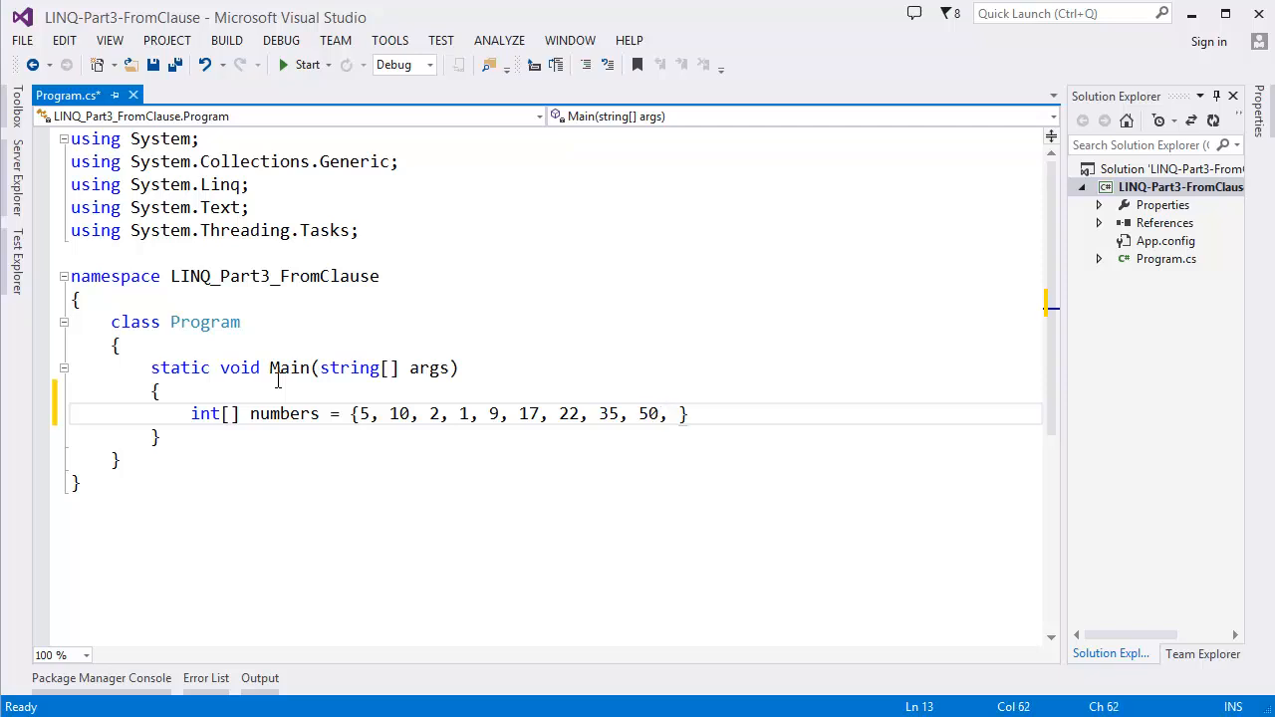
{"action": "type", "text": "4,"}
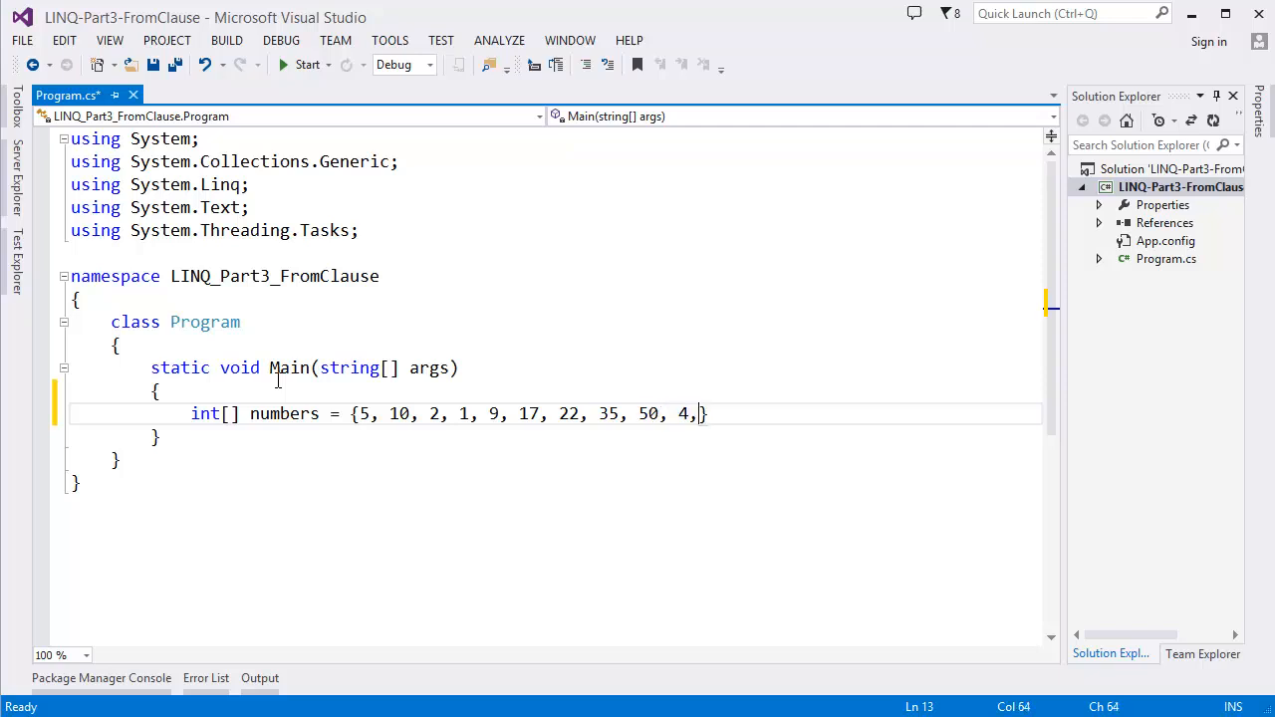
{"action": "type", "text": "6, 7"}
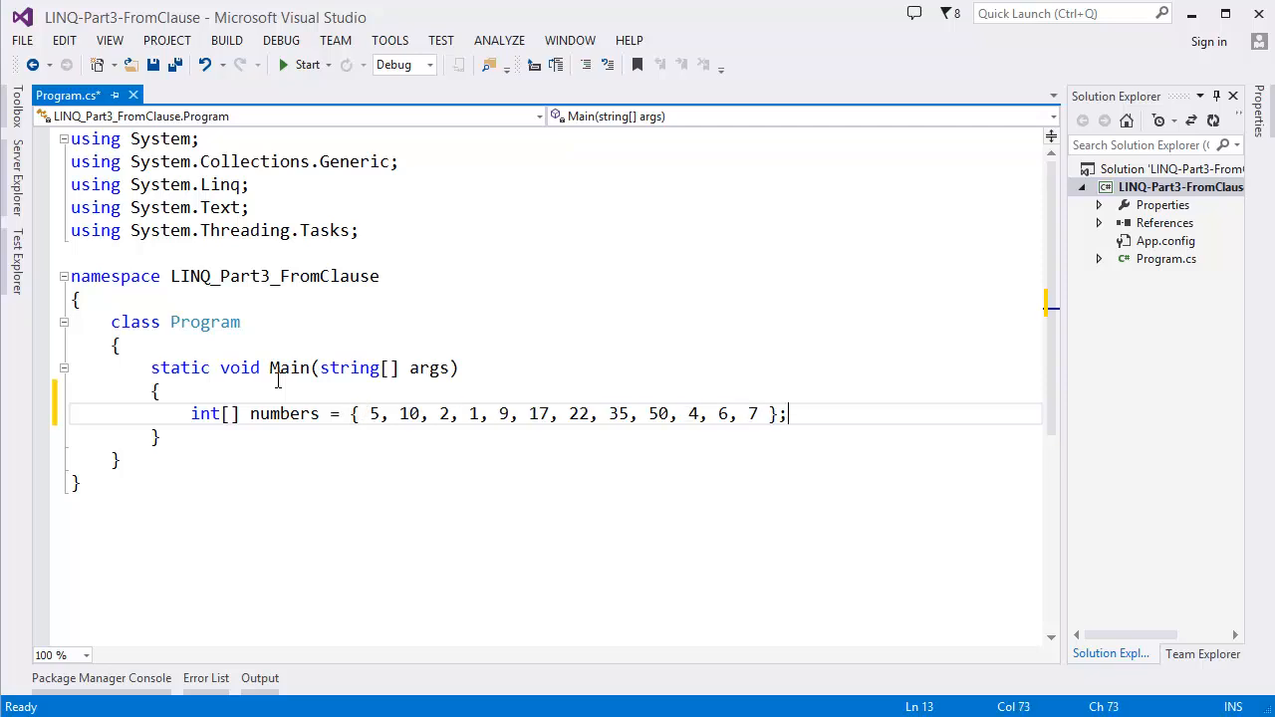
Step: Add a '// Data source' comment line above the numbers array
{"action": "type", "text": "// D"}
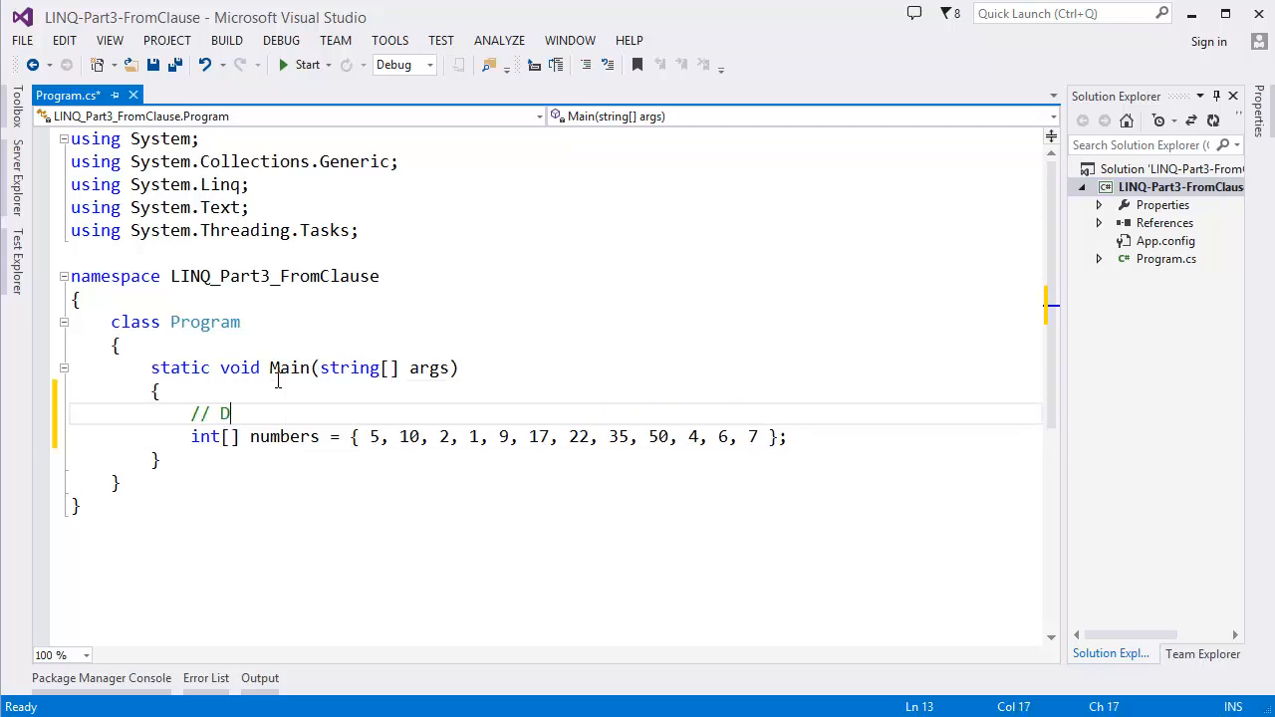
{"action": "type", "text": "ata soru"}
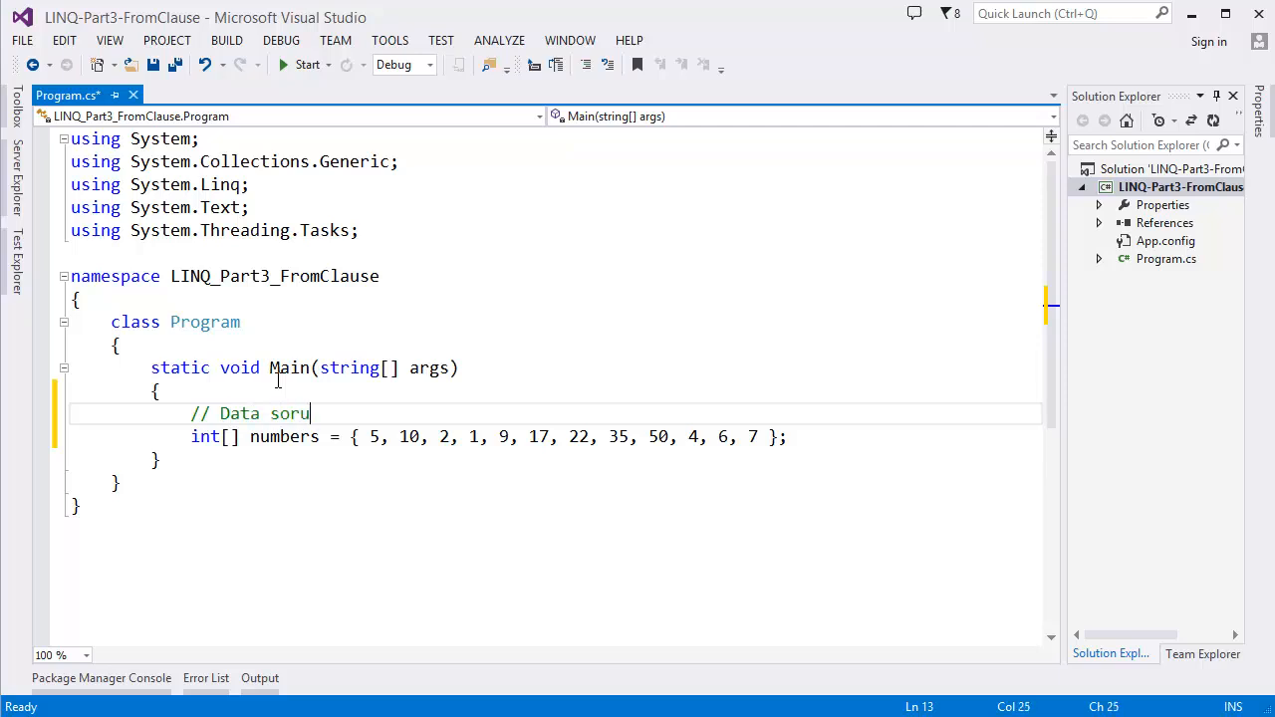
{"action": "type", "text": "ce"}
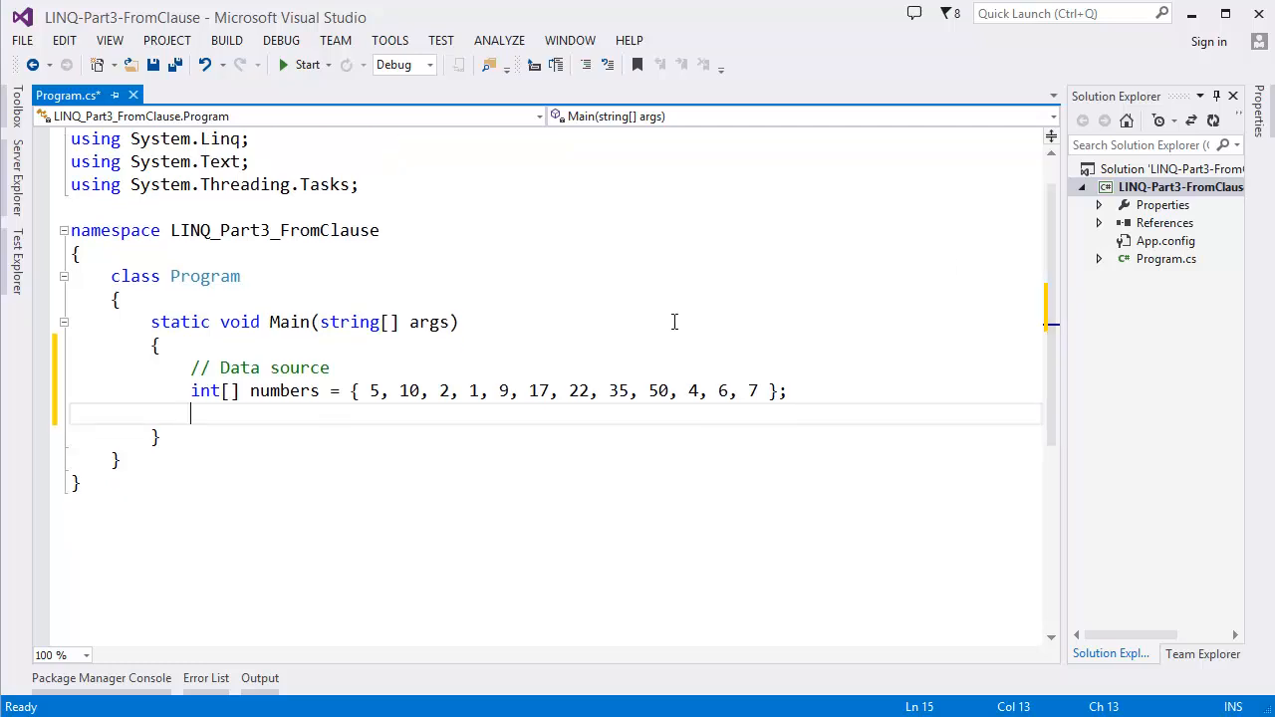
Step: Start the query 'var greaterNumbers = from num in numbers'
{"action": "type", "text": "var"}
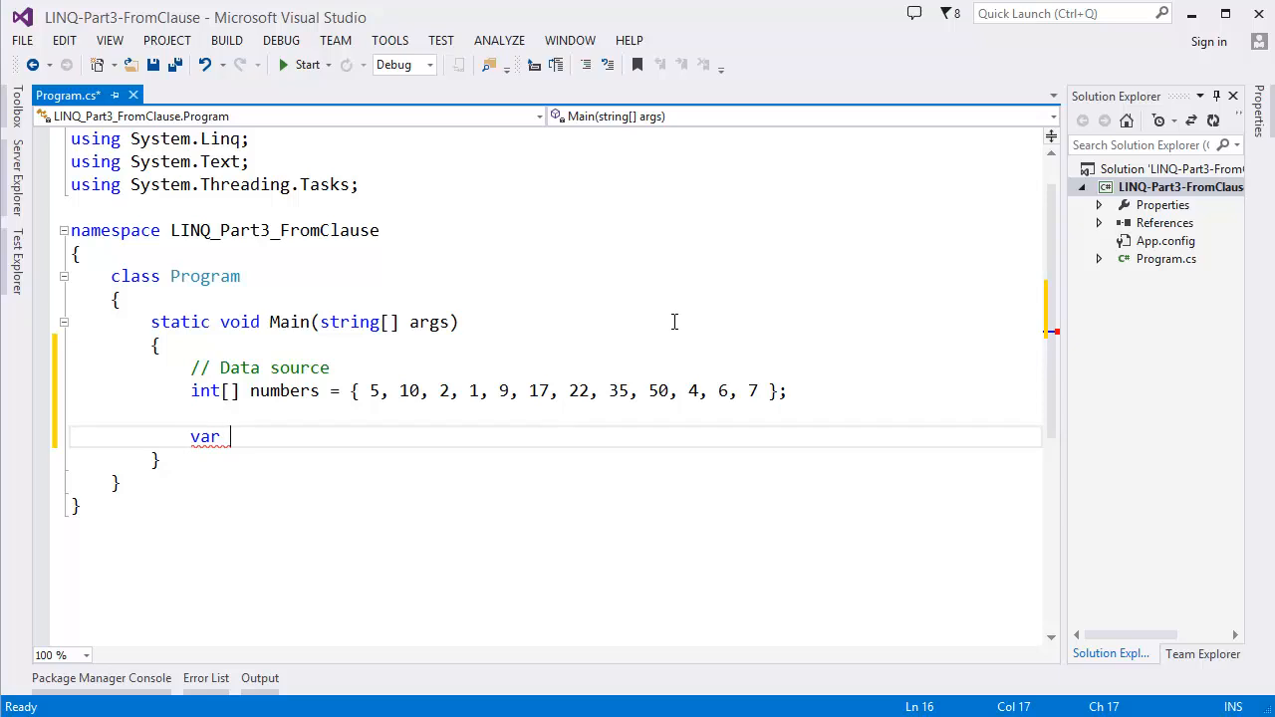
{"action": "type", "text": "greaterNum"}
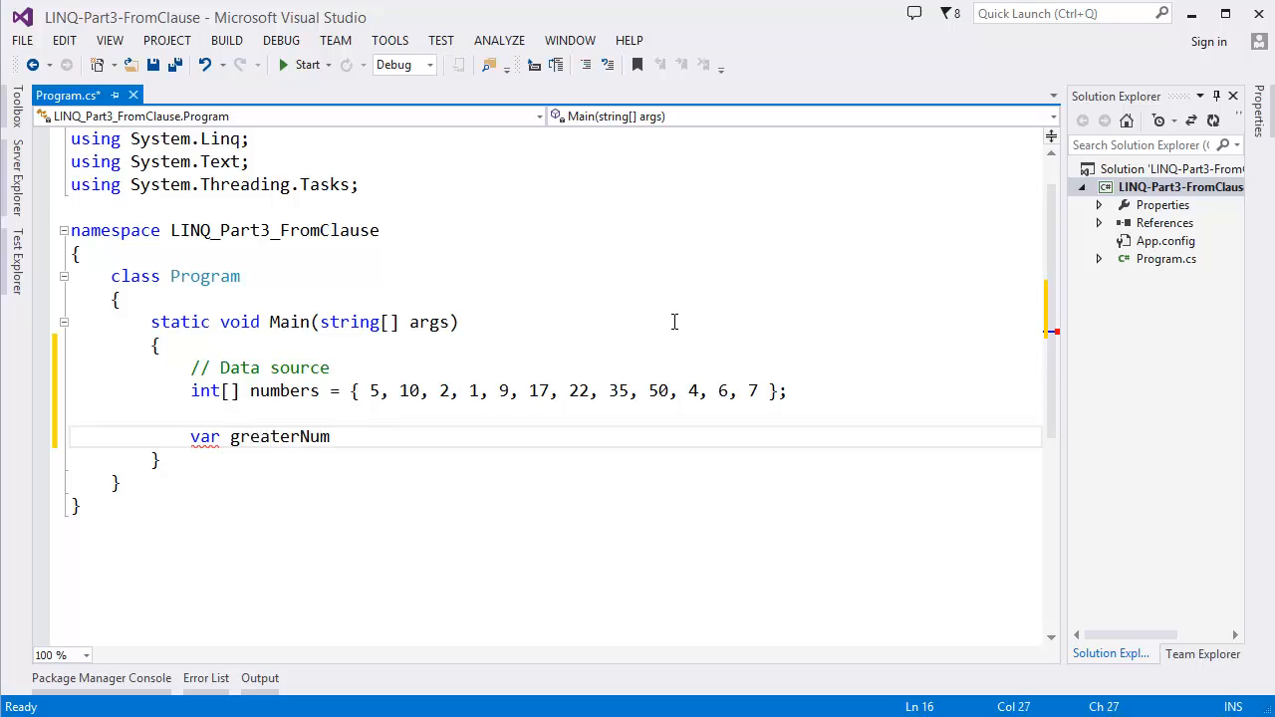
{"action": "type", "text": "bers ="}
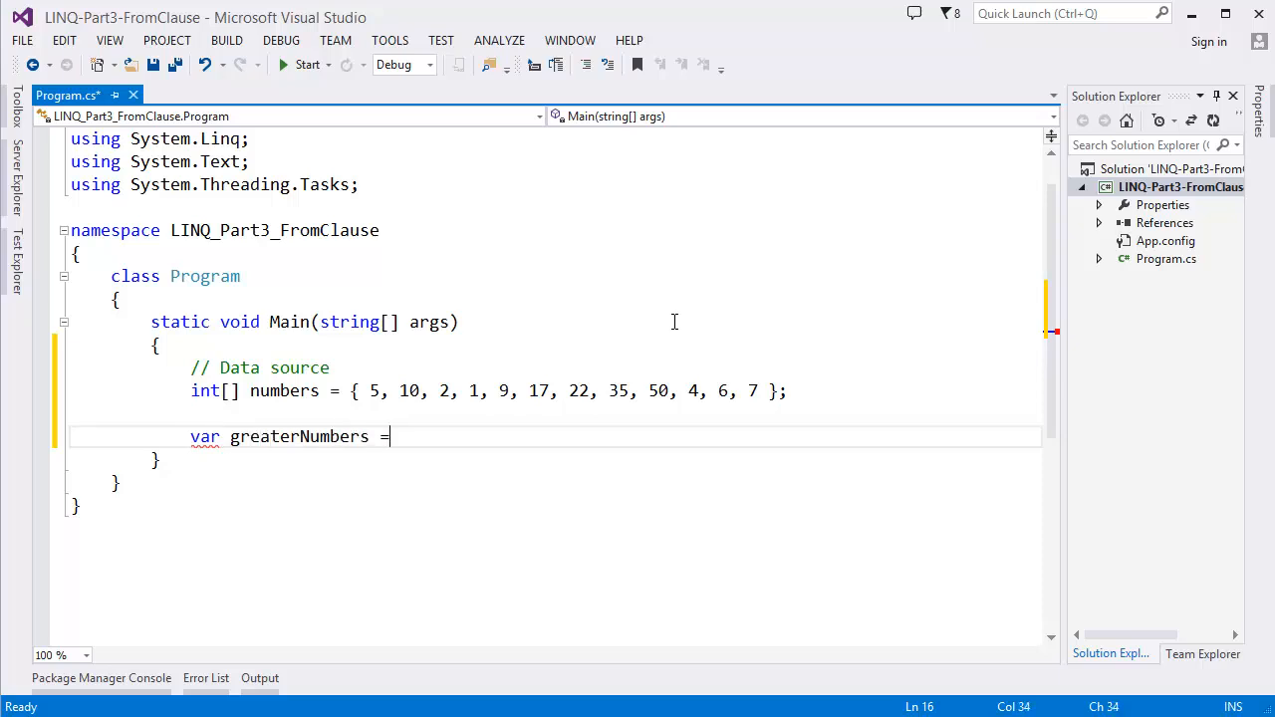
{"action": "type", "text": "from"}
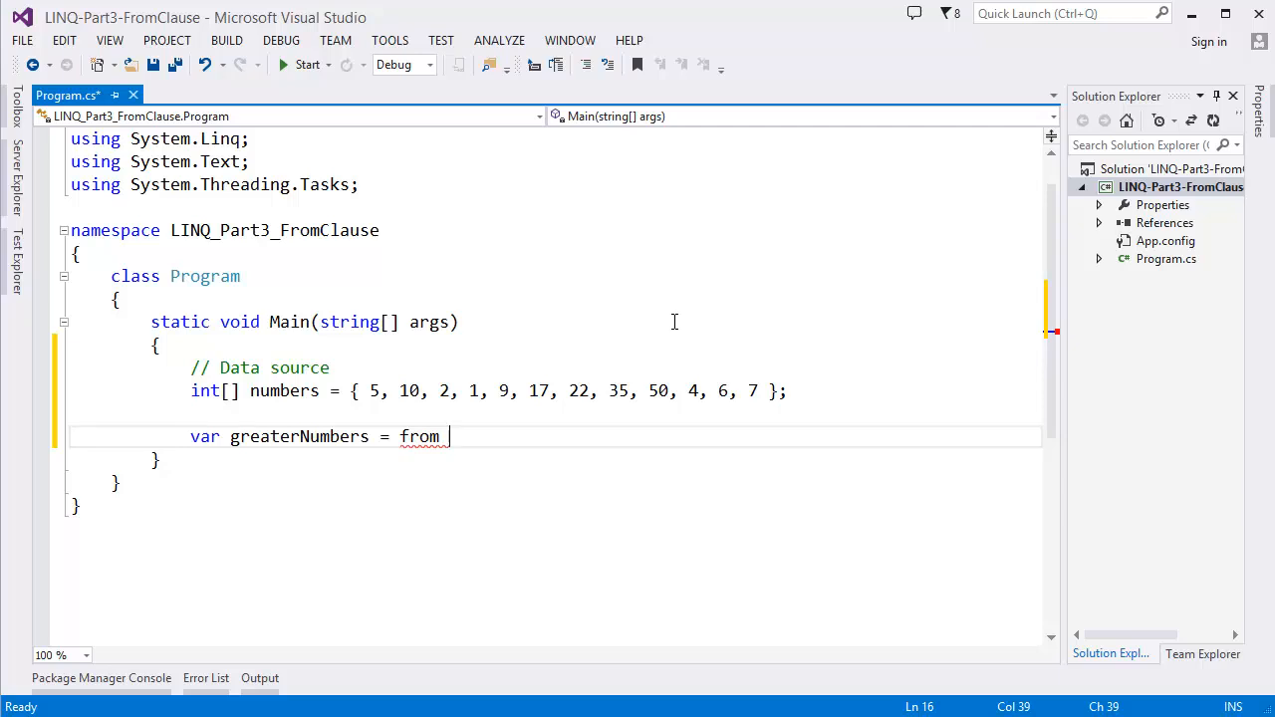
{"action": "type", "text": "num"}
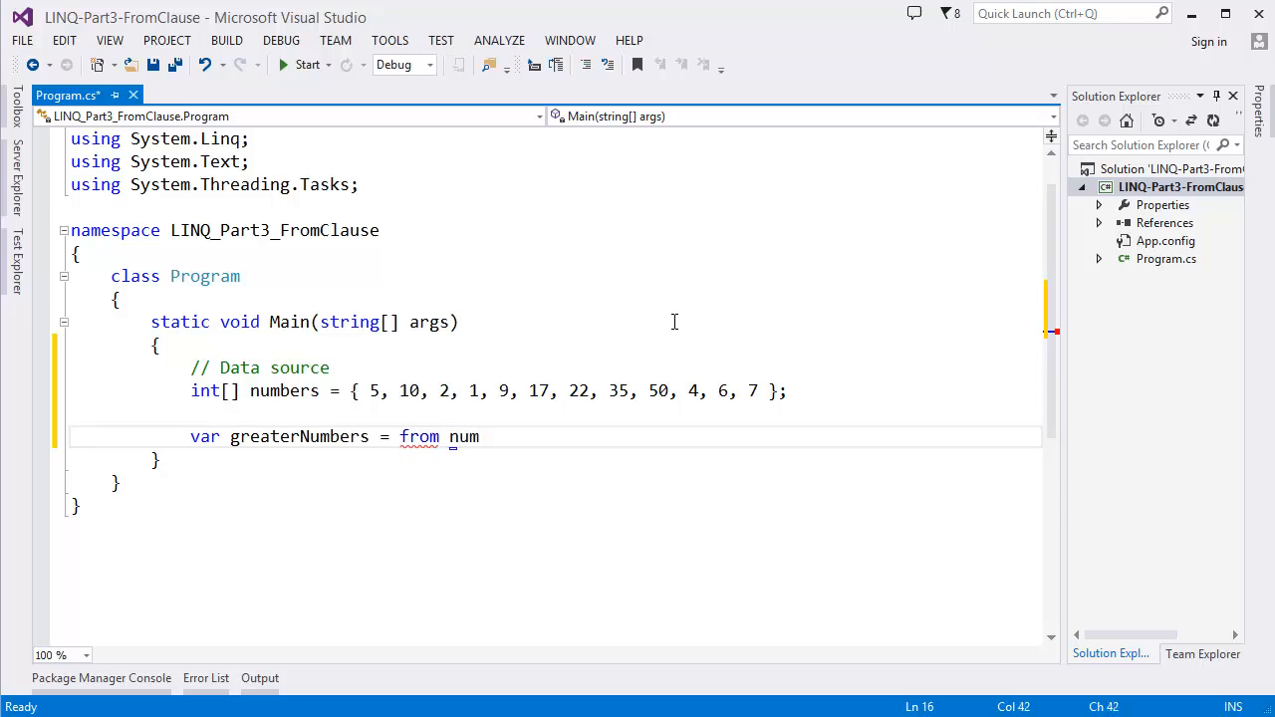
{"action": "type", "text": "in"}
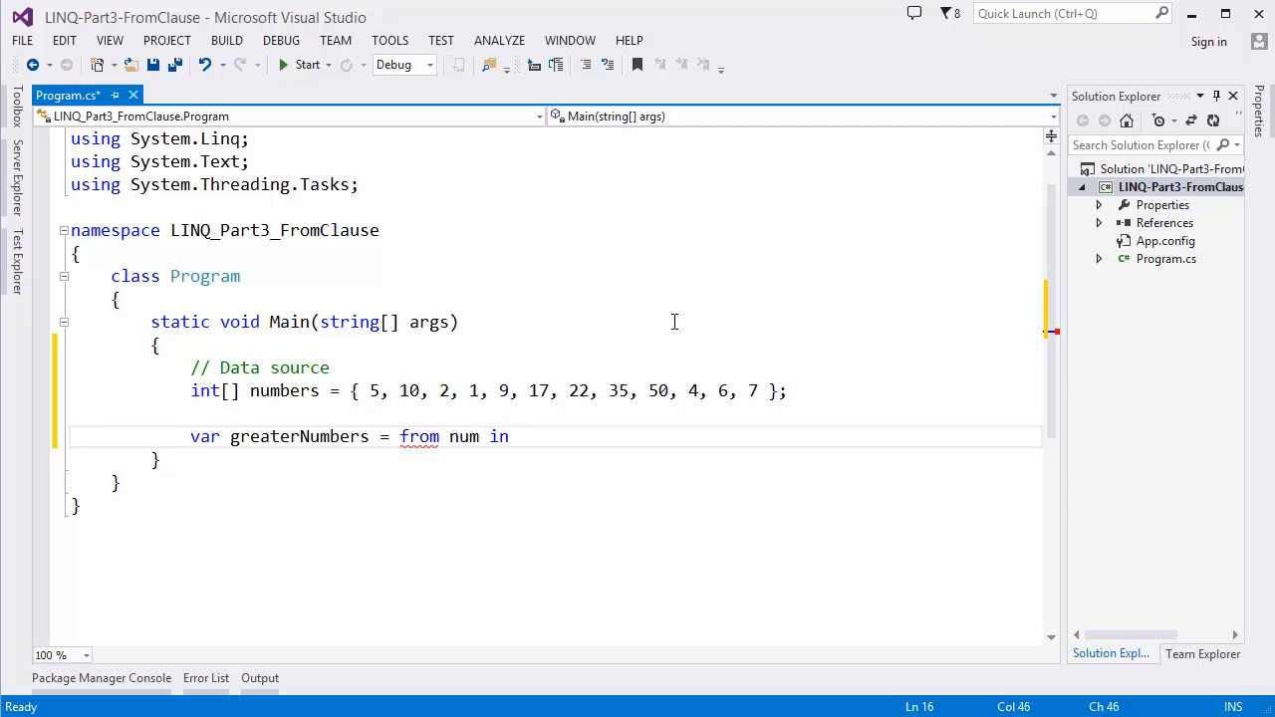
{"action": "type", "text": "numbers"}
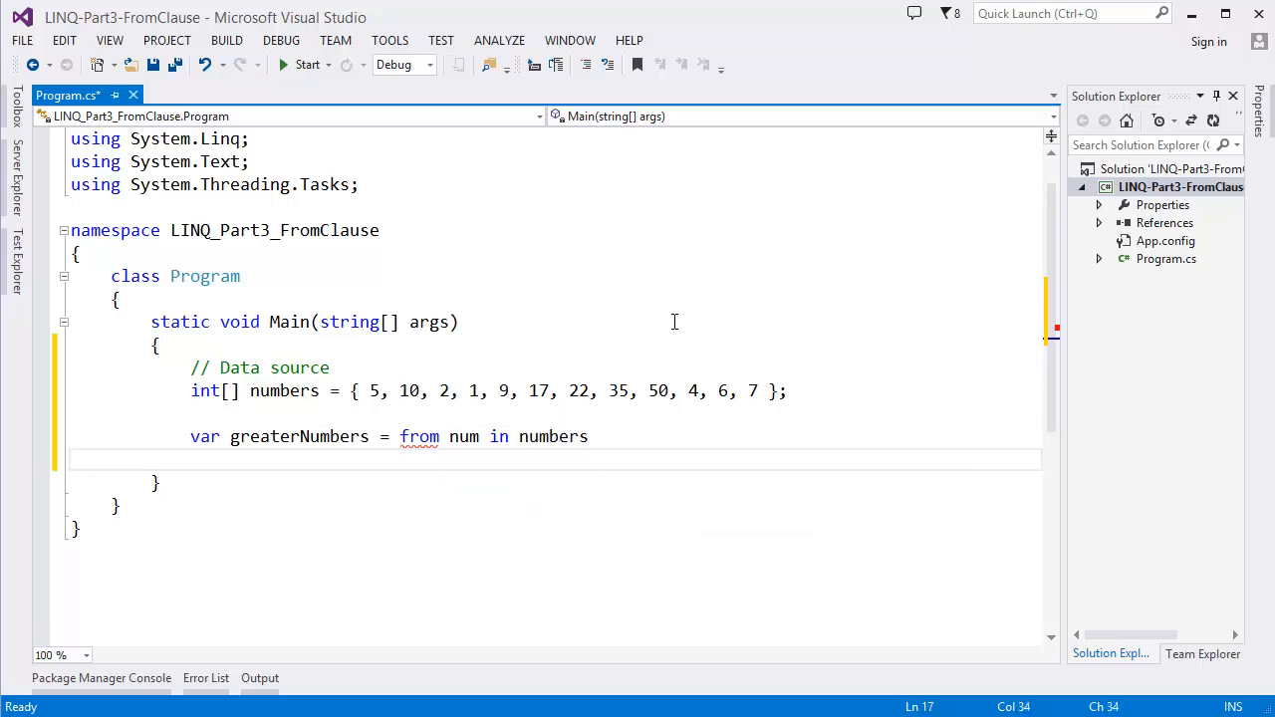
Step: Finish the query with 'where num > 10' and 'select num'
{"action": "type", "text": "where"}
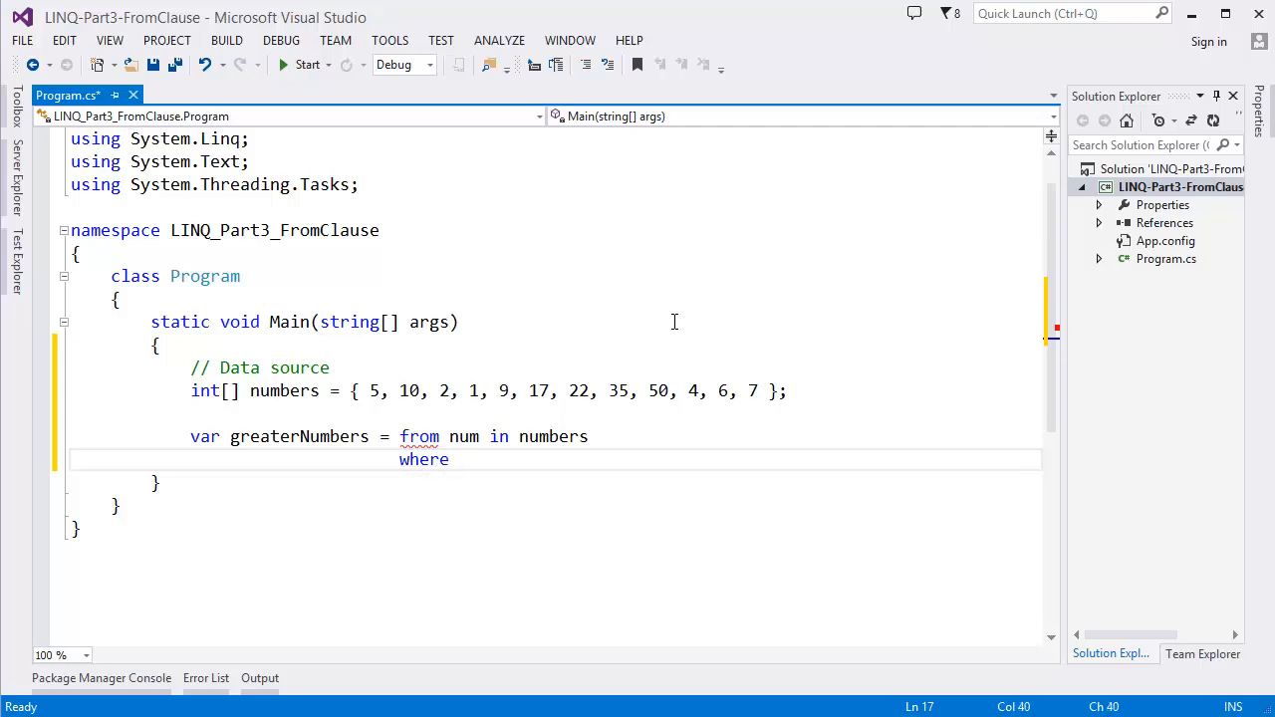
{"action": "type", "text": "num"}
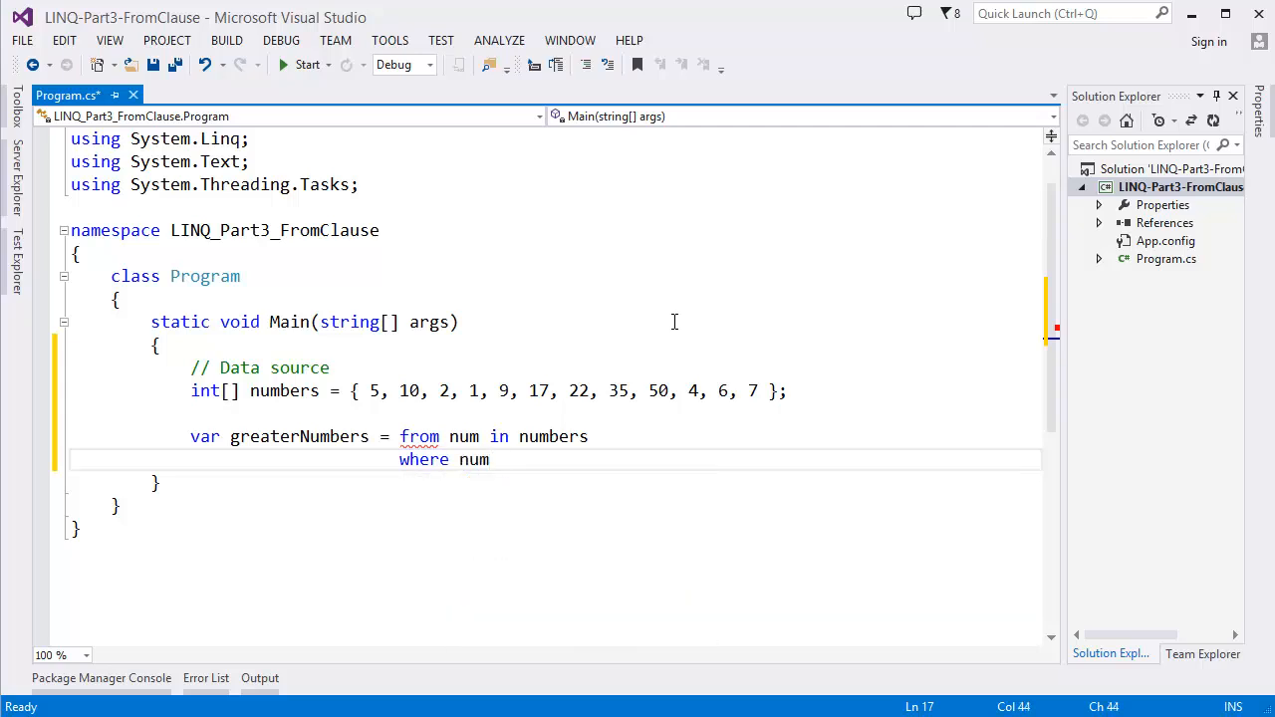
{"action": "type", "text": "> 10"}
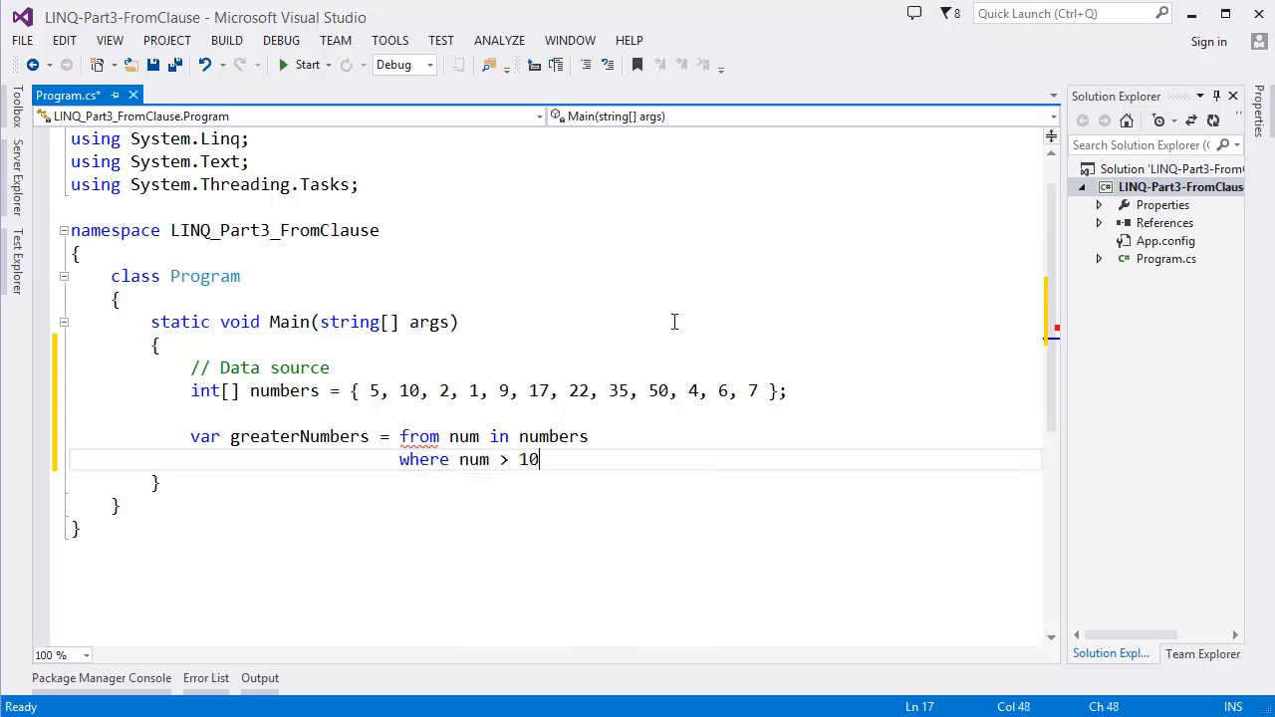
{"action": "type", "text": "select num;"}
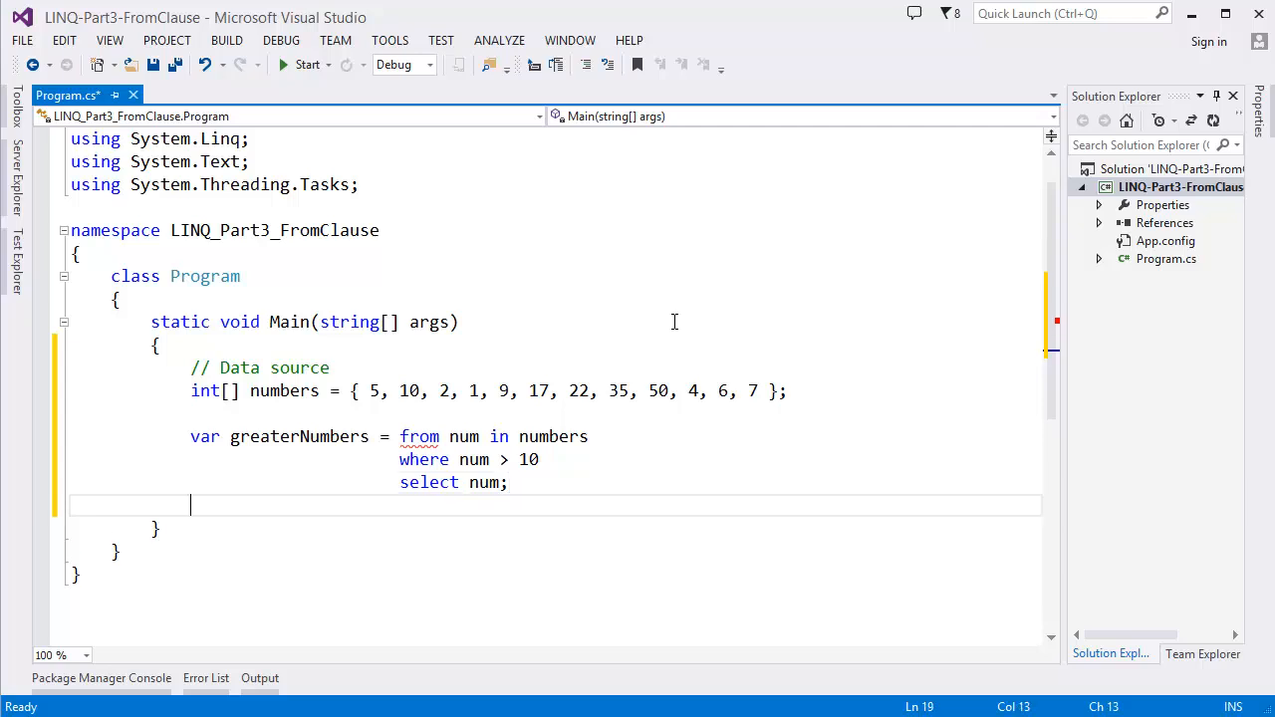
{"action": "key", "text": "ctrl+s"}
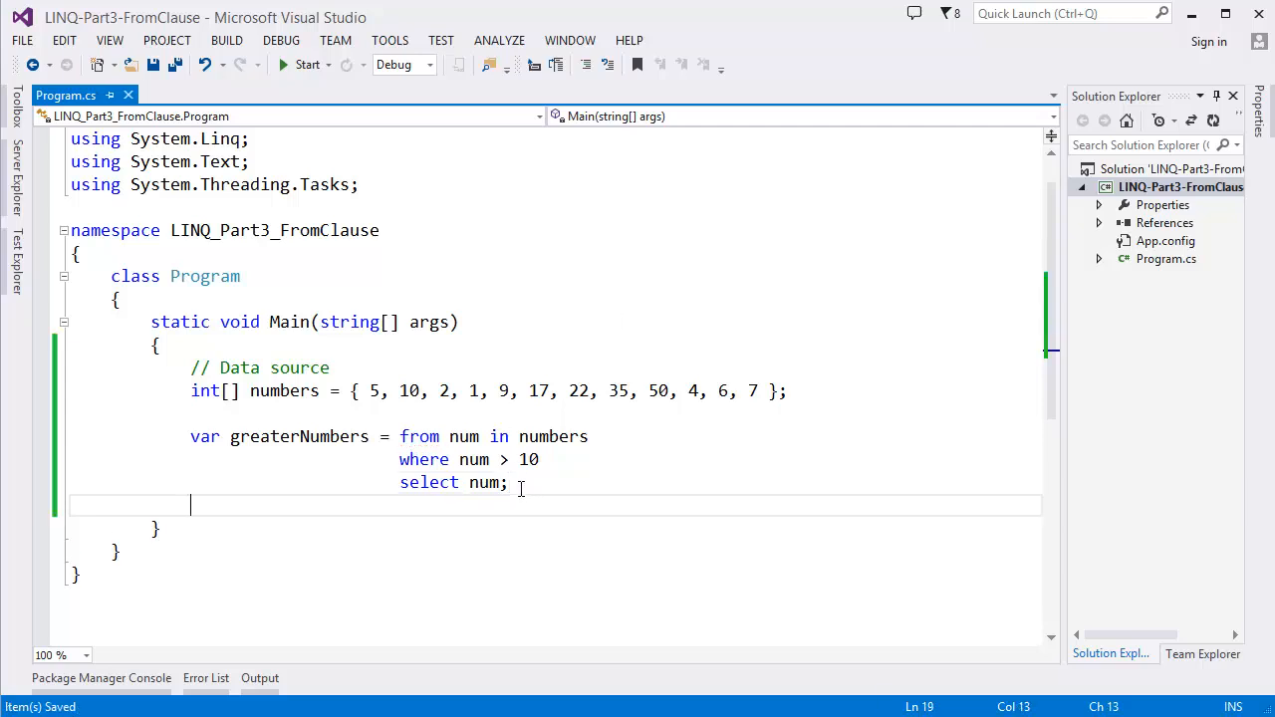
{"action": "left_click_drag", "start_coordinate": [506, 482], "coordinate": [189, 436]}
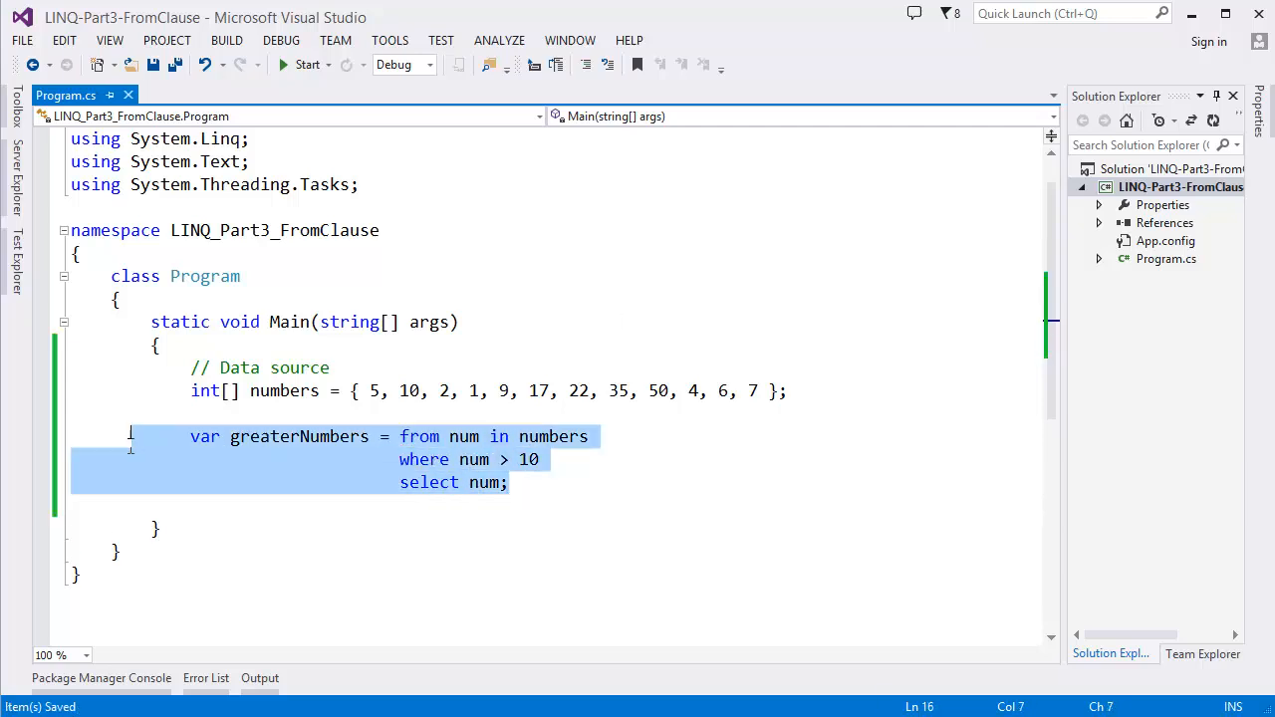
{"action": "left_click", "coordinate": [498, 436]}
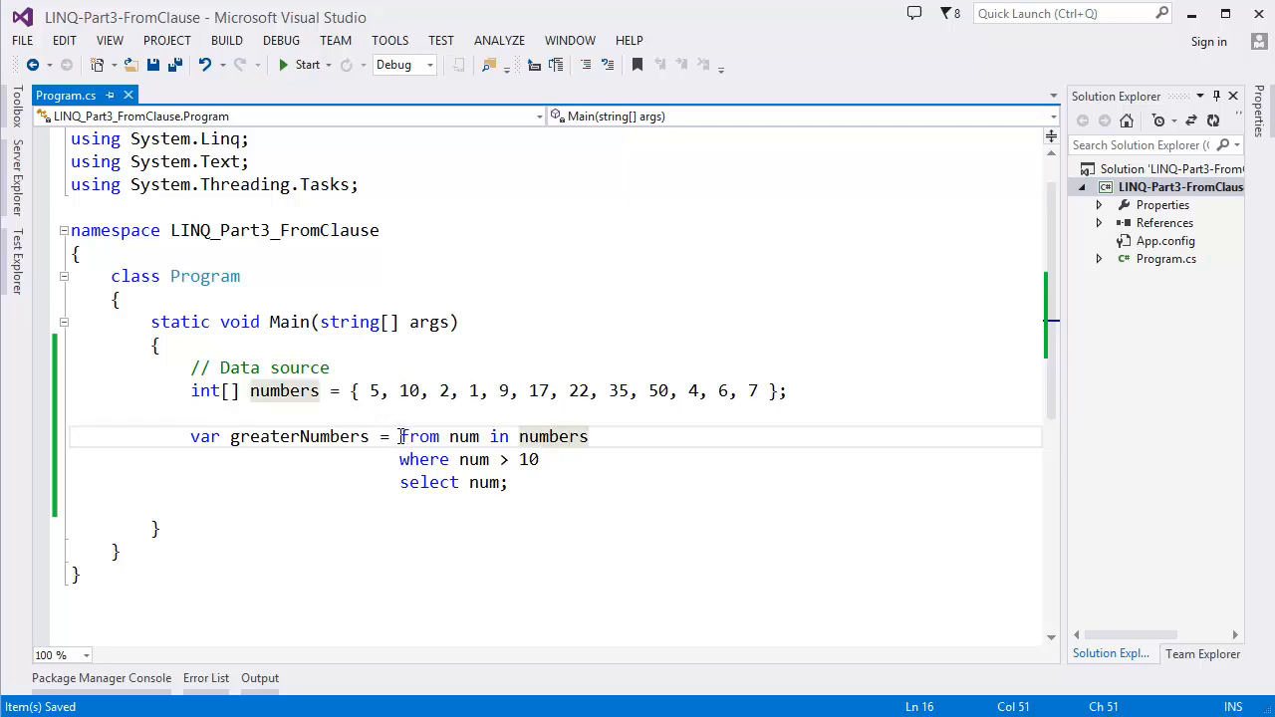
{"action": "double_click", "coordinate": [418, 436]}
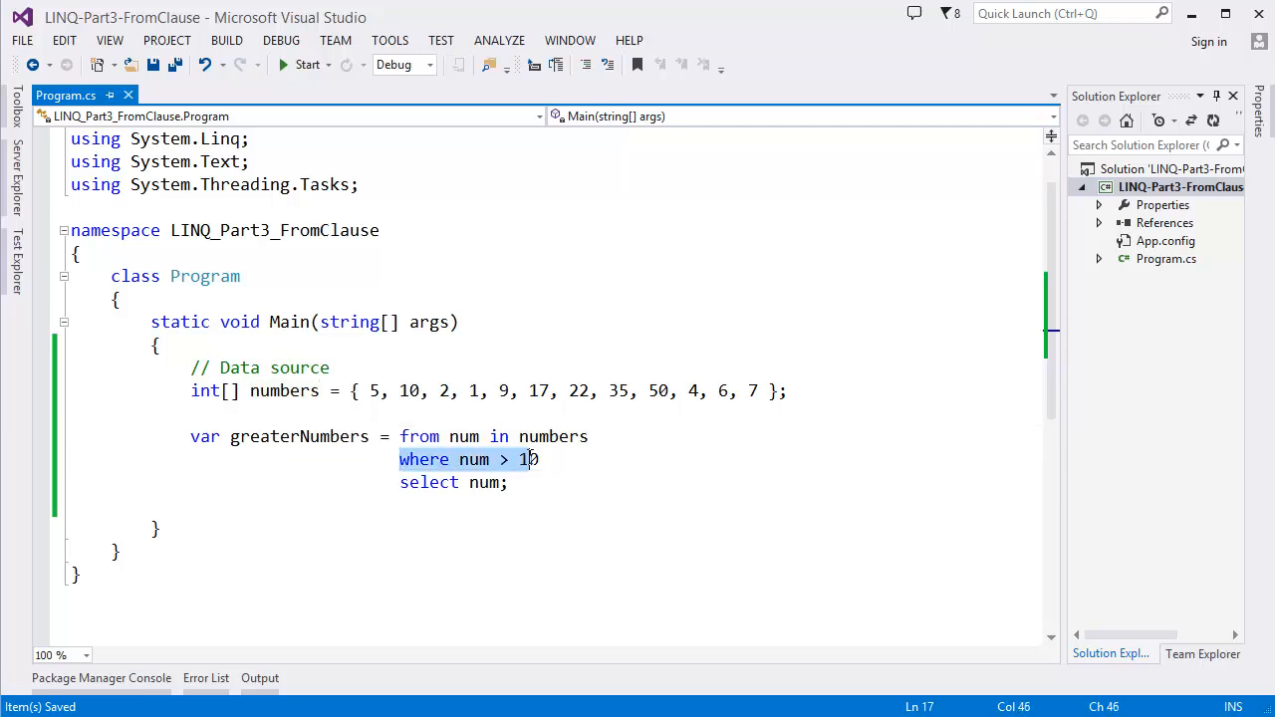
{"action": "type", "text": "0"}
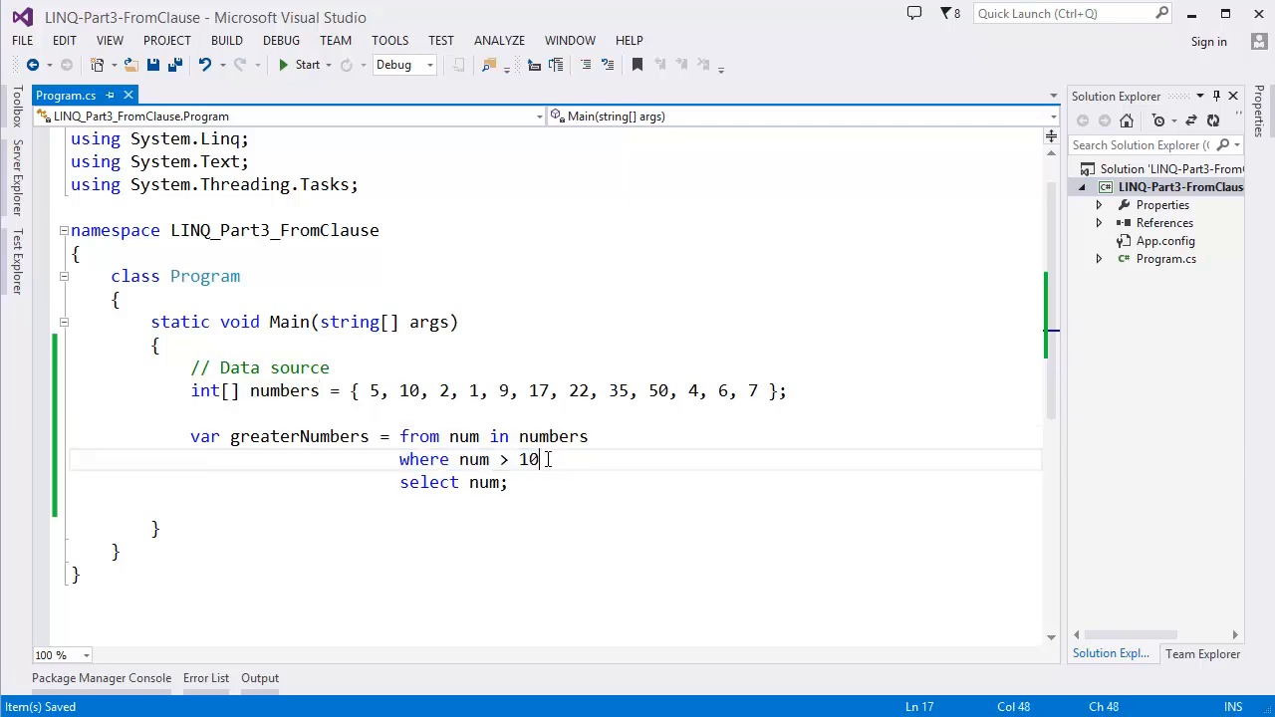
{"action": "mouse_move", "coordinate": [422, 508]}
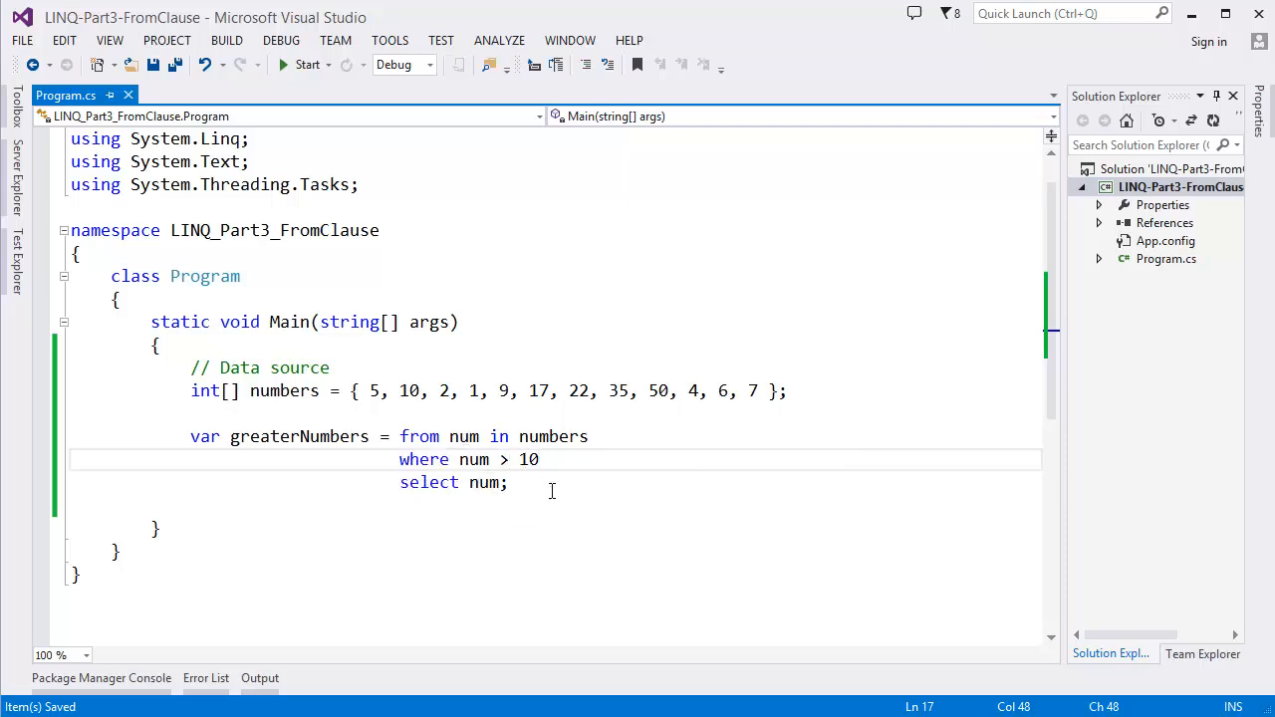
{"action": "key", "text": "enter"}
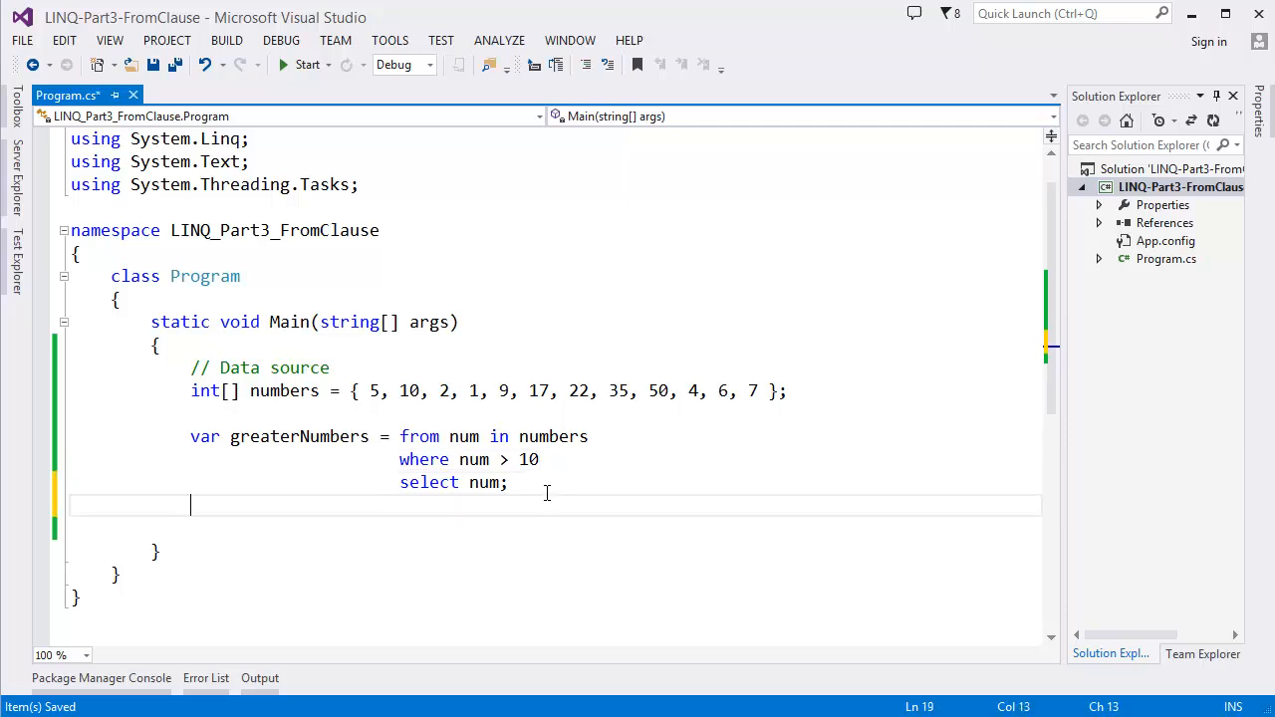
Step: Add foreach(int x in greaterNumbers) writing x with Console.WriteLine, then run the program
{"action": "type", "text": "foreach(int"}
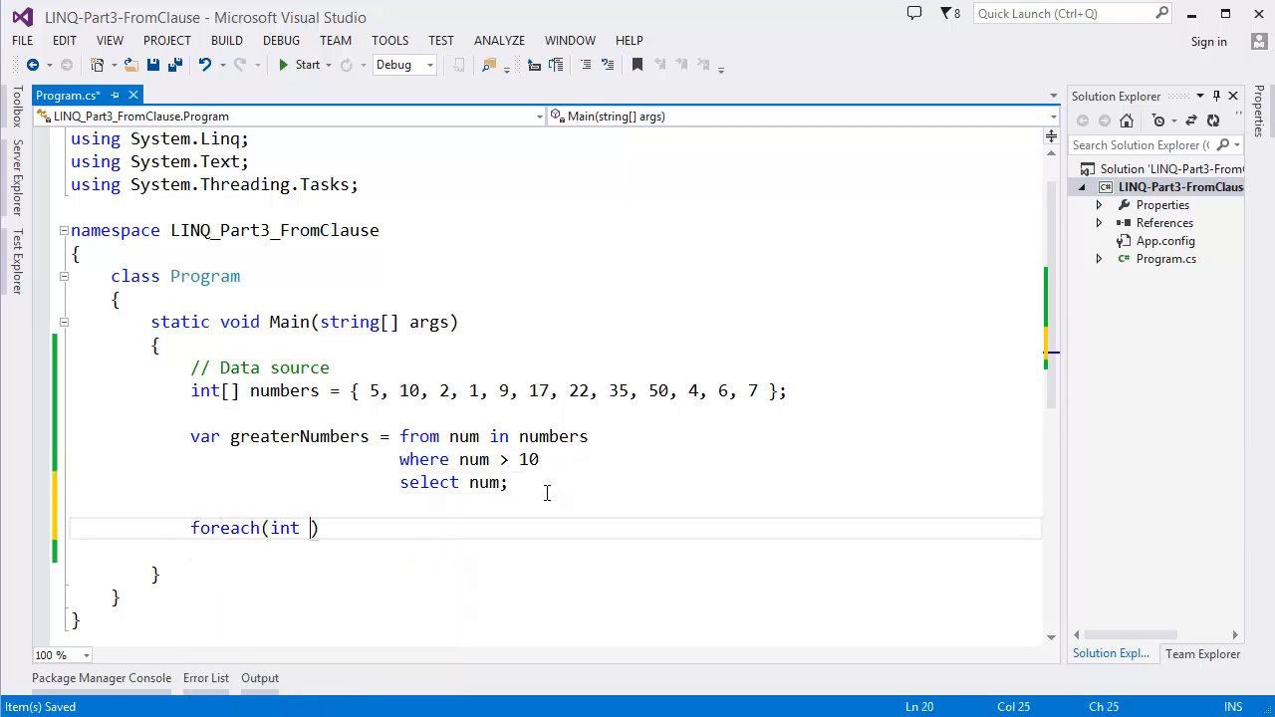
{"action": "type", "text": "x in"}
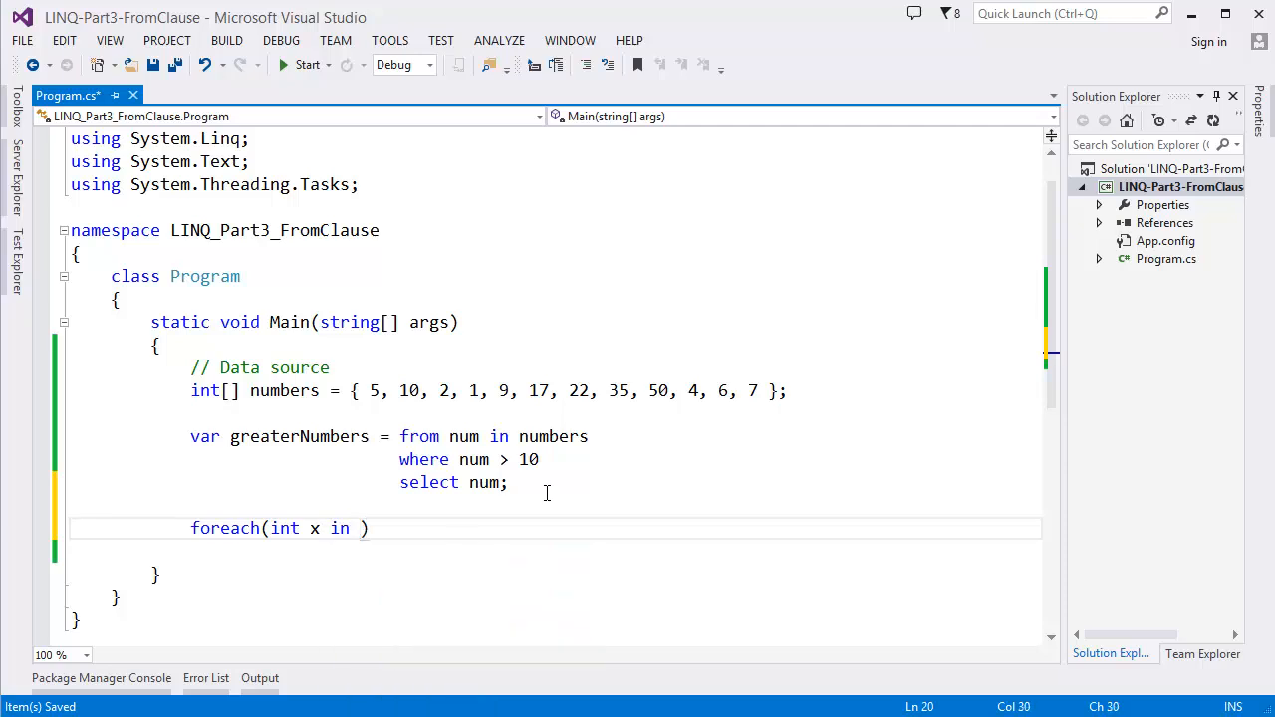
{"action": "type", "text": "greaterNumbers"}
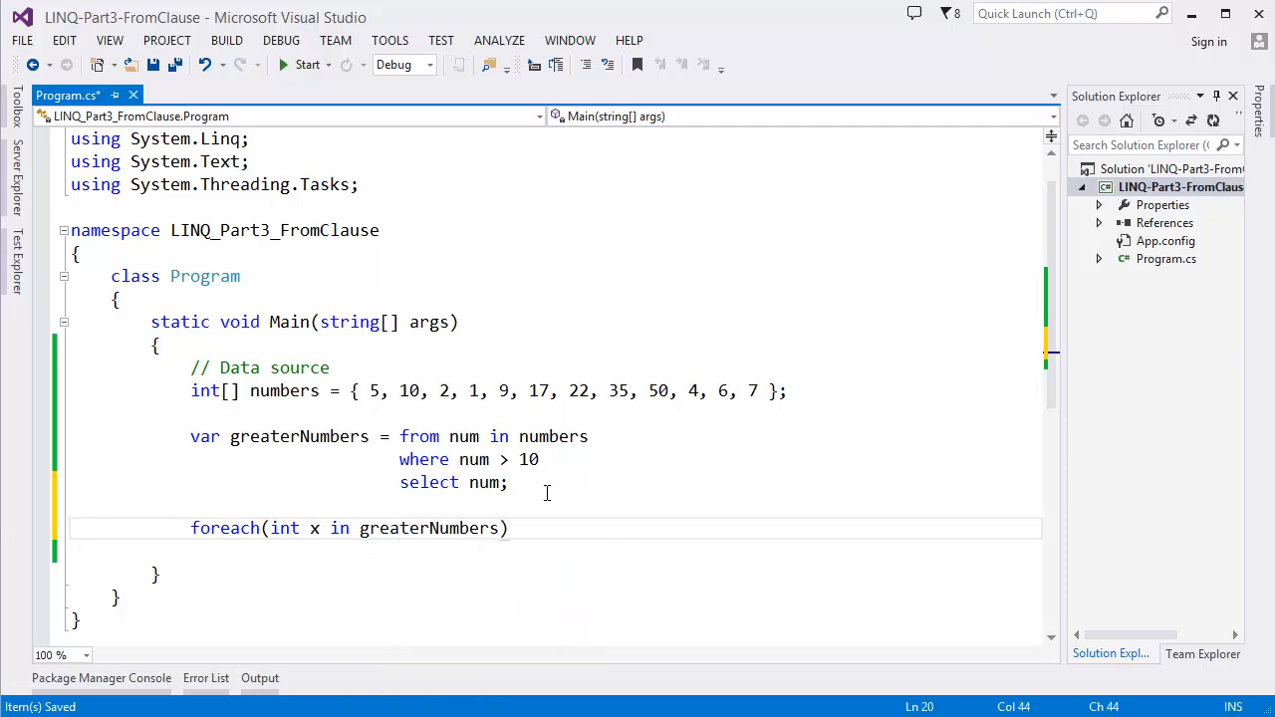
{"action": "type", "text": "cw"}
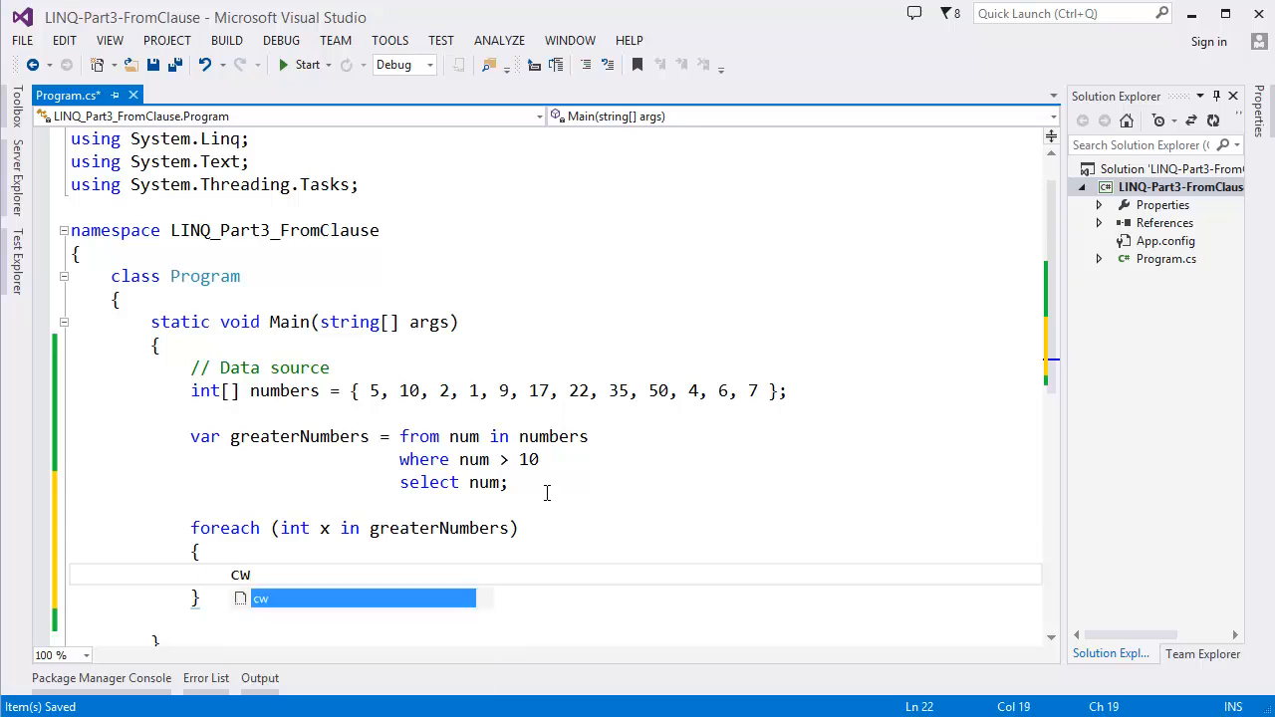
{"action": "key", "text": "Tab"}
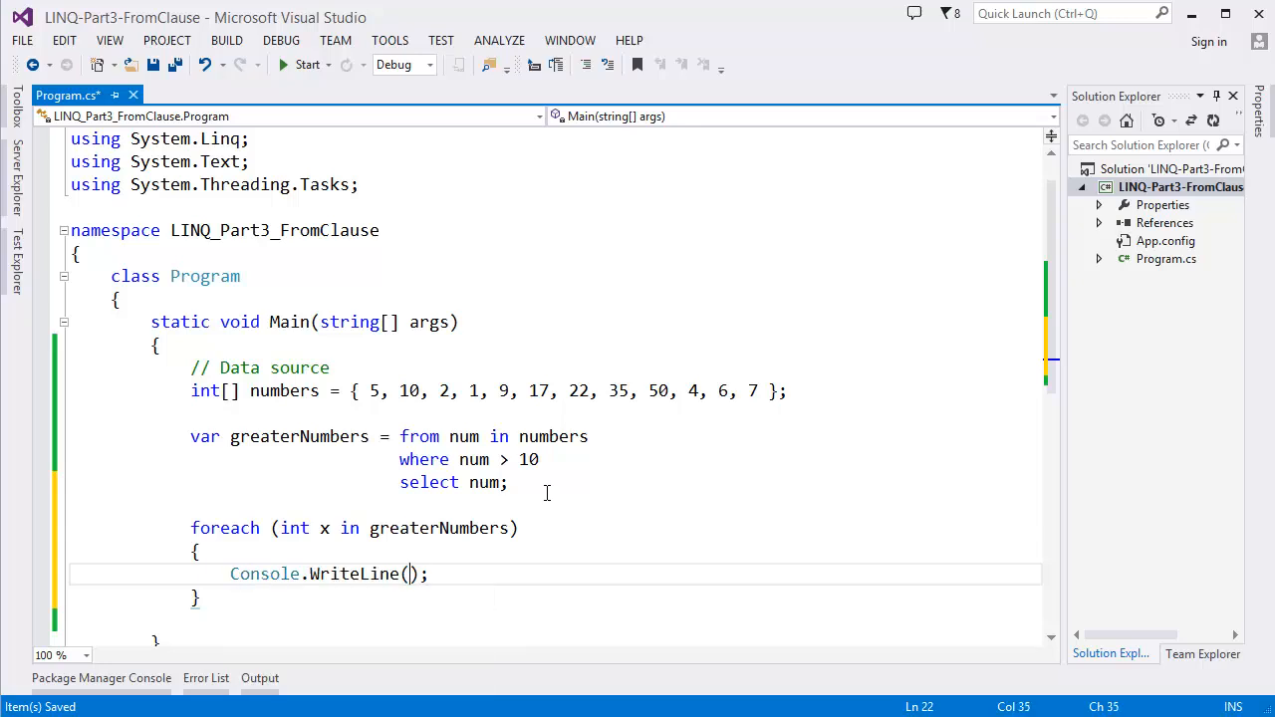
{"action": "type", "text": "x"}
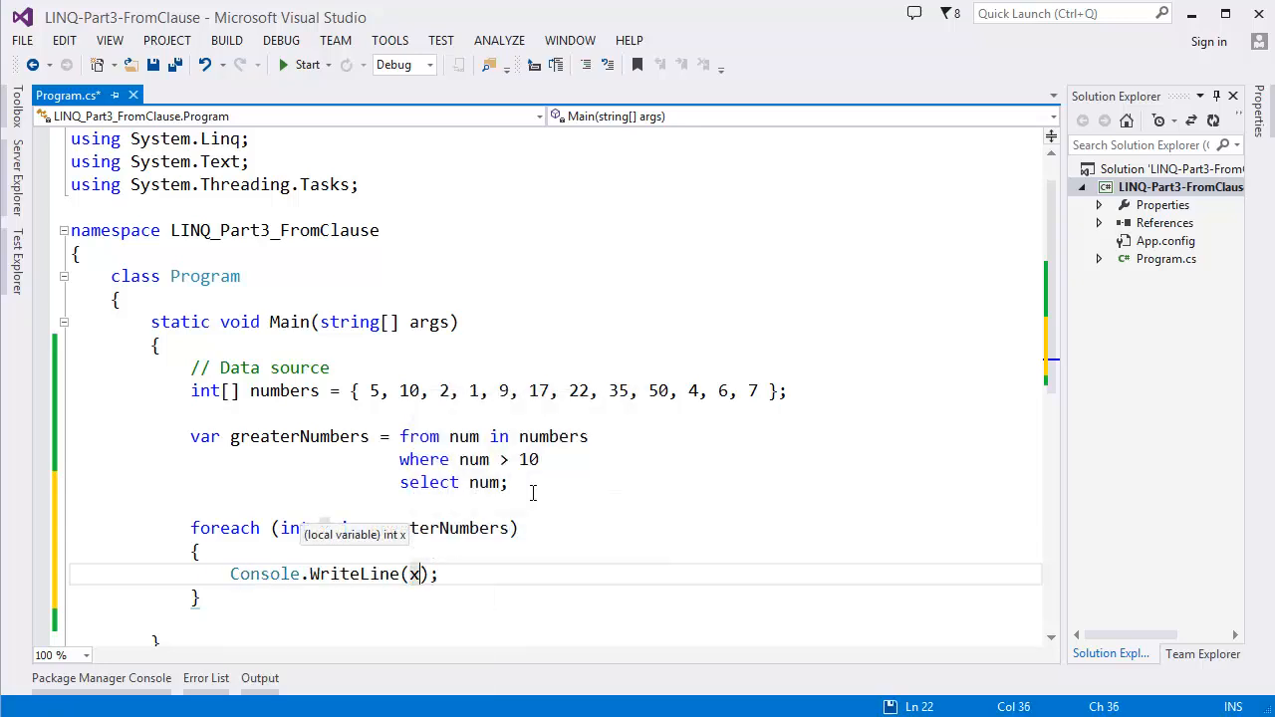
{"action": "key", "text": "ctrl+s"}
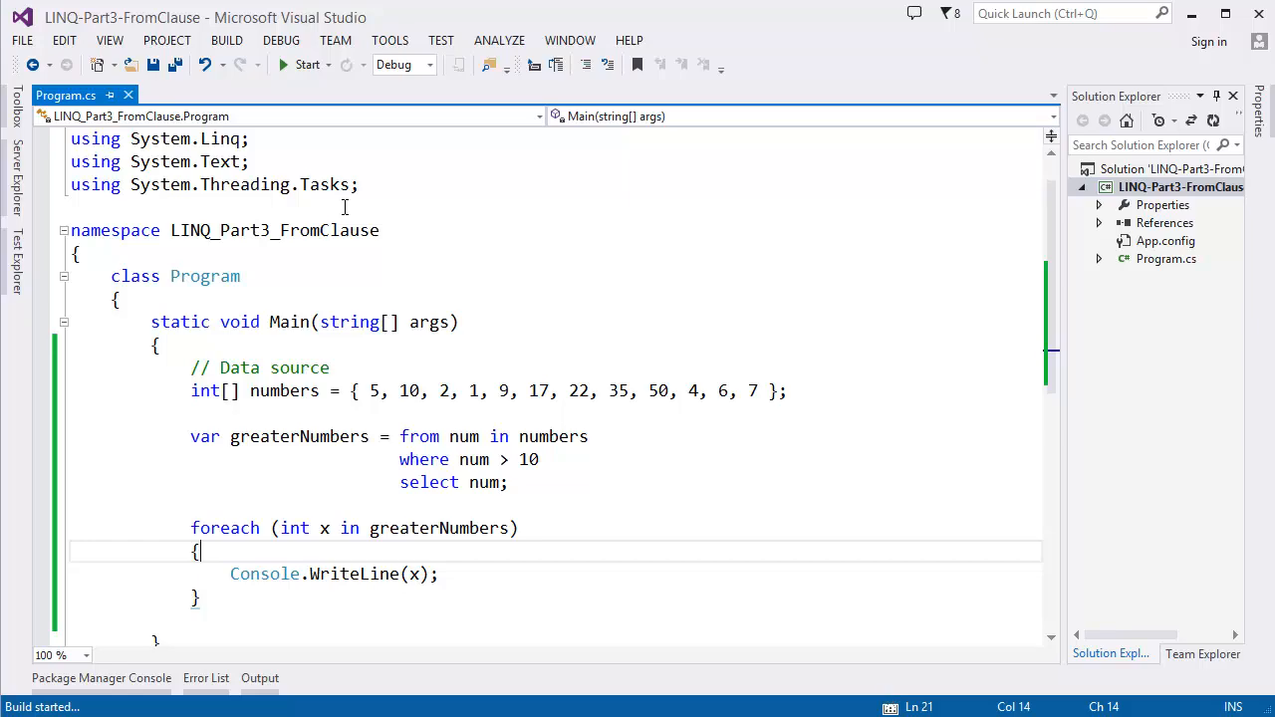
{"action": "left_click", "coordinate": [308, 63]}
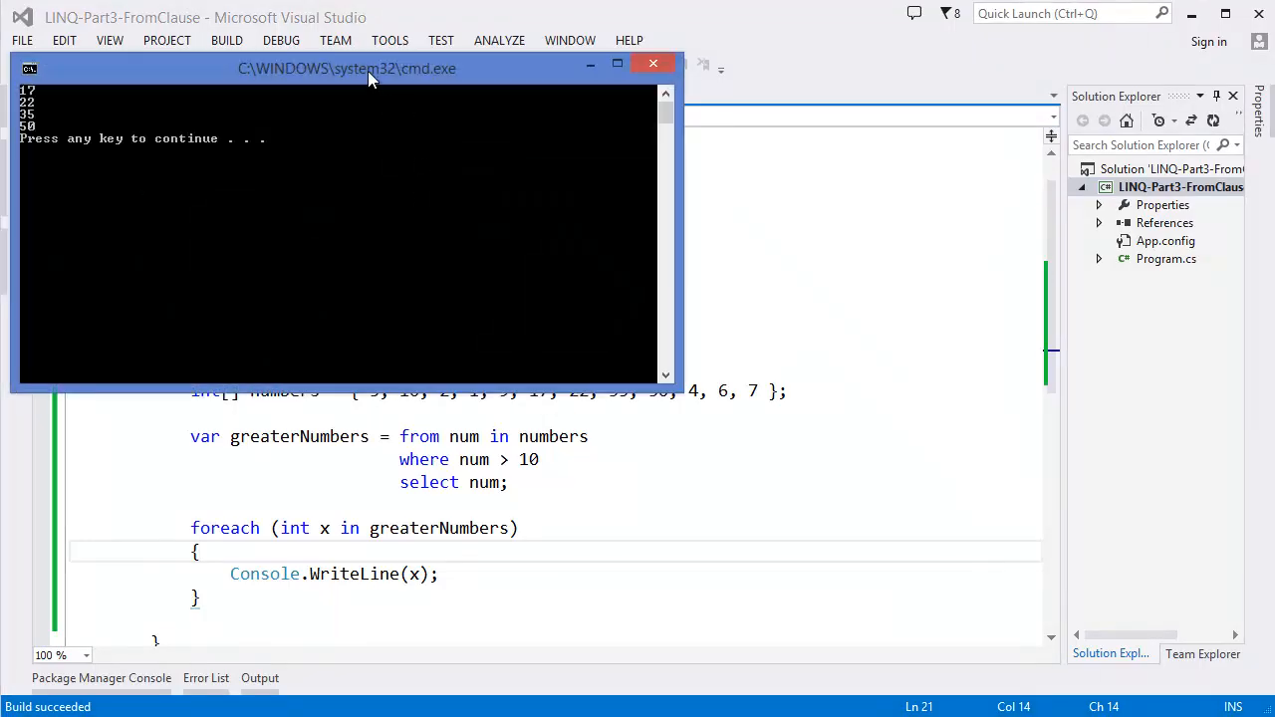
{"action": "left_click_drag", "start_coordinate": [346, 68], "coordinate": [940, 433]}
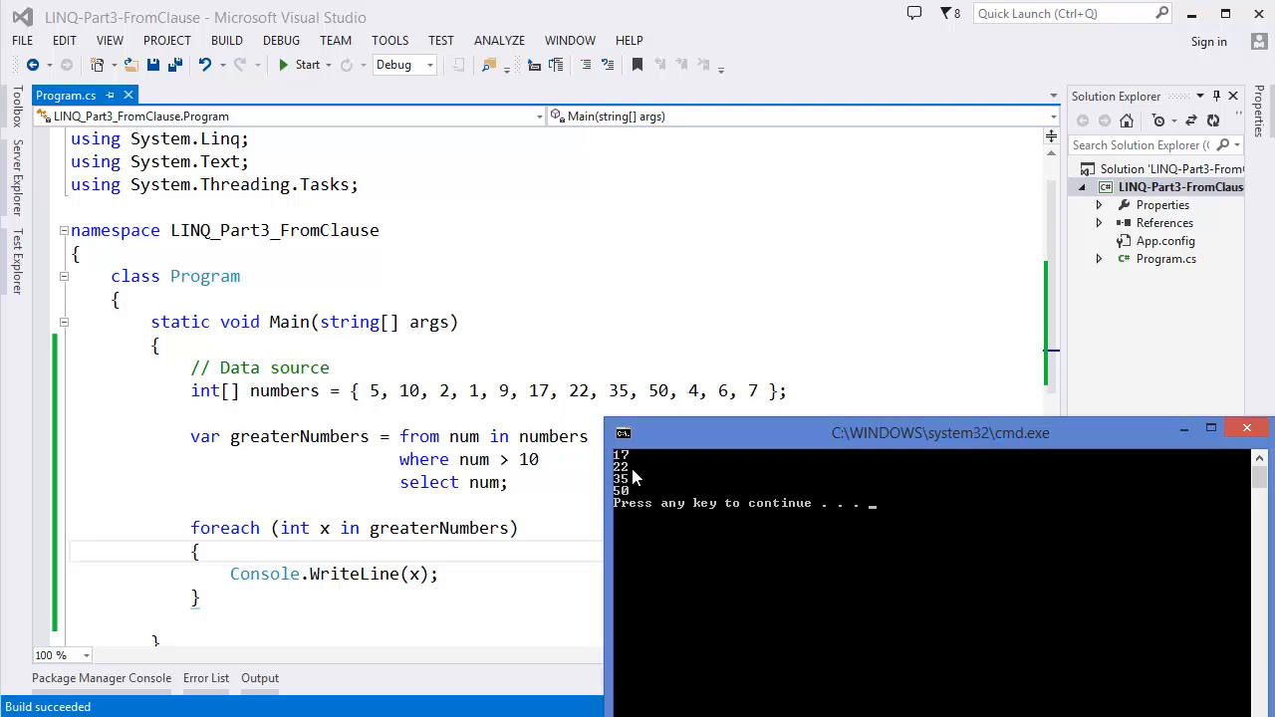
{"action": "mouse_move", "coordinate": [638, 494]}
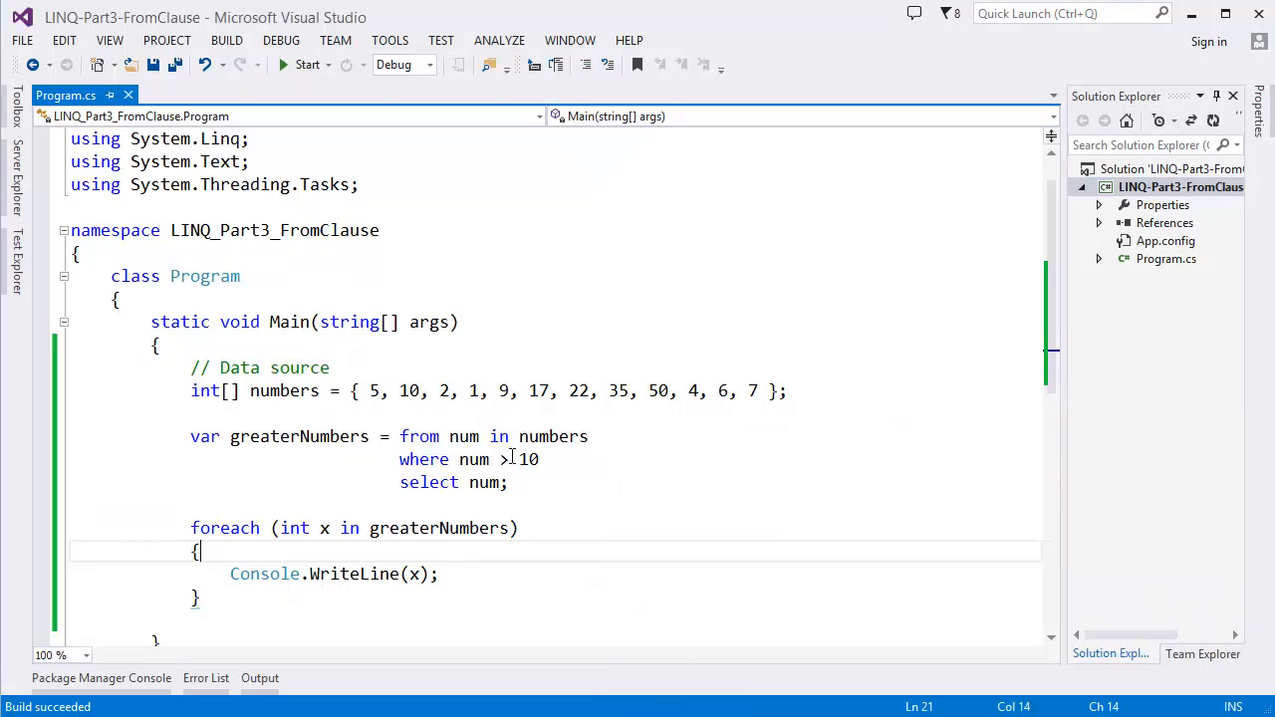
Step: Change the where condition to num >= 10 and return focus to the code
{"action": "type", "text": "="}
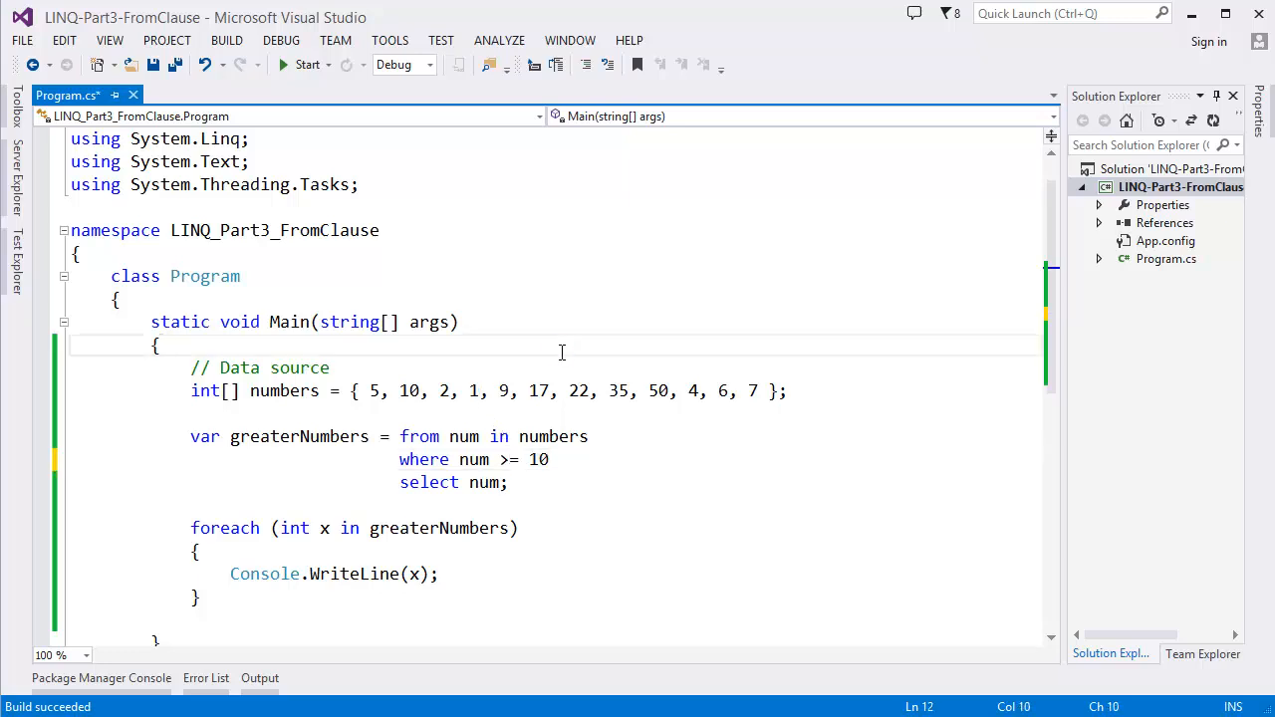
{"action": "left_click", "coordinate": [305, 64]}
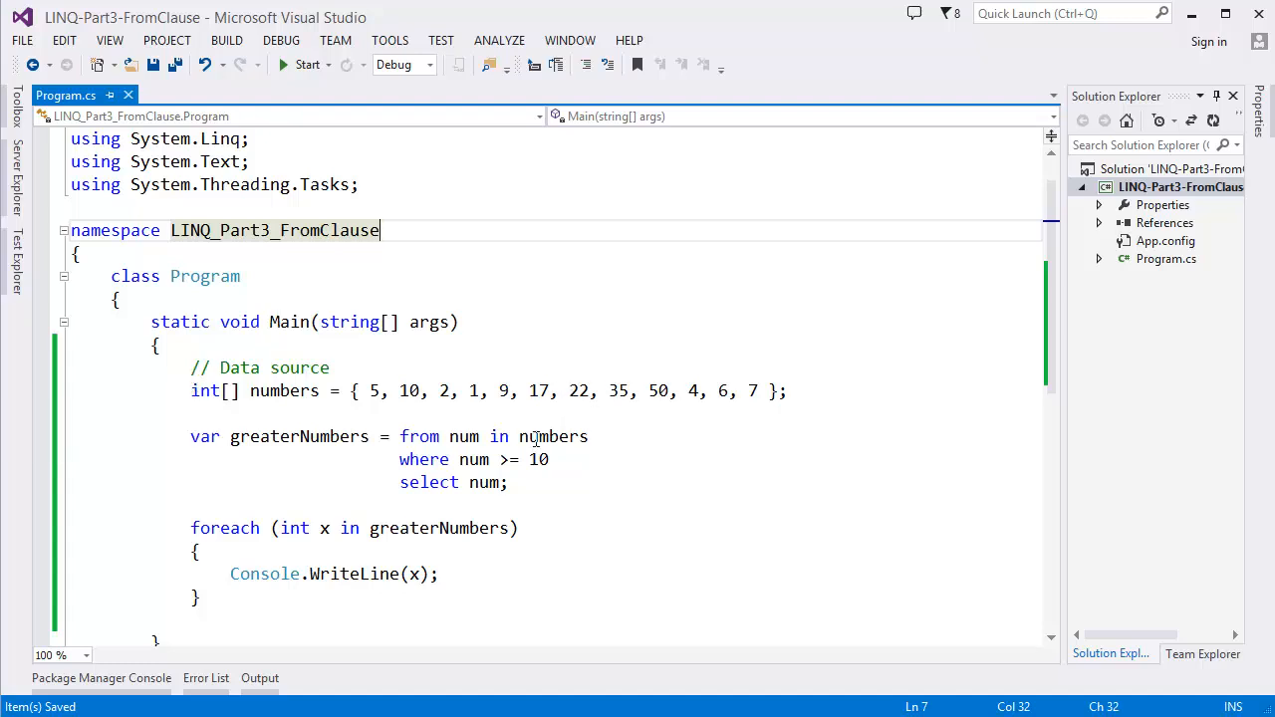
{"action": "scroll", "scroll_direction": "down", "scroll_amount": 3}
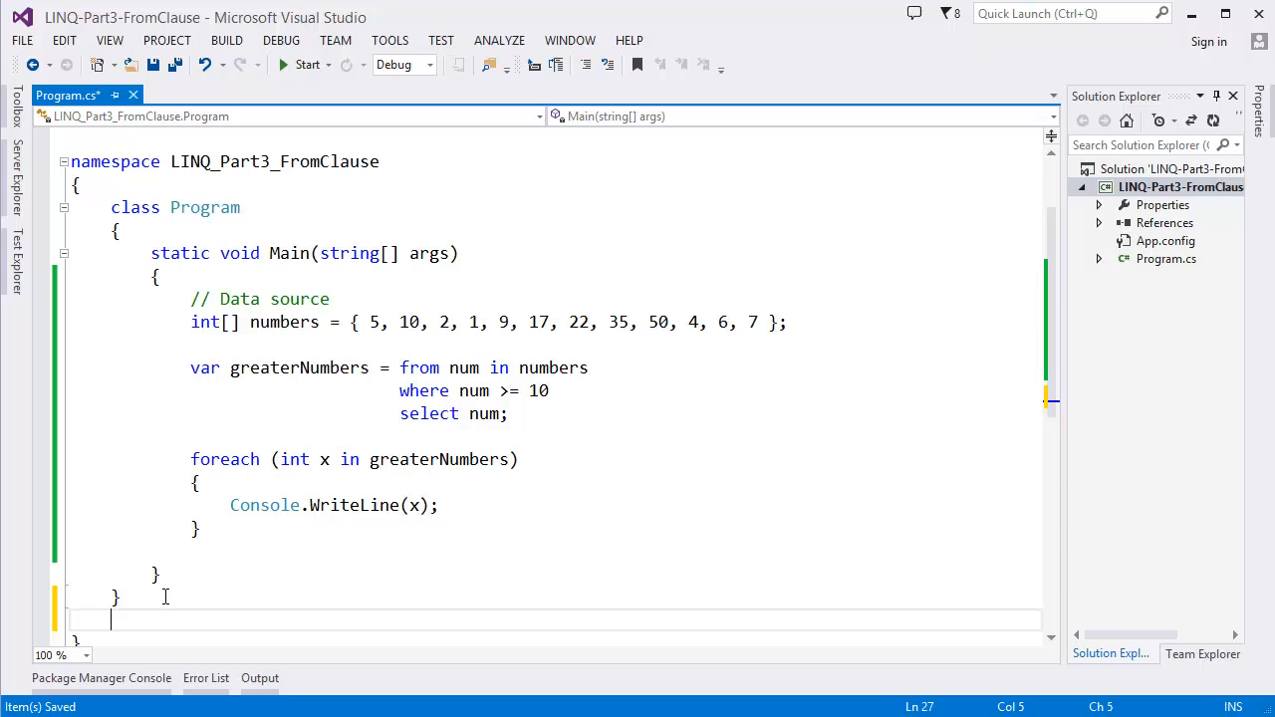
Step: Declare a public Student class with a string Name property
{"action": "type", "text": "c"}
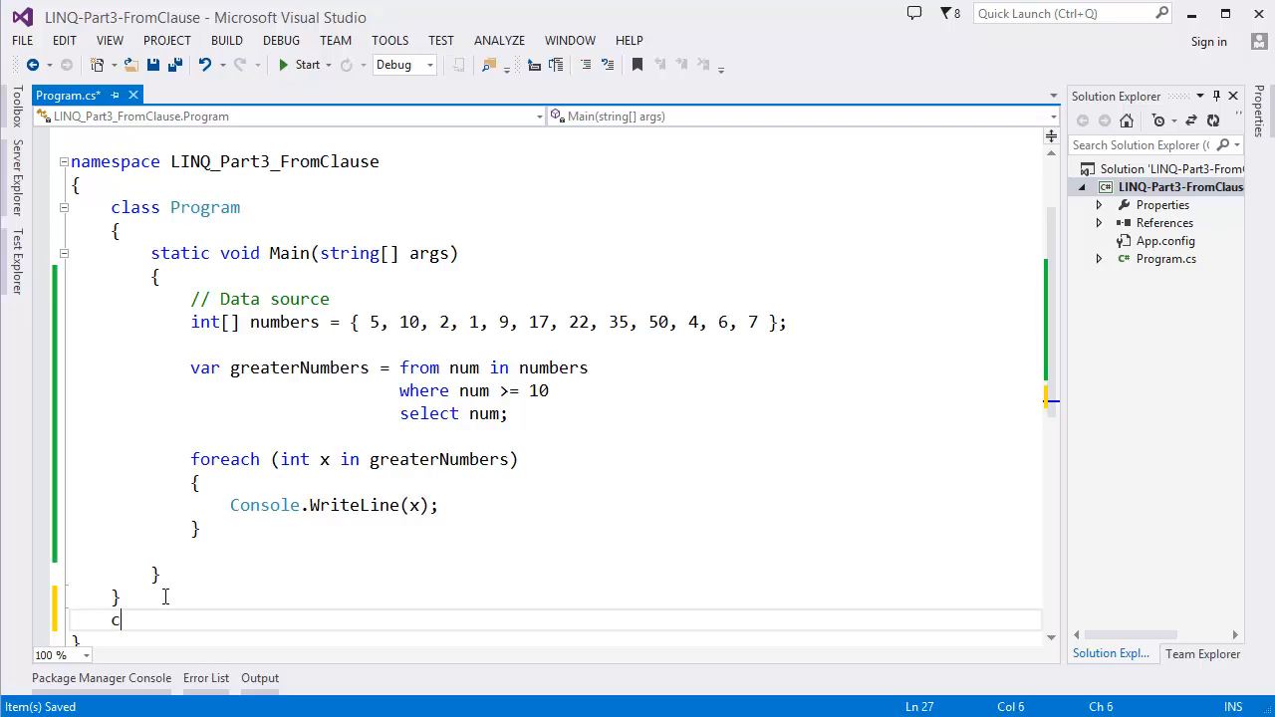
{"action": "type", "text": "ublic"}
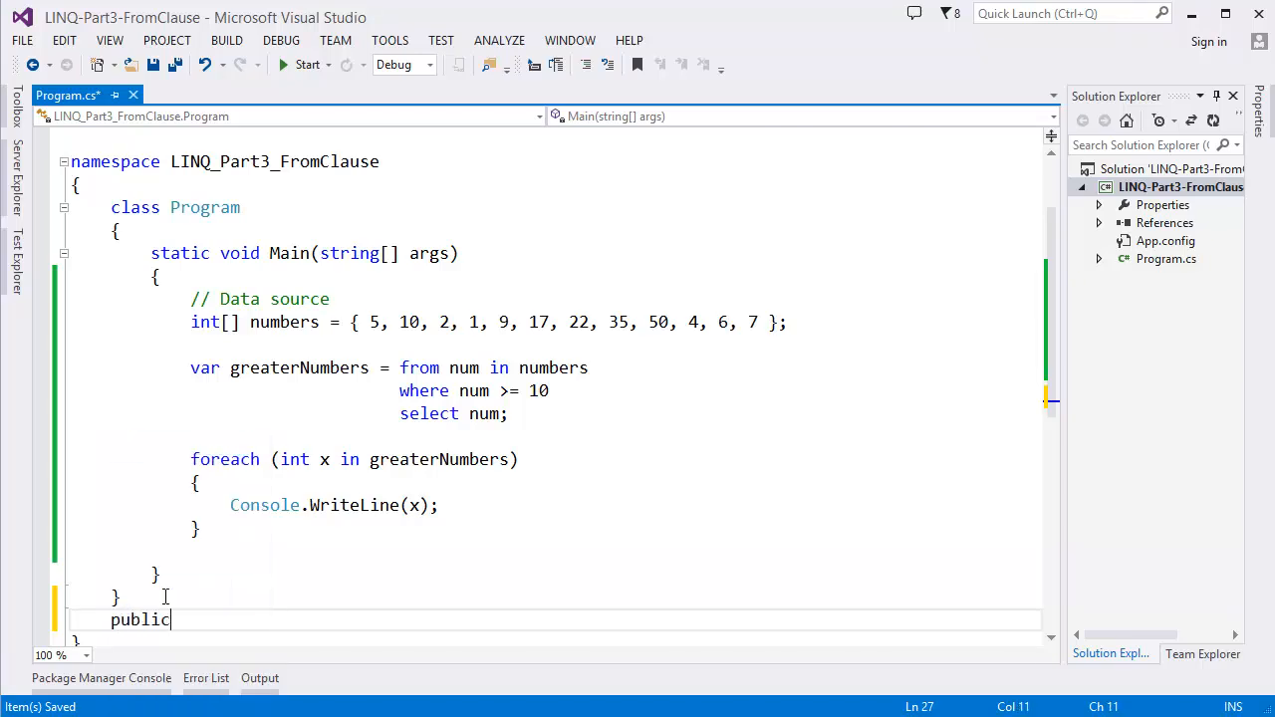
{"action": "type", "text": "class Student"}
{"action": "type", "text": "{"}
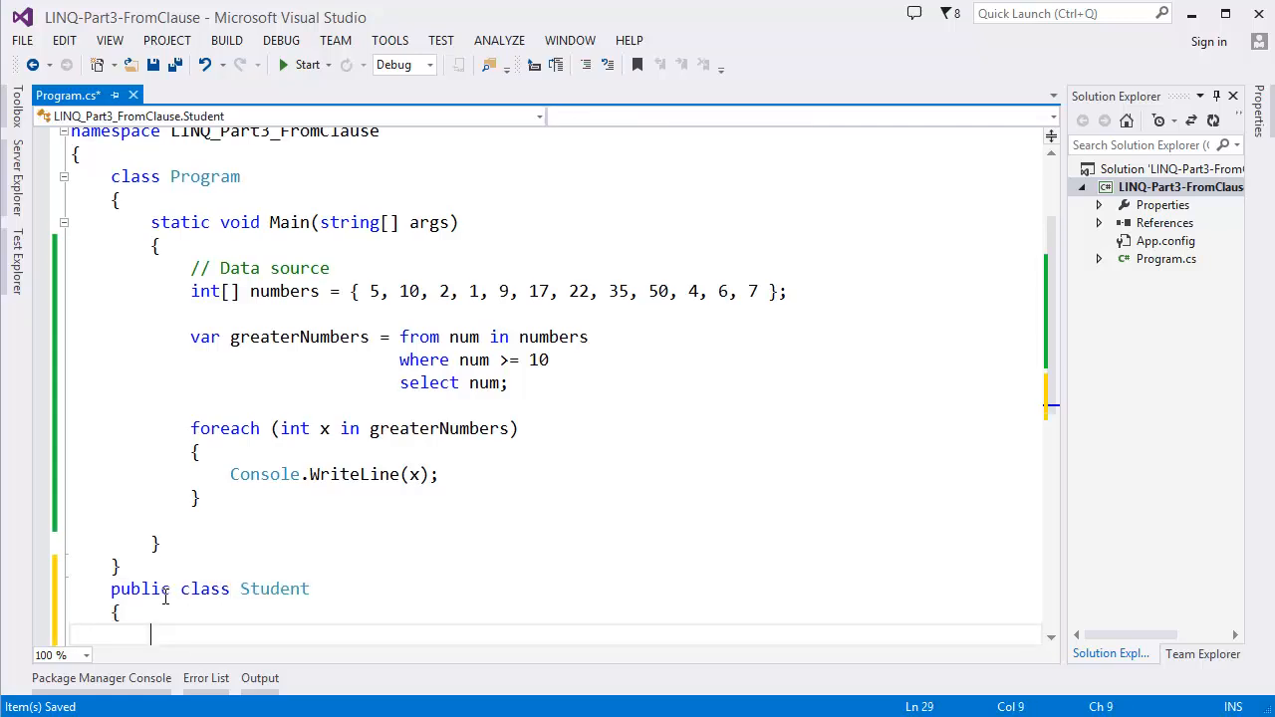
{"action": "scroll", "scroll_direction": "down", "scroll_amount": 3}
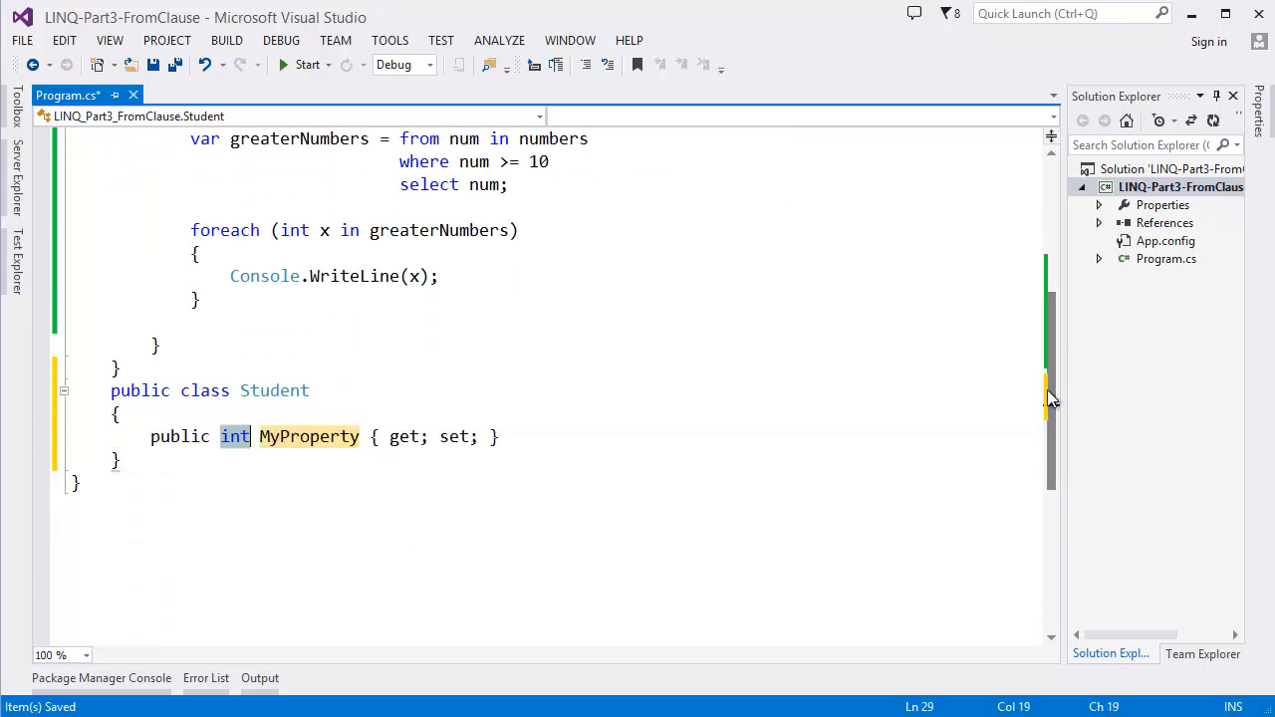
{"action": "type", "text": "strin"}
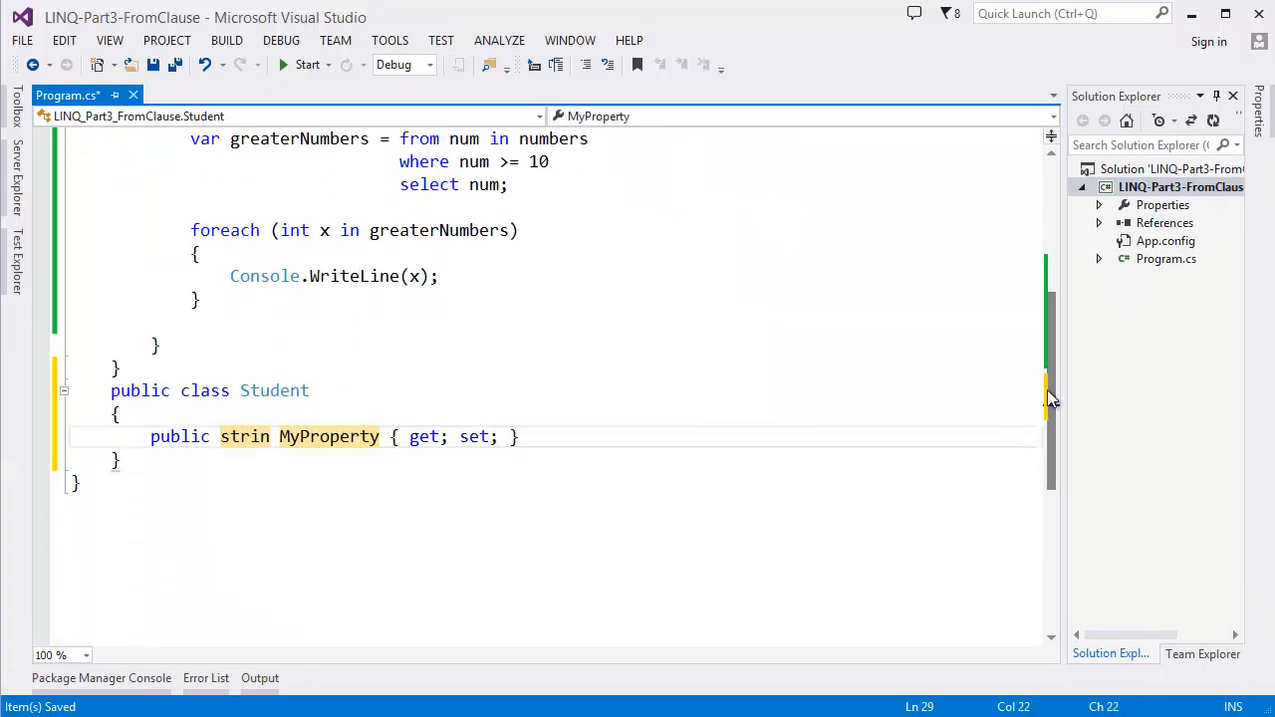
{"action": "type", "text": "Name"}
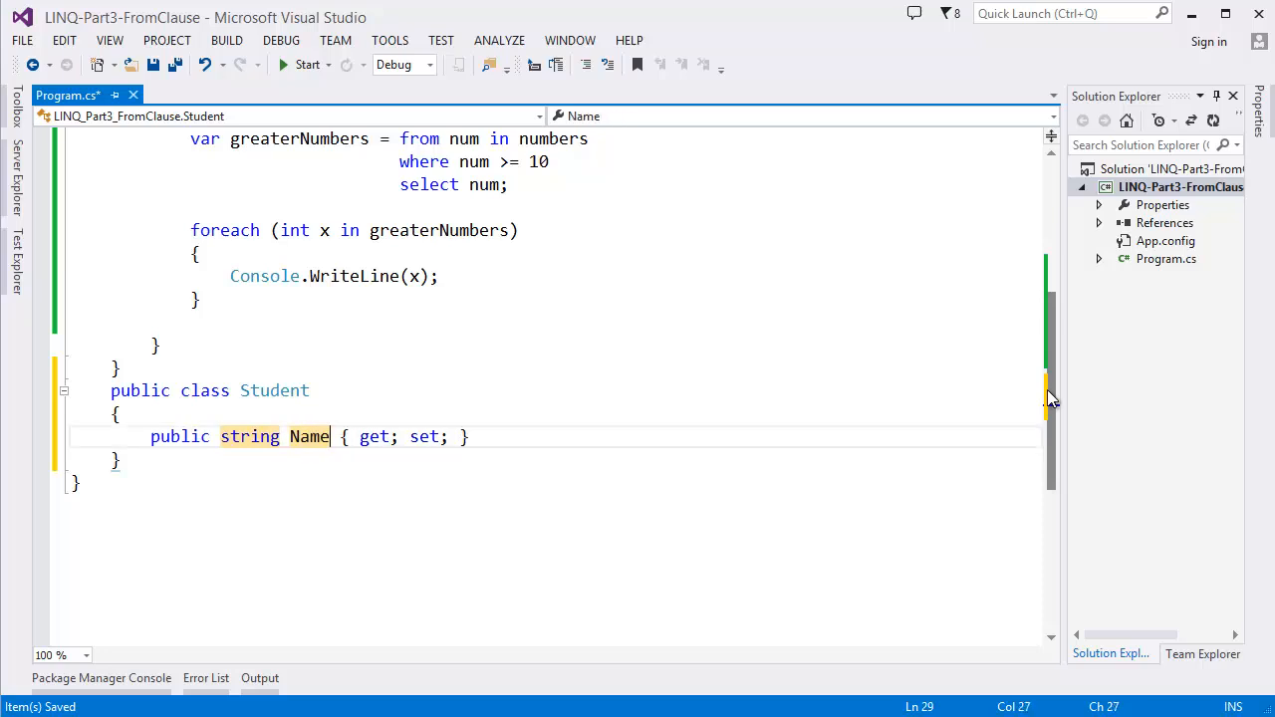
Step: Add Id and List<int> Scroes auto-properties to Student using the prop snippet
{"action": "type", "text": "prop"}
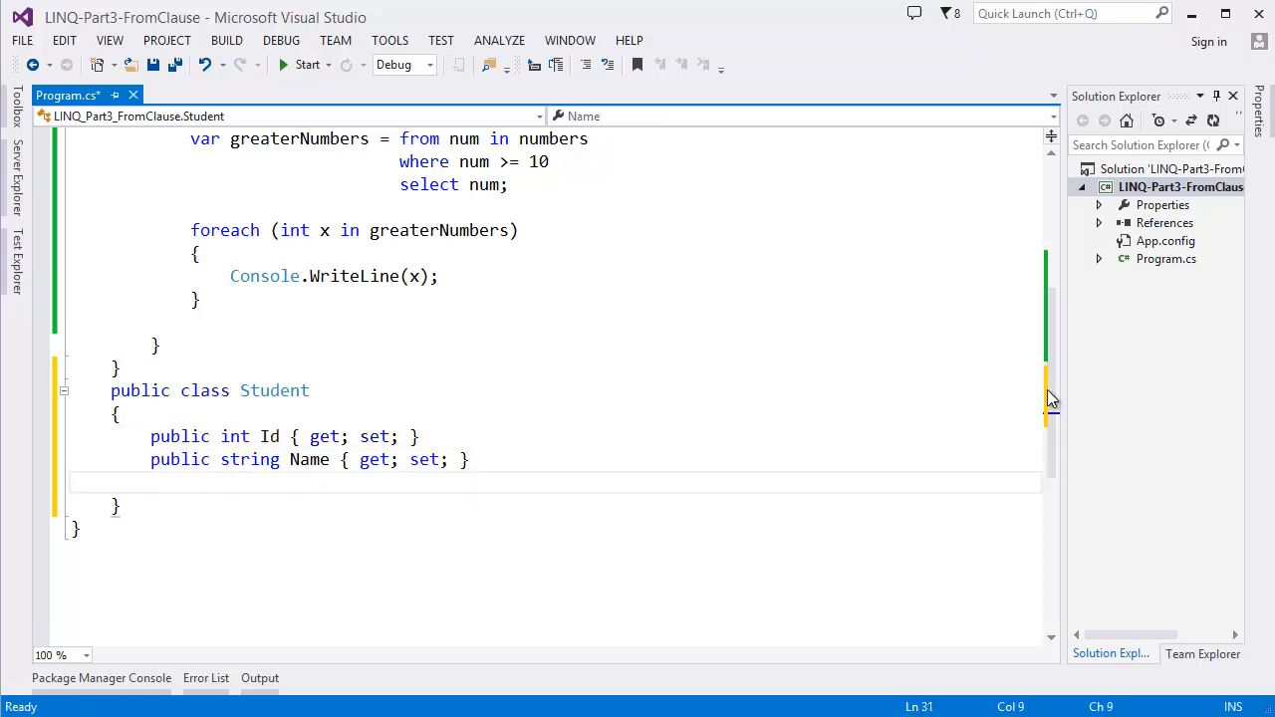
{"action": "type", "text": "prop"}
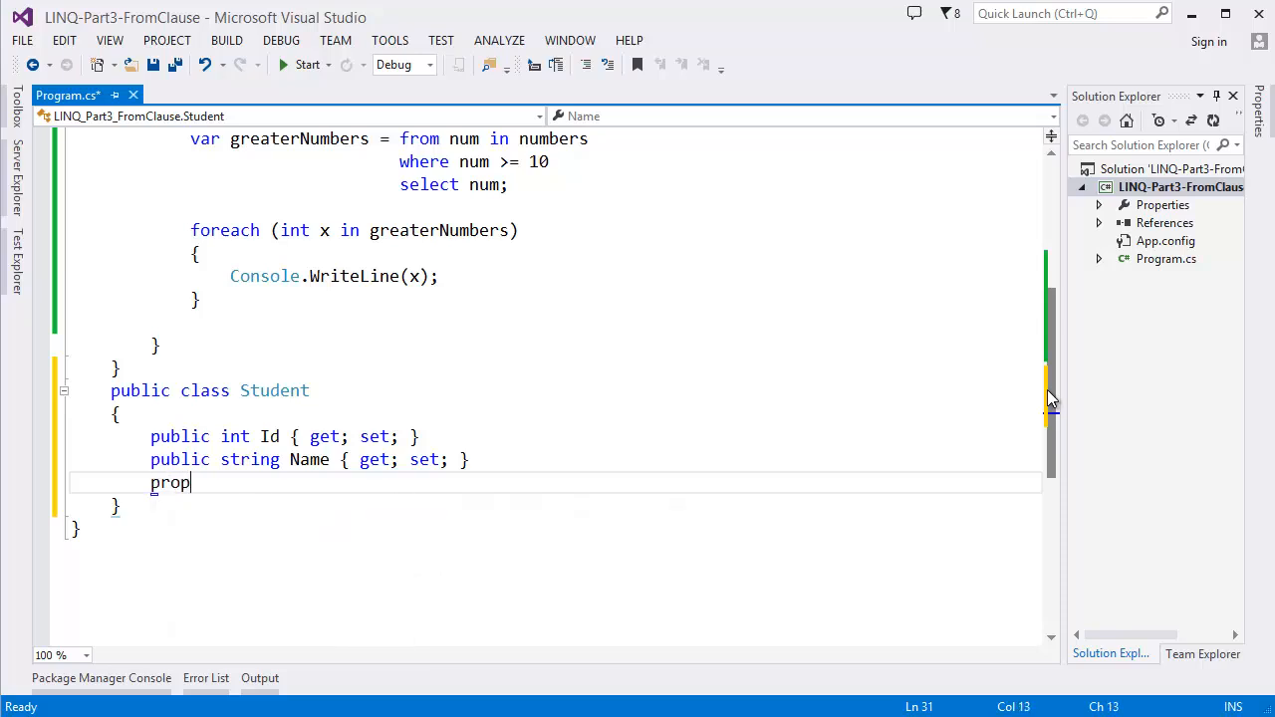
{"action": "key", "text": "Tab"}
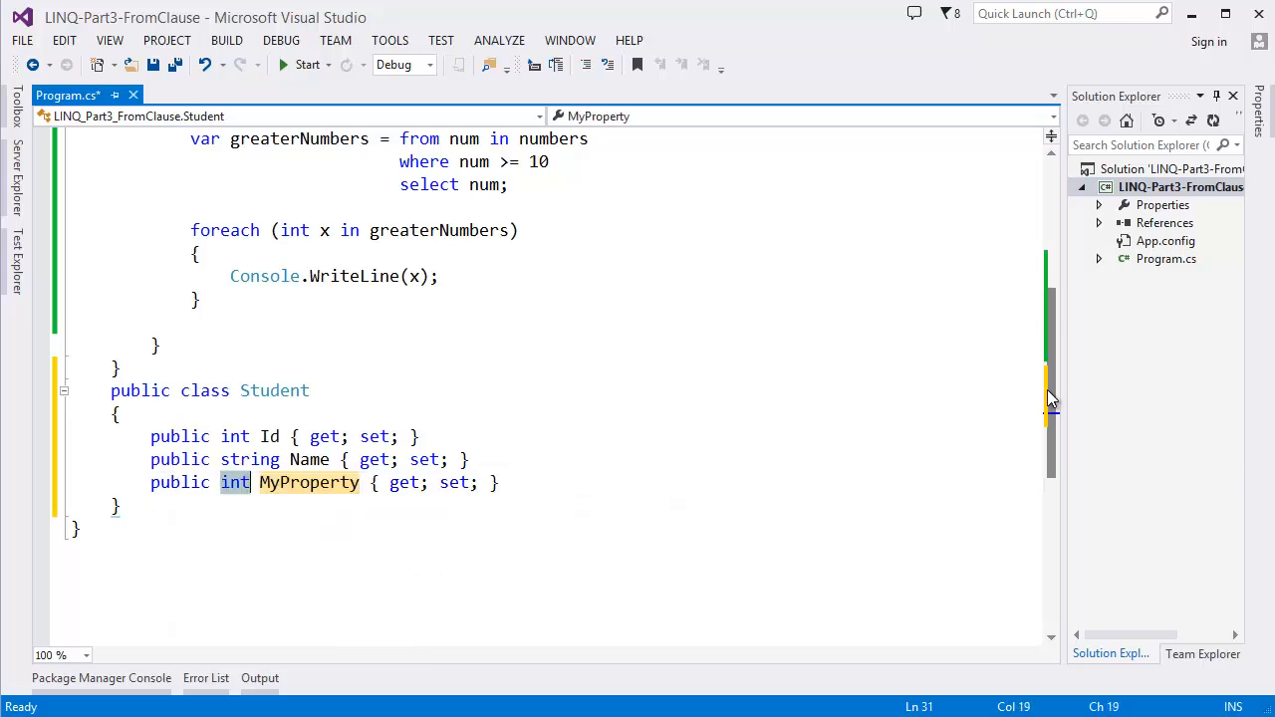
{"action": "type", "text": "Linked"}
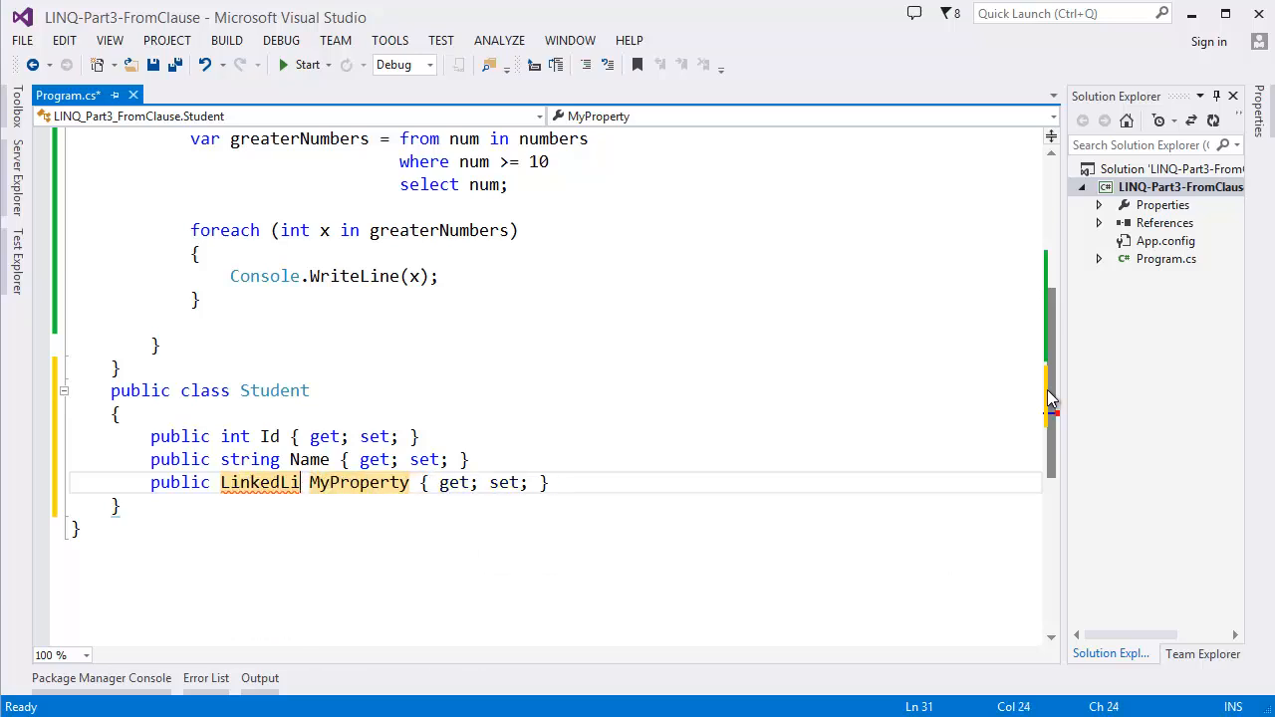
{"action": "type", "text": "List<"}
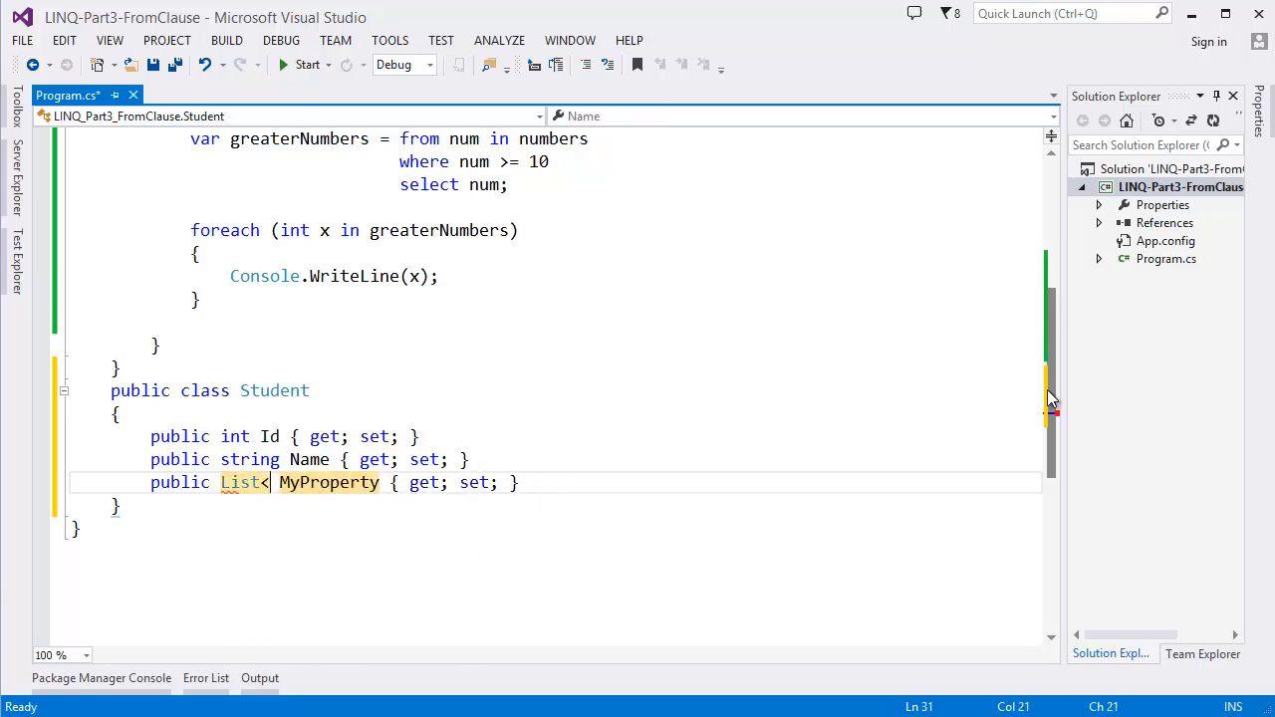
{"action": "type", "text": "int>"}
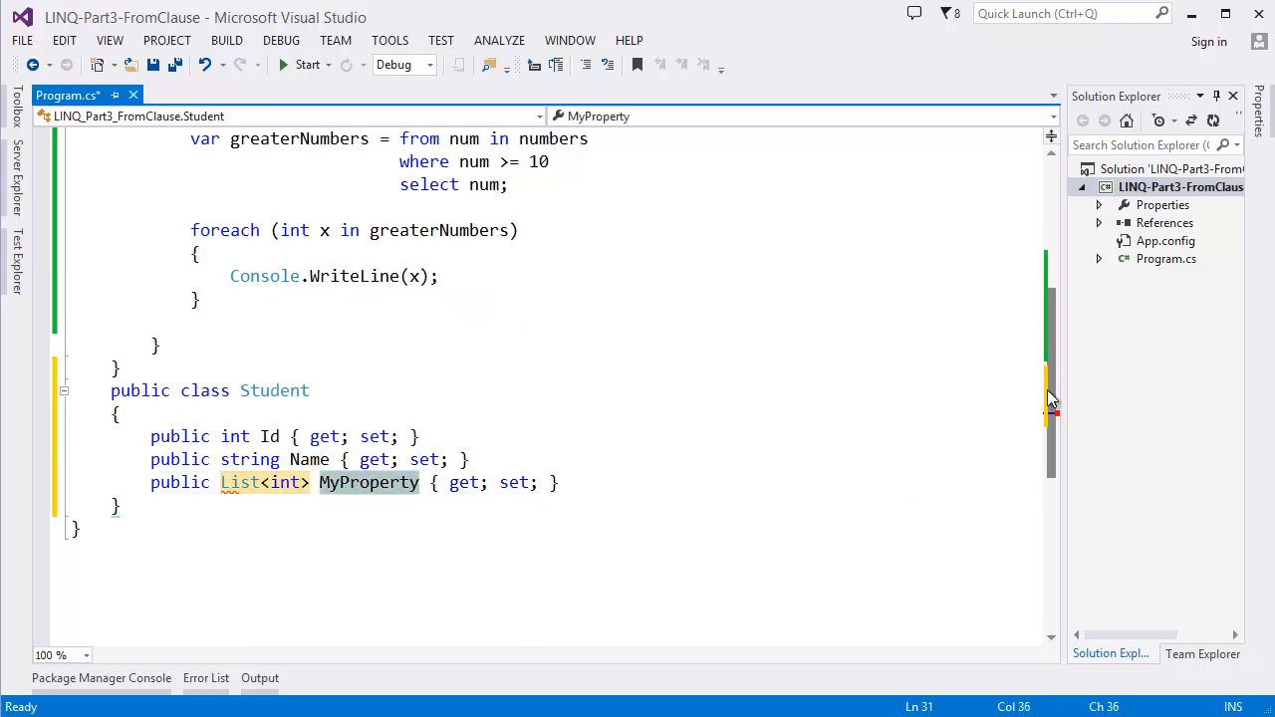
{"action": "type", "text": "Scro"}
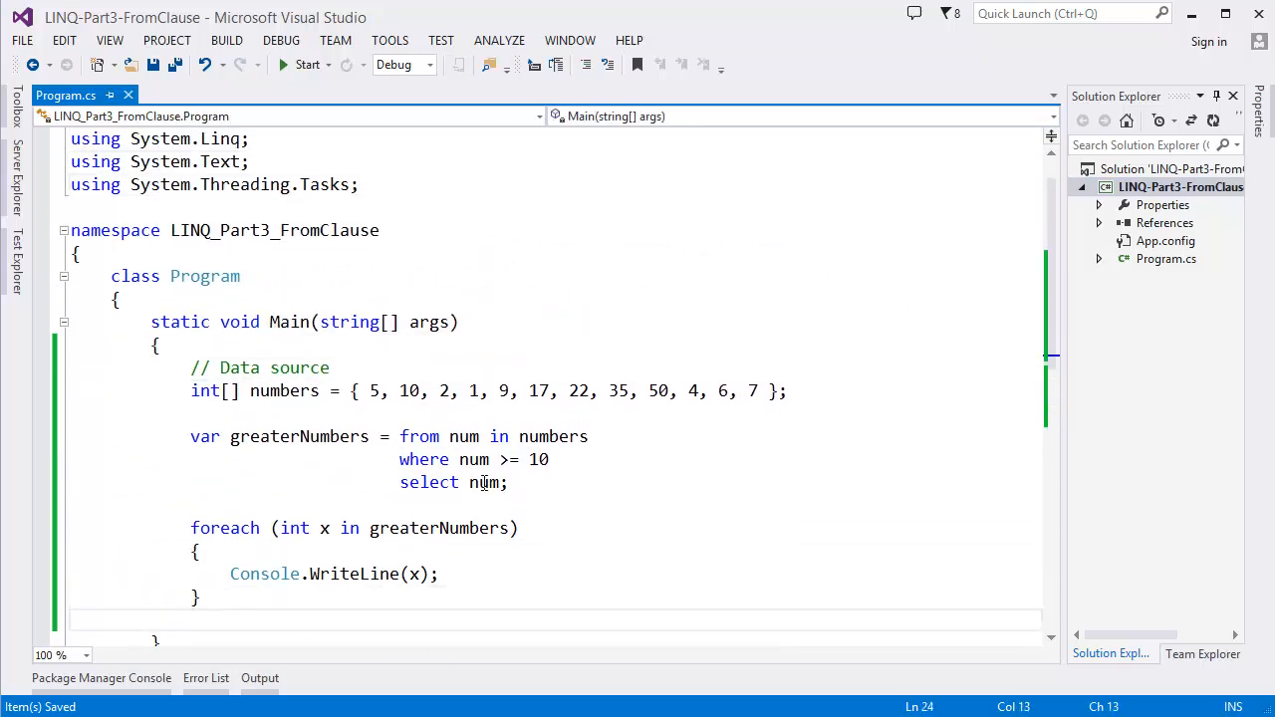
Step: Select and comment out the old numbers array, greaterNumbers query and foreach loop
{"action": "left_click_drag", "start_coordinate": [192, 391], "coordinate": [203, 596]}
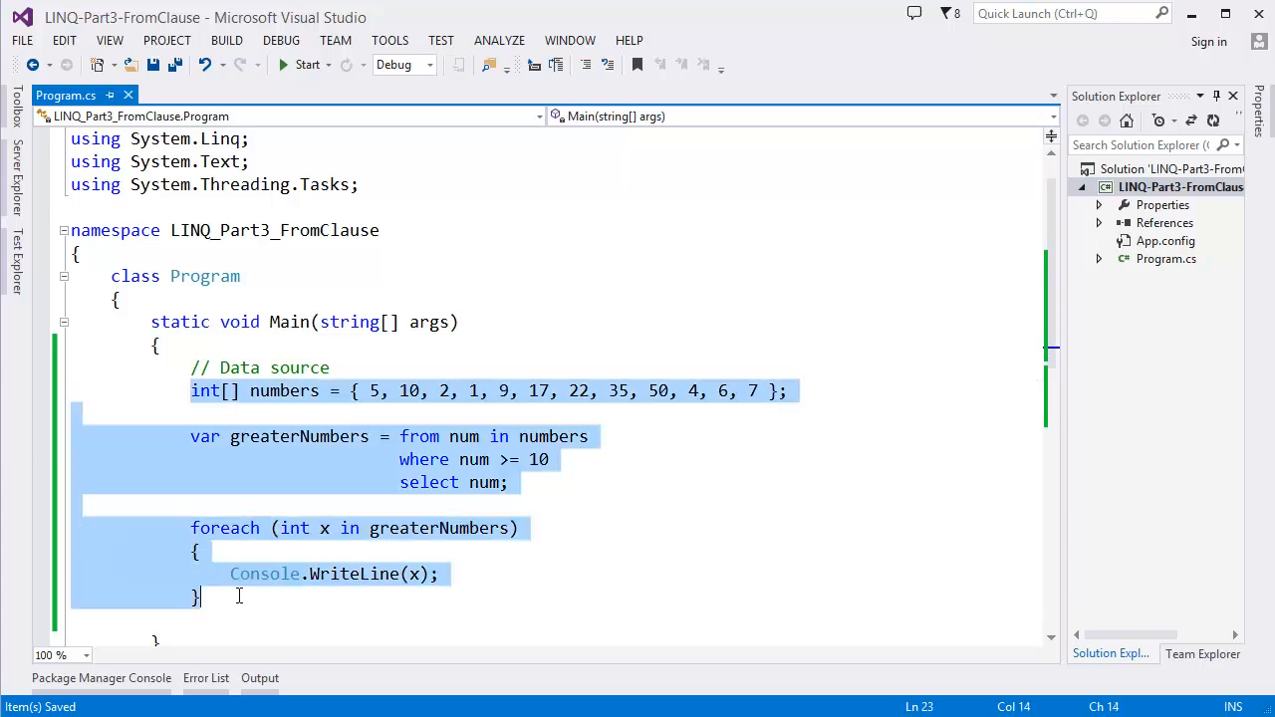
{"action": "mouse_move", "coordinate": [460, 255]}
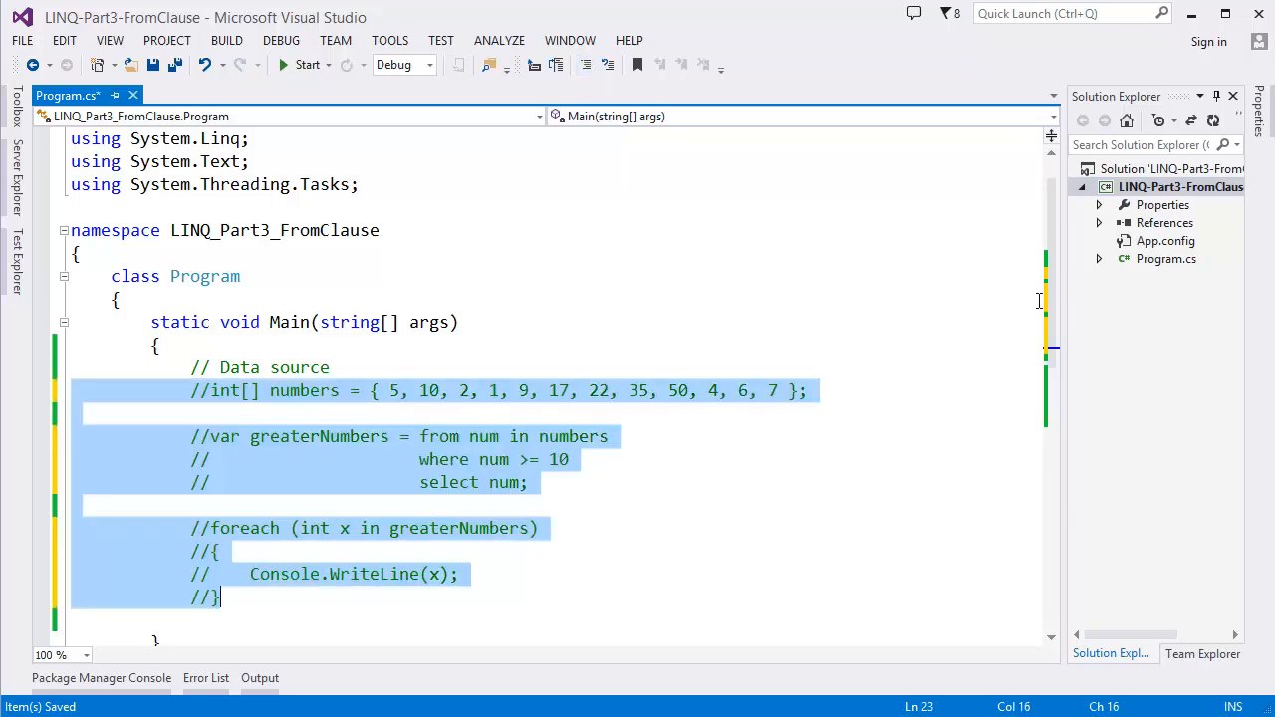
{"action": "scroll", "scroll_direction": "down", "scroll_amount": 3}
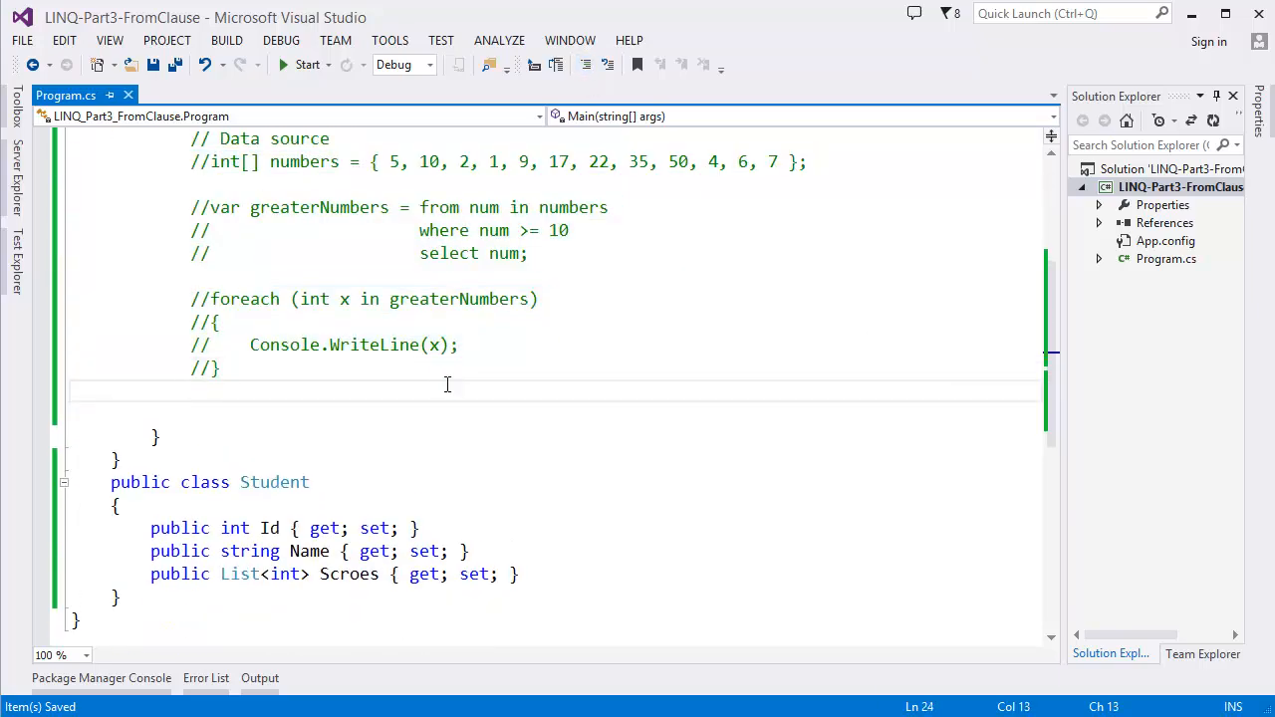
Step: Declare 'List<Student> students = new List<Student>' under a Data Source comment
{"action": "type", "text": "// Data"}
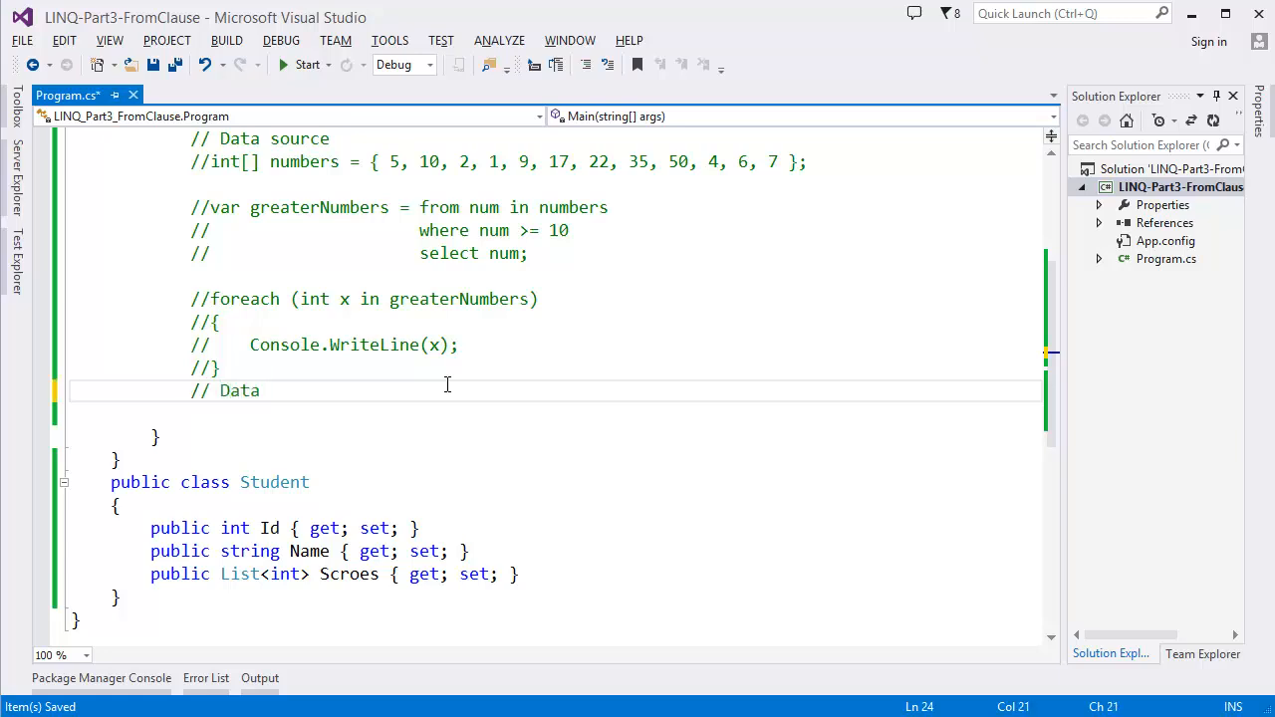
{"action": "type", "text": "Source"}
{"action": "type", "text": "L"}
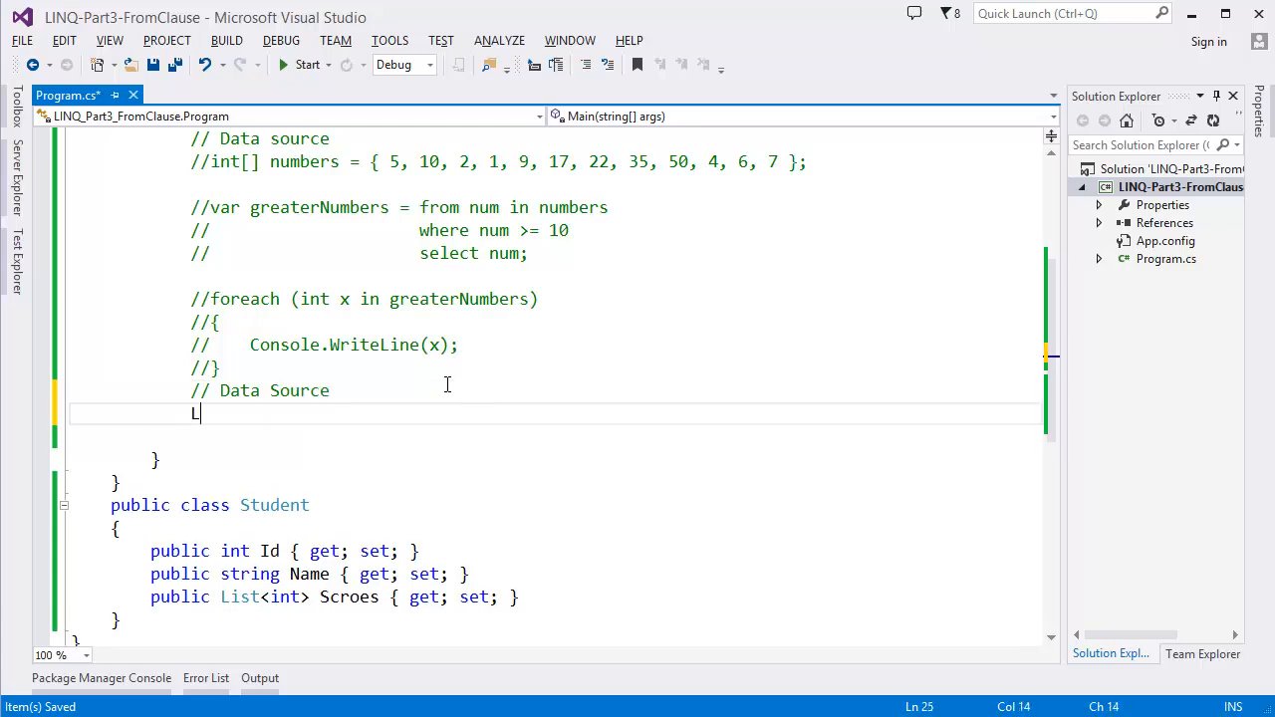
{"action": "type", "text": "ist<S"}
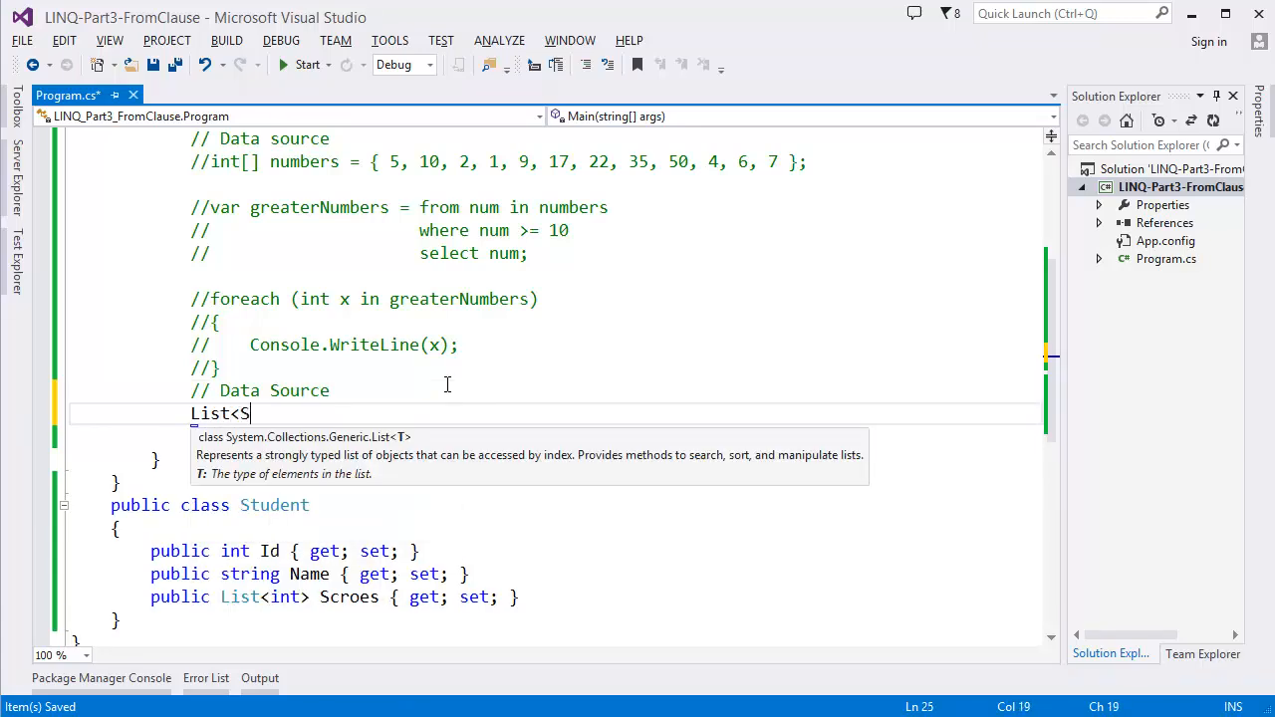
{"action": "type", "text": "tudent> stud"}
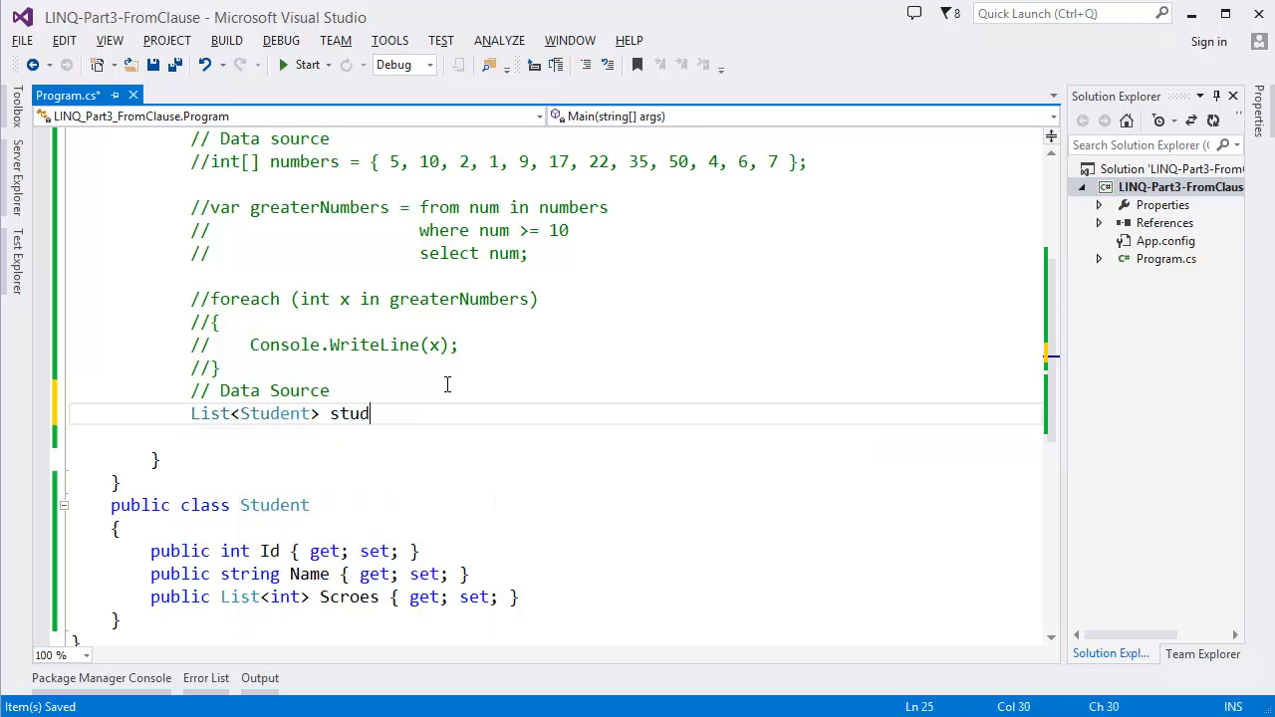
{"action": "type", "text": "ents ="}
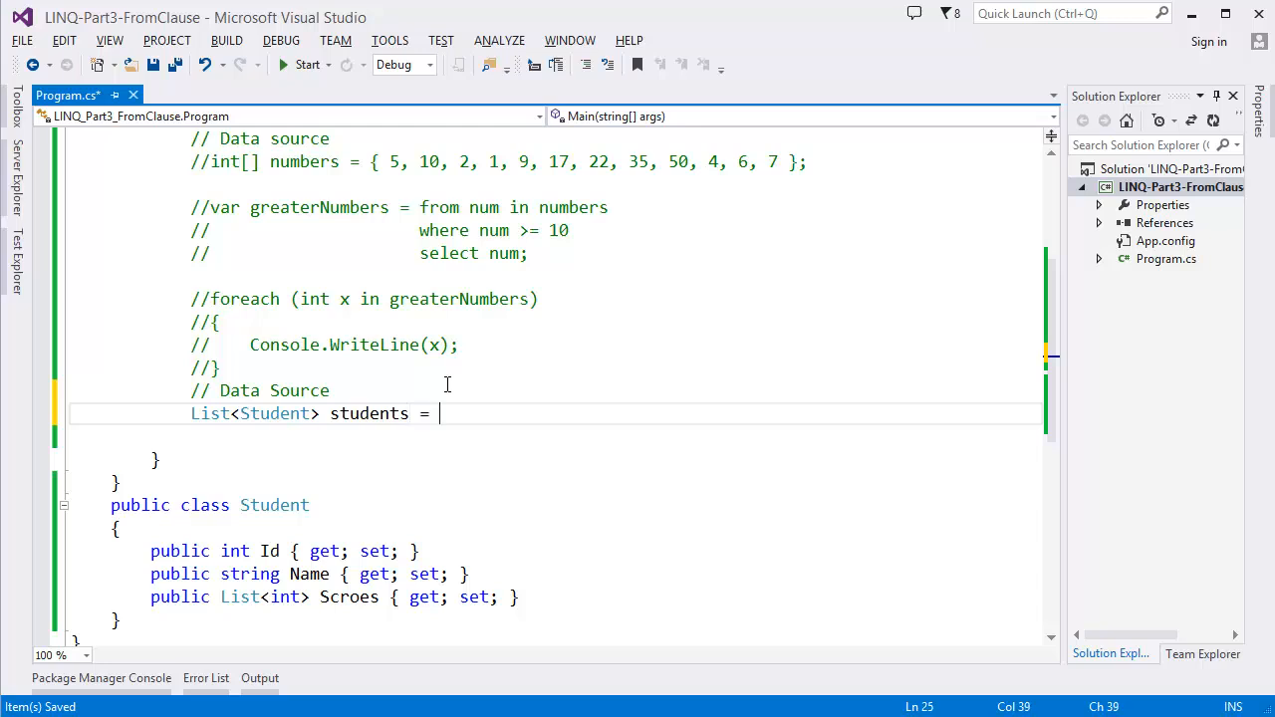
{"action": "type", "text": "new List<Student> {"}
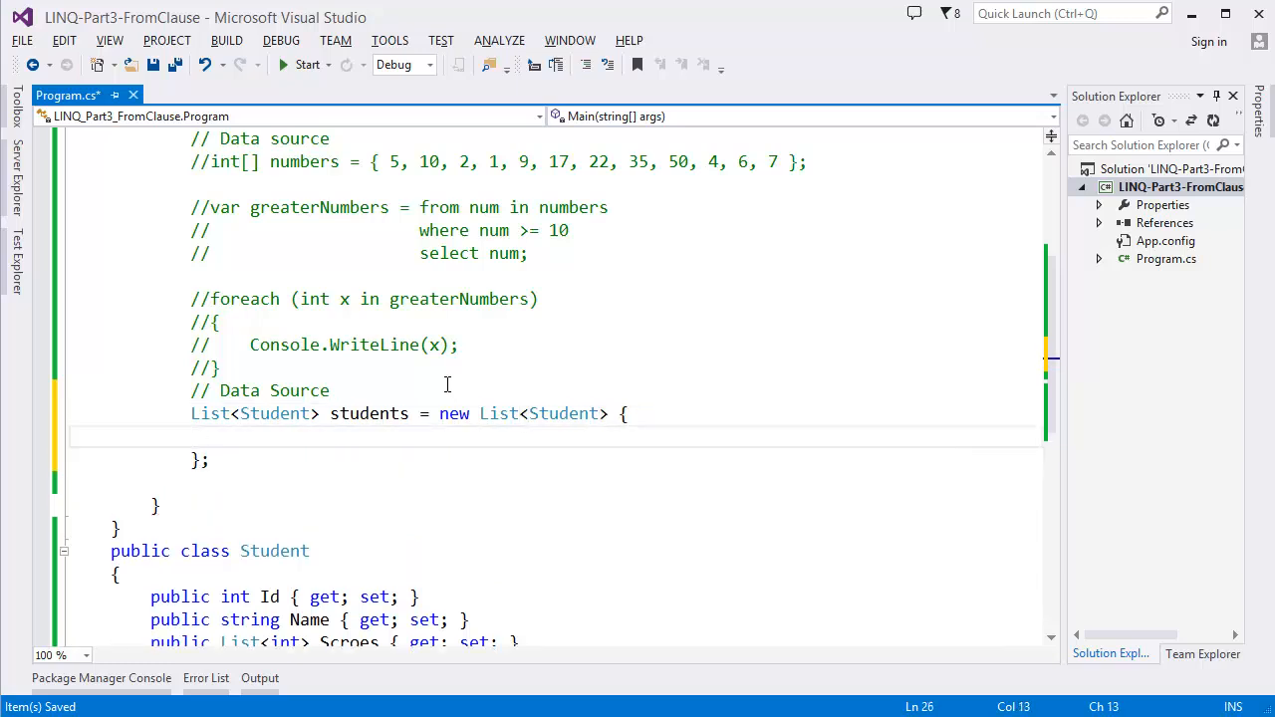
{"action": "type", "text": "new st"}
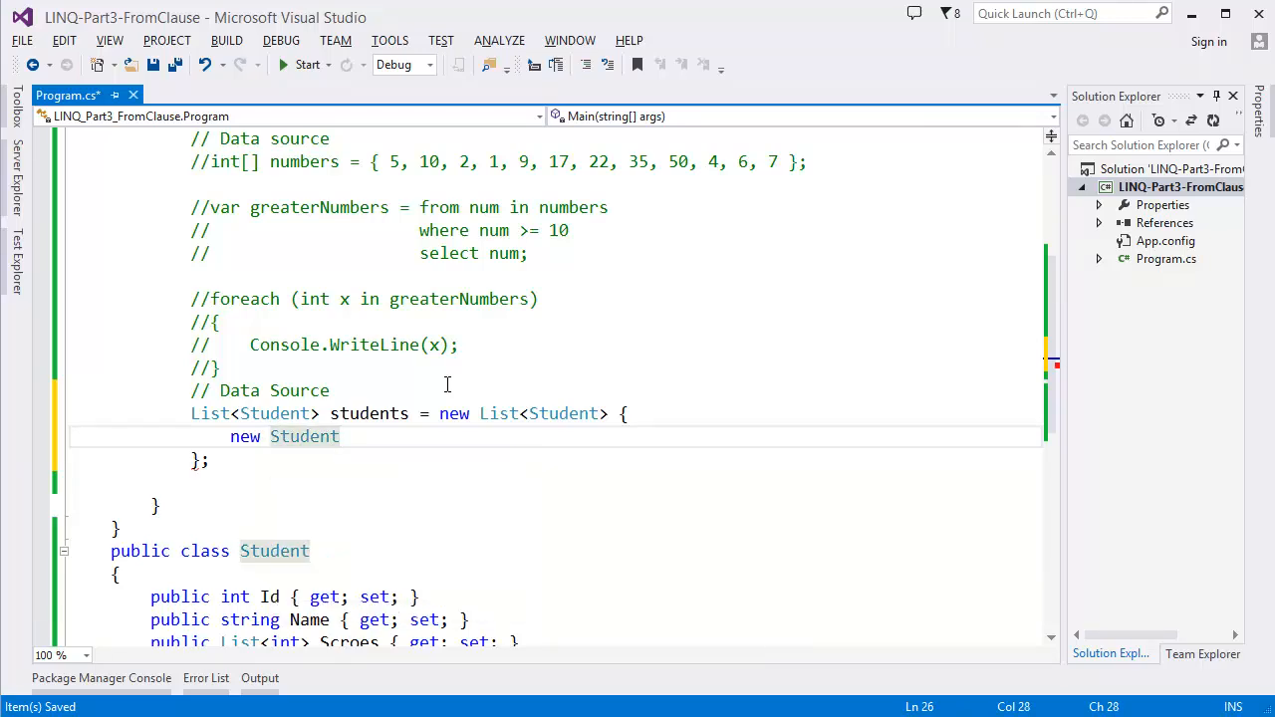
{"action": "type", "text": "{"}
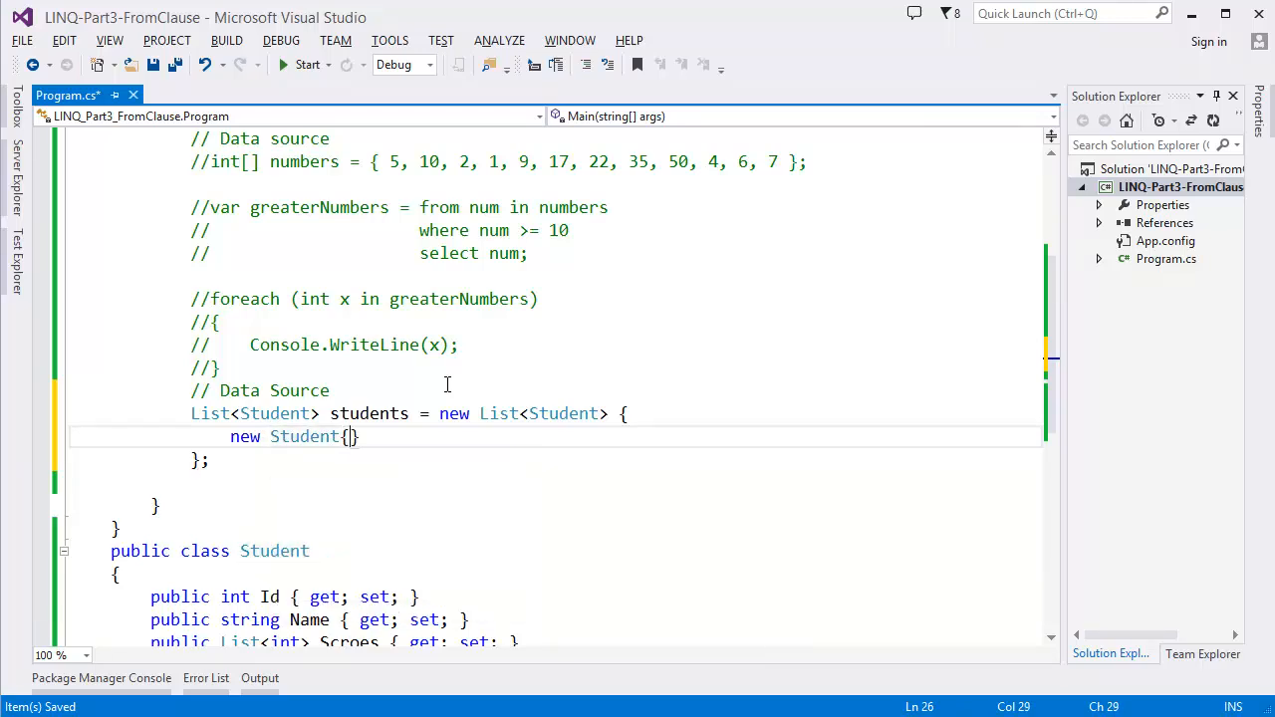
{"action": "type", "text": "Id="}
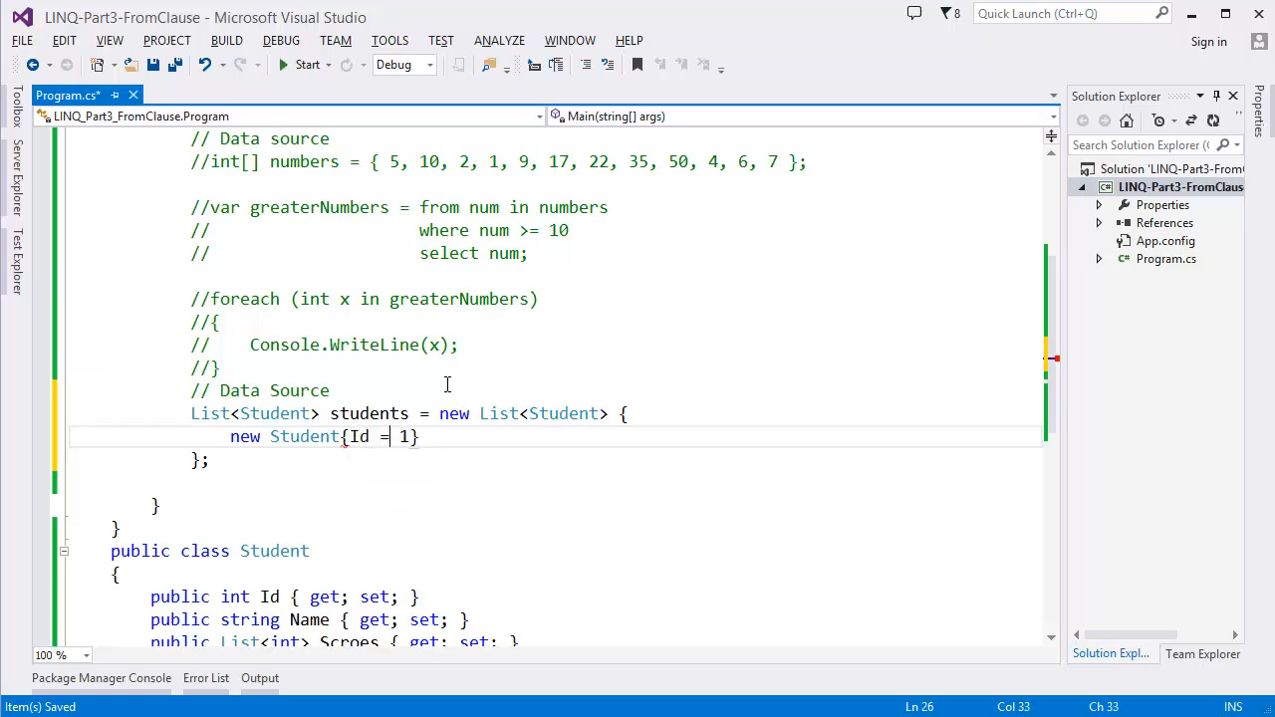
{"action": "type", "text": ", na"}
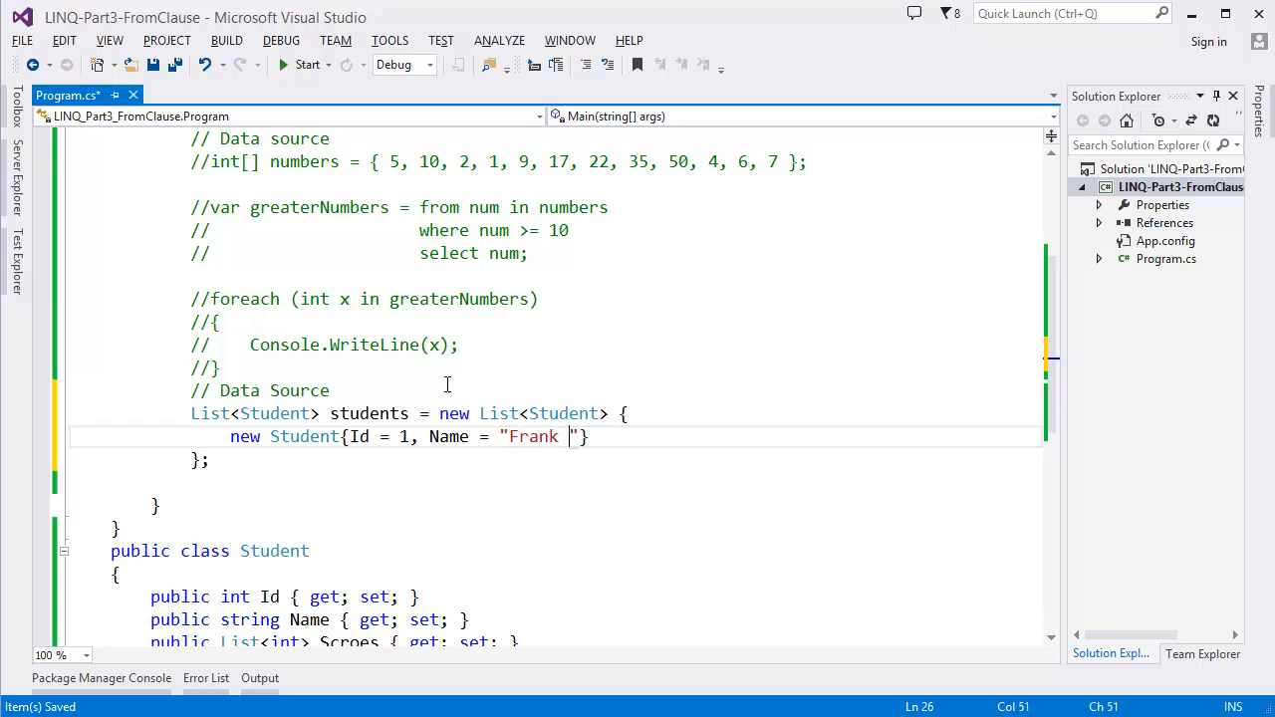
{"action": "type", "text": "Hanna"}
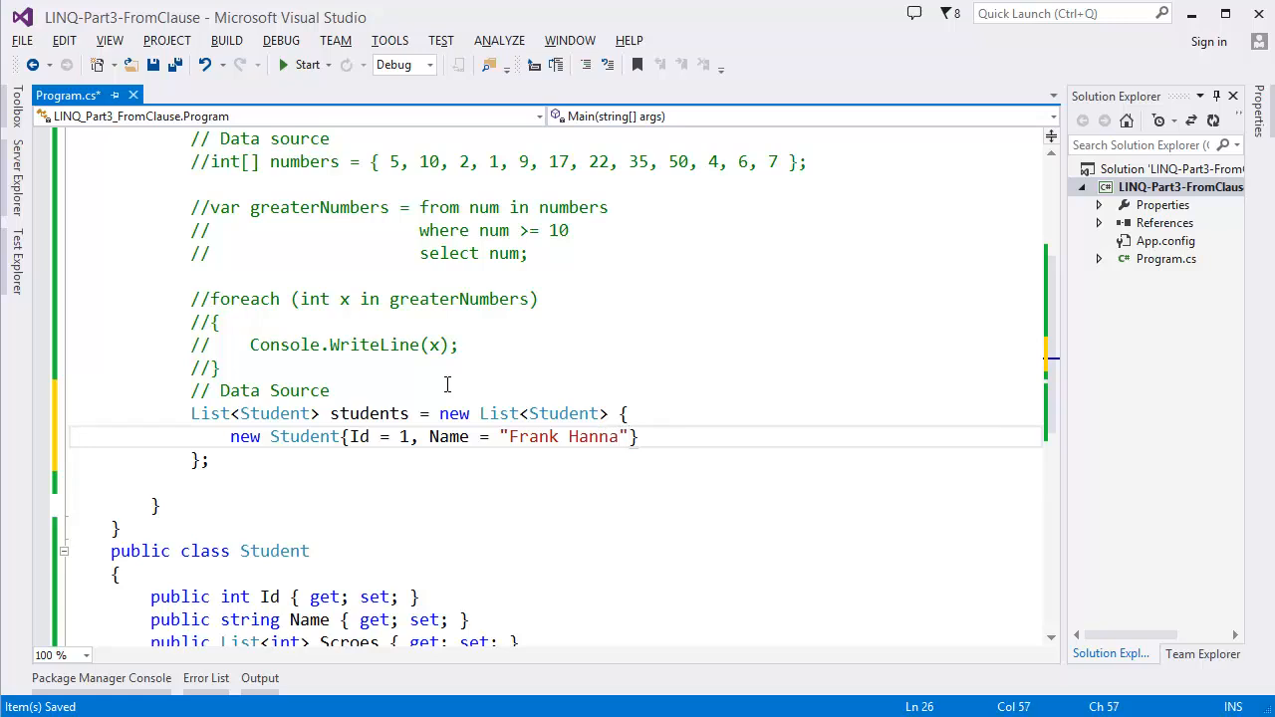
{"action": "type", "text": ", Scroes ="}
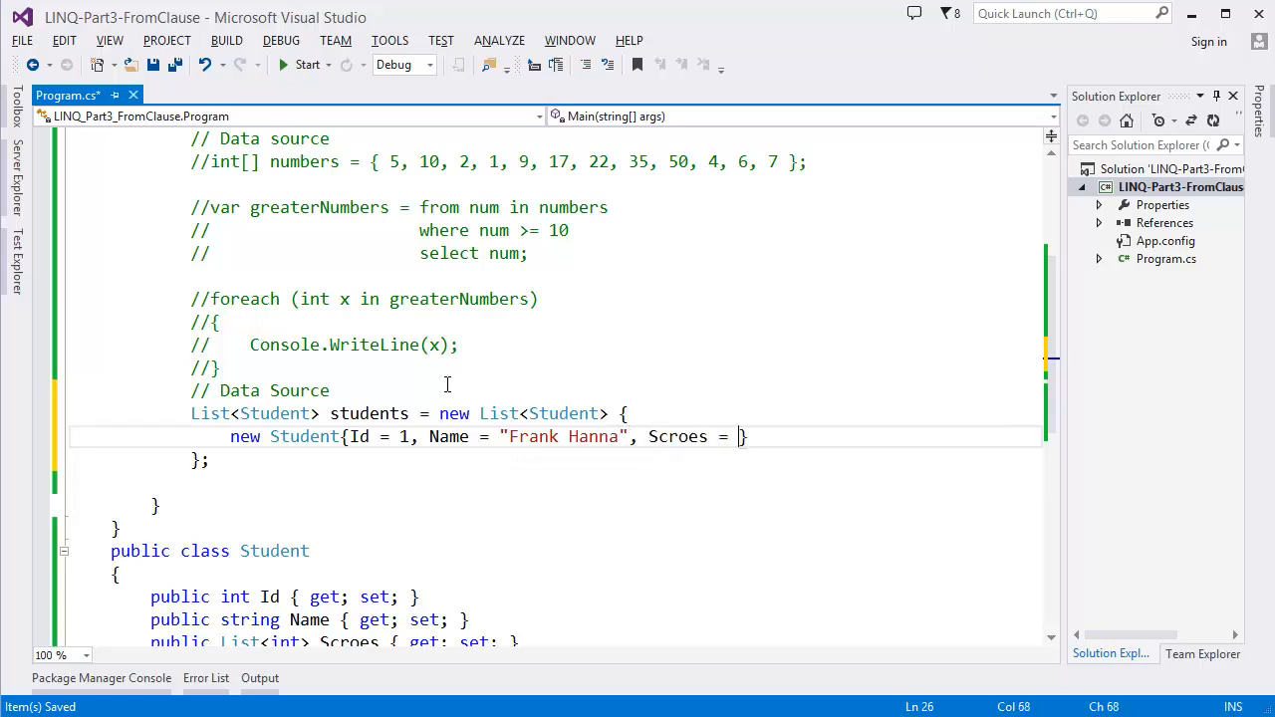
{"action": "type", "text": "n"}
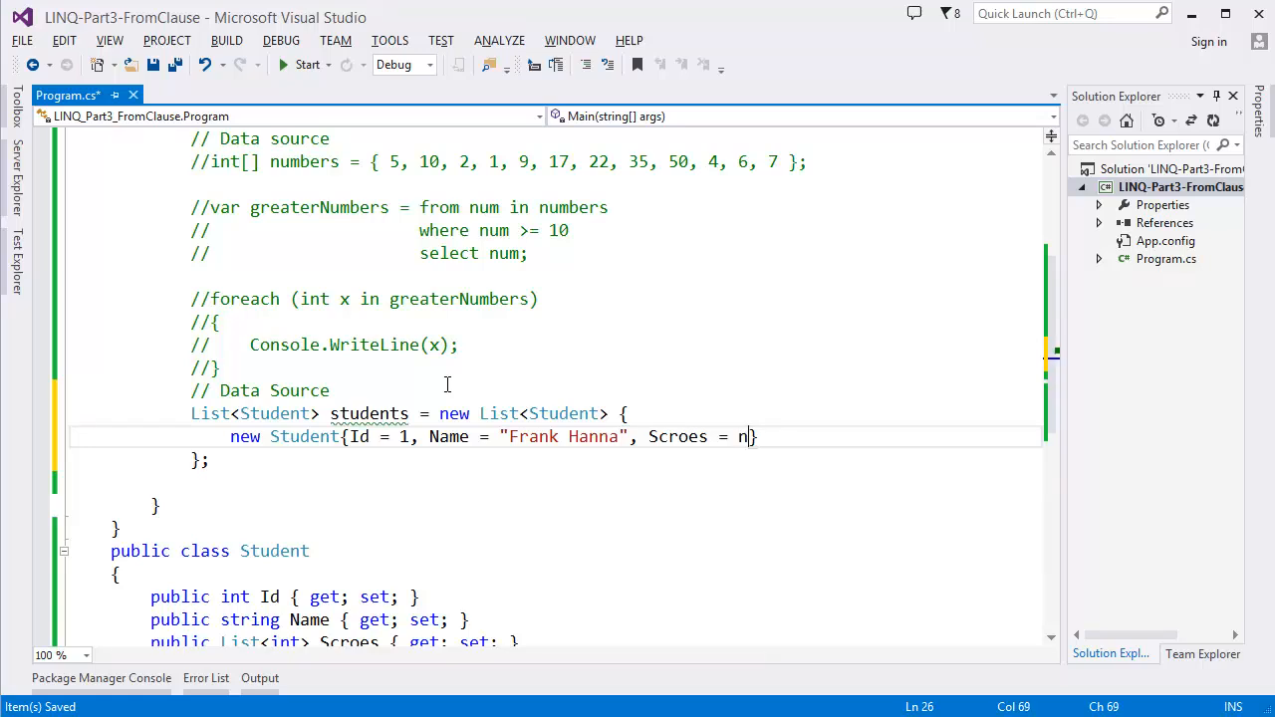
{"action": "type", "text": "ew List<int>"}
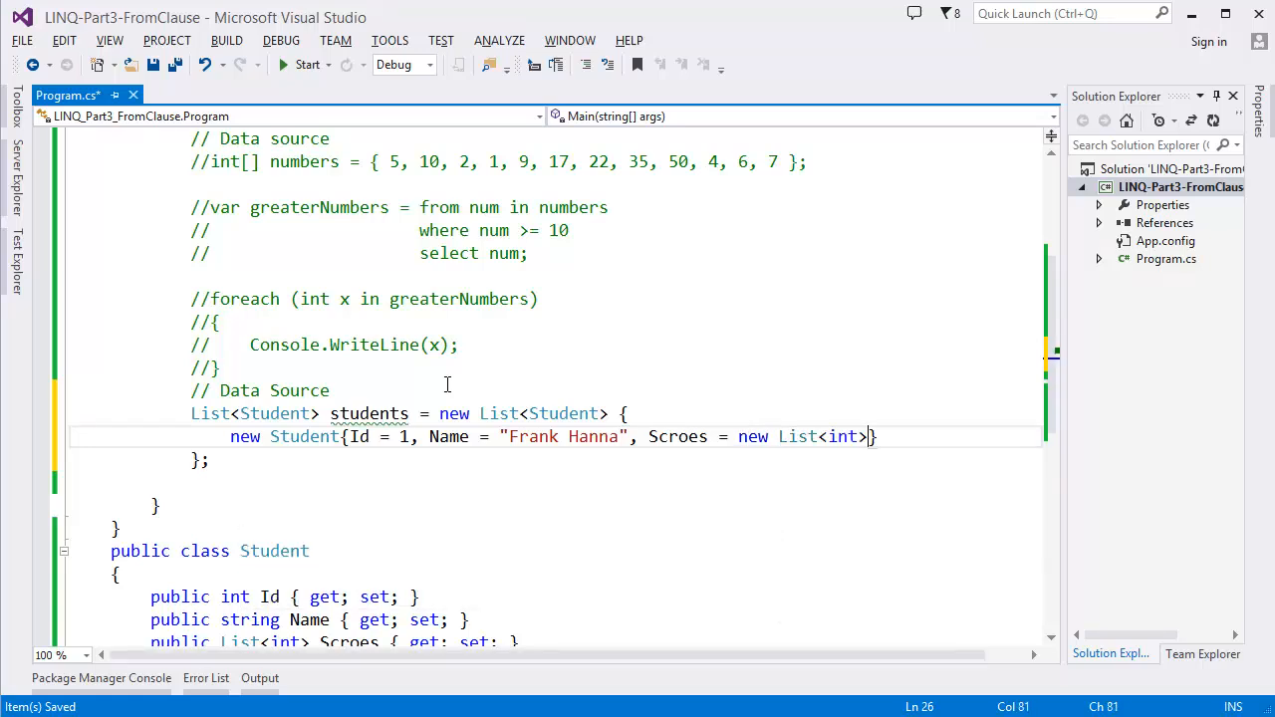
{"action": "type", "text": "{}"}
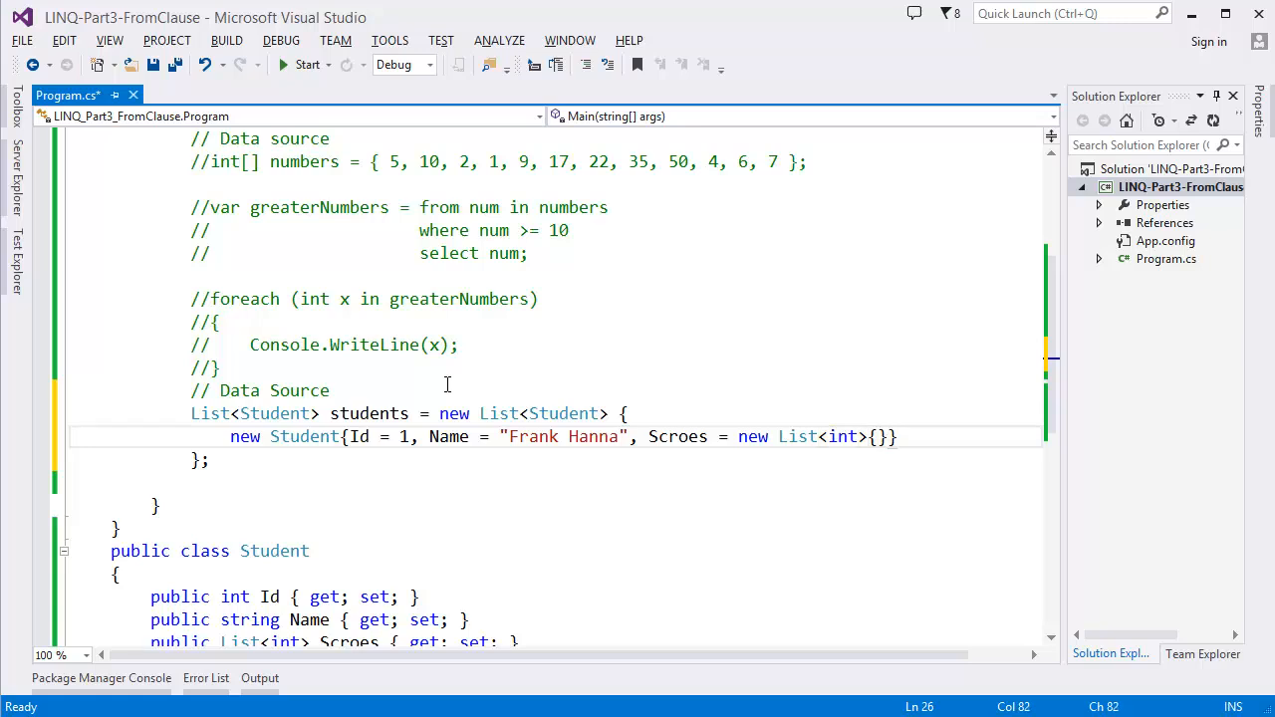
{"action": "type", "text": "80"}
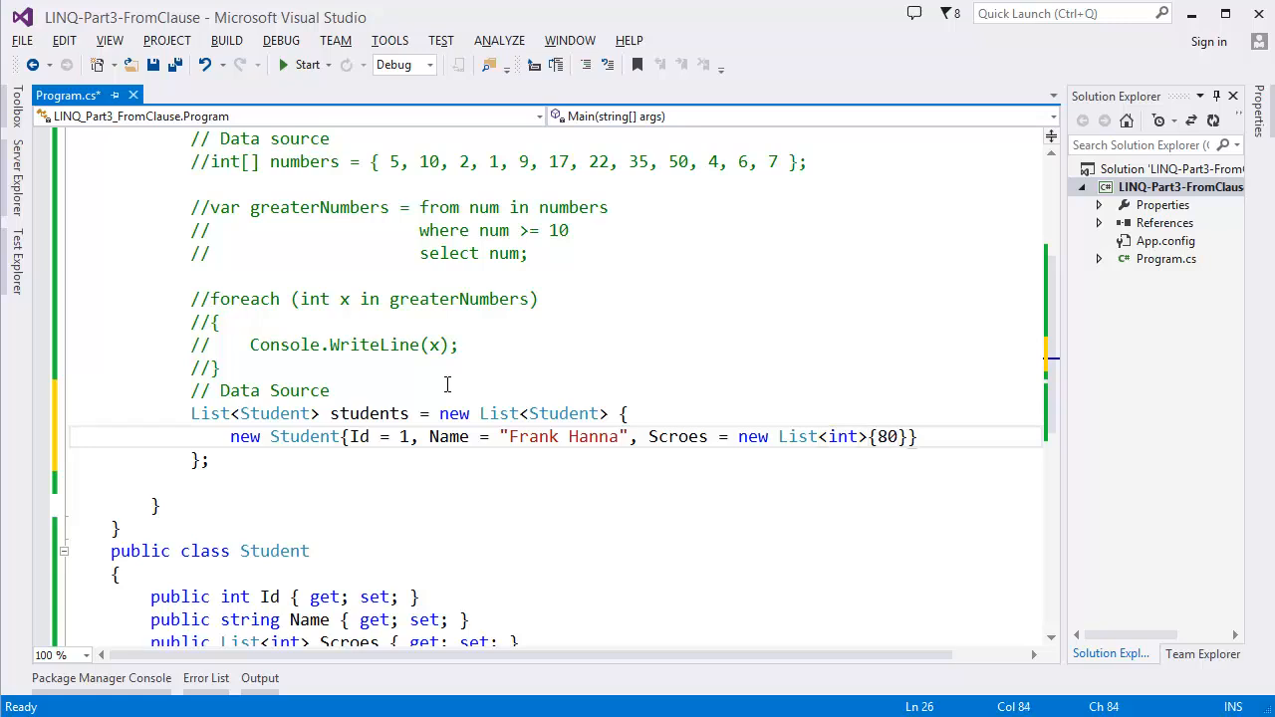
{"action": "type", "text": ", 97,"}
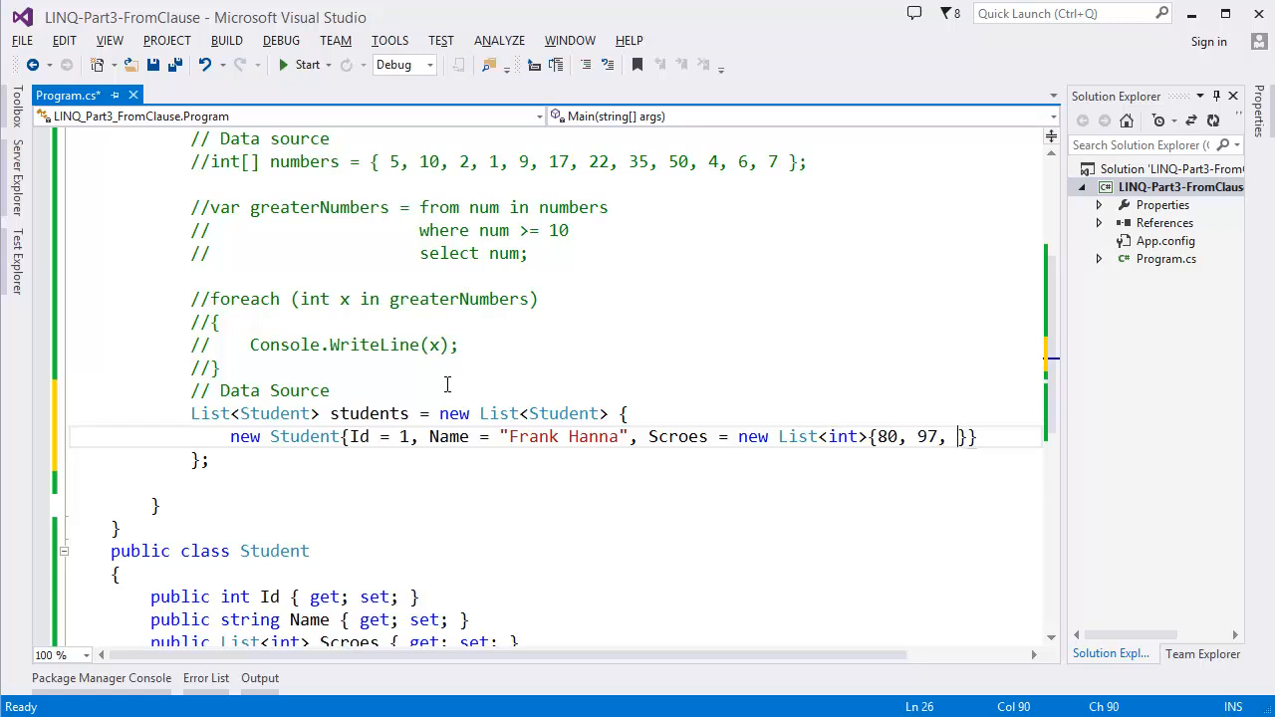
{"action": "type", "text": "78,"}
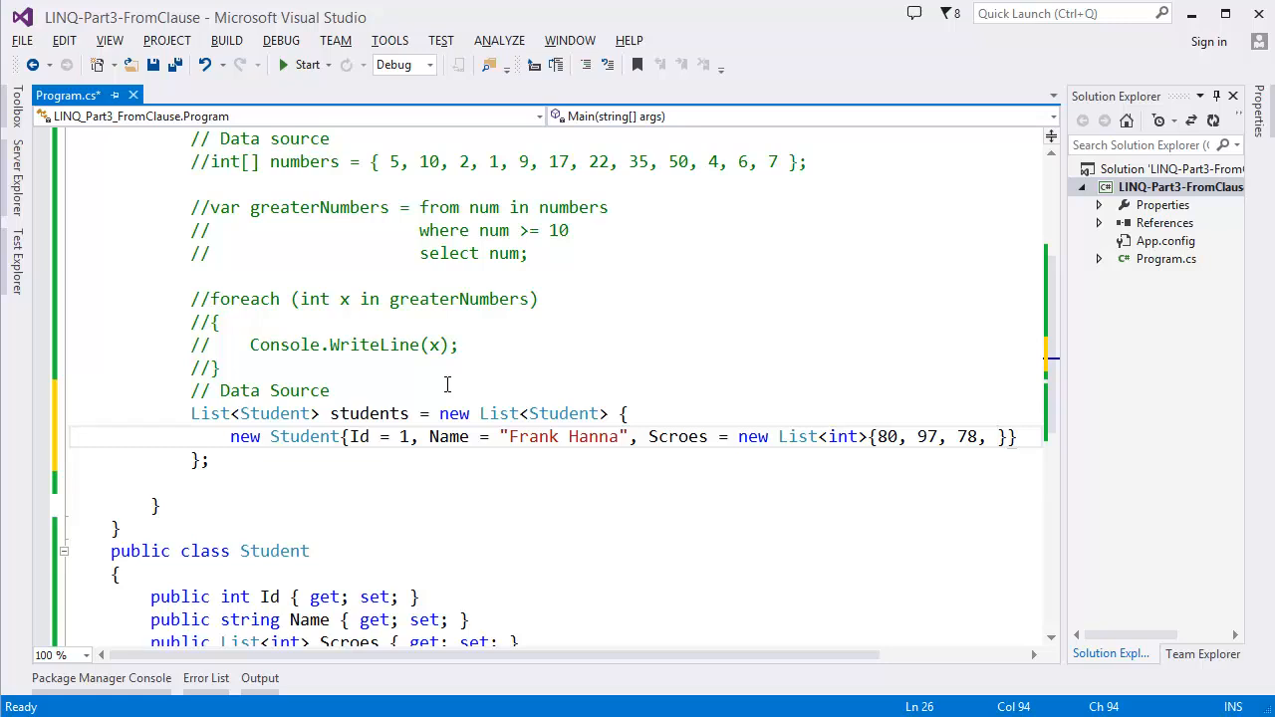
{"action": "type", "text": "89"}
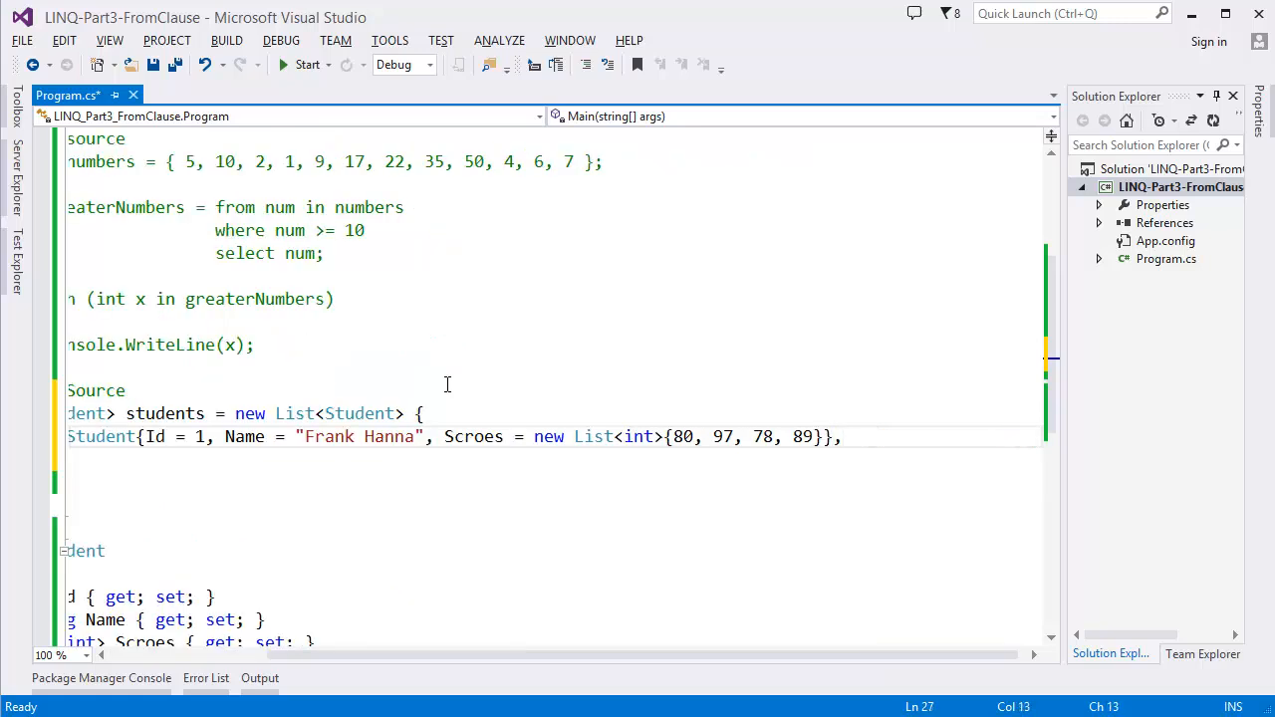
Step: Add student Craig Shaw with Id 2 and a scores list including 77, 99 and 82
{"action": "type", "text": "new s"}
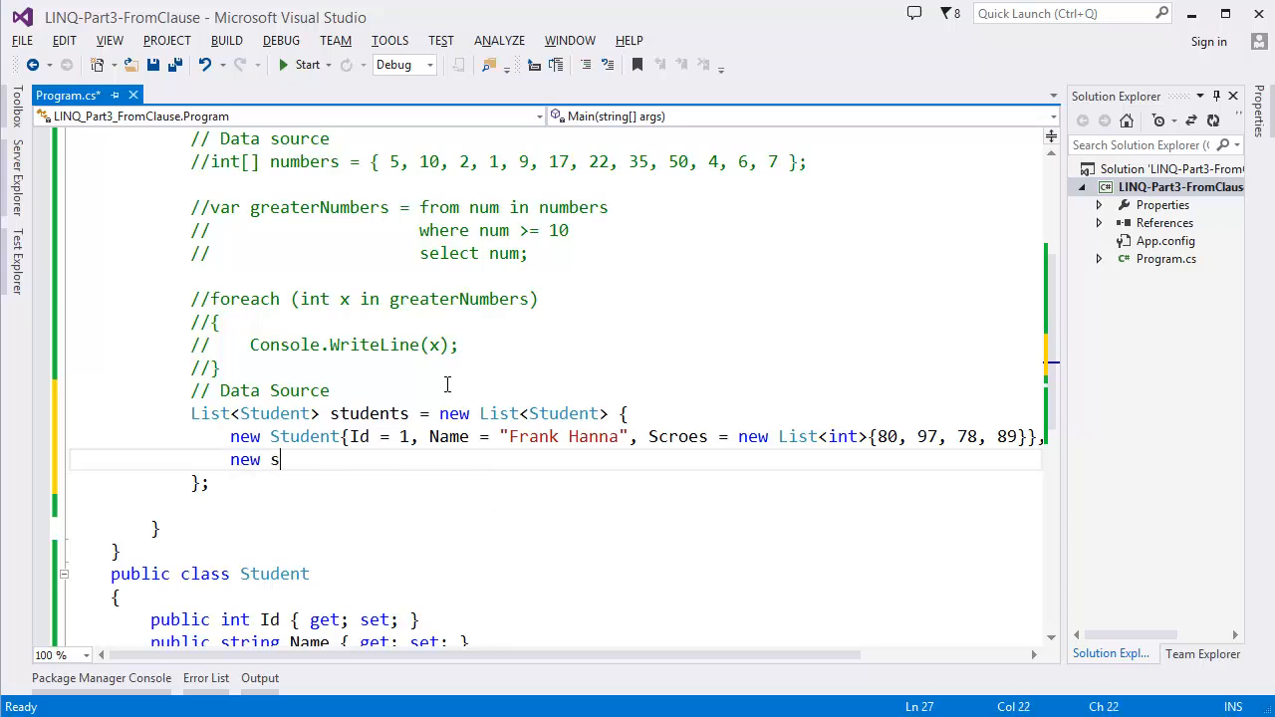
{"action": "type", "text": "tudent{}"}
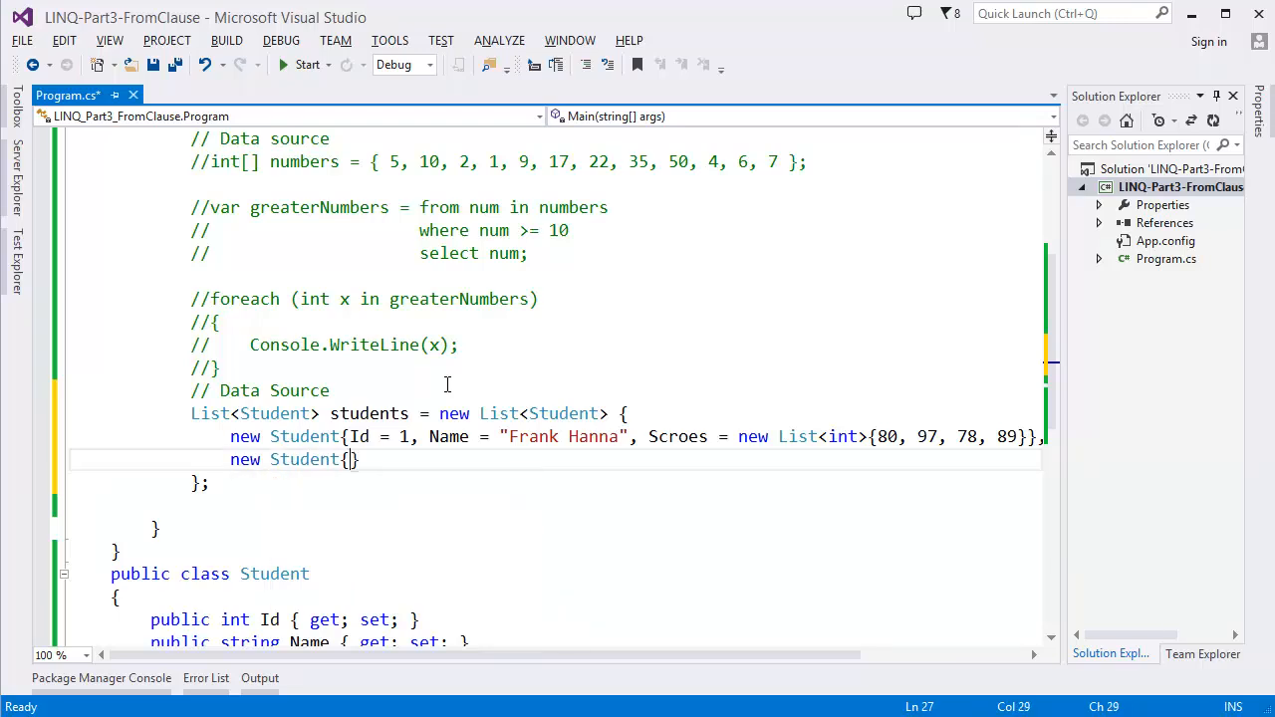
{"action": "type", "text": "Id ="}
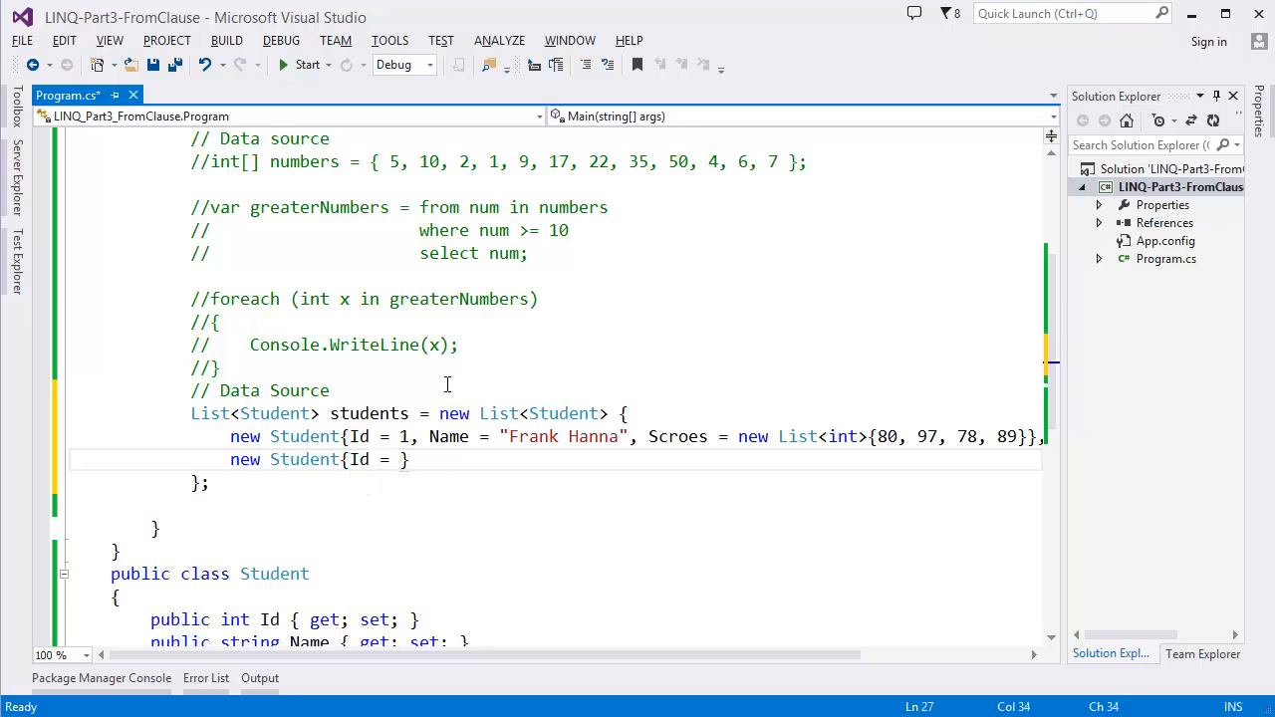
{"action": "type", "text": "2,"}
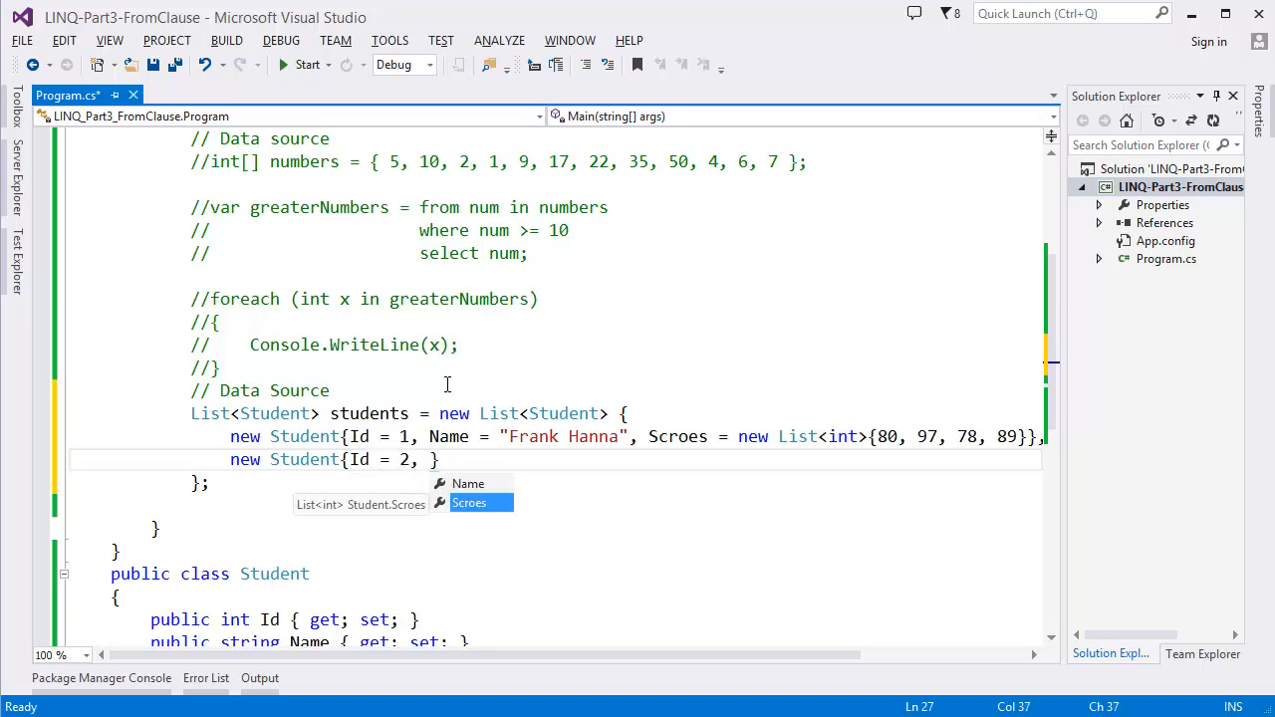
{"action": "type", "text": "Name = \"Craig Shaw\", Scroes = new"}
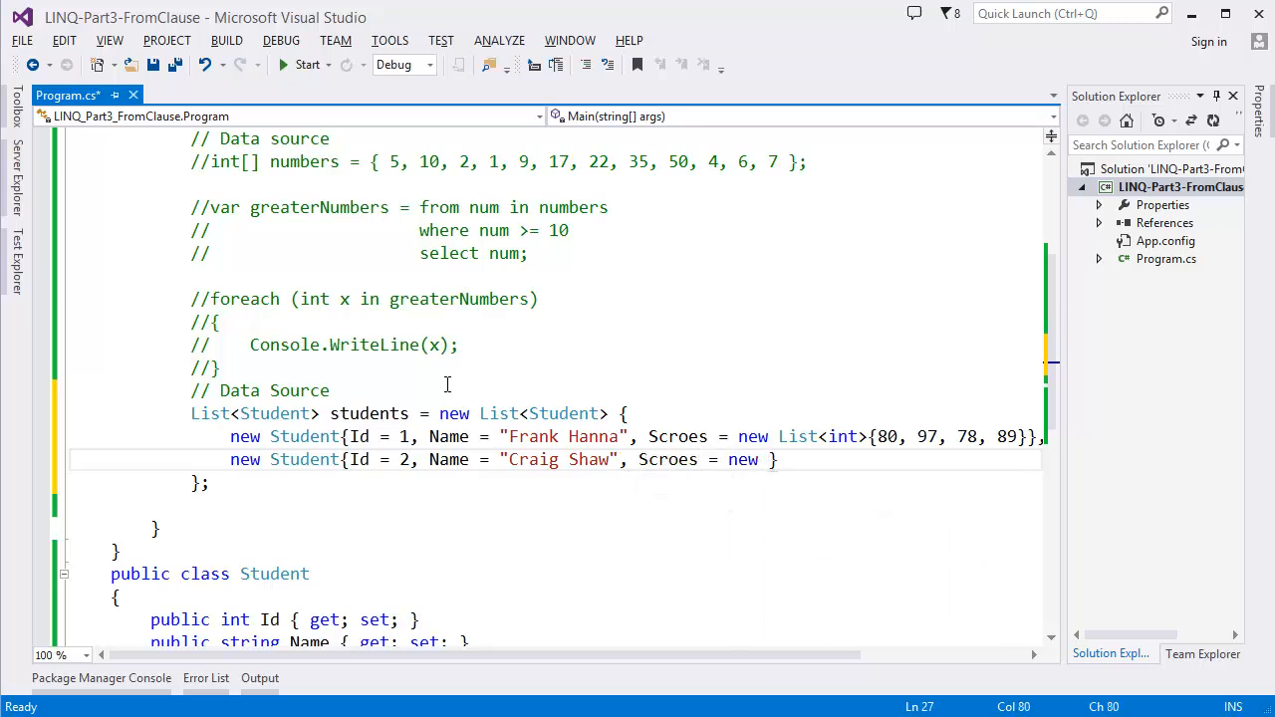
{"action": "type", "text": "List<int>{}"}
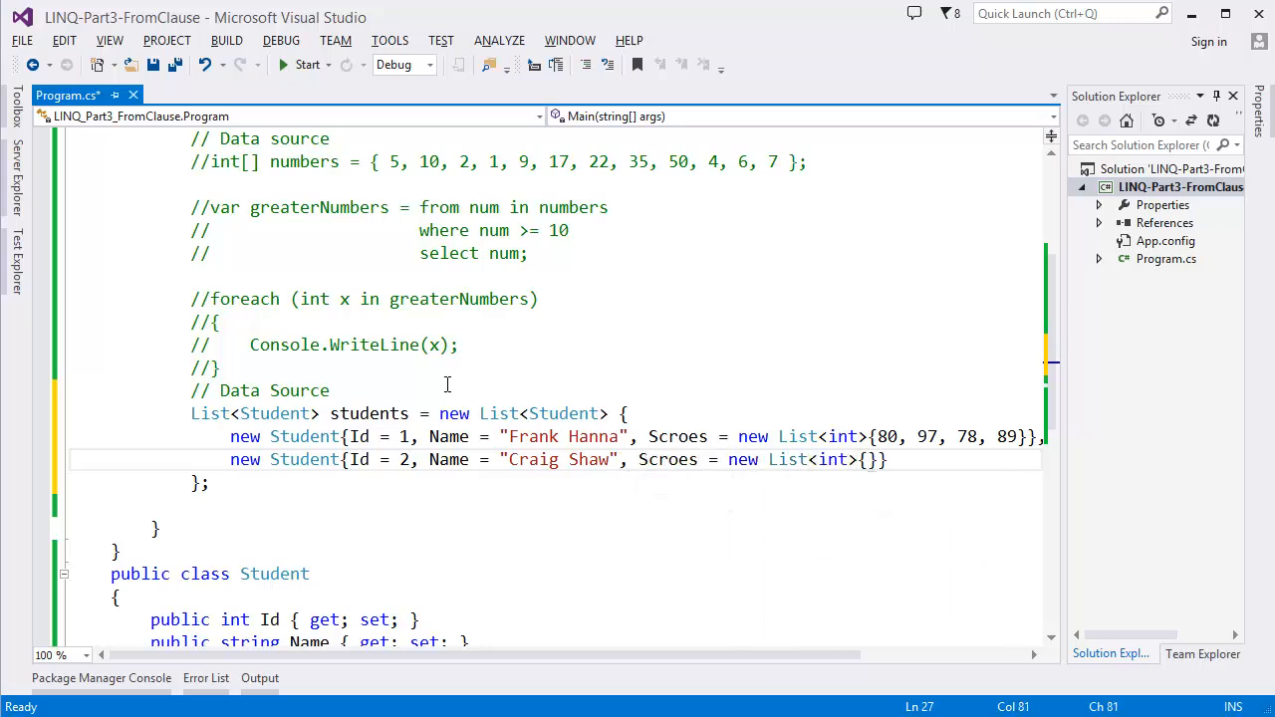
{"action": "type", "text": "7"}
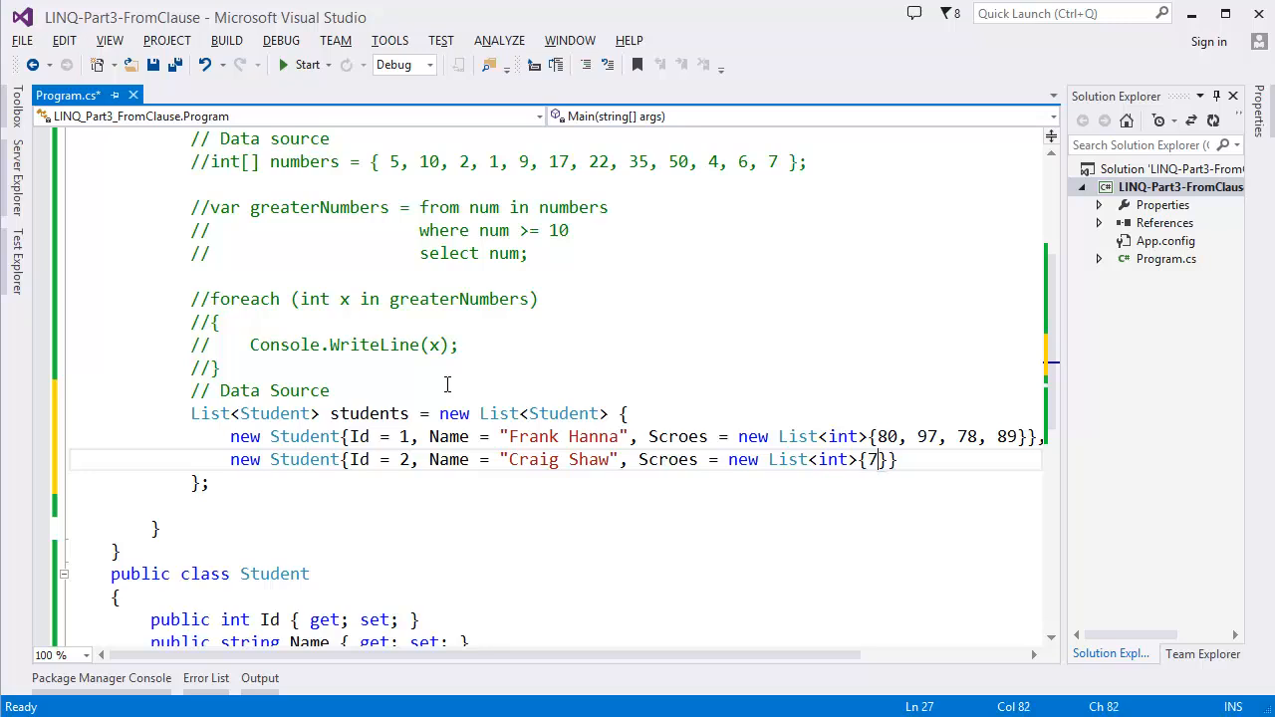
{"action": "type", "text": "7, 99"}
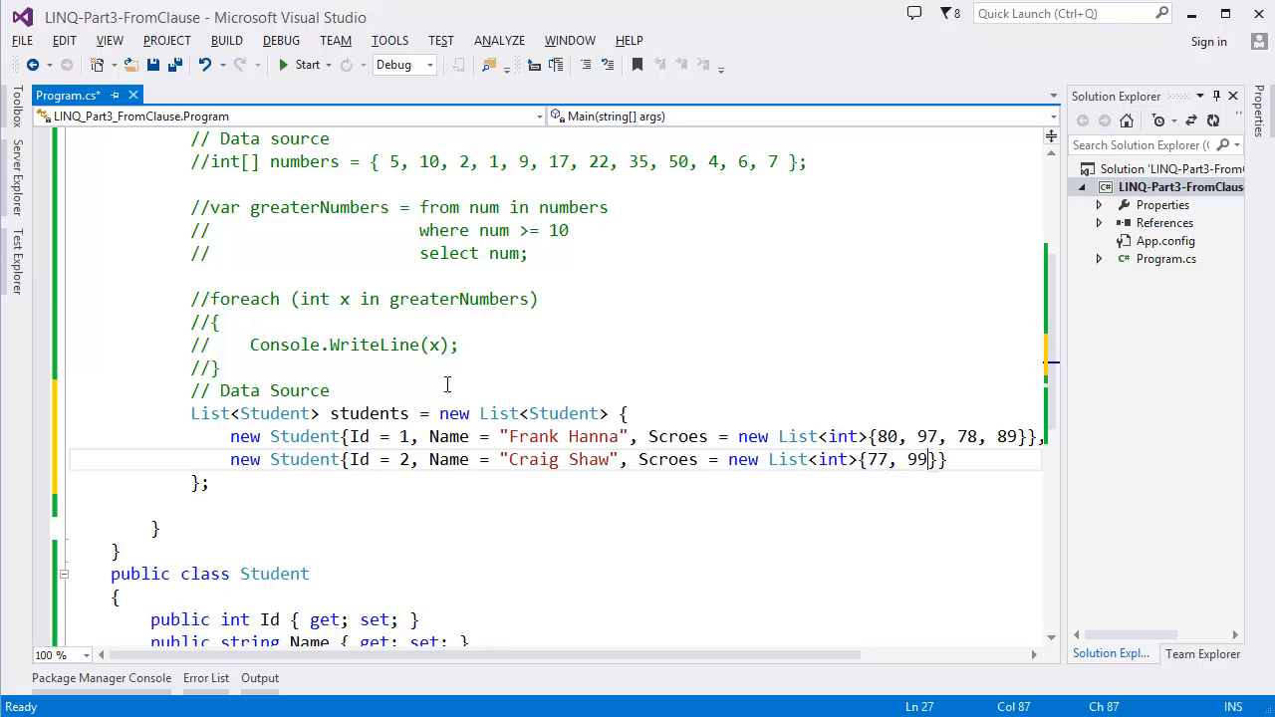
{"action": "type", "text": ", 80"}
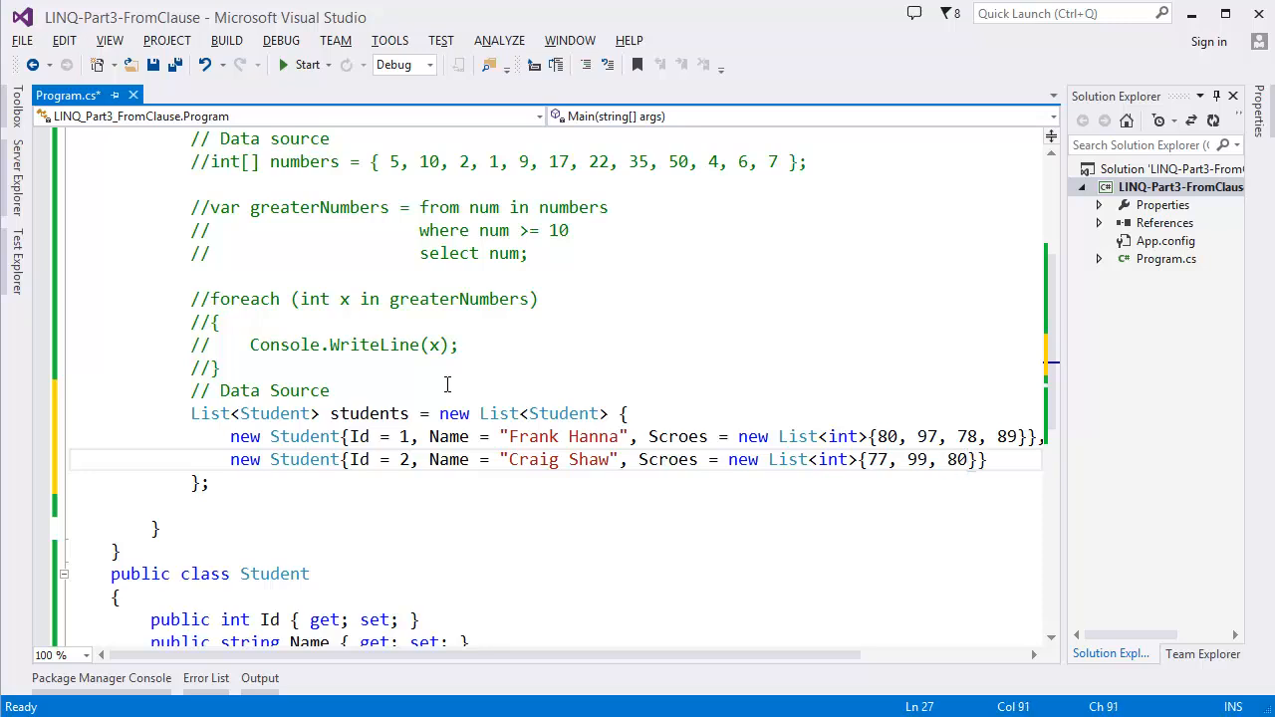
{"action": "type", "text": ", 82"}
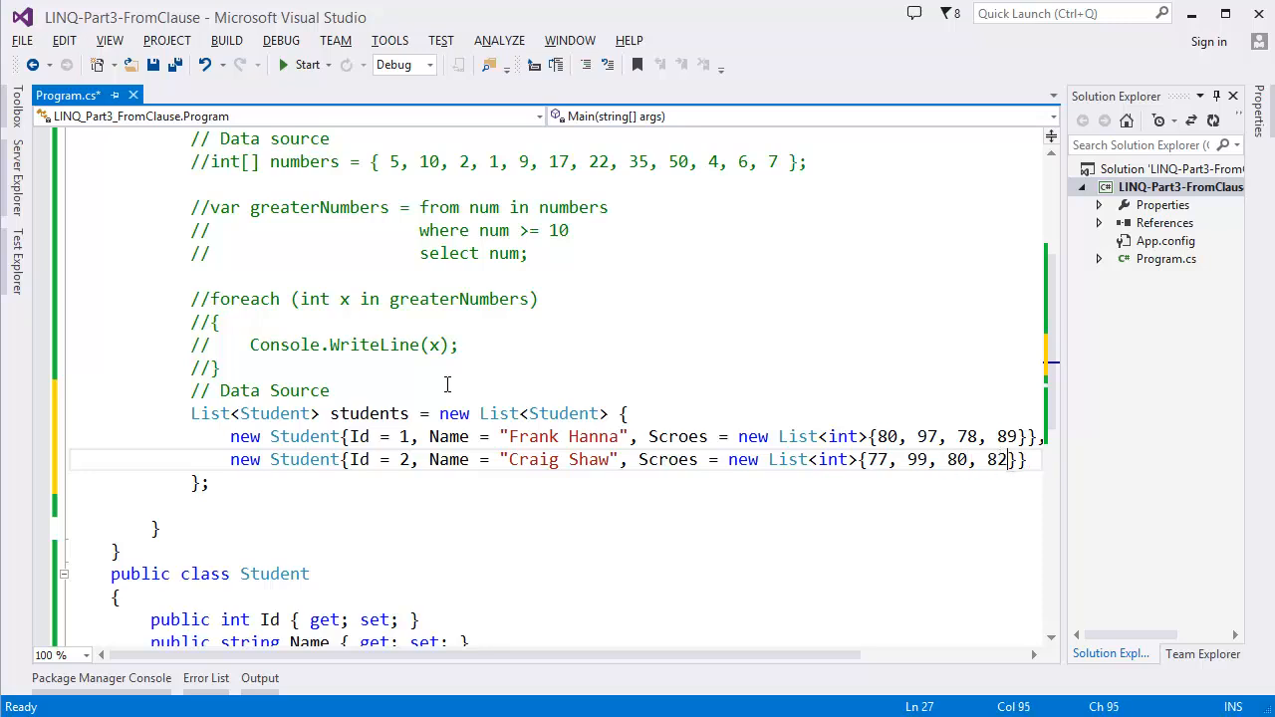
{"action": "type", "text": ","}
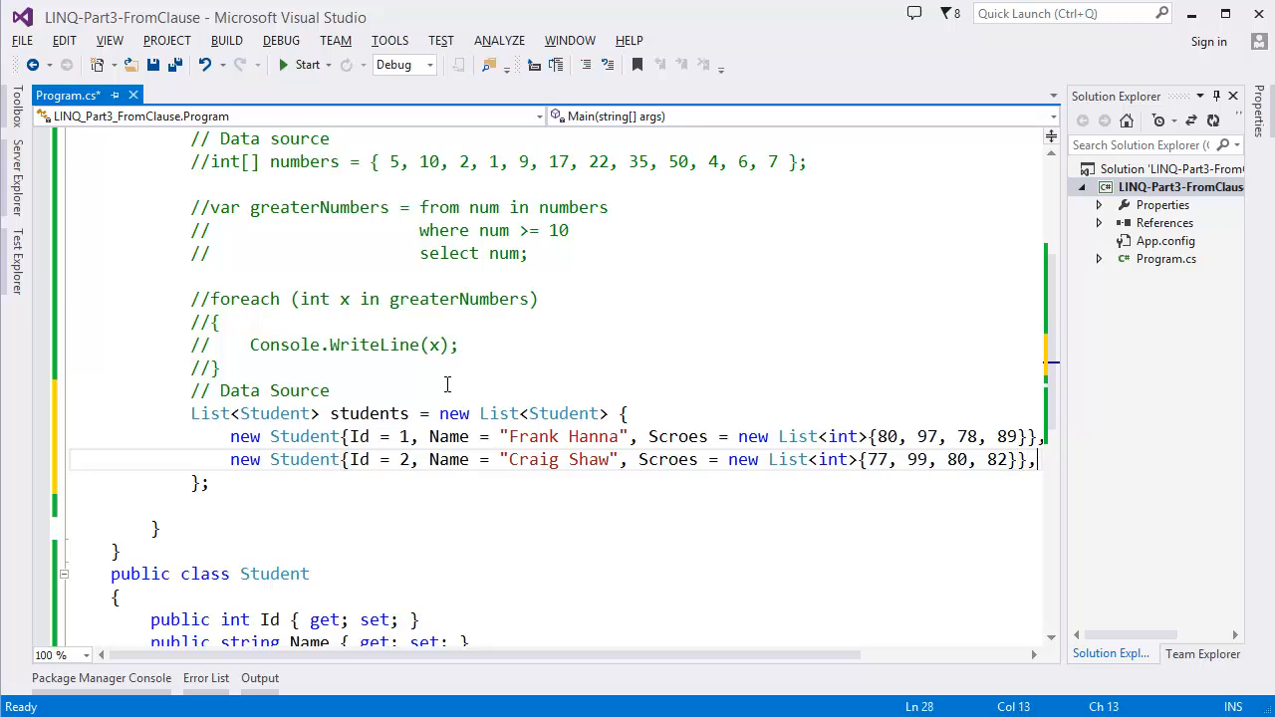
Step: Add student Will Smith with Id 3 and his scores list, closing the students initializer with a semicolon
{"action": "type", "text": "new s"}
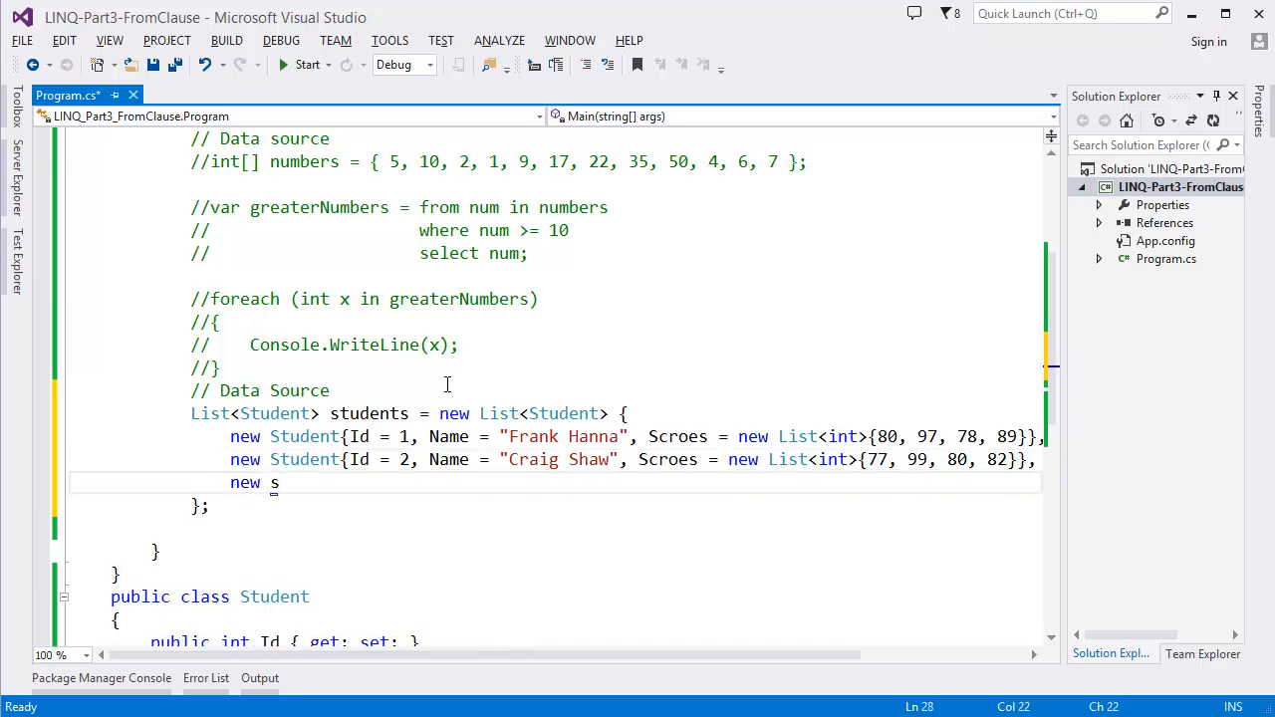
{"action": "type", "text": "tudent{"}
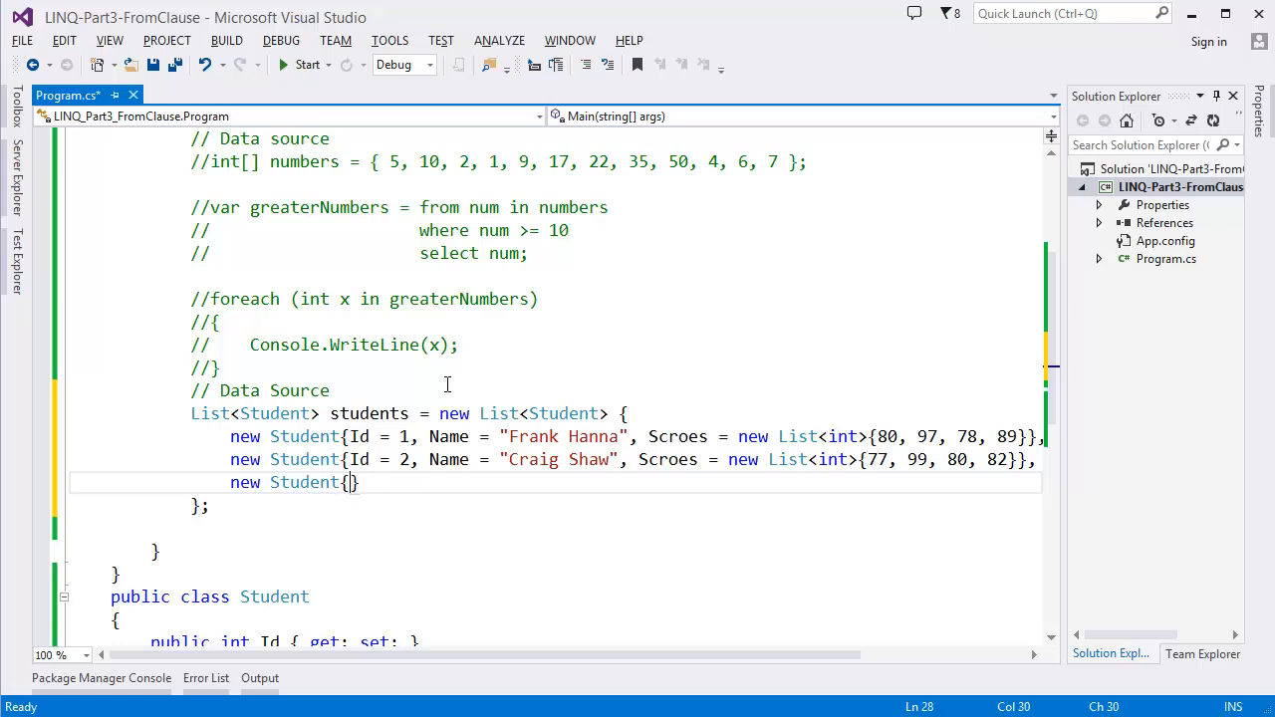
{"action": "type", "text": "Id ="}
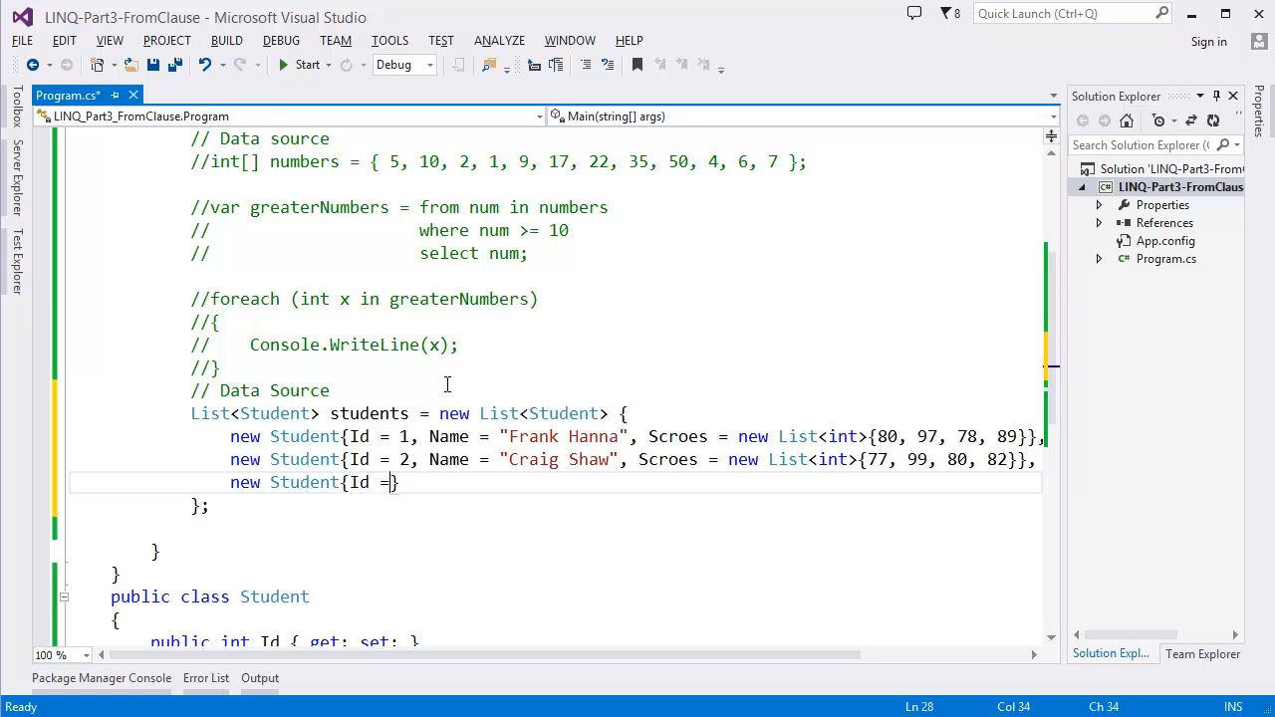
{"action": "type", "text": "3, Name = \""}
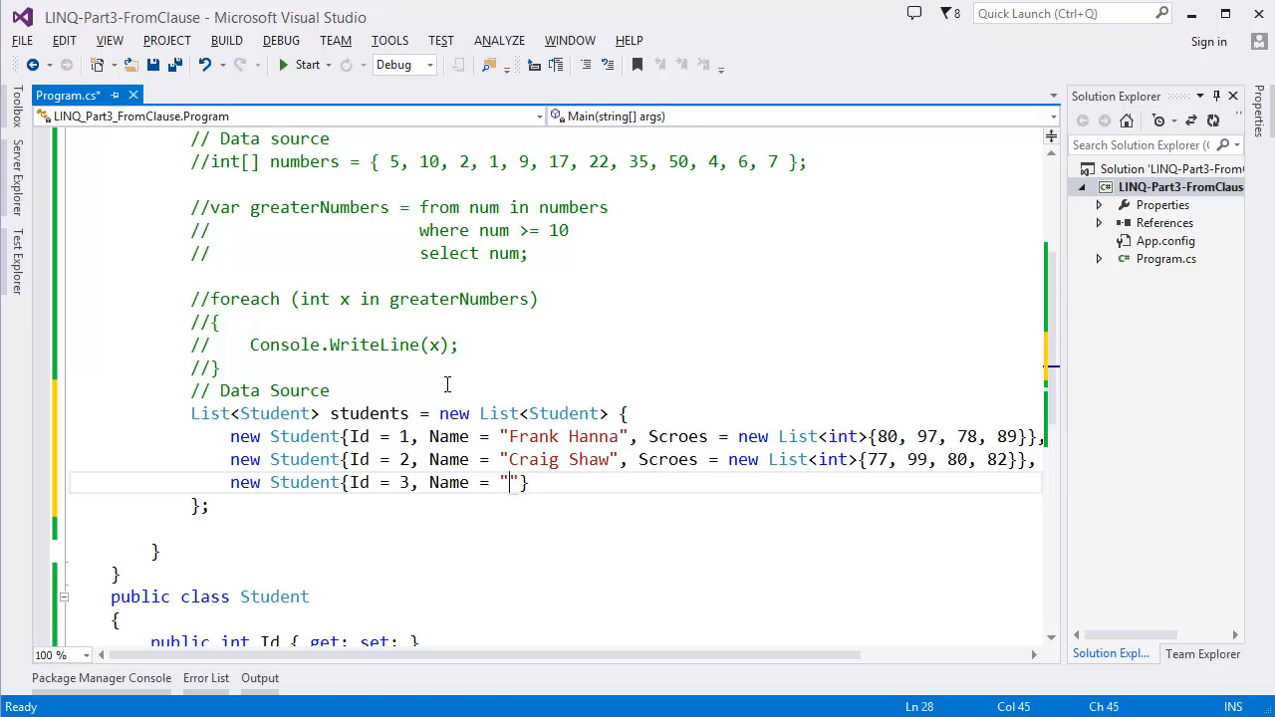
{"action": "type", "text": "Will Smith"}
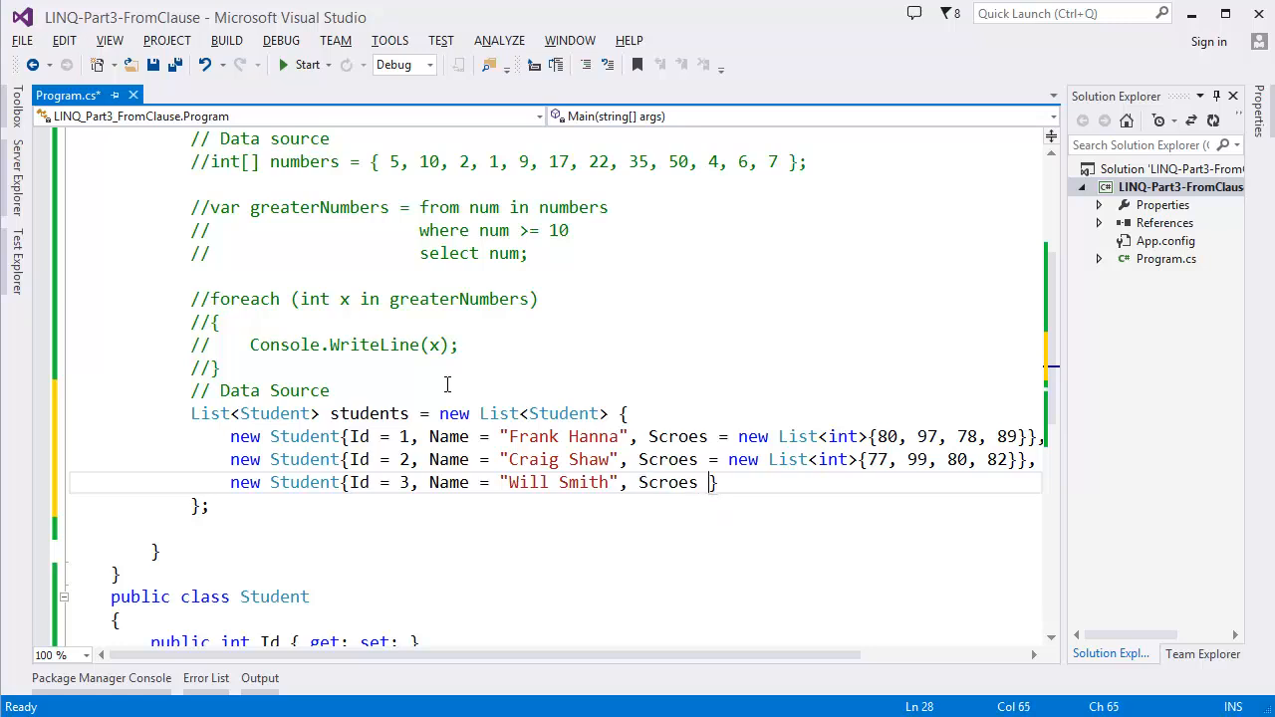
{"action": "type", "text": "= new List<int>}"}
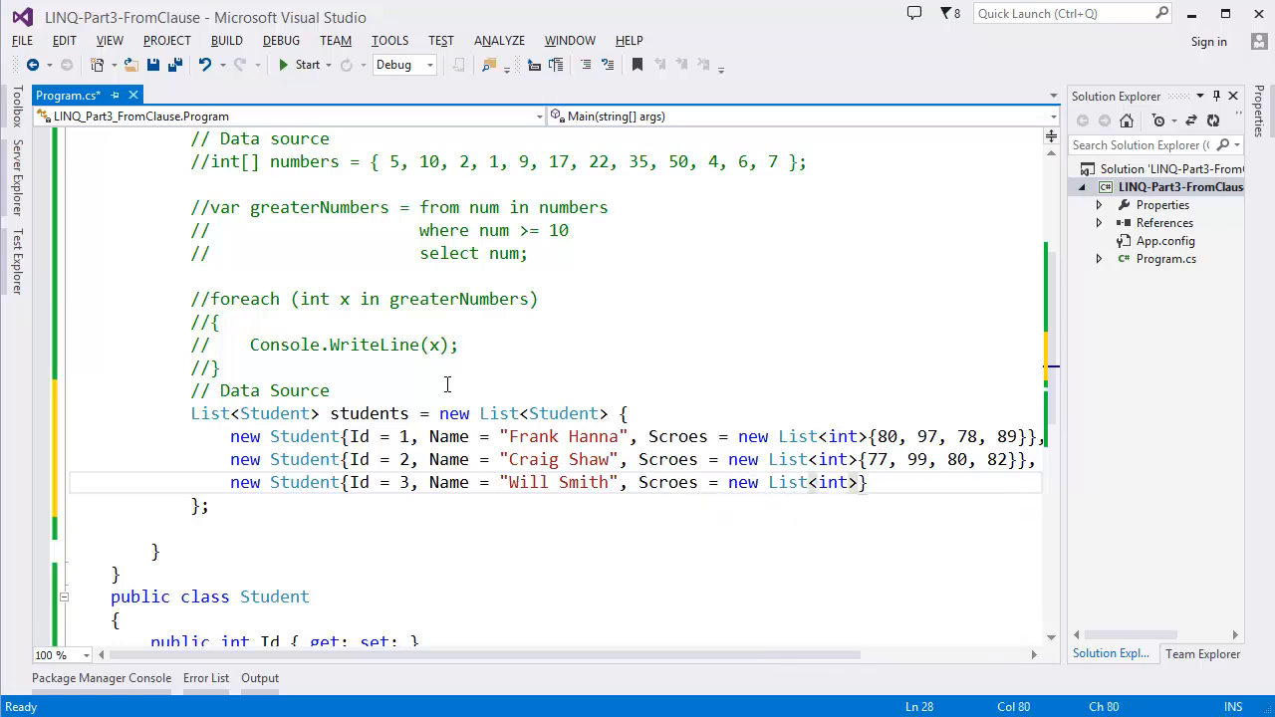
{"action": "type", "text": "{"}
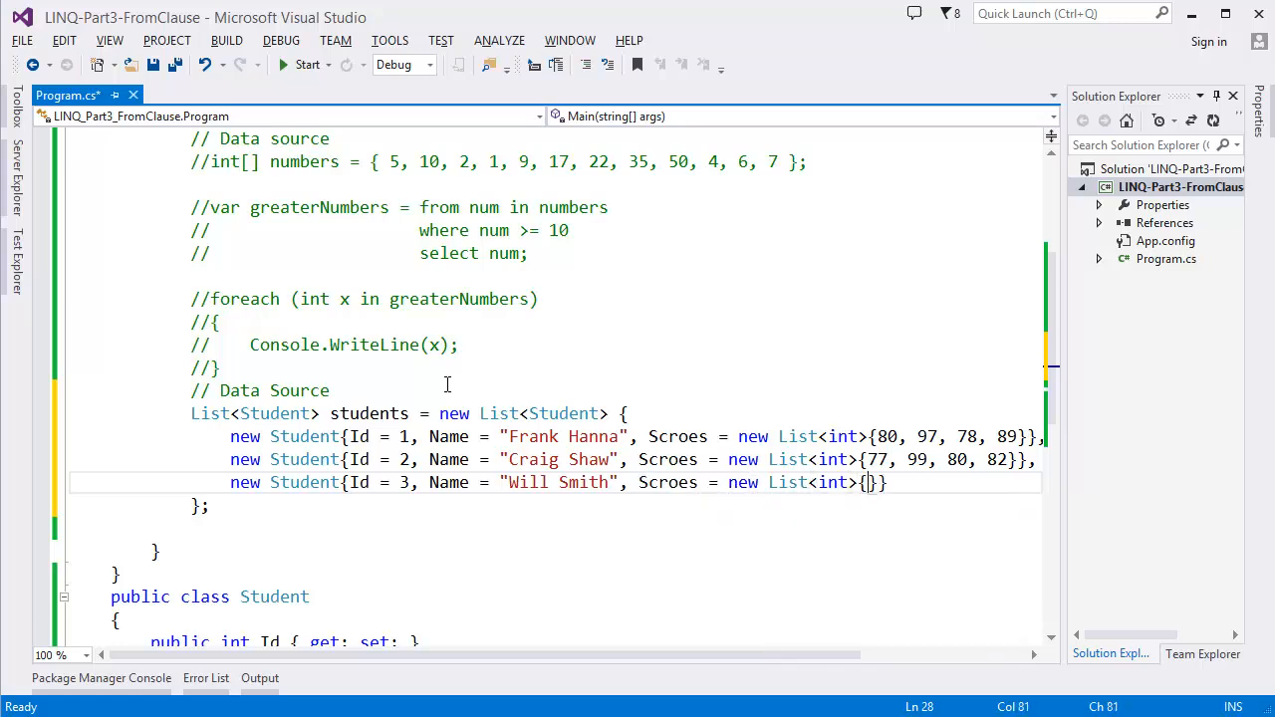
{"action": "type", "text": "82, 85,"}
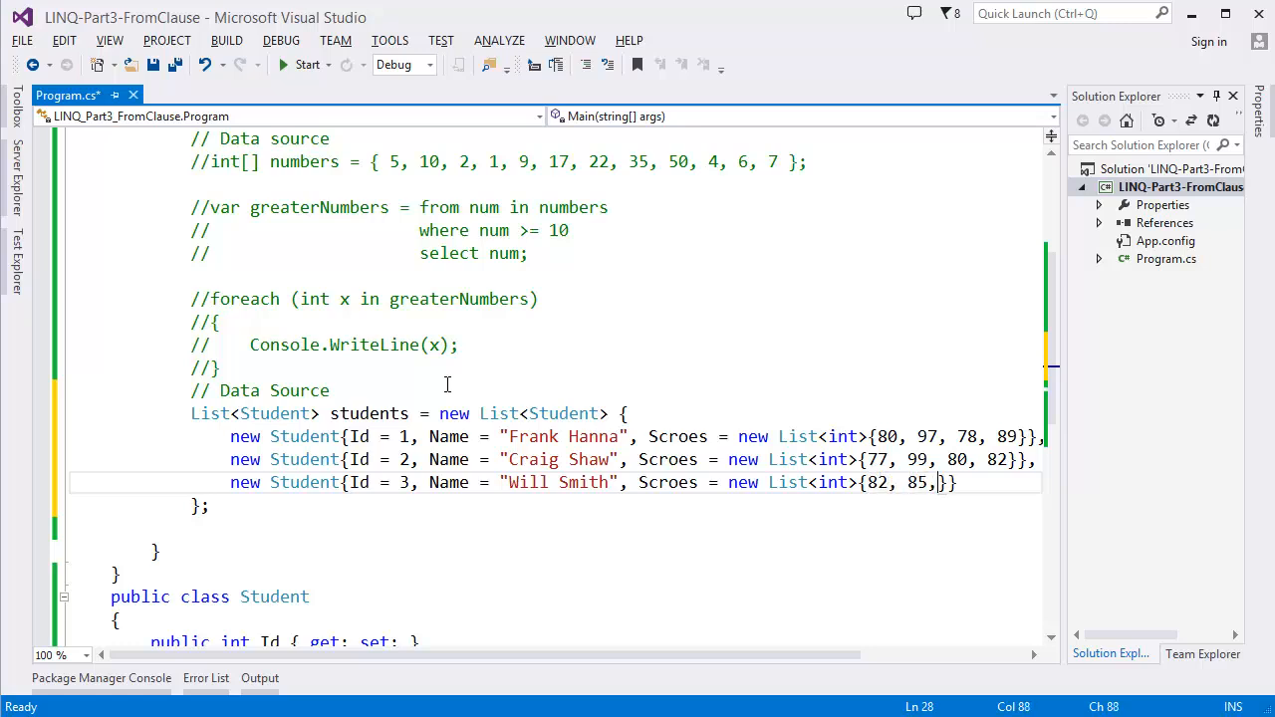
{"action": "type", "text": "7"}
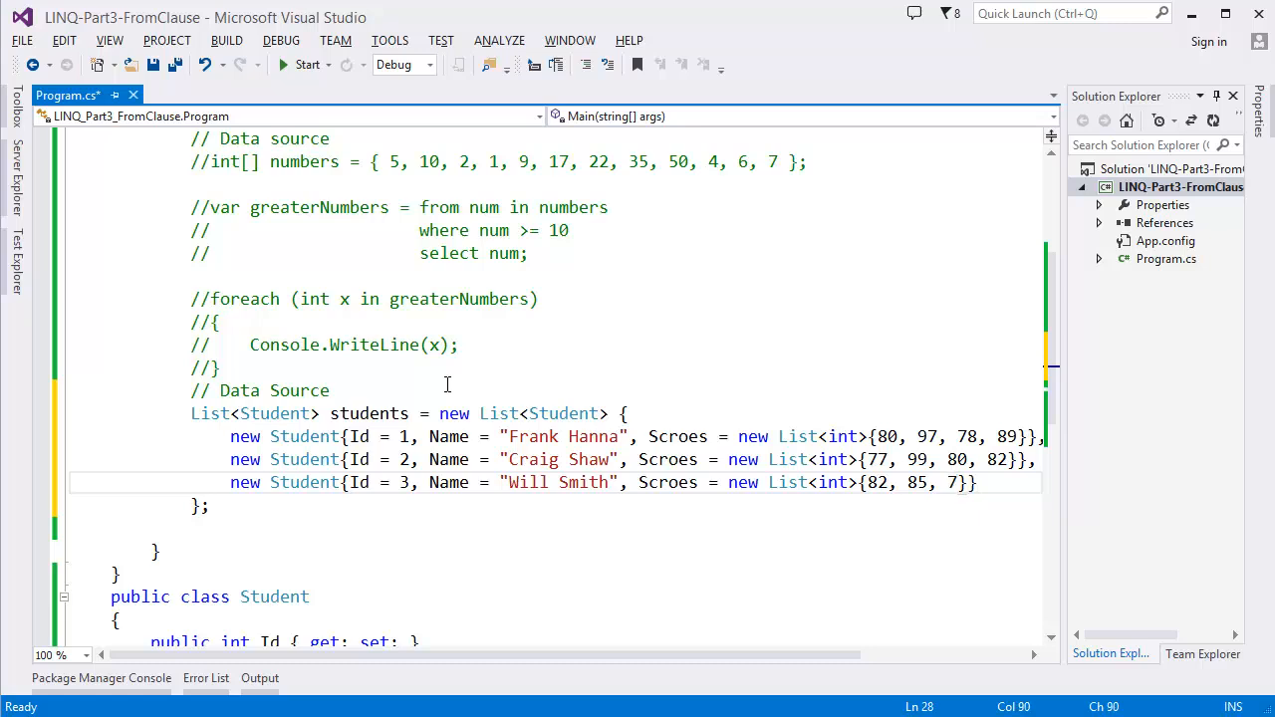
{"action": "type", "text": "9,"}
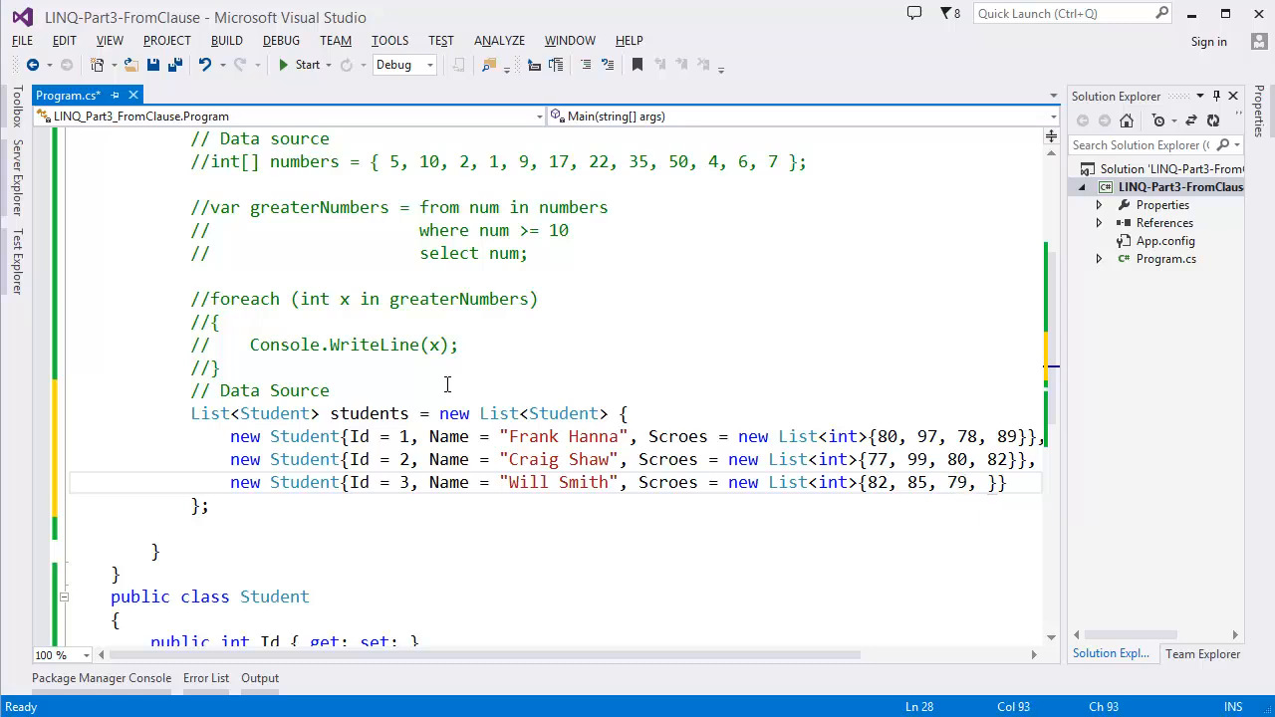
{"action": "type", "text": "93"}
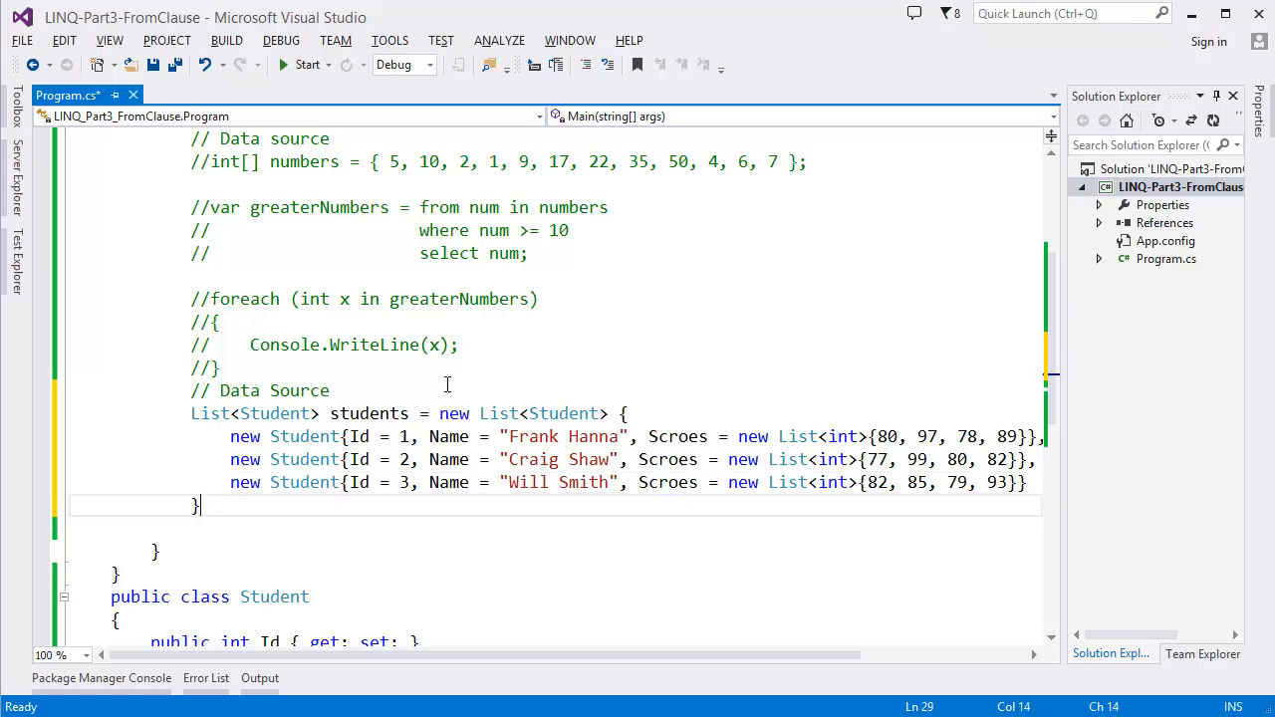
{"action": "type", "text": ";"}
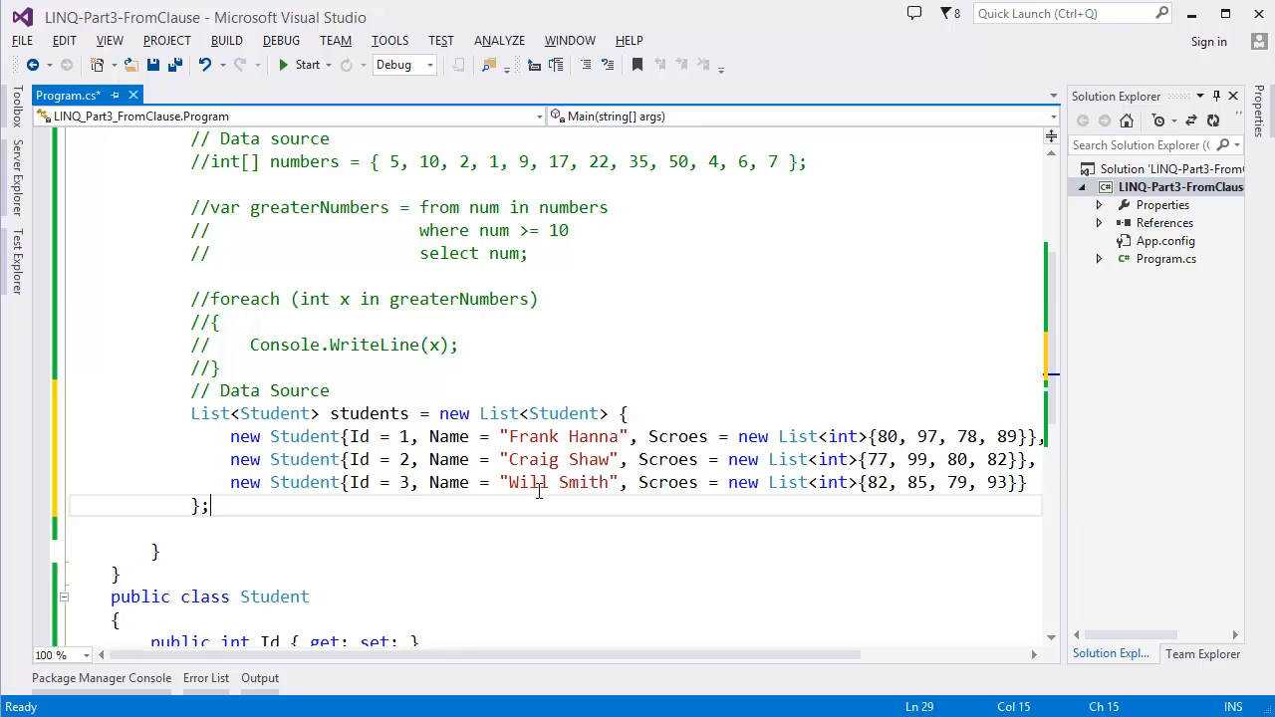
Step: Add a blank line after the students list and save Program.cs
{"action": "key", "text": "enter"}
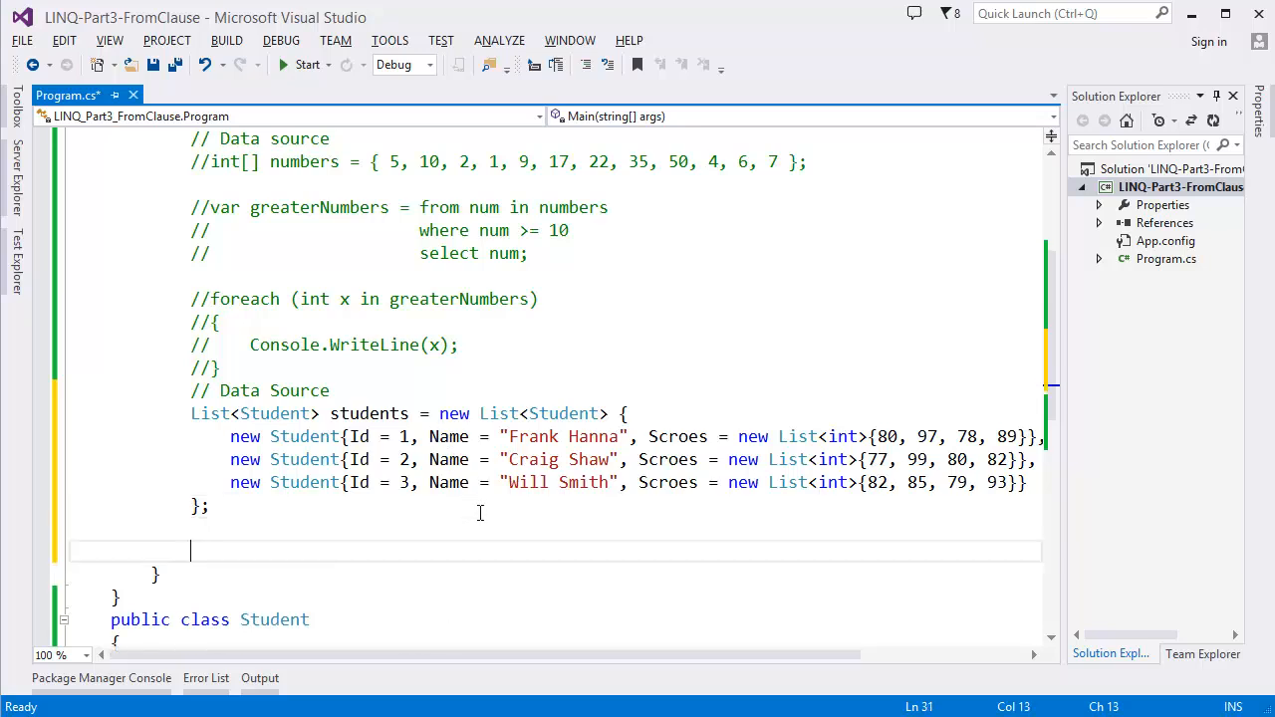
{"action": "key", "text": "ctrl+s"}
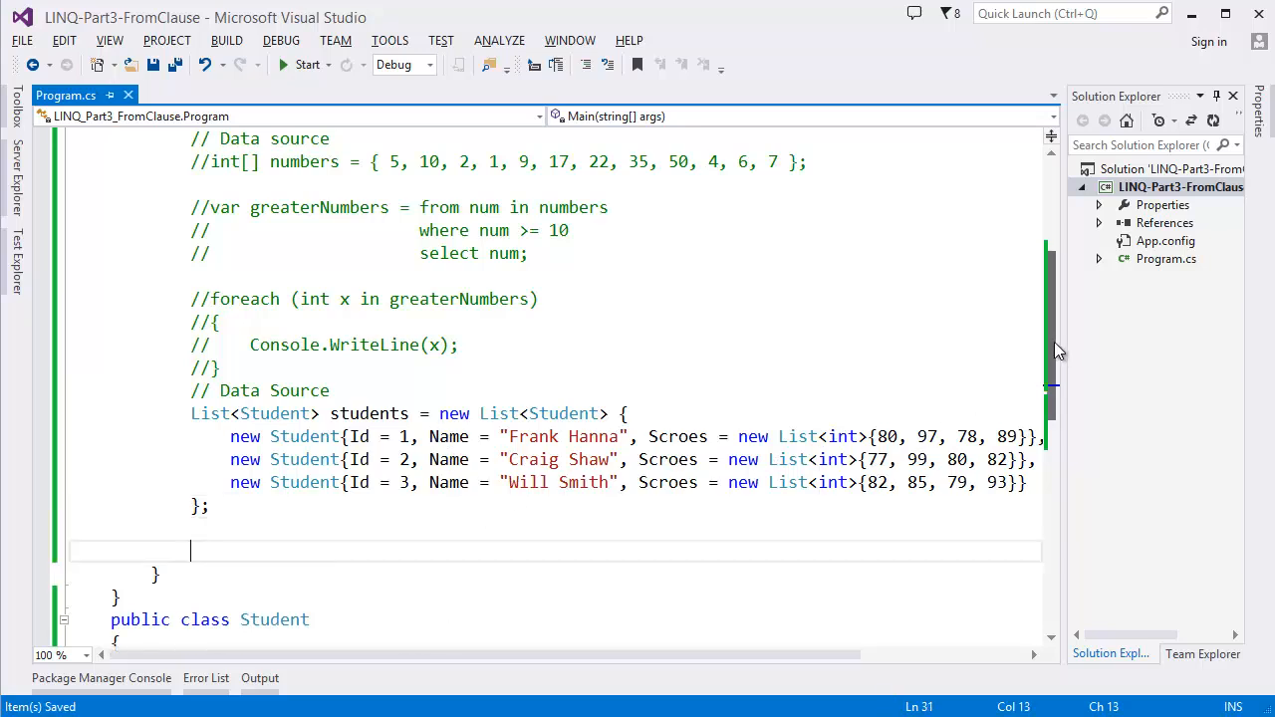
{"action": "scroll", "scroll_direction": "down", "scroll_amount": 3}
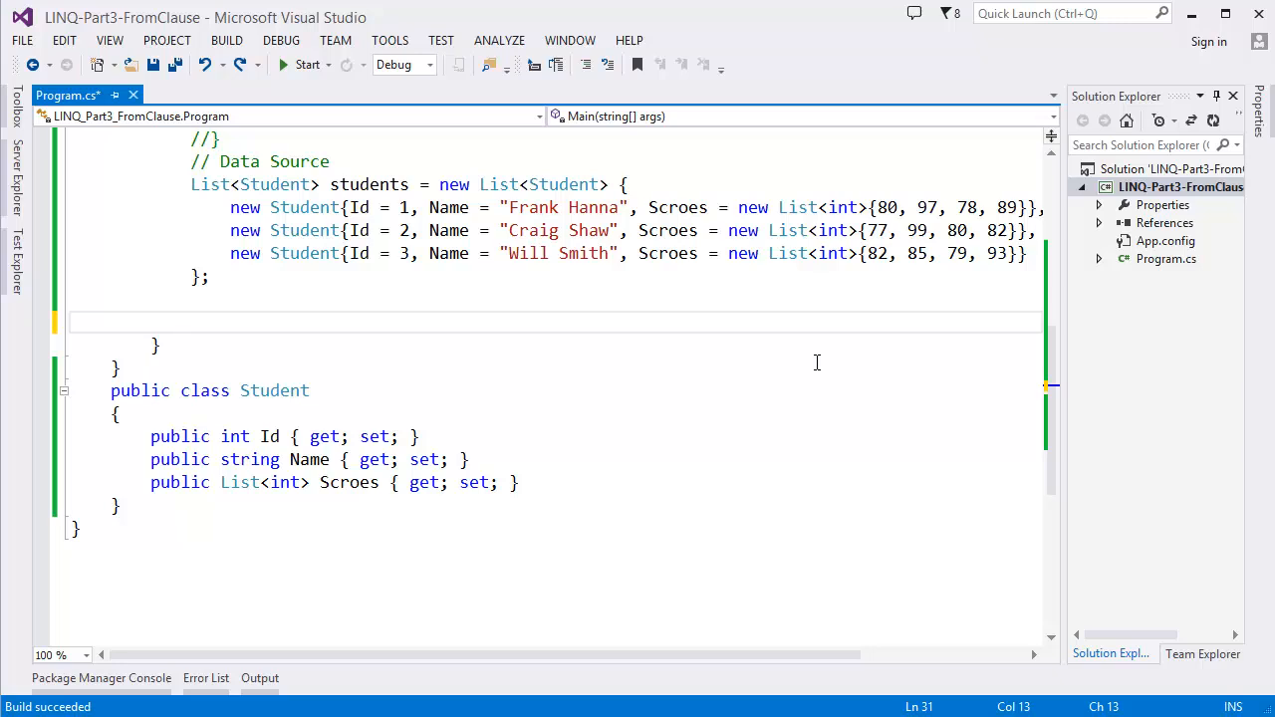
Step: Start 'var scoreQuery = from student in students'
{"action": "type", "text": "v"}
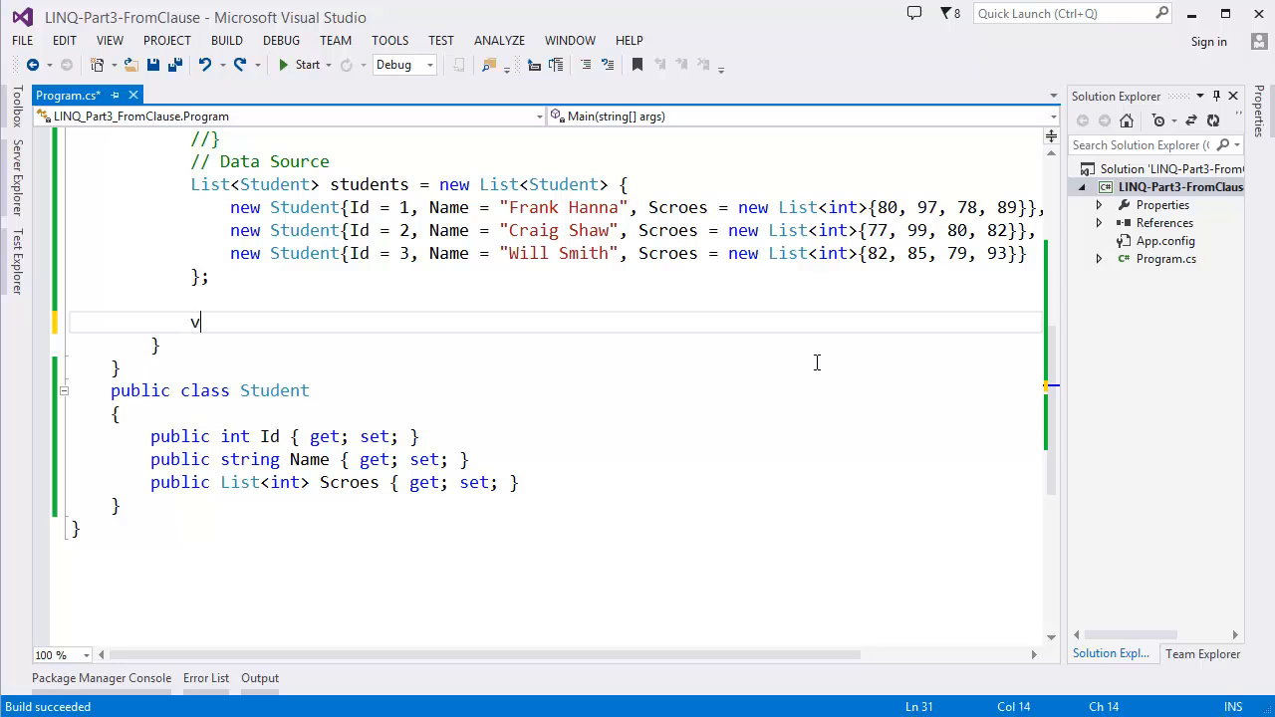
{"action": "type", "text": "ar"}
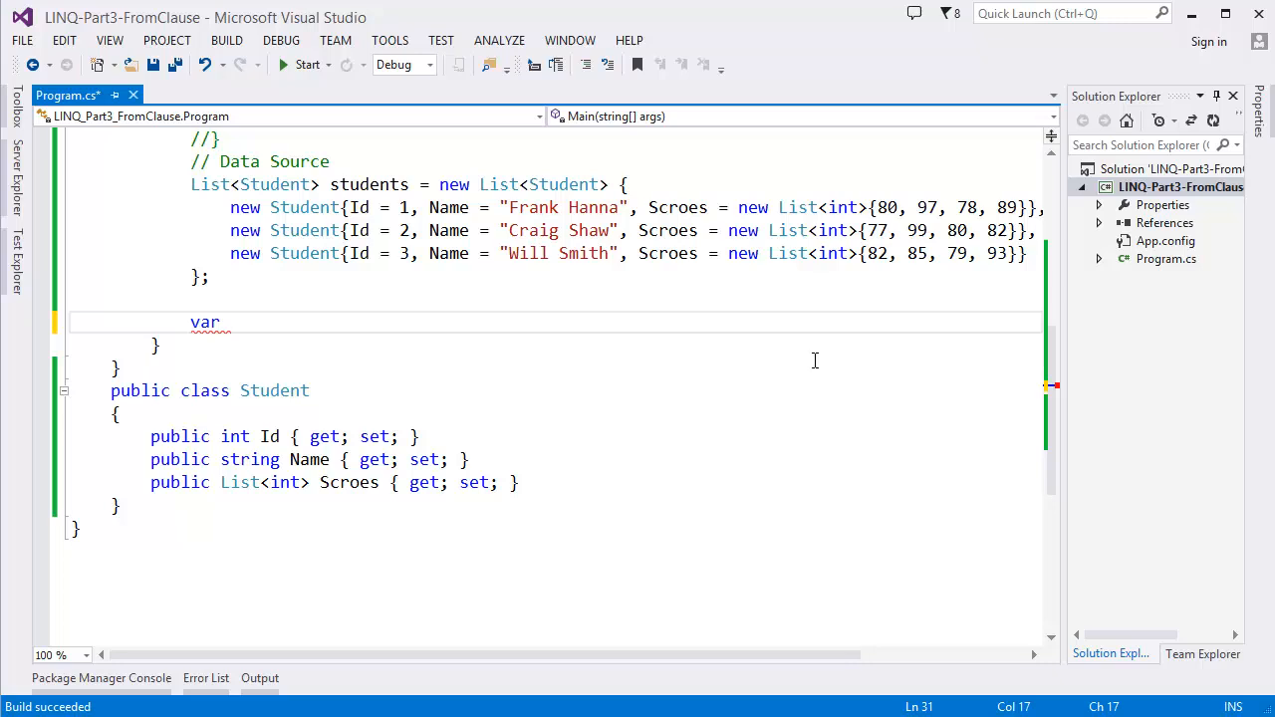
{"action": "type", "text": "sc"}
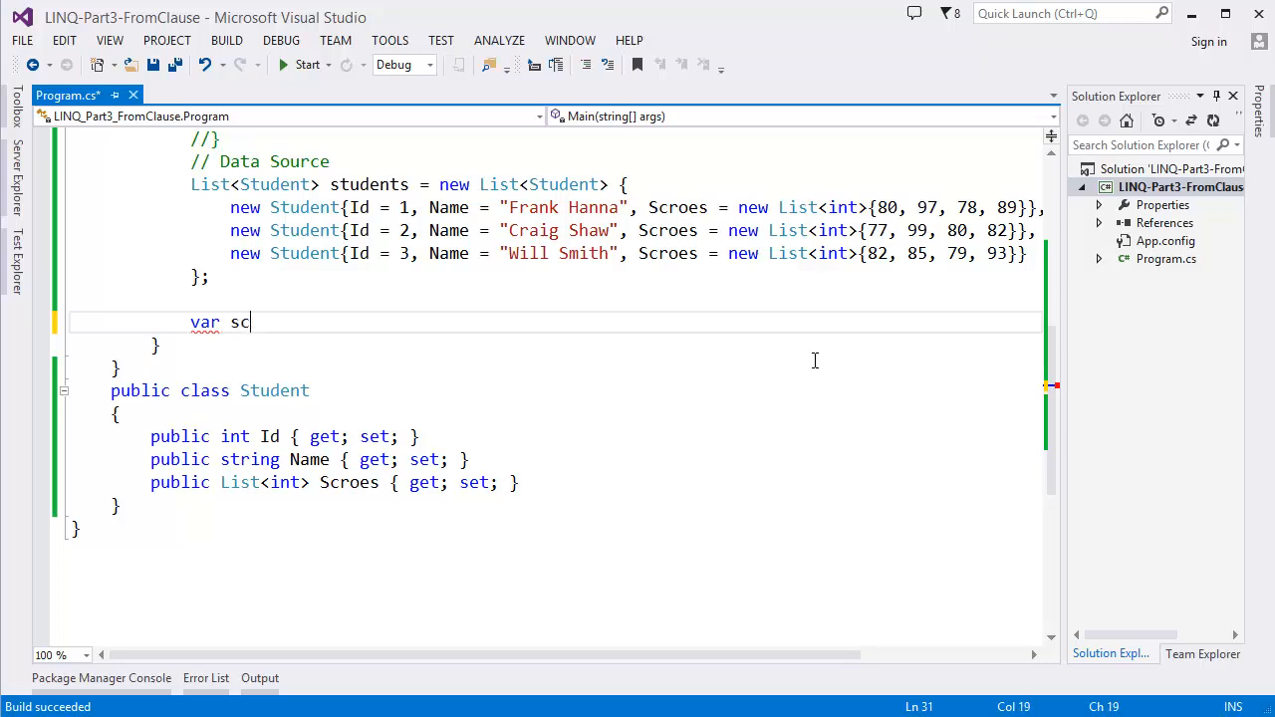
{"action": "type", "text": "ore"}
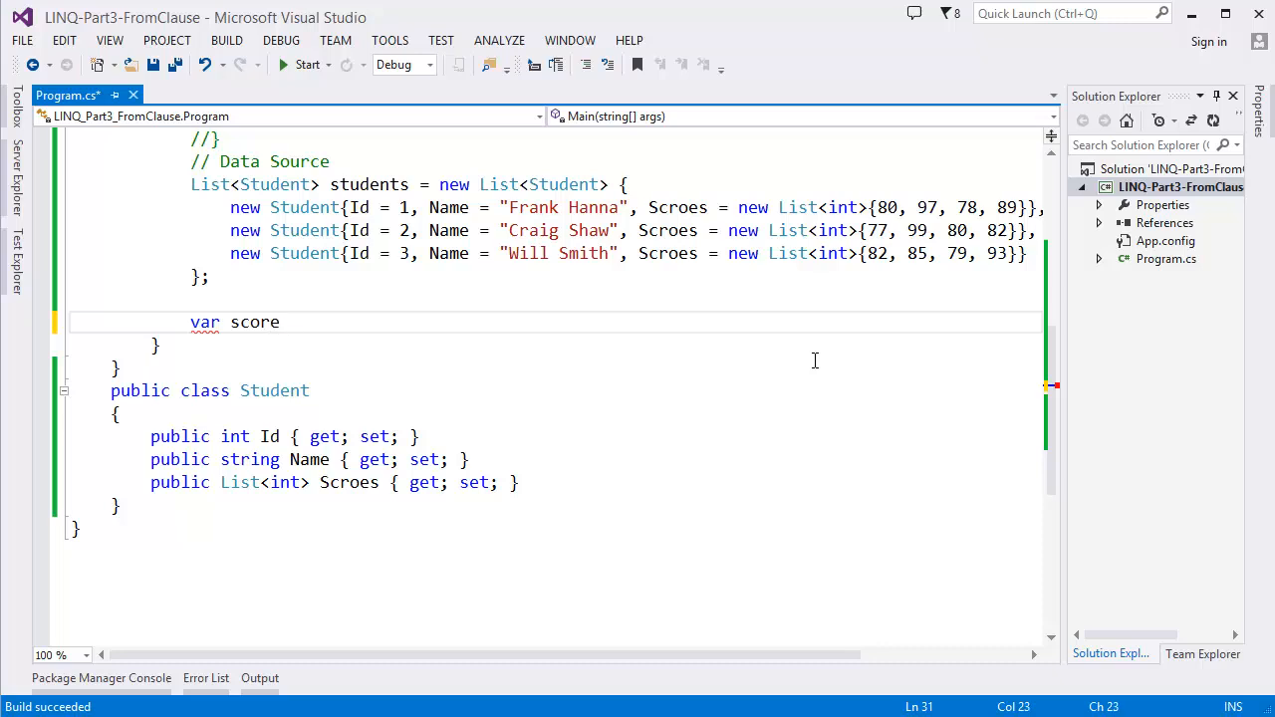
{"action": "type", "text": "Query"}
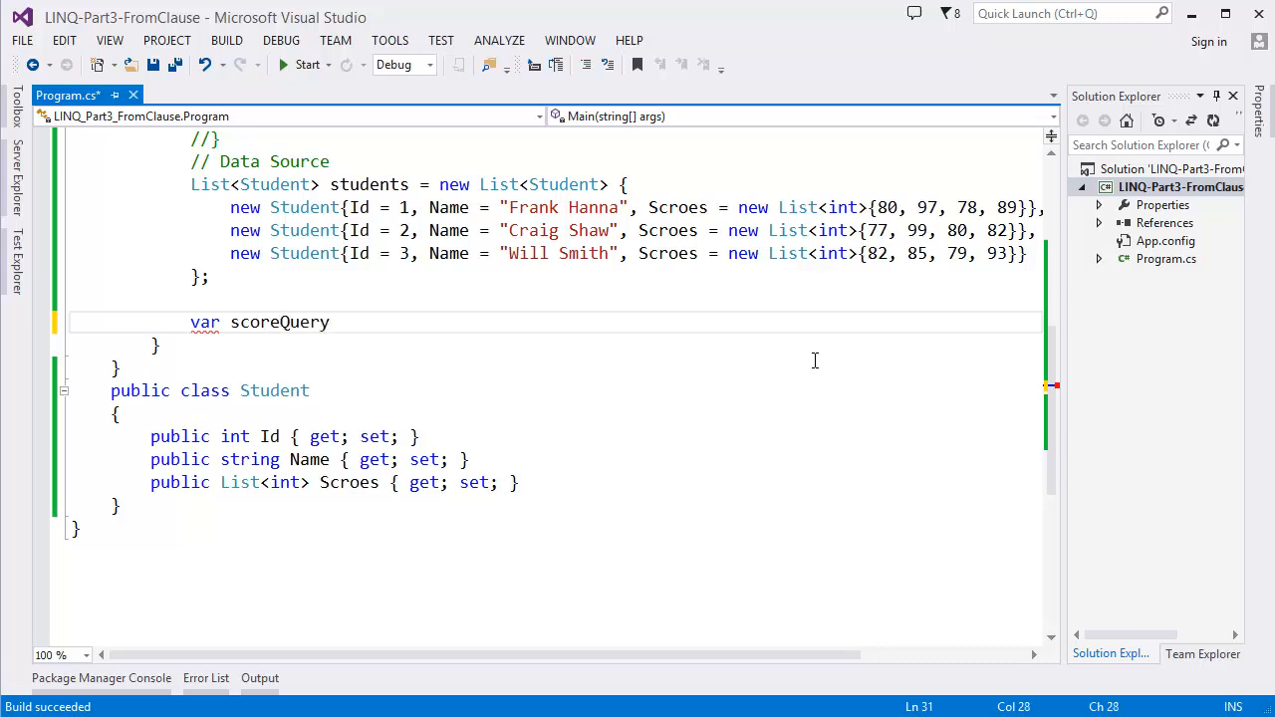
{"action": "type", "text": "= f"}
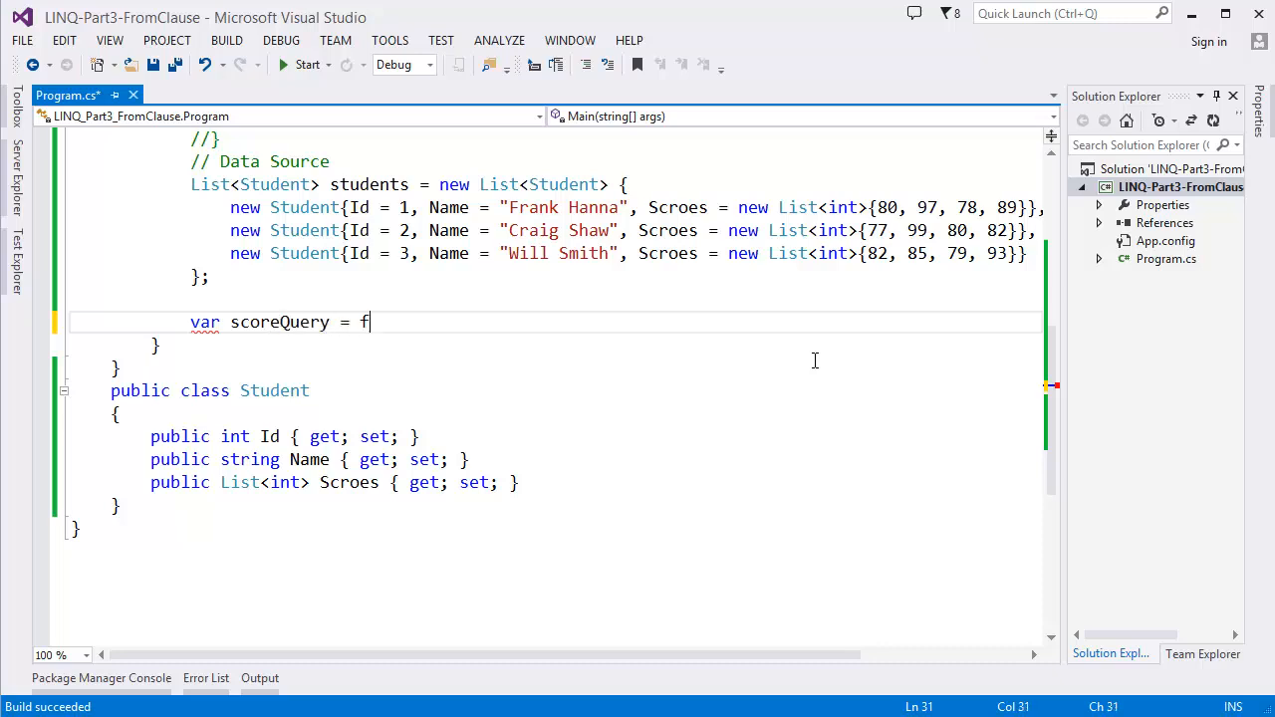
{"action": "type", "text": "rom"}
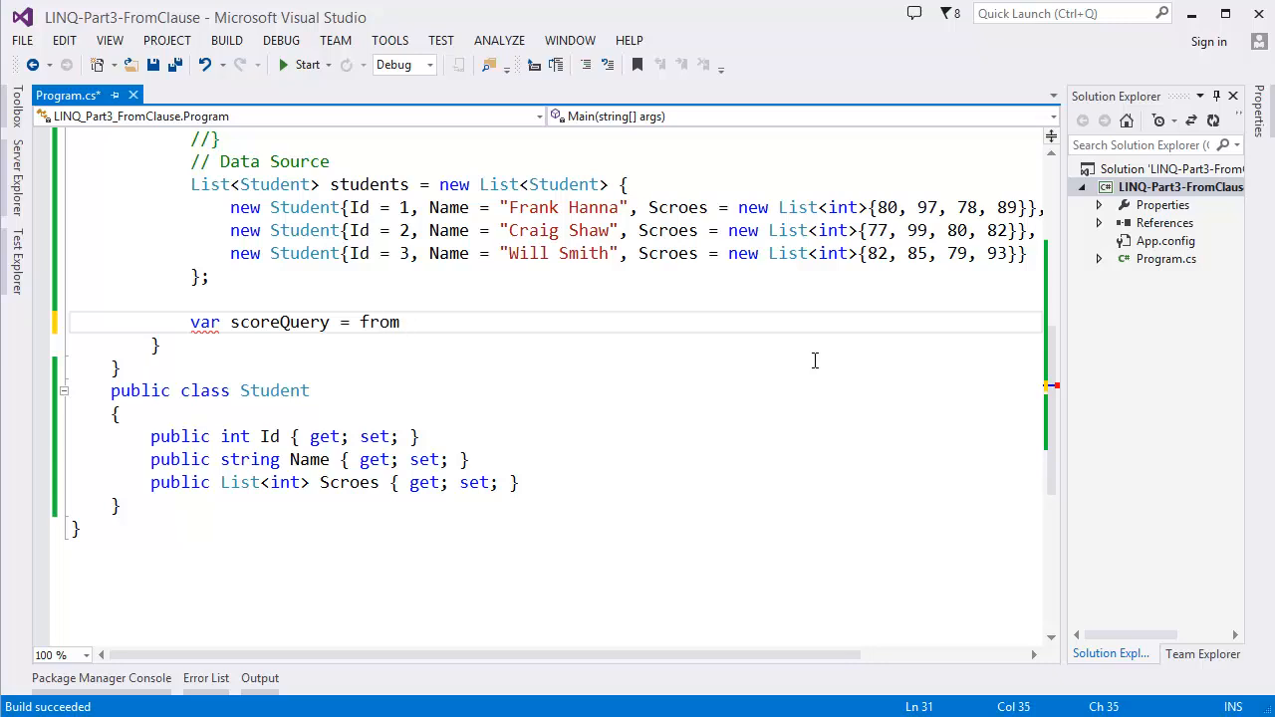
{"action": "type", "text": "st"}
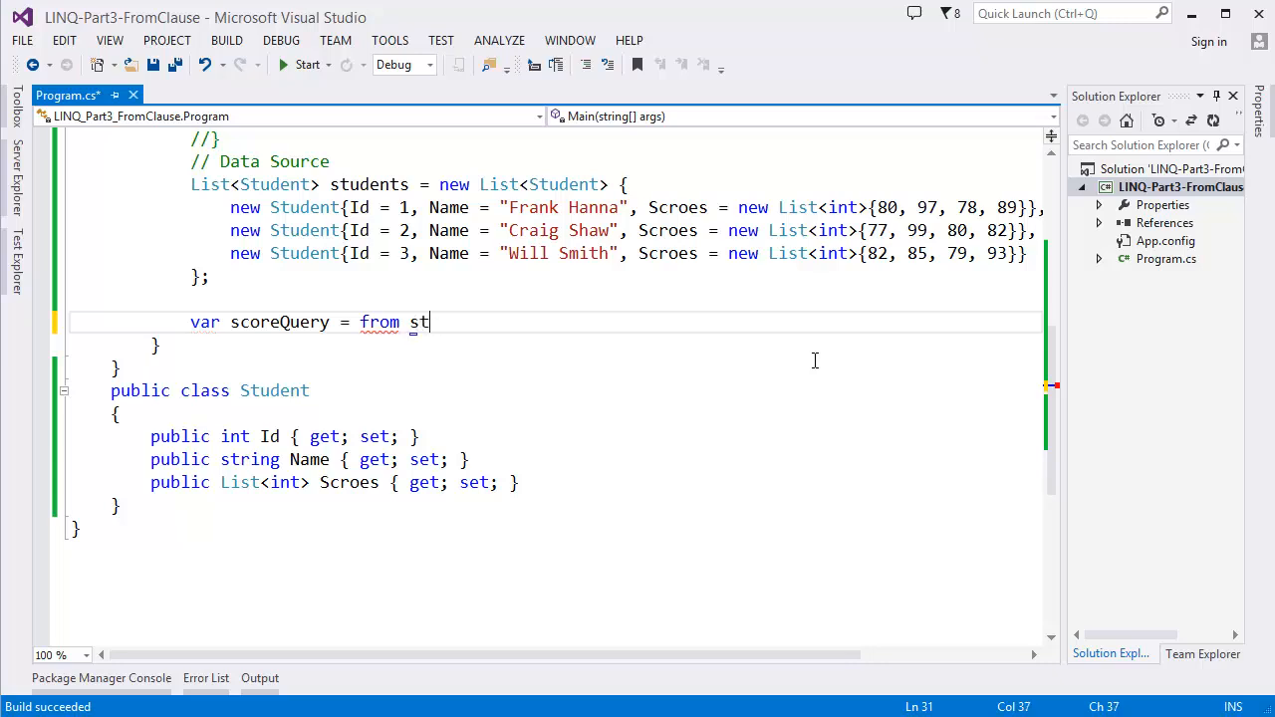
{"action": "key", "text": "Backspace"}
{"action": "type", "text": " in s"}
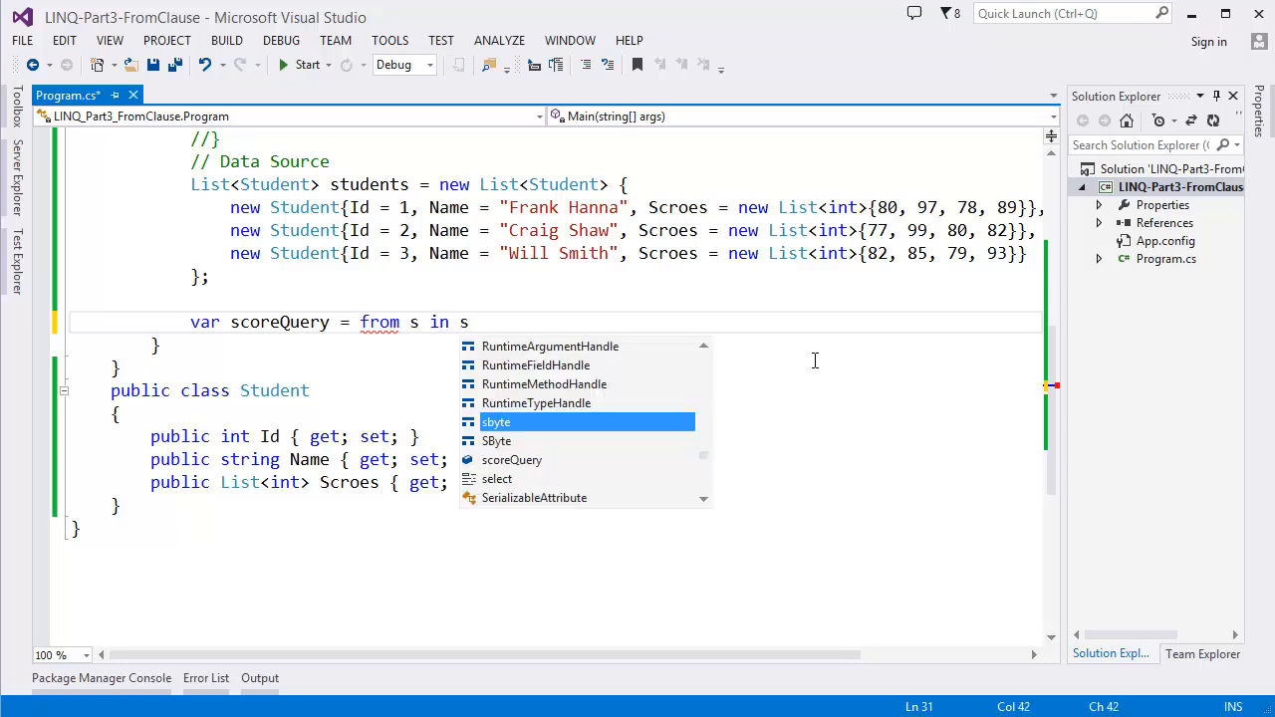
{"action": "type", "text": "tudents"}
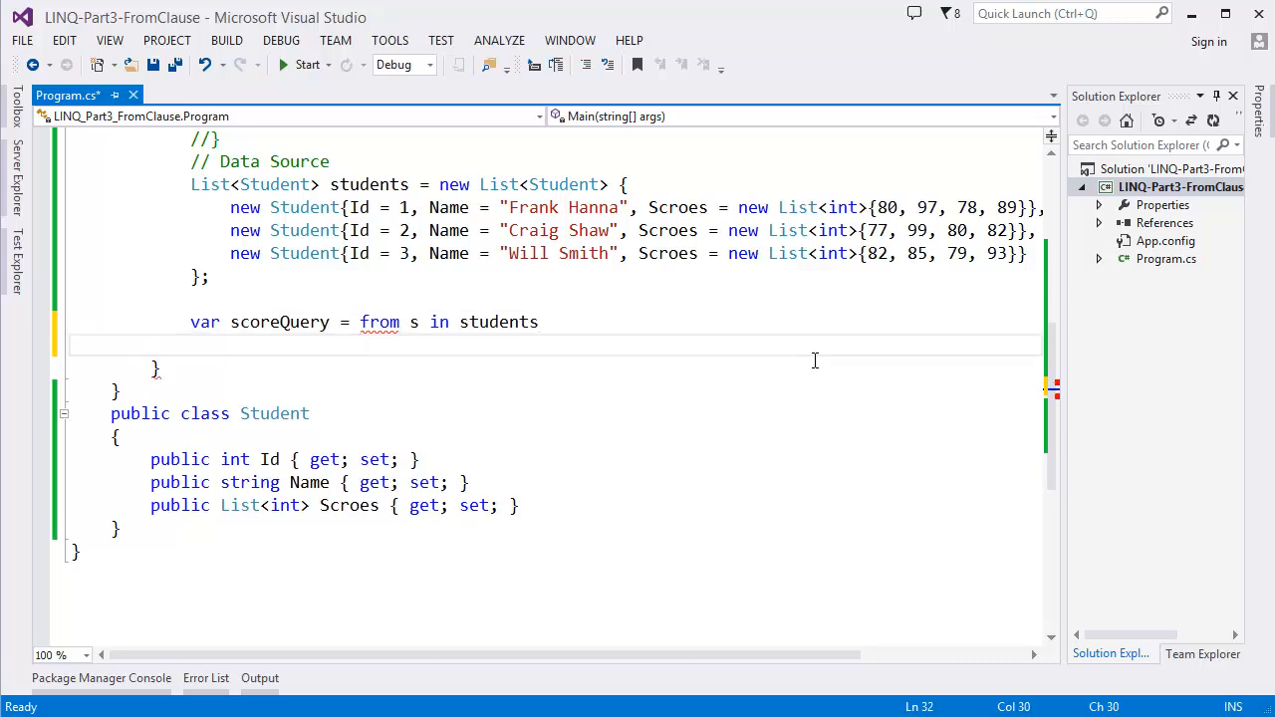
Step: Add the second clause 'from score in student.Scroes', accepting the Scroes suggestion
{"action": "type", "text": "from"}
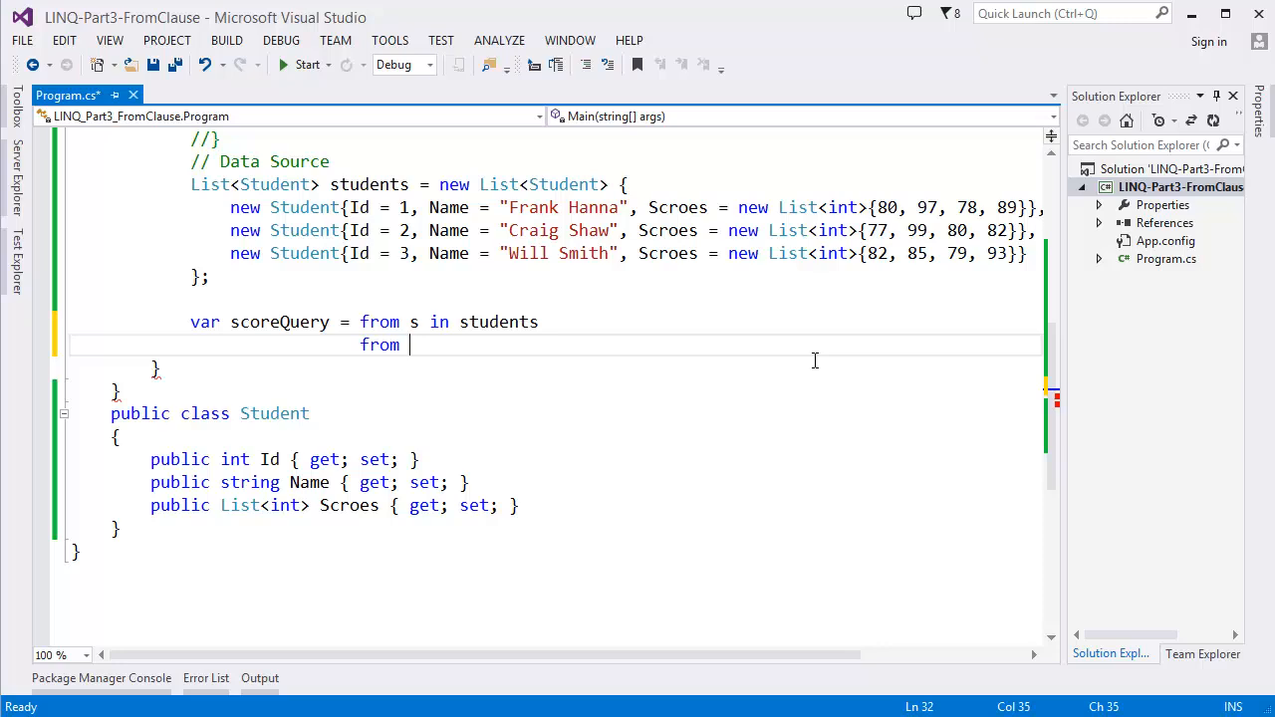
{"action": "type", "text": "tudent"}
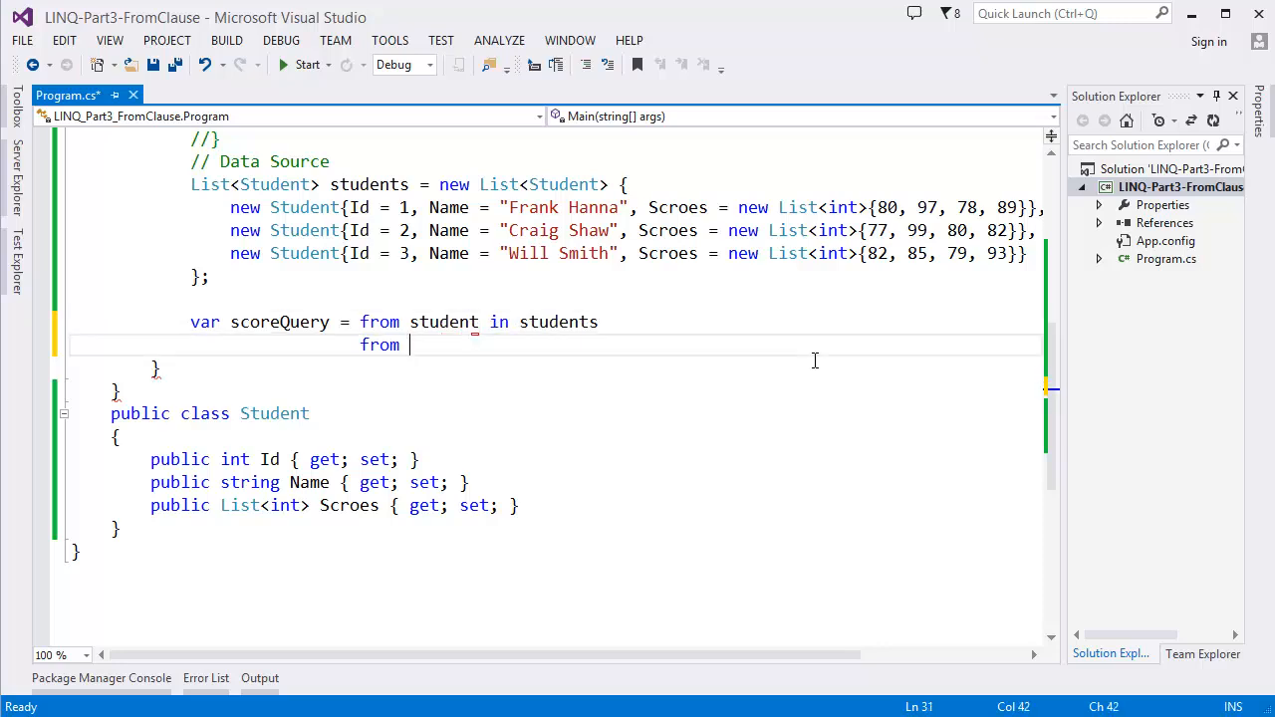
{"action": "type", "text": "score in s"}
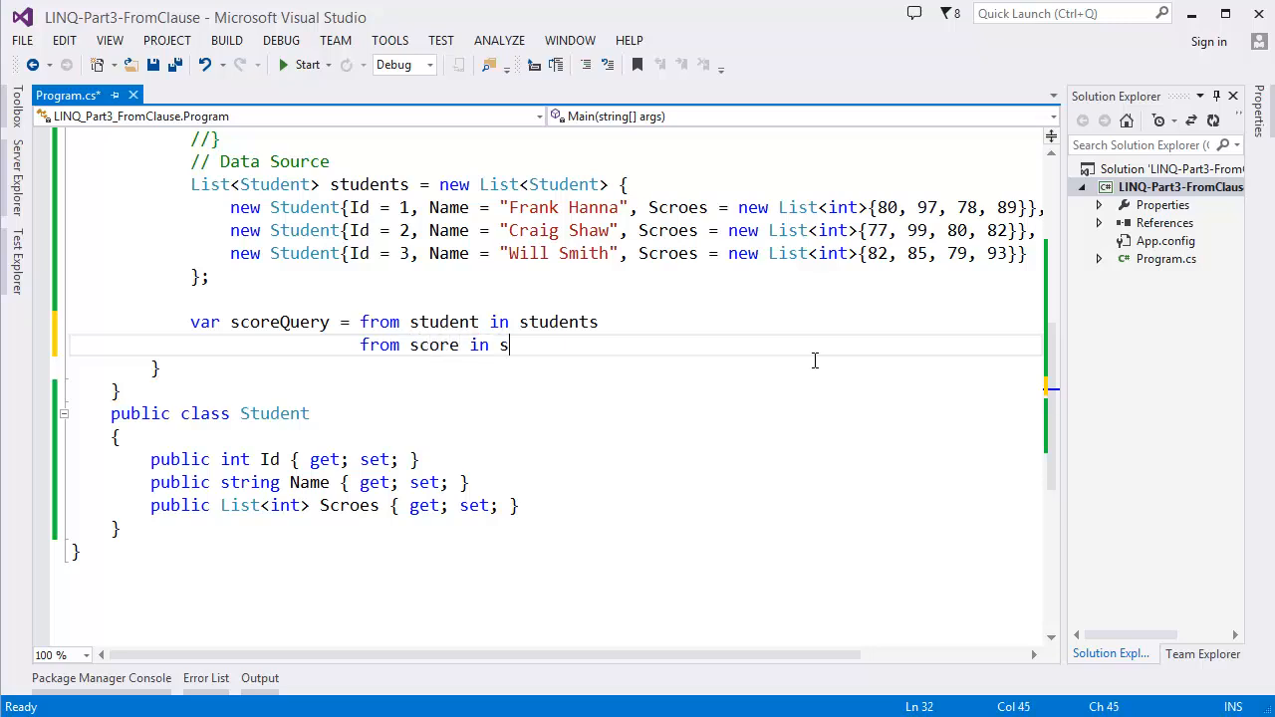
{"action": "type", "text": "tu"}
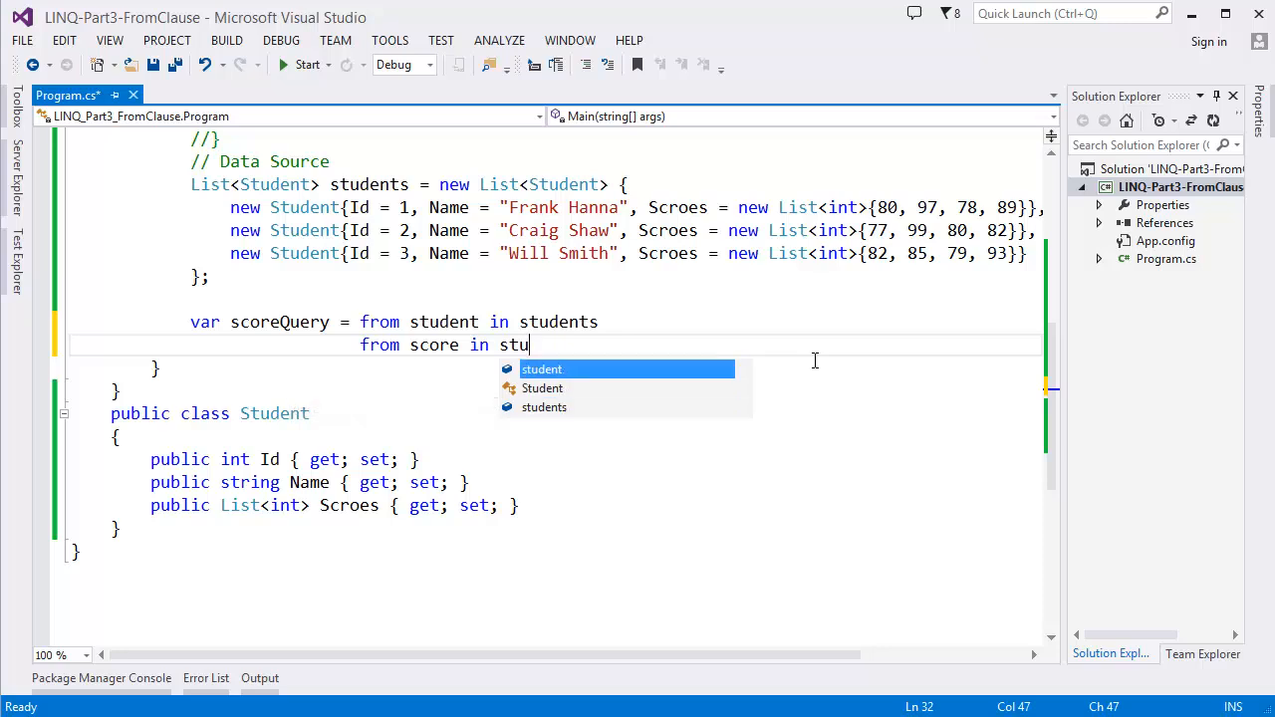
{"action": "type", "text": "dent.s"}
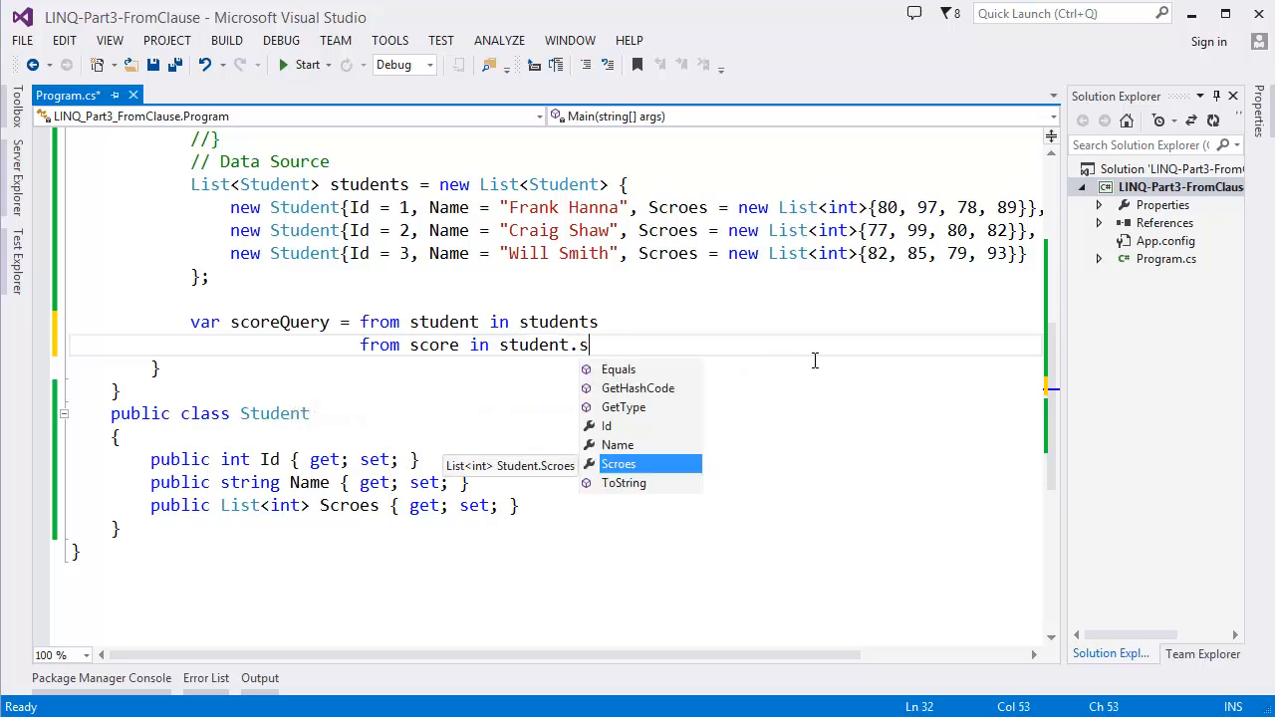
{"action": "key", "text": "Tab"}
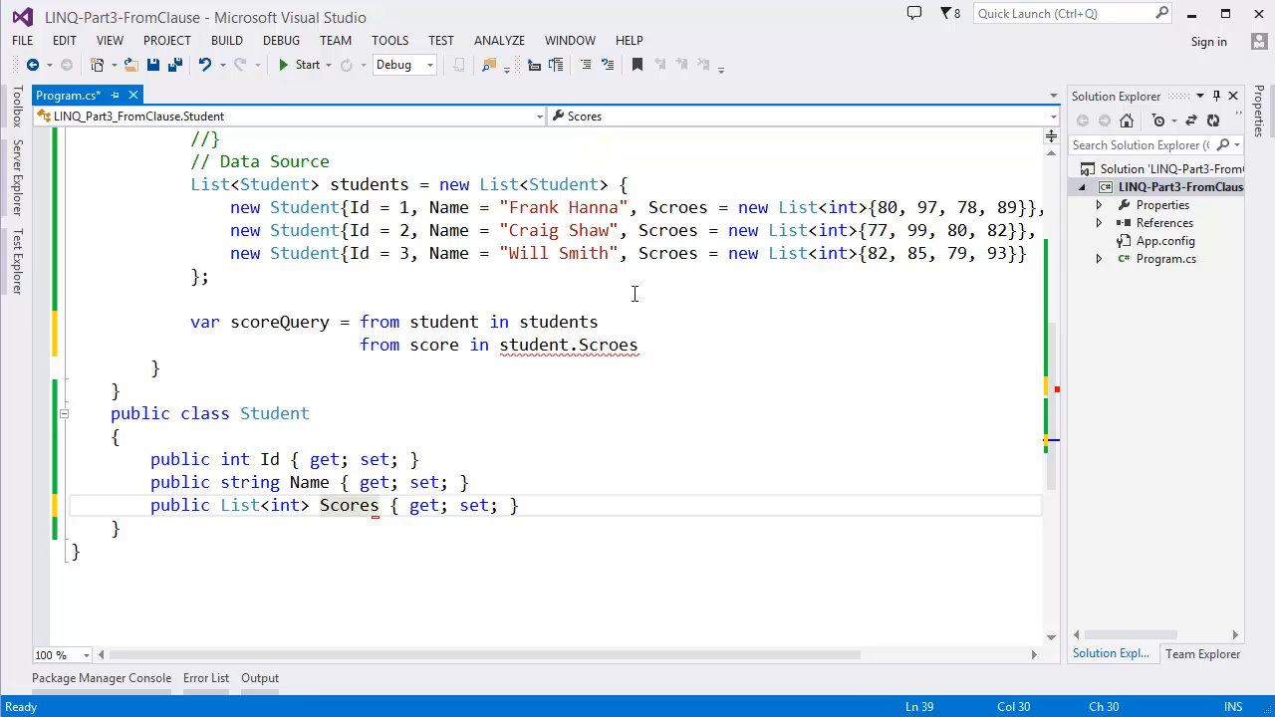
Step: Correct the misspelled Scroes reference to Scores and add the where score > 95 filter
{"action": "double_click", "coordinate": [349, 506]}
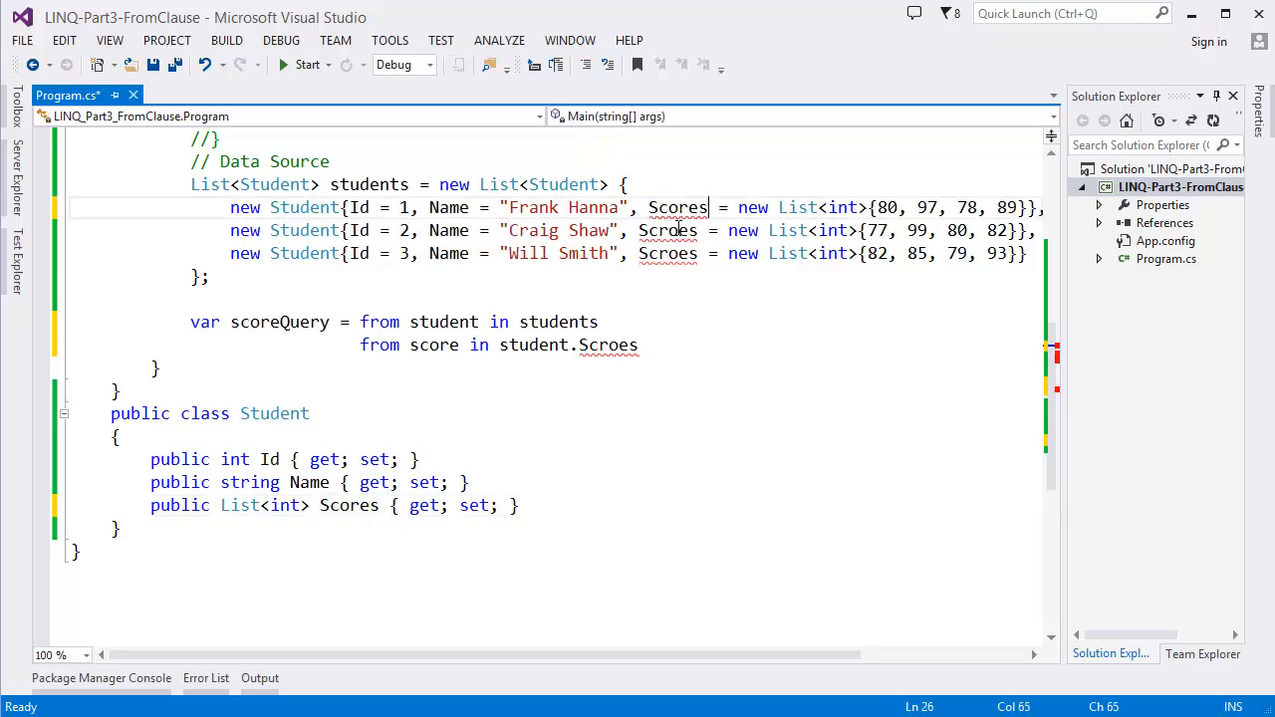
{"action": "left_click", "coordinate": [699, 252]}
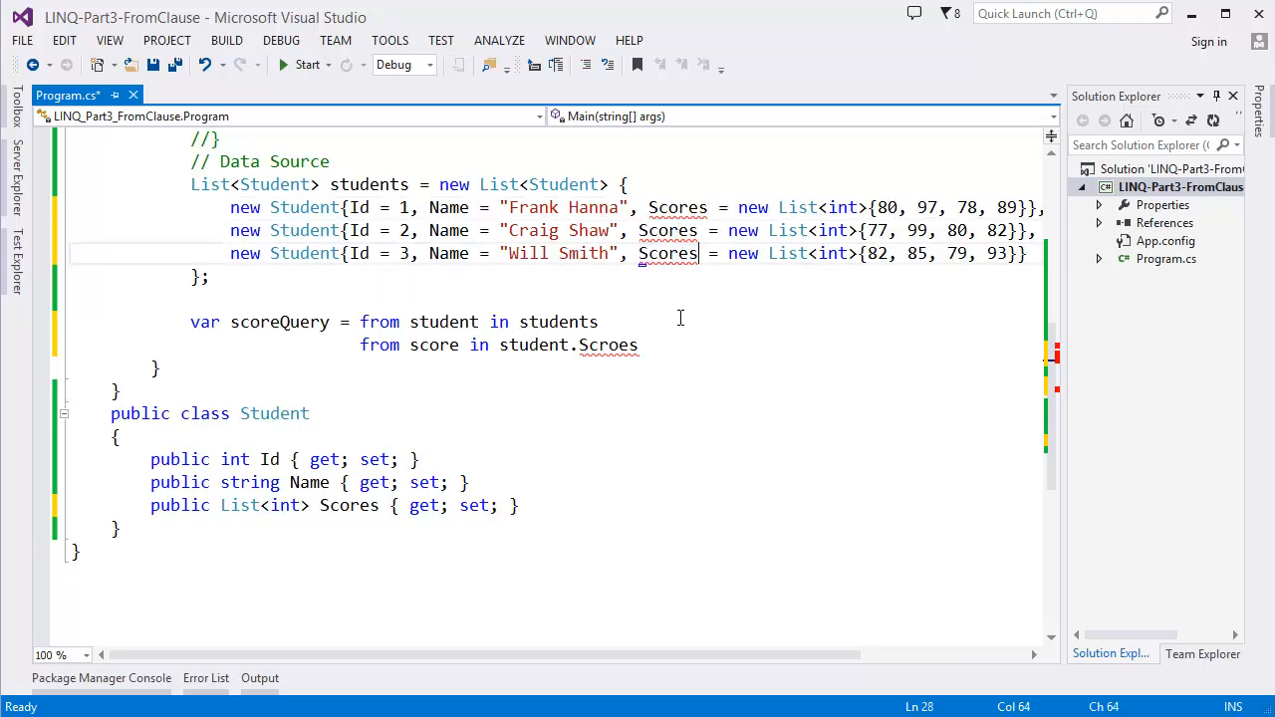
{"action": "key", "text": "BackSpace"}
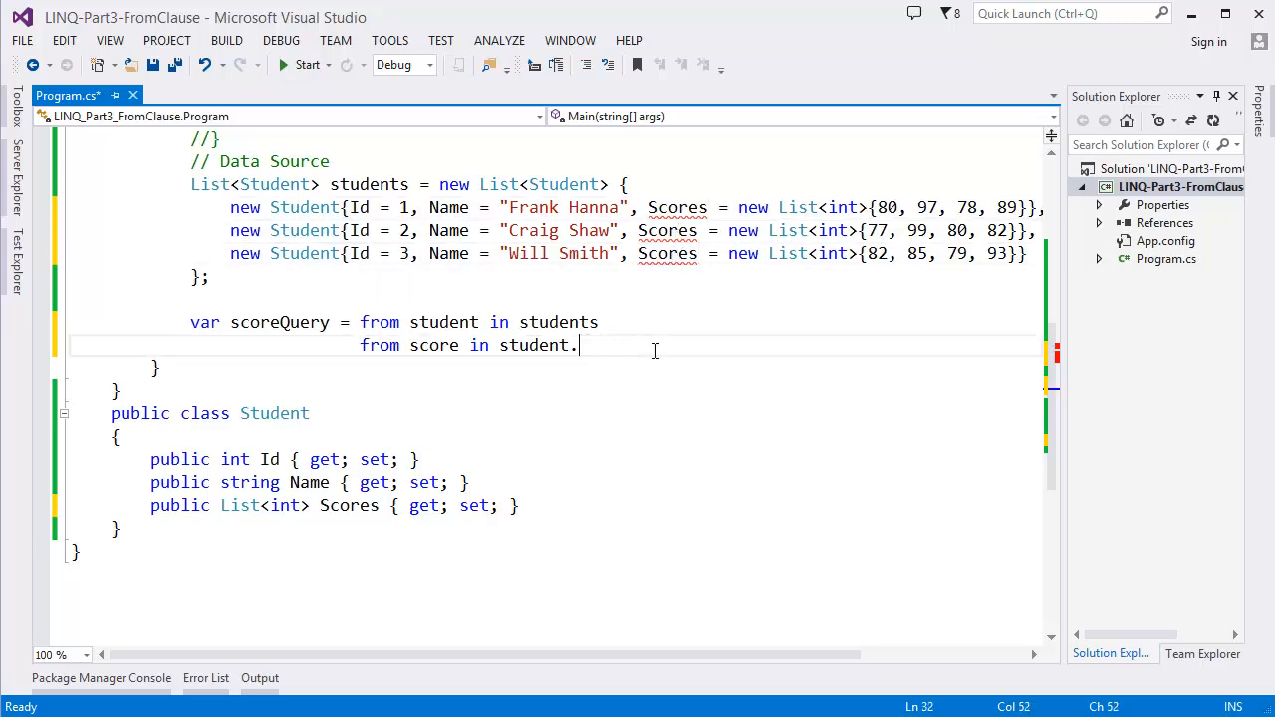
{"action": "type", "text": "sc"}
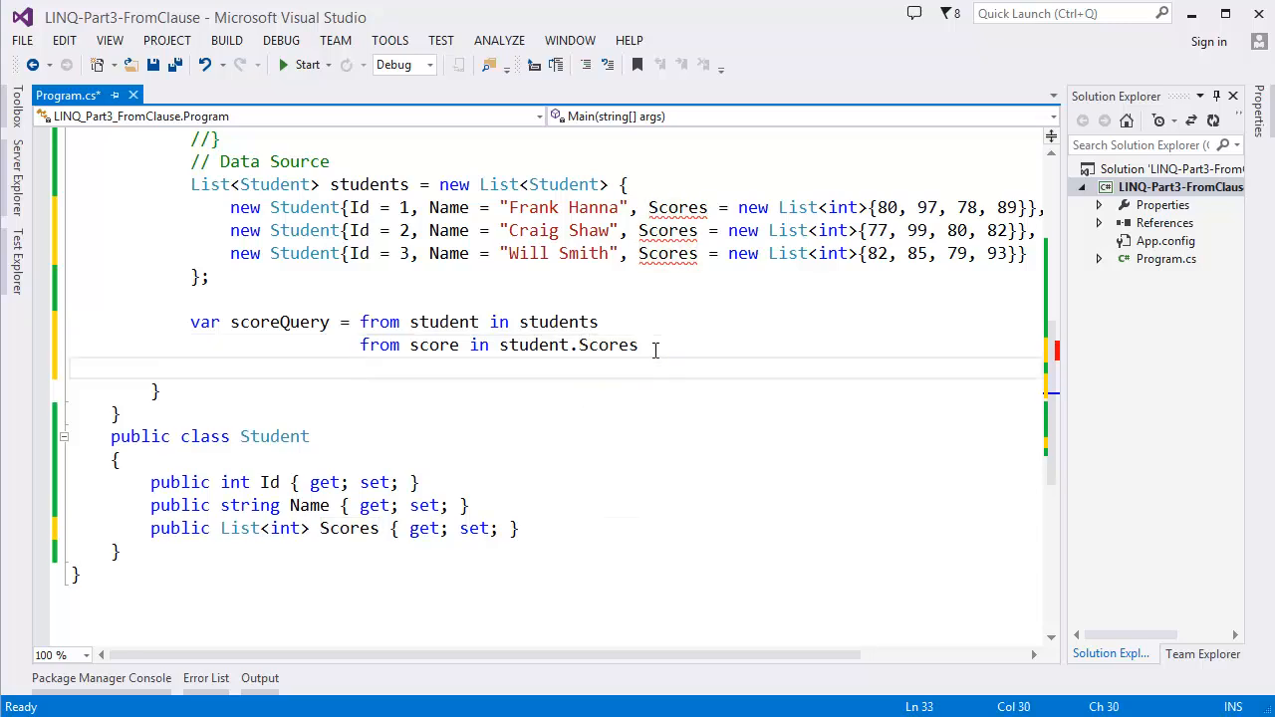
{"action": "type", "text": "where sc"}
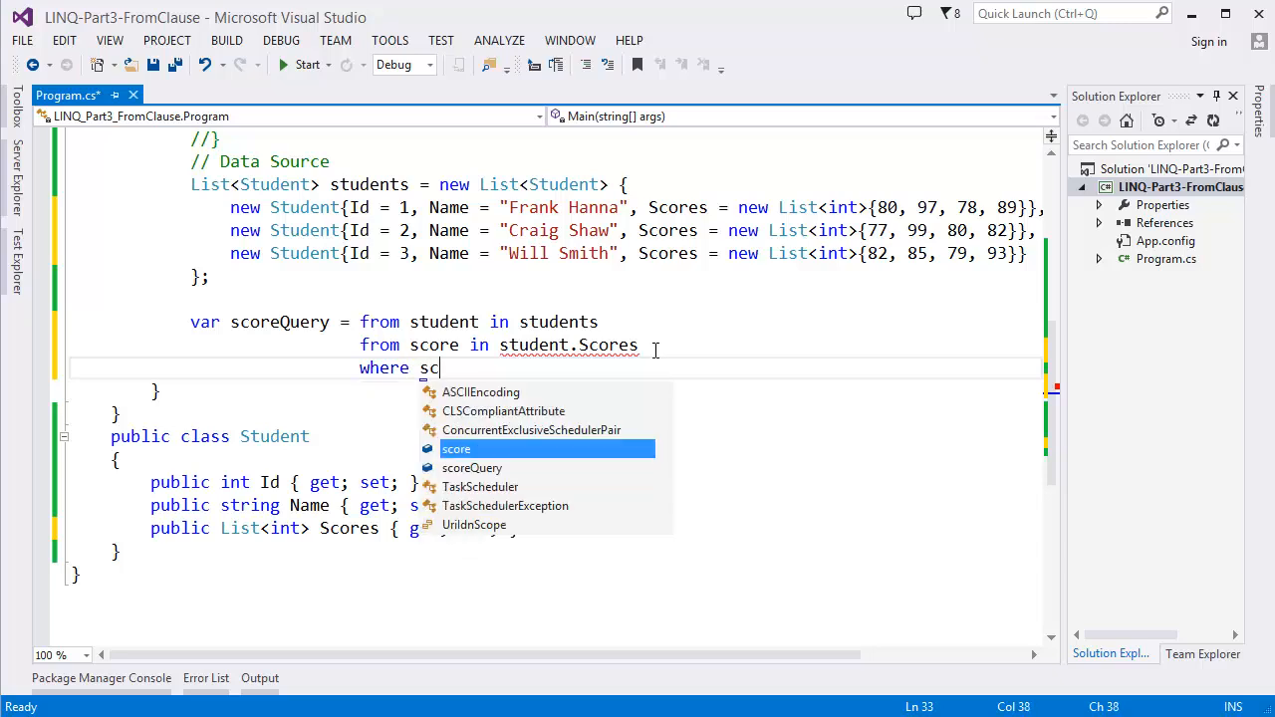
{"action": "type", "text": "ore >"}
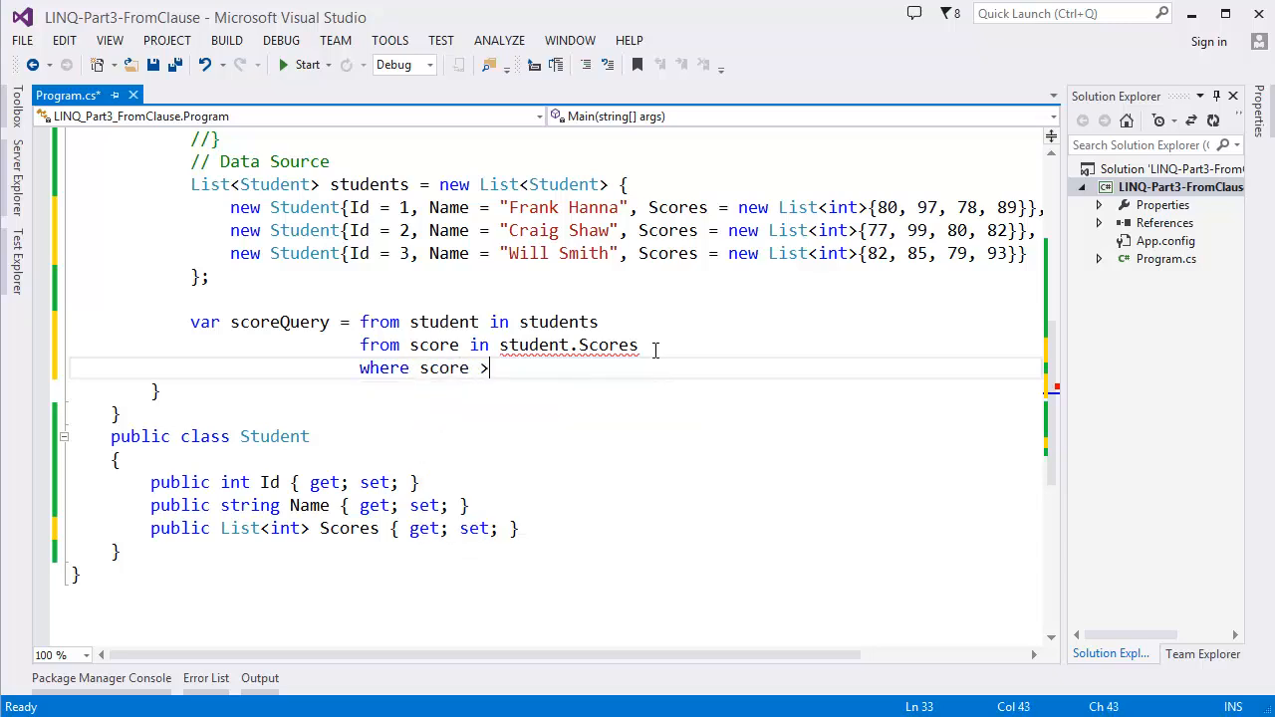
{"action": "type", "text": "93"}
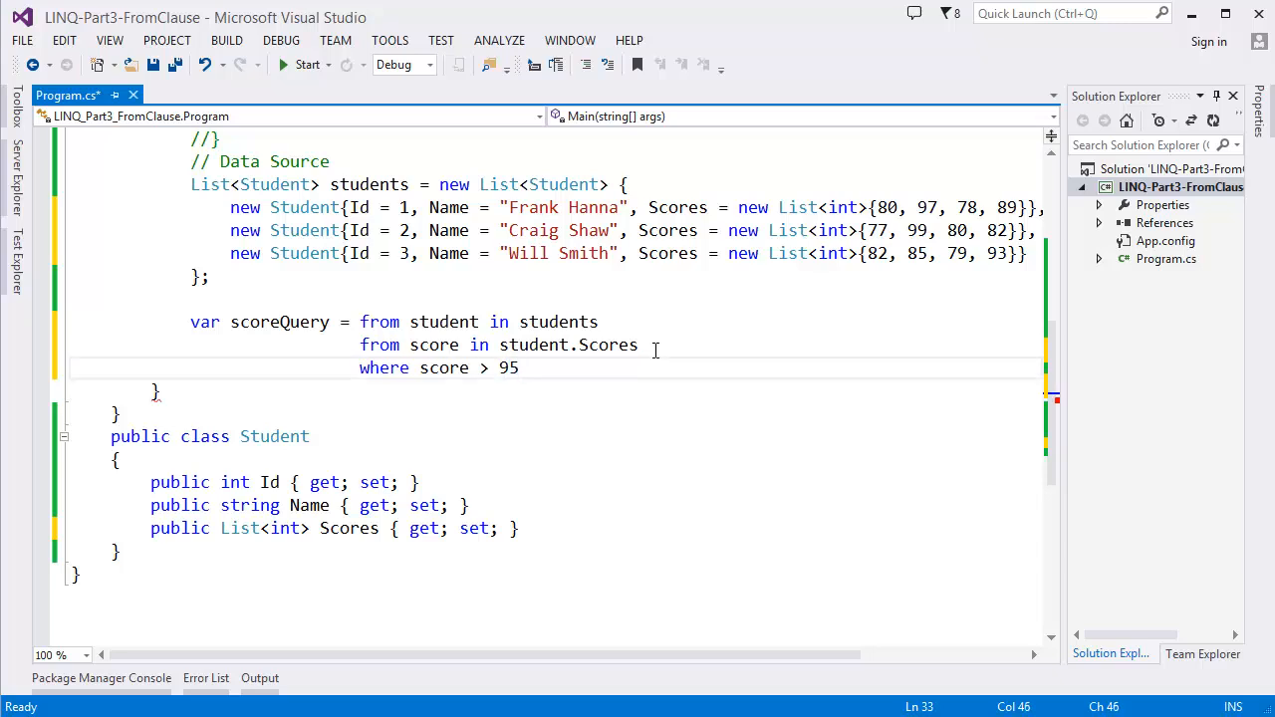
Step: Finish the query with select new { student.Name, score } and save Program.cs
{"action": "type", "text": "select new"}
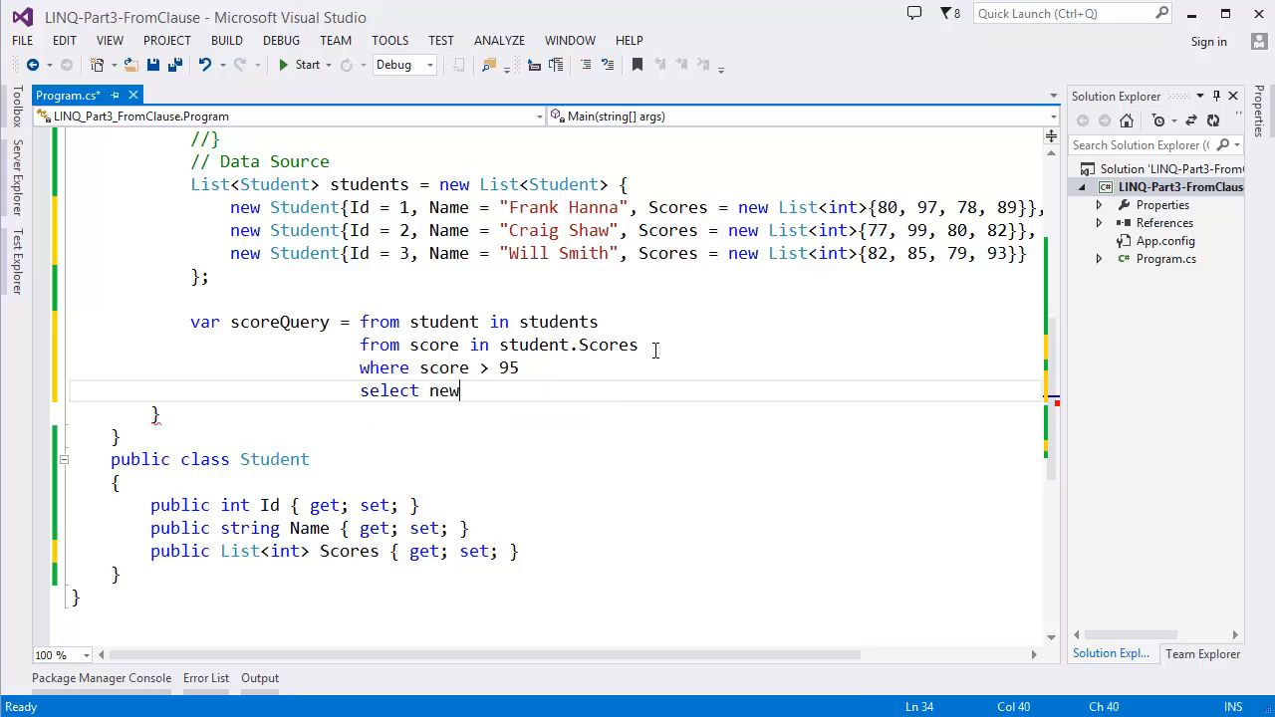
{"action": "type", "text": "{}"}
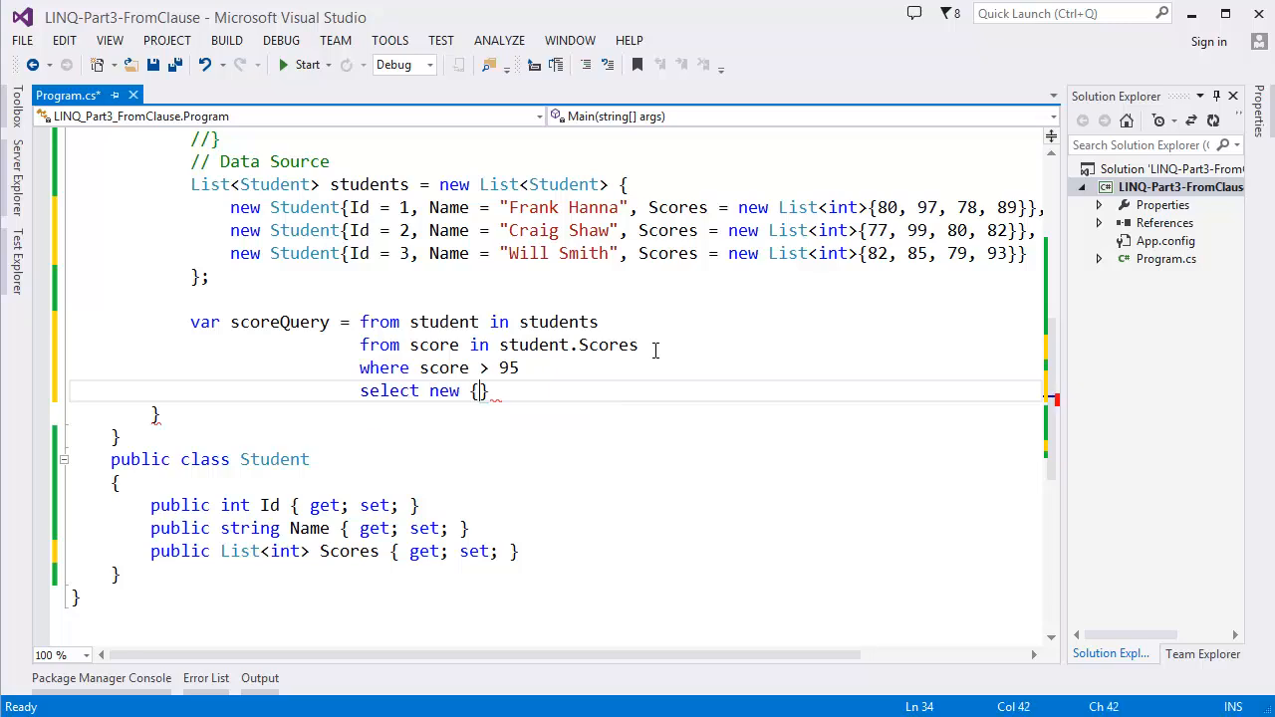
{"action": "type", "text": "st"}
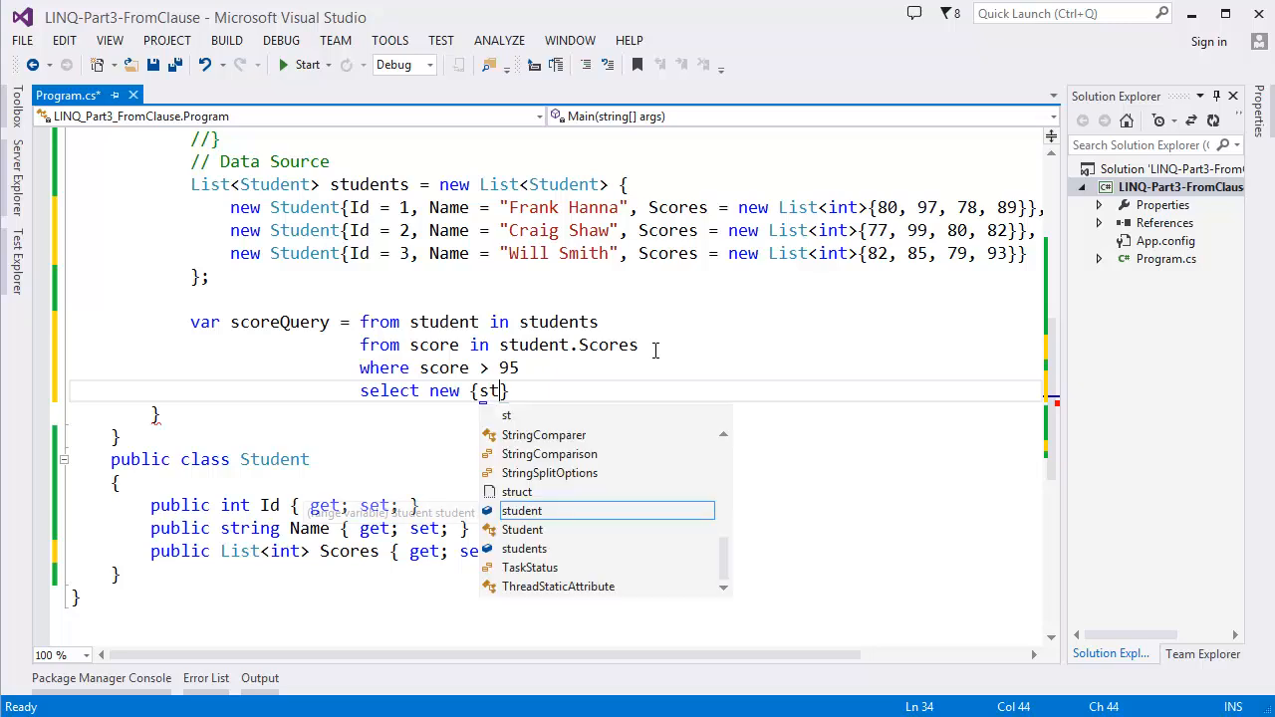
{"action": "type", "text": "udent."}
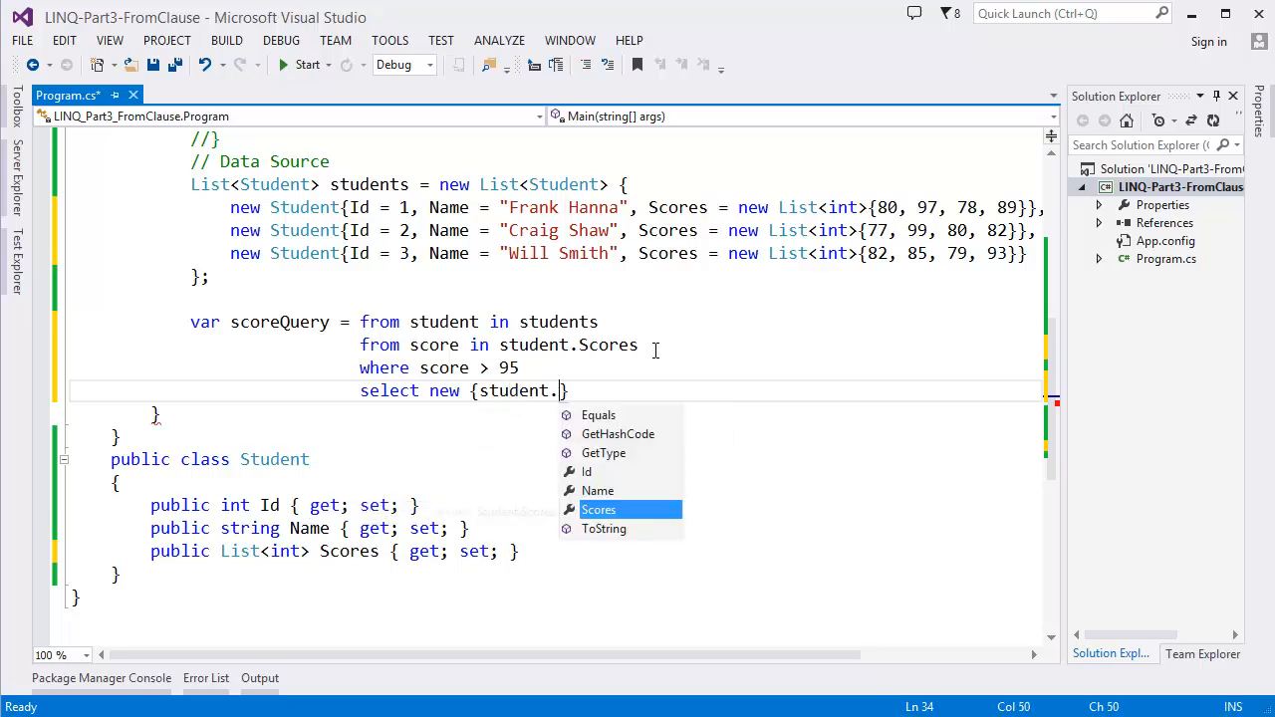
{"action": "type", "text": "Name,"}
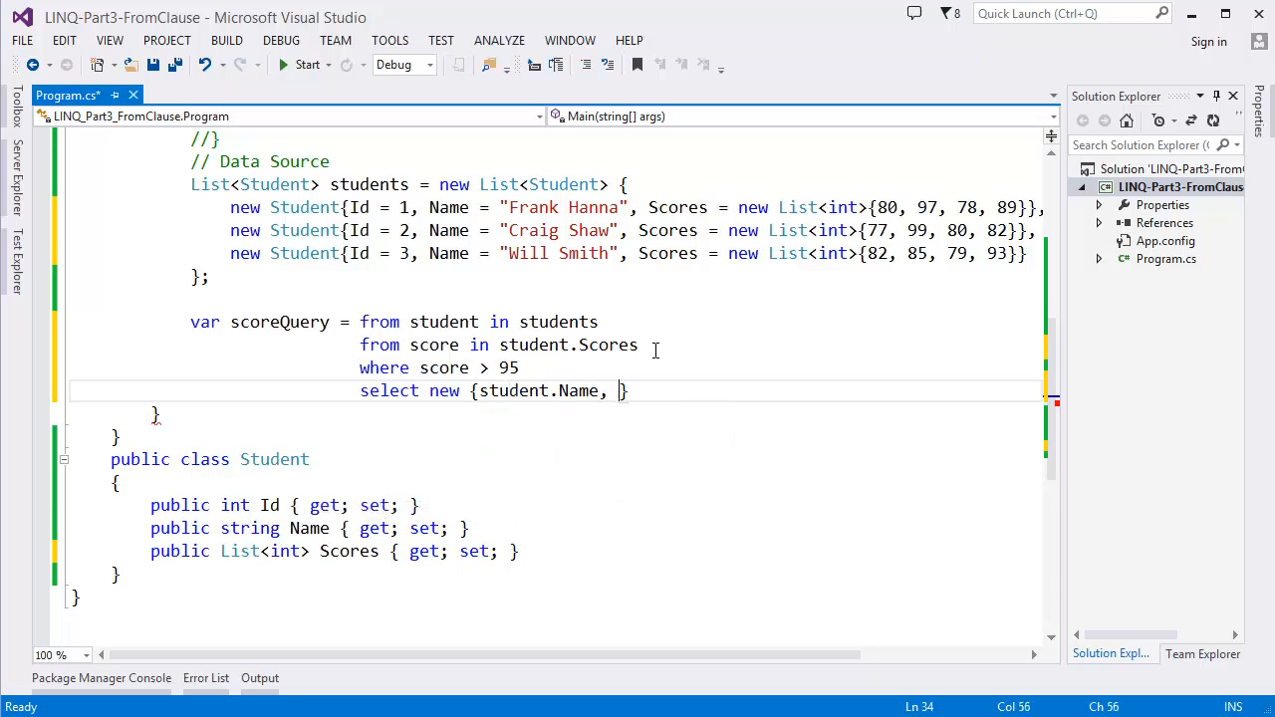
{"action": "type", "text": "score"}
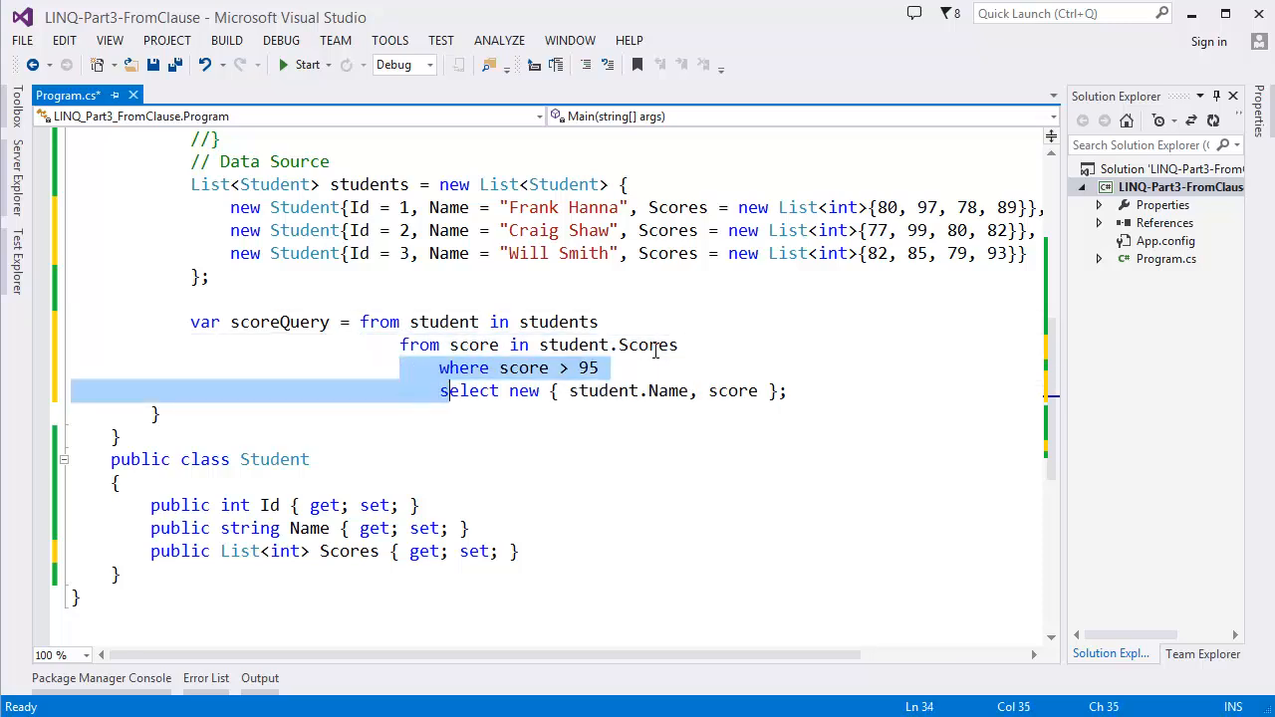
{"action": "key", "text": "ctrl+s"}
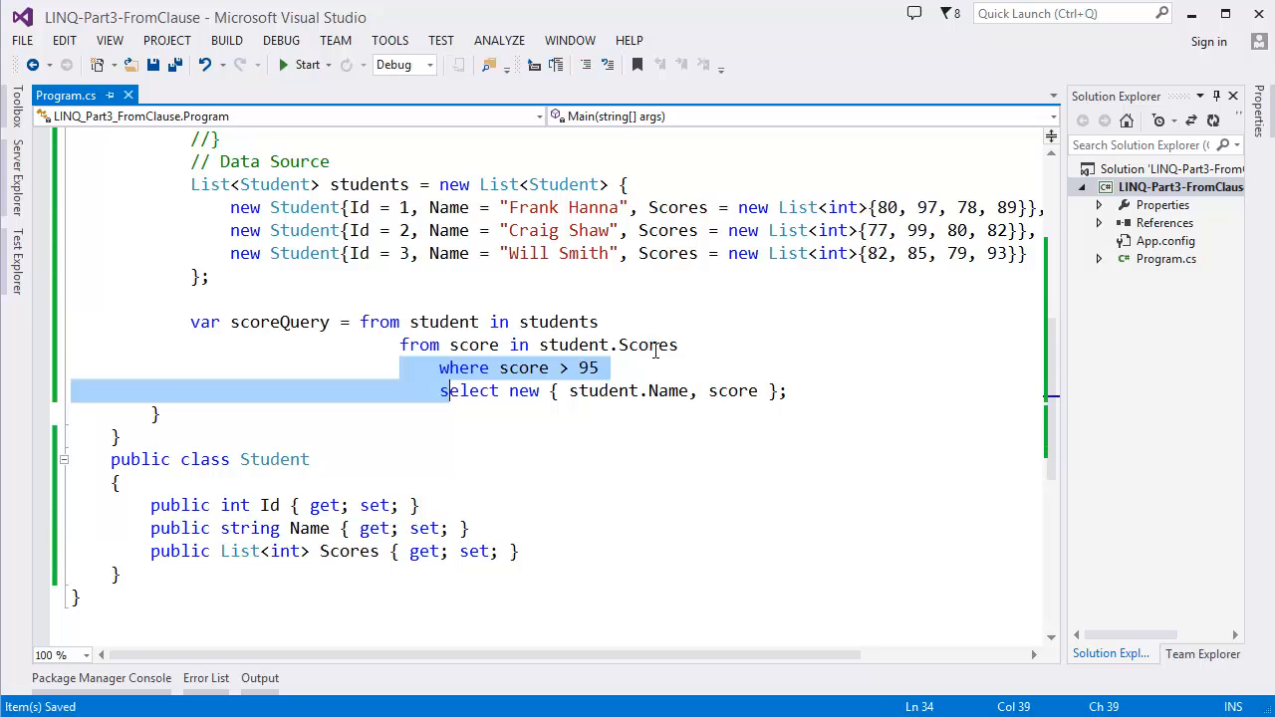
{"action": "mouse_move", "coordinate": [568, 321]}
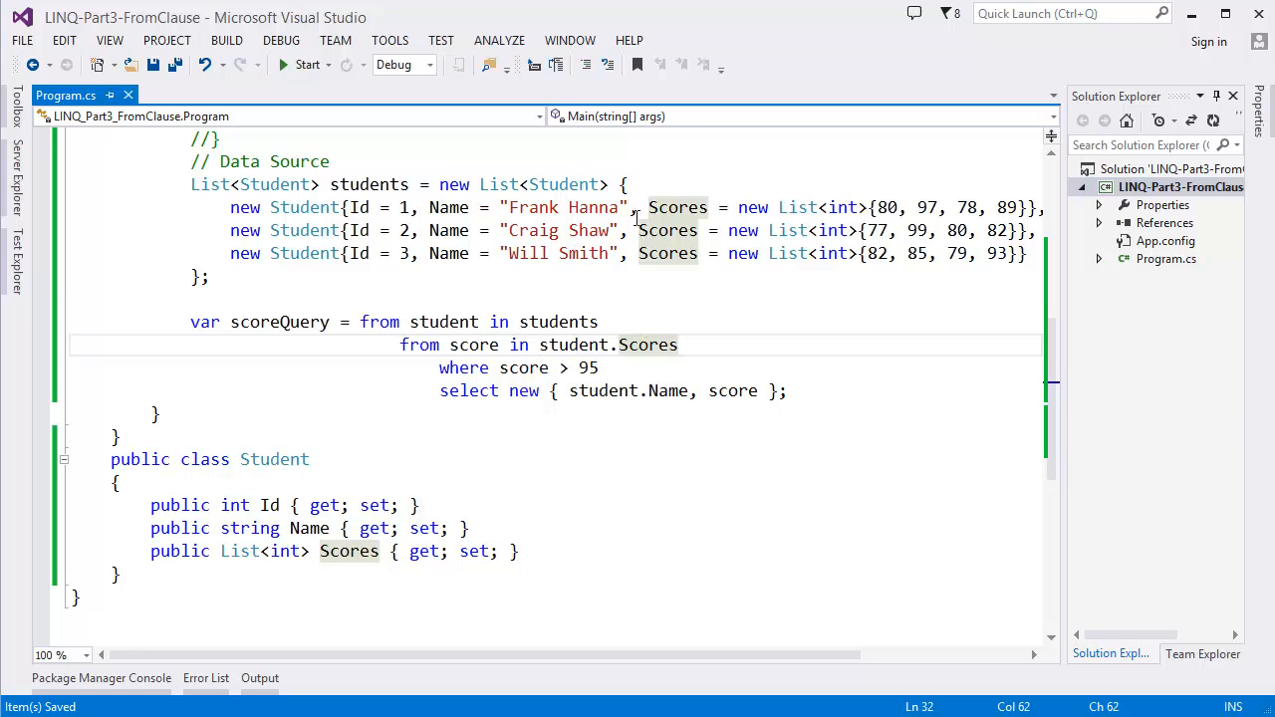
{"action": "mouse_move", "coordinate": [568, 321]}
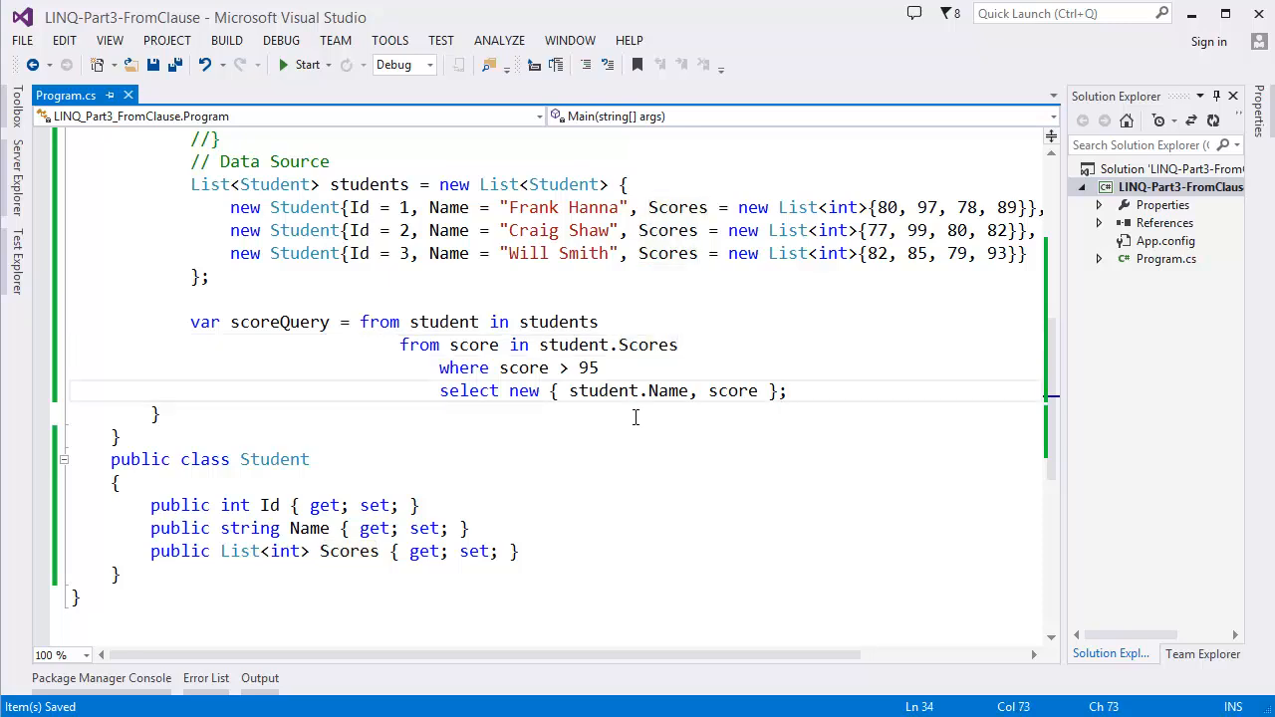
Step: Write foreach (var student in scoreQuery) and expand the cw snippet inside it
{"action": "type", "text": "foreach("}
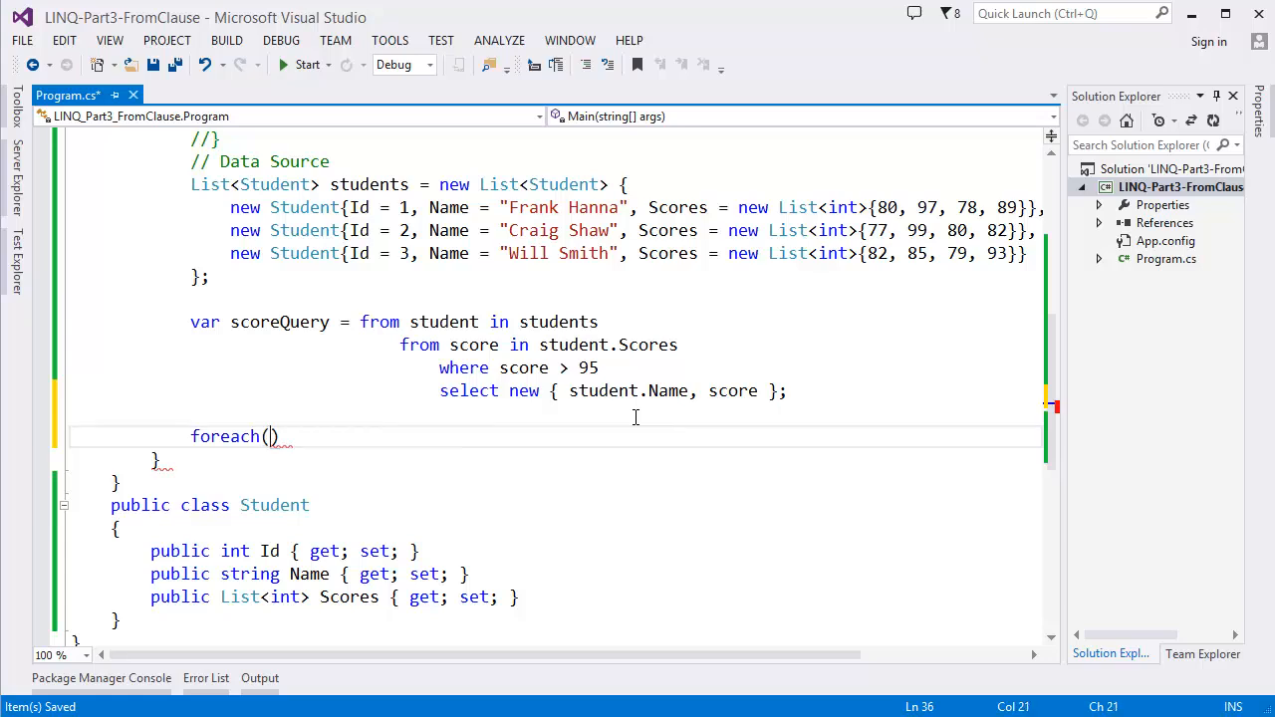
{"action": "type", "text": "var"}
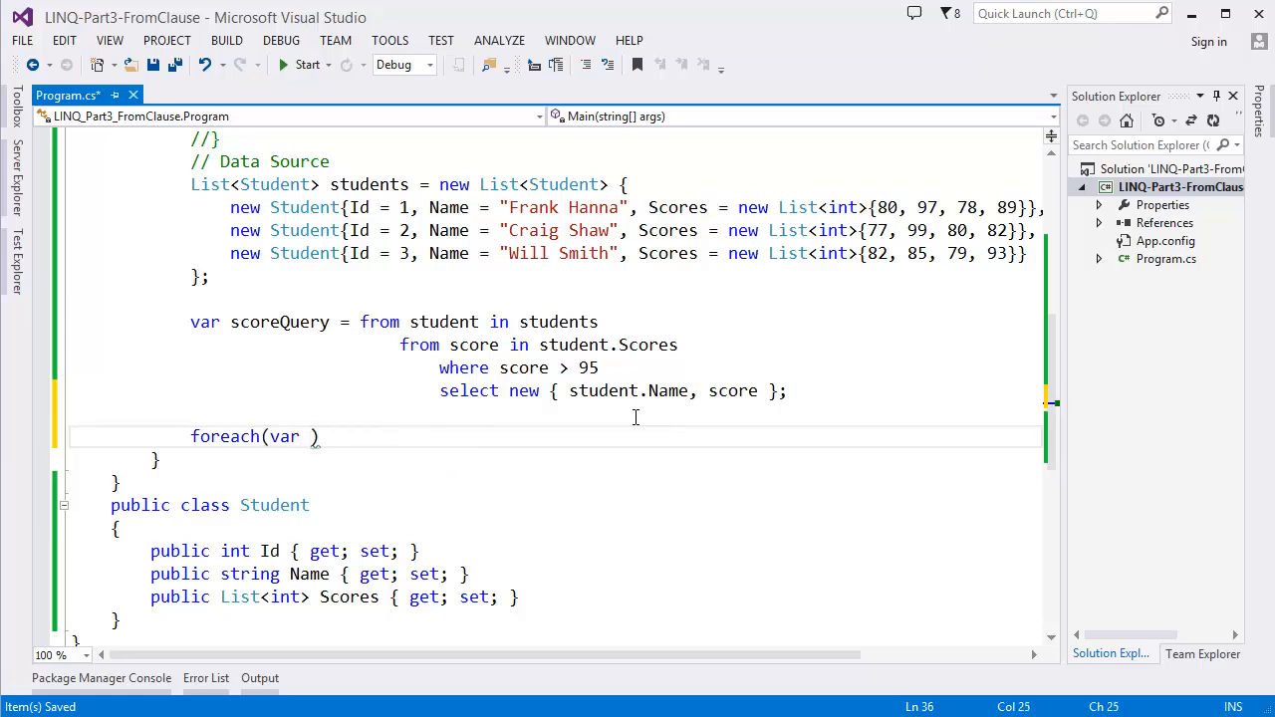
{"action": "type", "text": "student"}
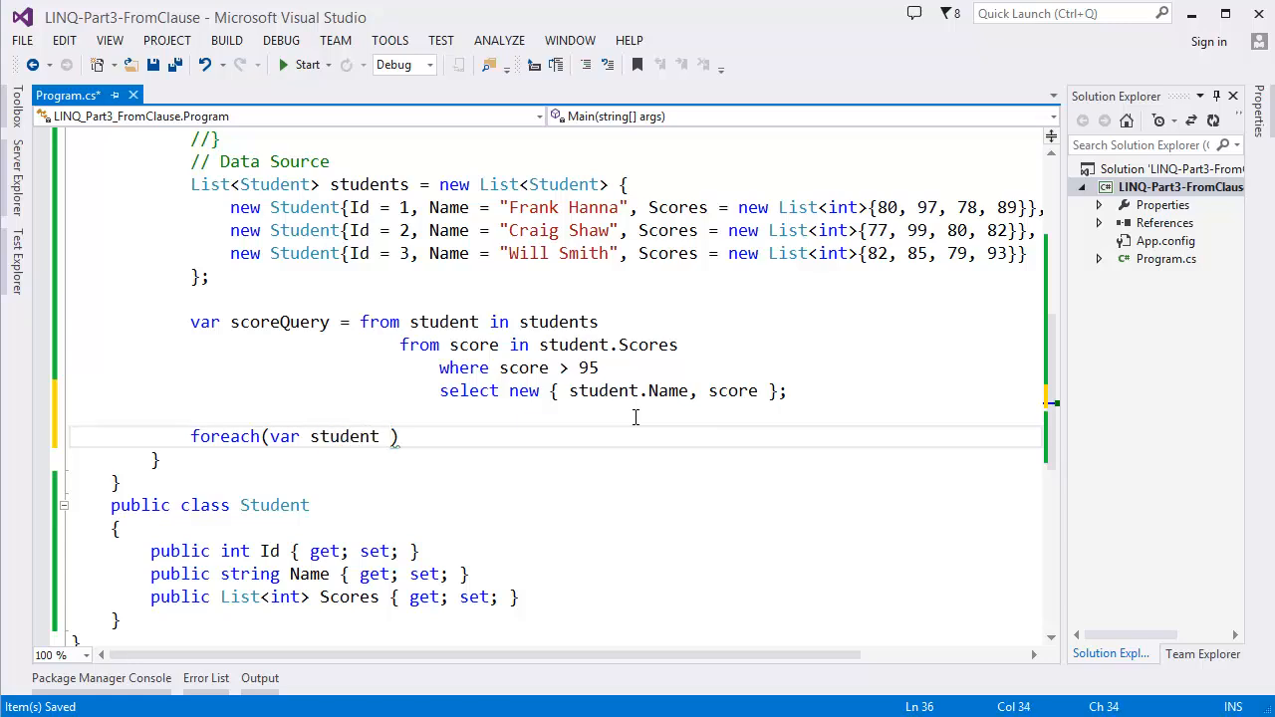
{"action": "type", "text": "in scoreQuery"}
{"action": "type", "text": "cw"}
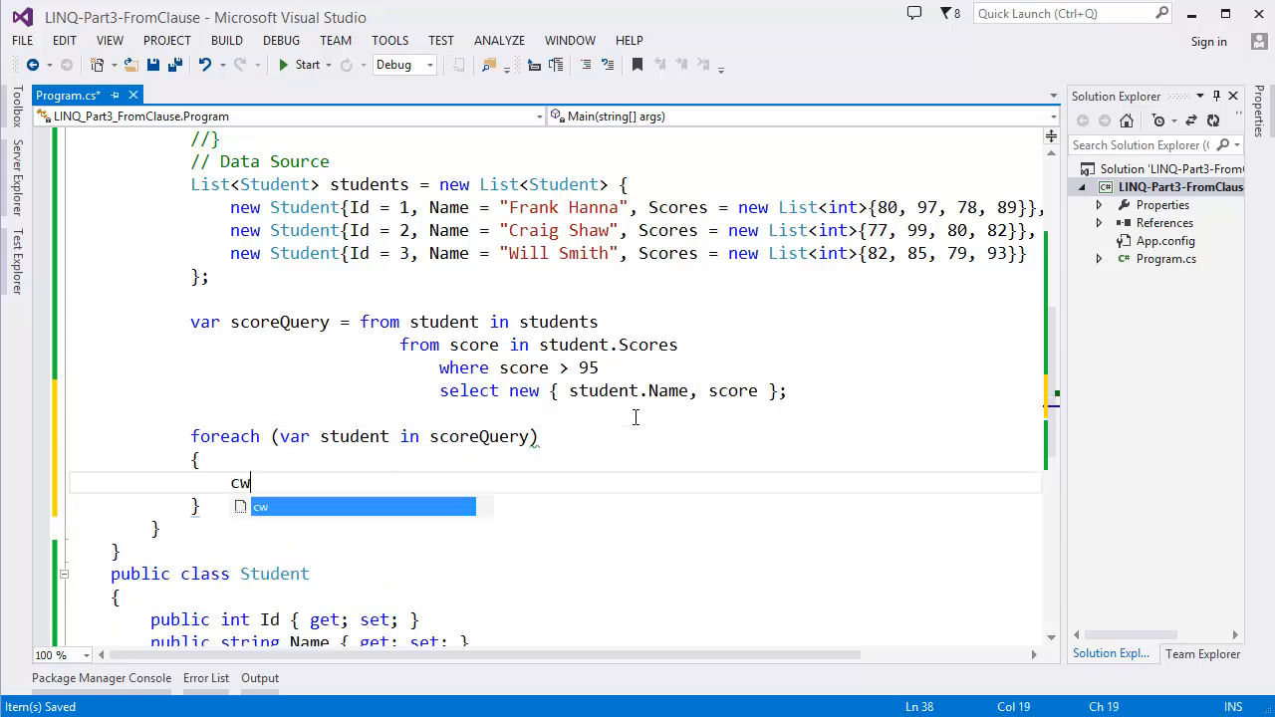
{"action": "key", "text": "Tab"}
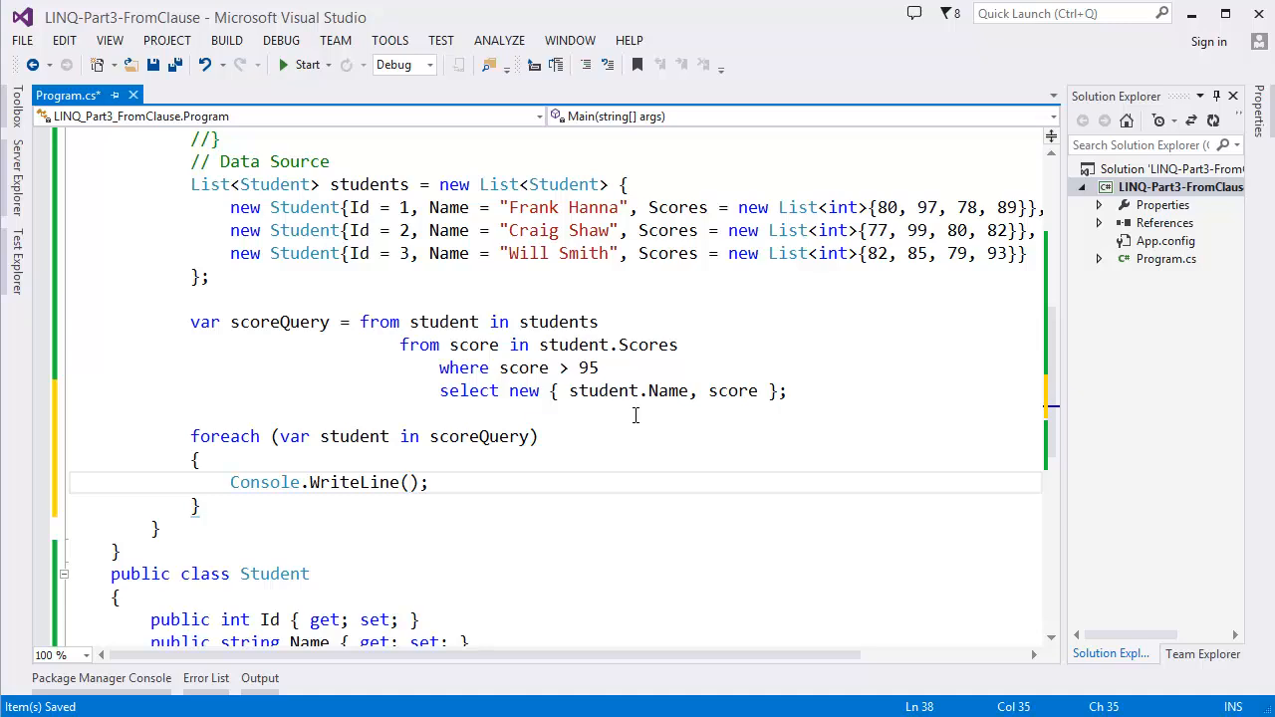
Step: Print "Name: " + student.Name + ", Score: " + student.score in the loop body
{"action": "type", "text": "\"Name:\""}
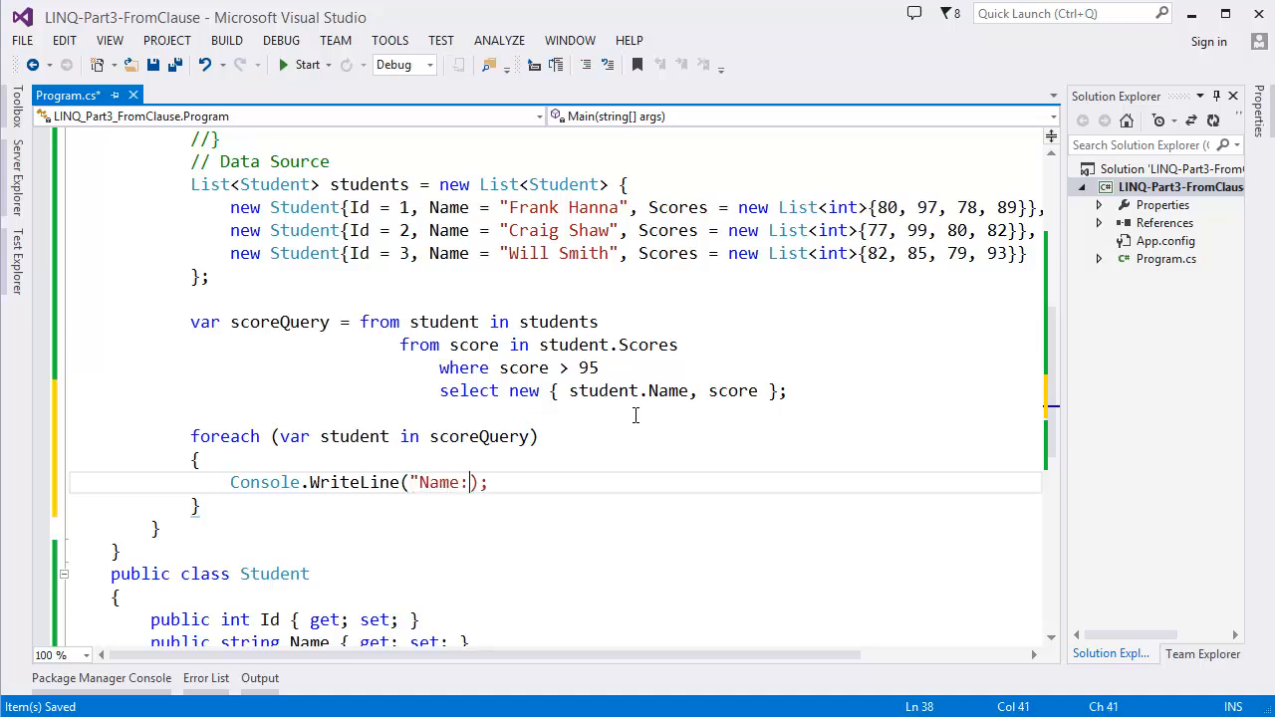
{"action": "type", "text": "\" \""}
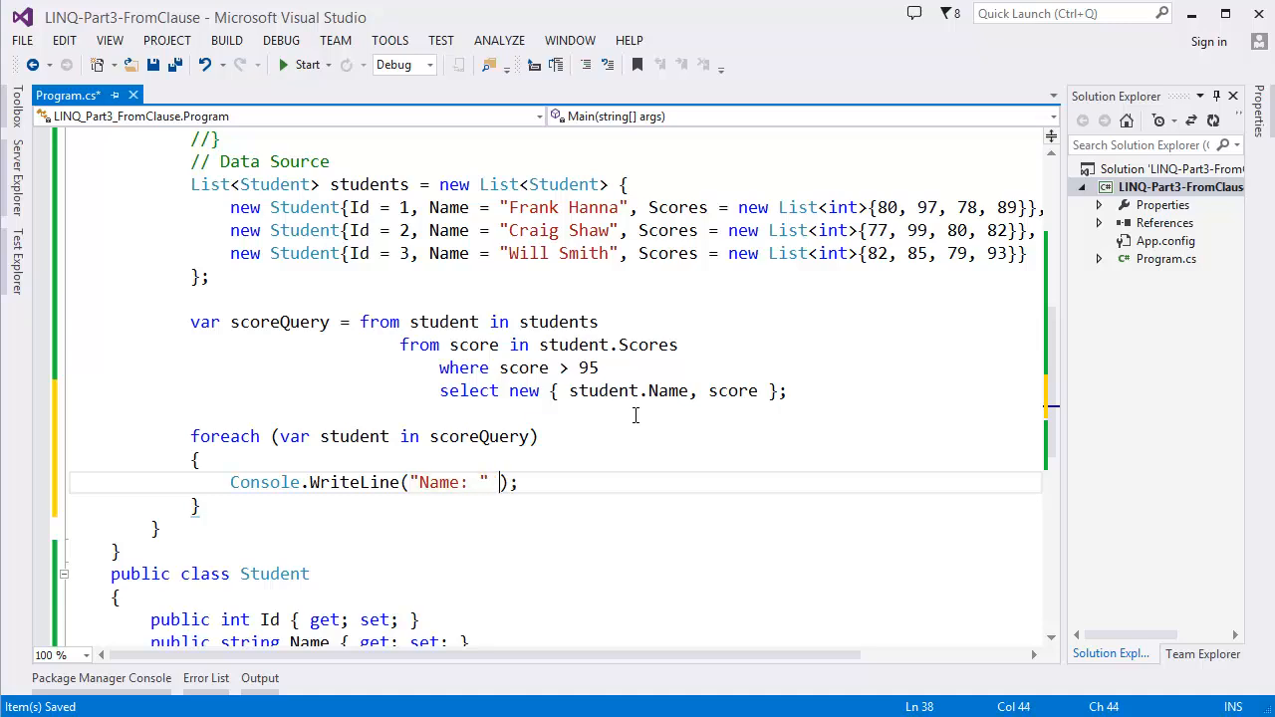
{"action": "type", "text": "+ student."}
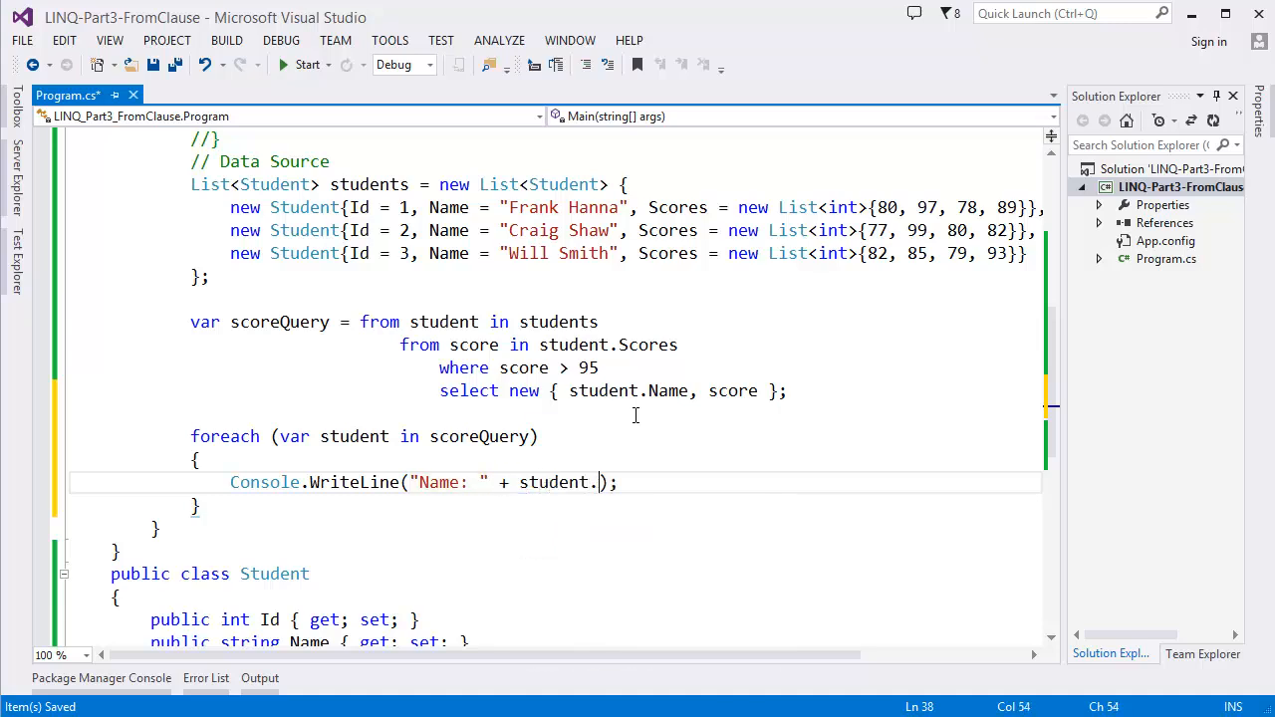
{"action": "type", "text": "Name +"}
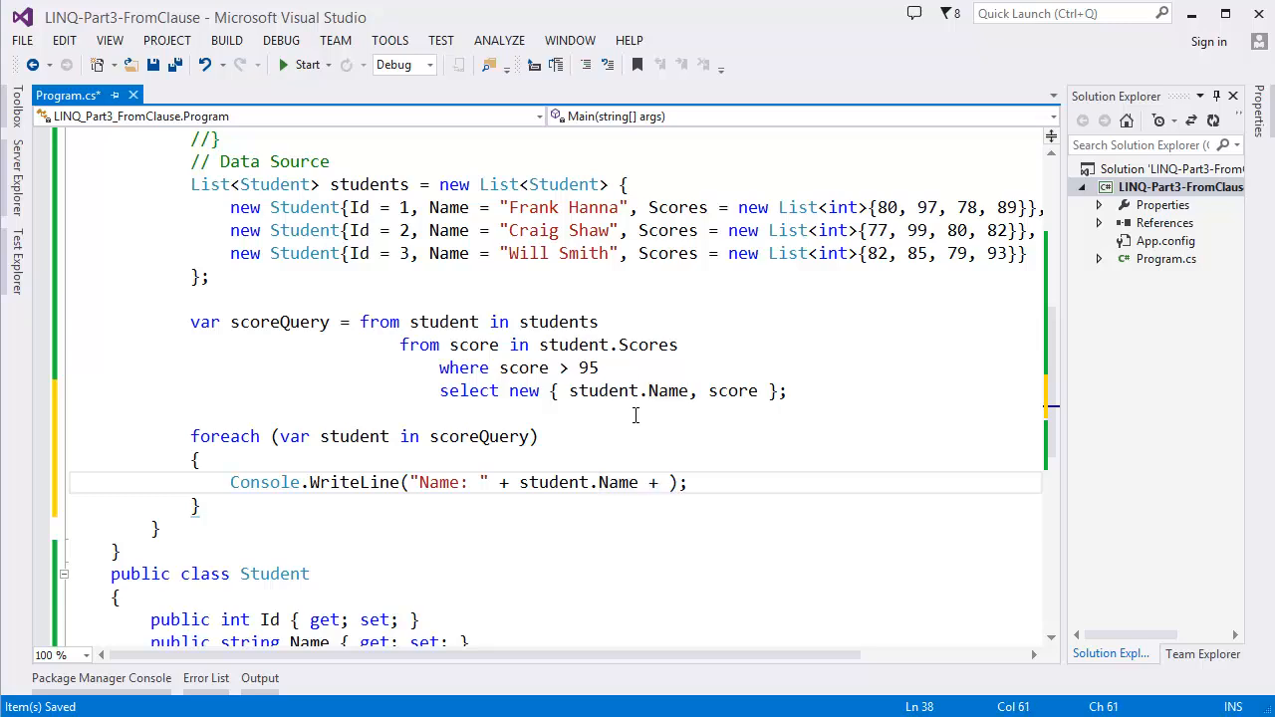
{"action": "type", "text": "\","}
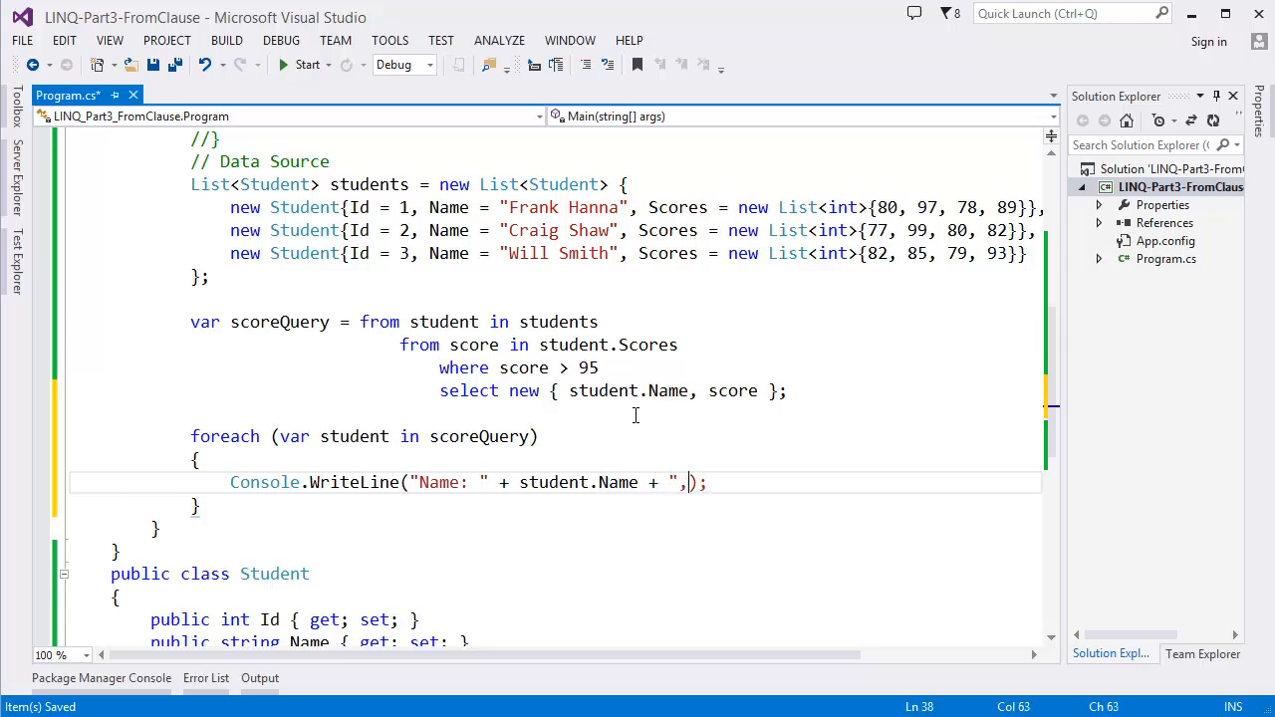
{"action": "type", "text": "Score: \" +"}
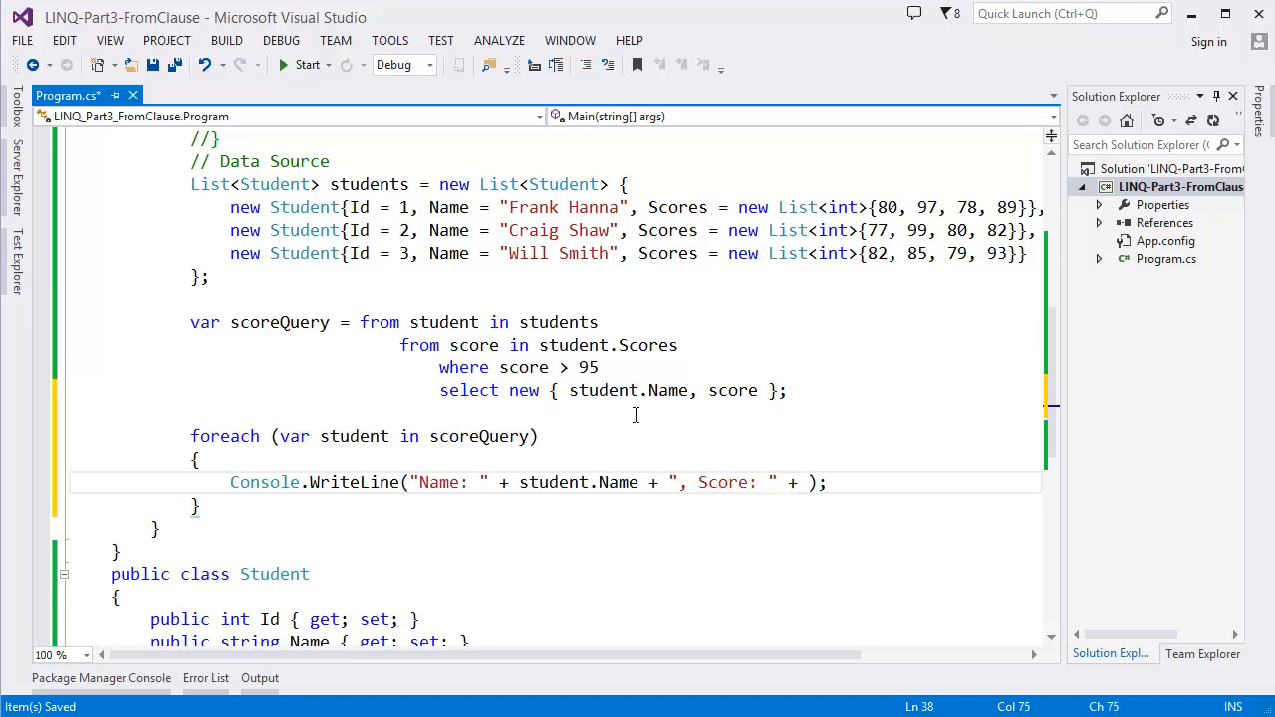
{"action": "type", "text": "student."}
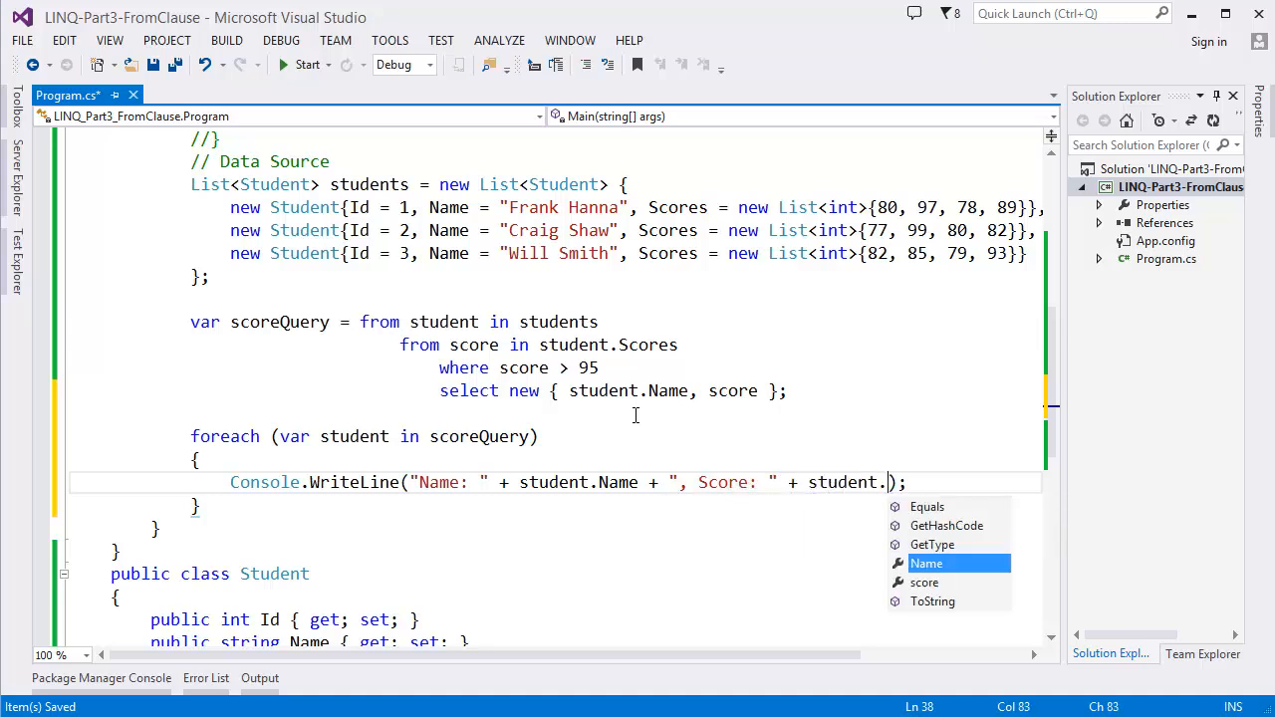
{"action": "type", "text": "core"}
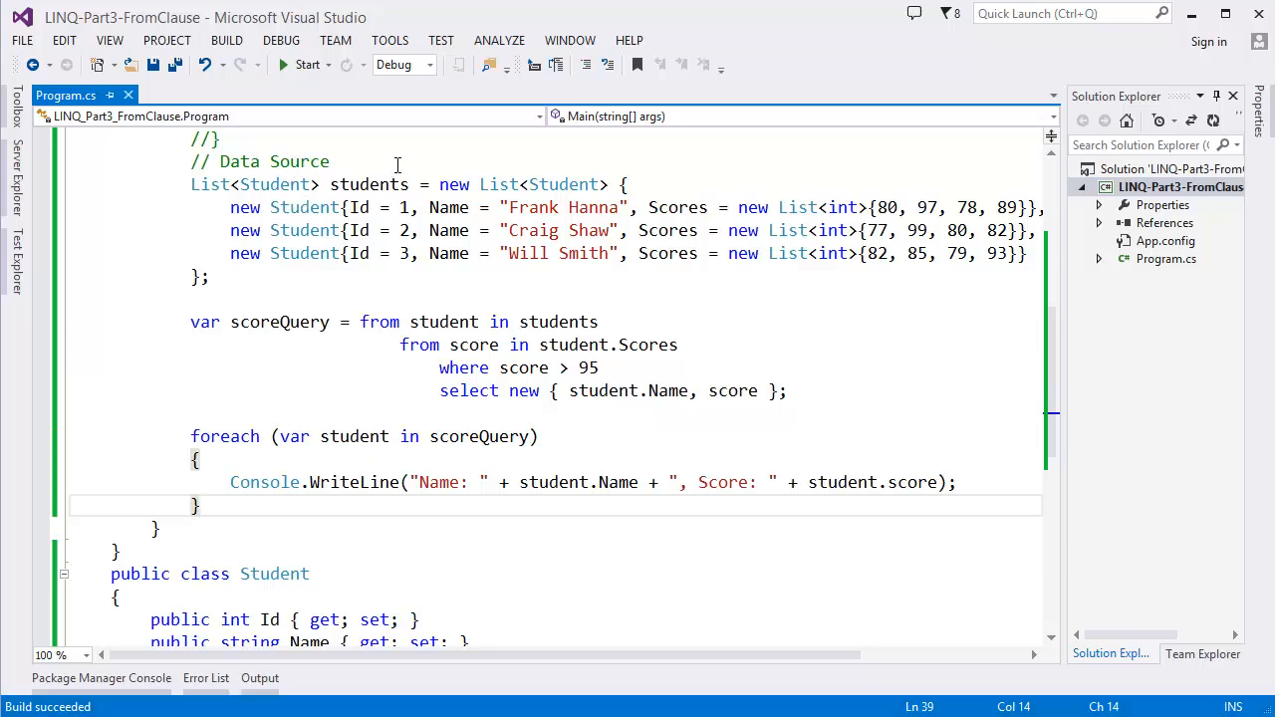
Step: Run the app so the console lists Frank Hanna 97 and Craig Shaw 99
{"action": "left_click", "coordinate": [310, 64]}
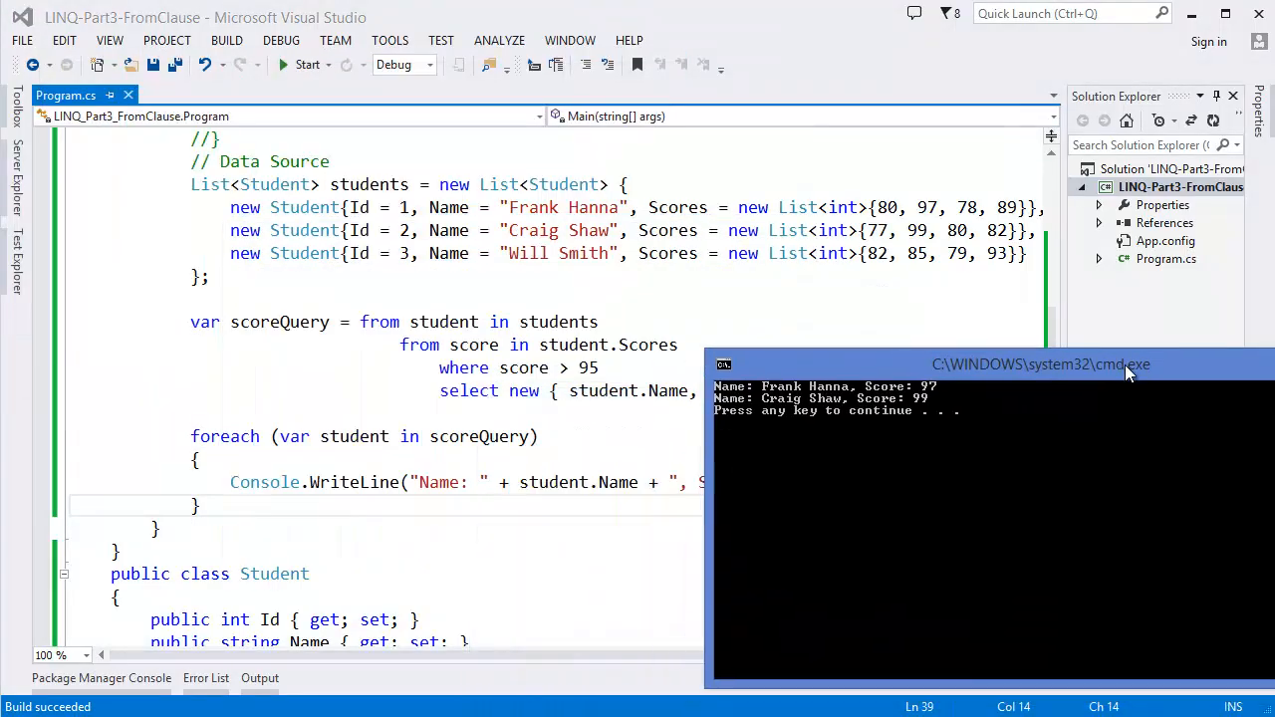
{"action": "left_click_drag", "start_coordinate": [1040, 362], "coordinate": [976, 418]}
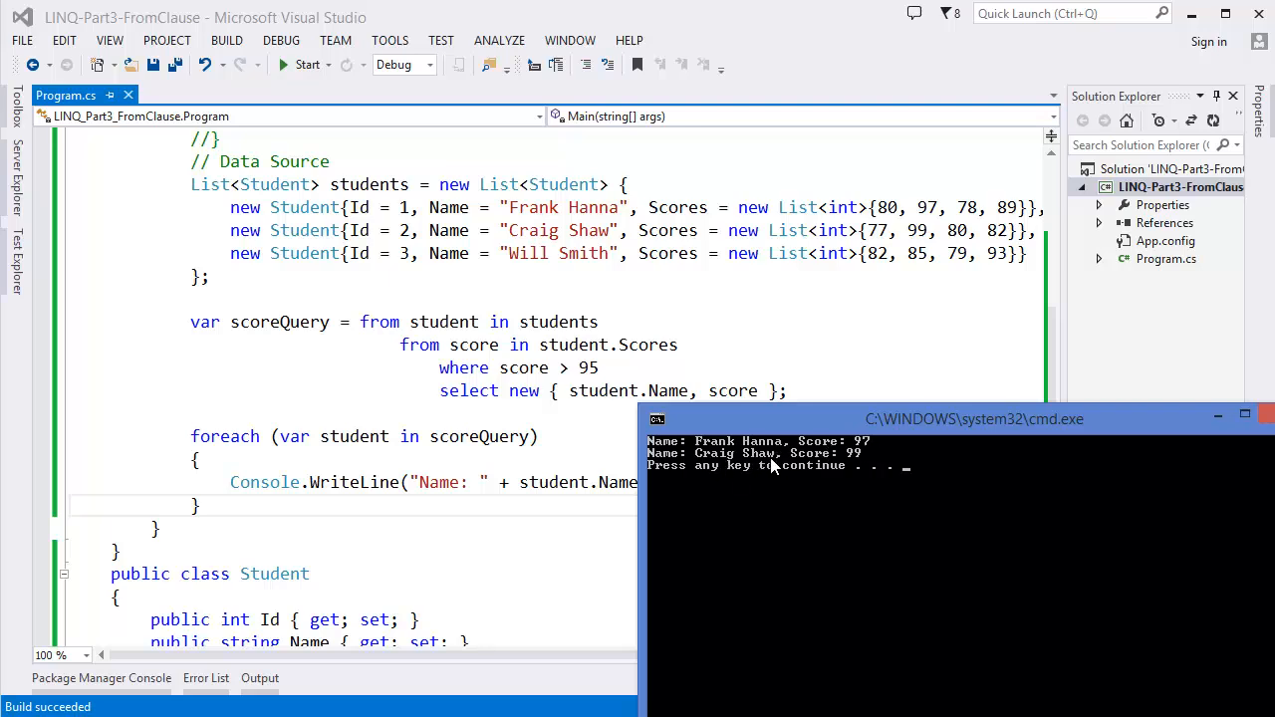
{"action": "mouse_move", "coordinate": [980, 268]}
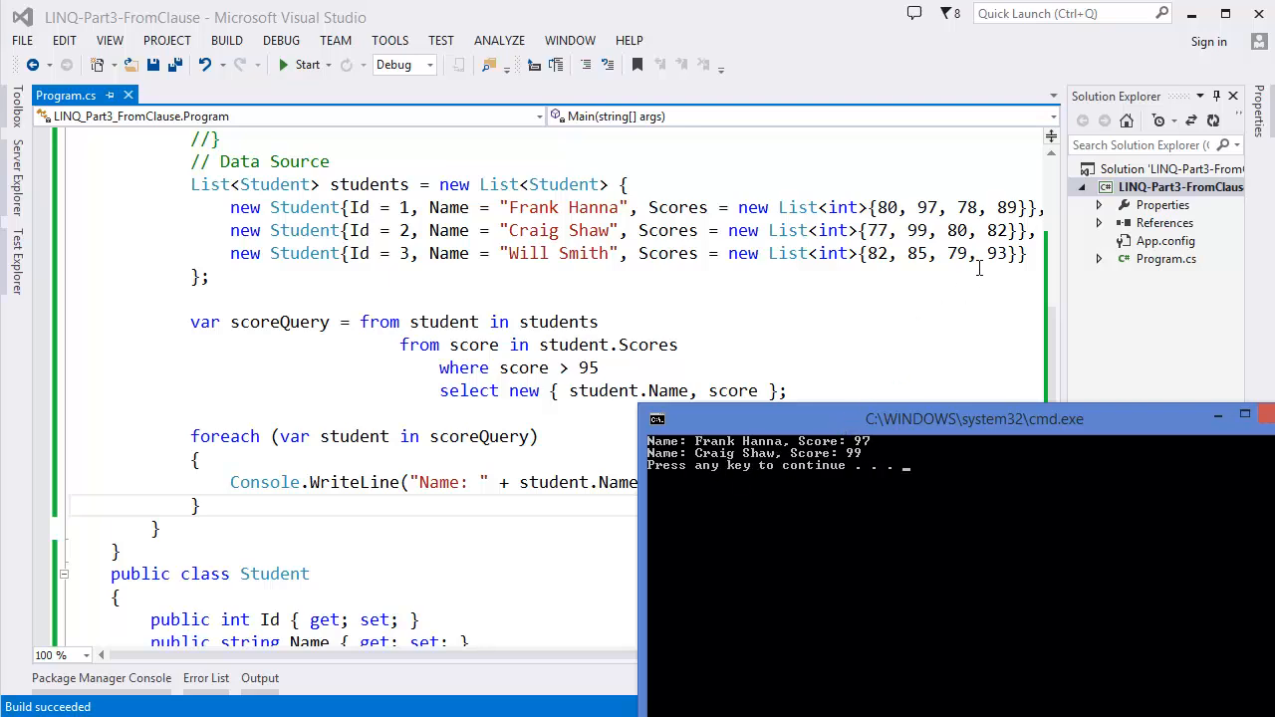
{"action": "mouse_move", "coordinate": [553, 231]}
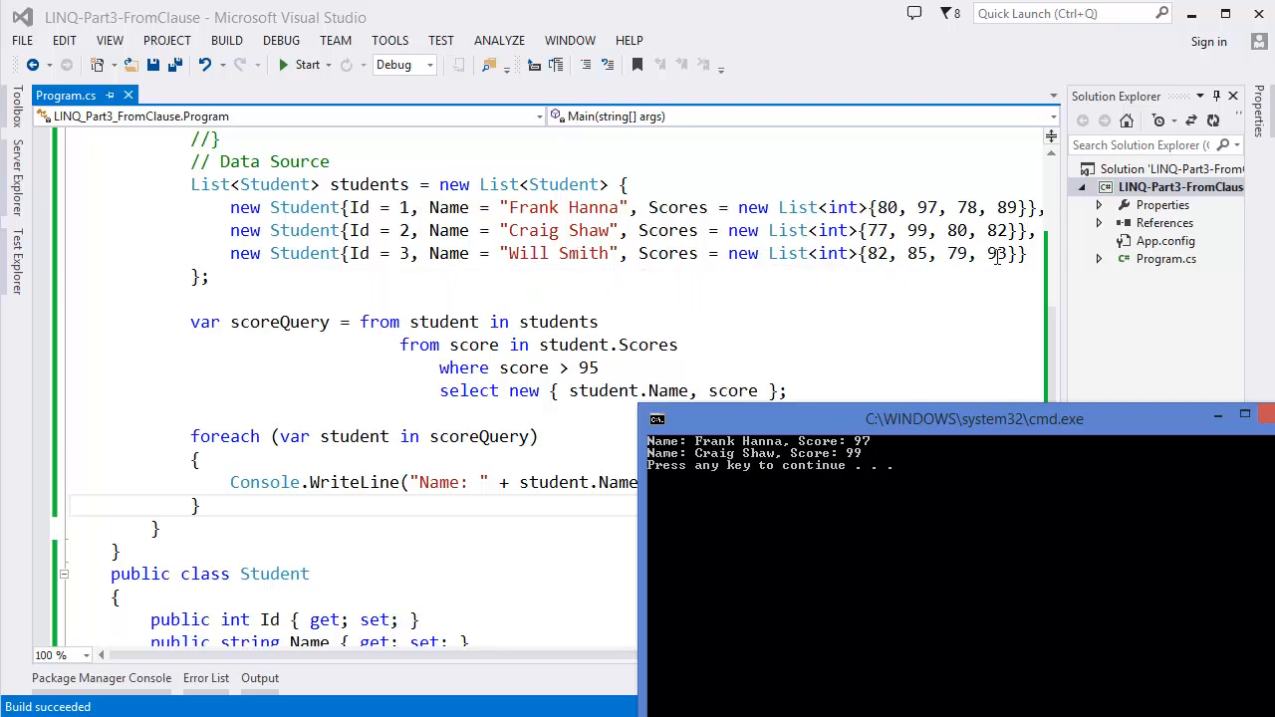
{"action": "mouse_move", "coordinate": [587, 366]}
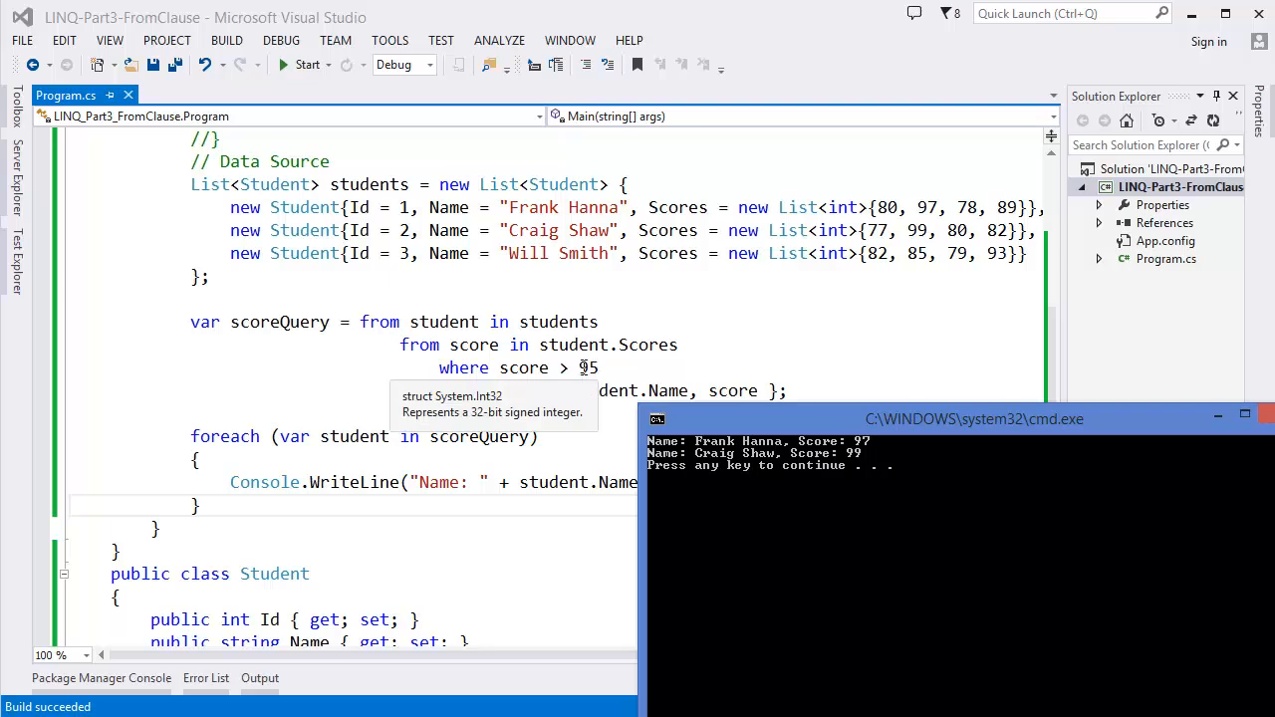
Step: Change the filter to where score > 90 and rerun so Will Smith's 93 also appears
{"action": "left_click", "coordinate": [602, 367]}
{"action": "type", "text": "3"}
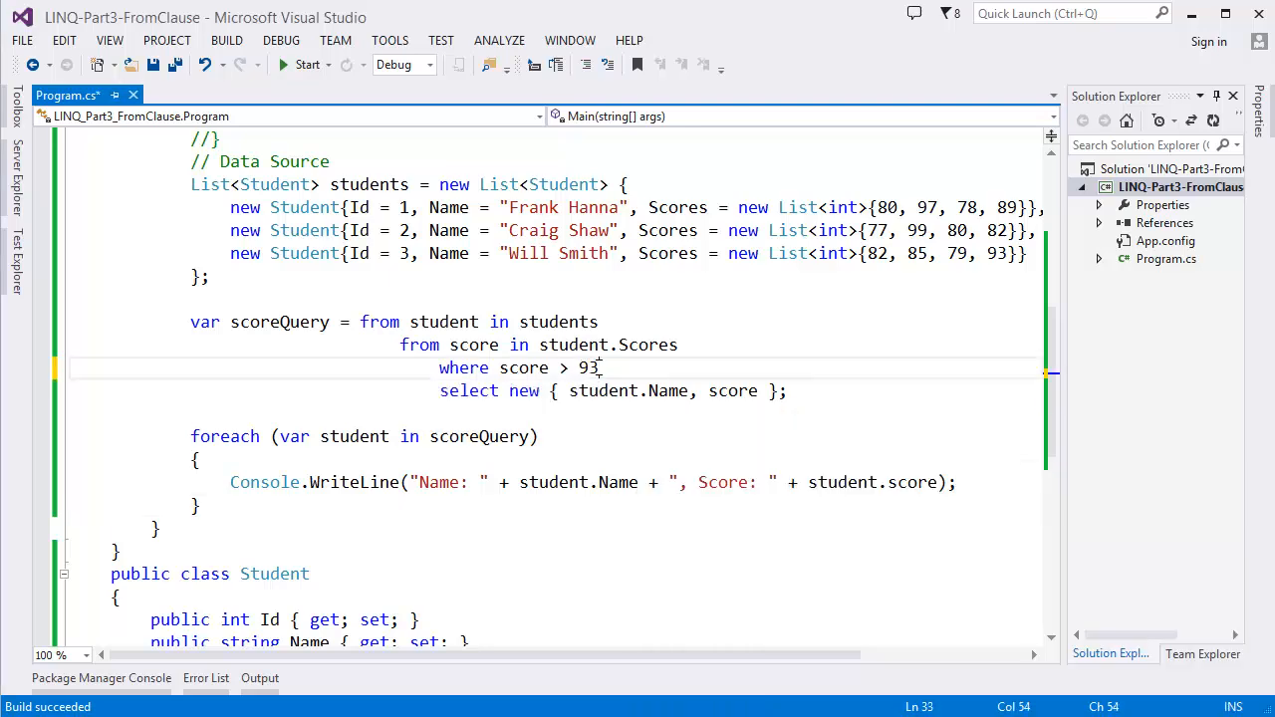
{"action": "type", "text": "0"}
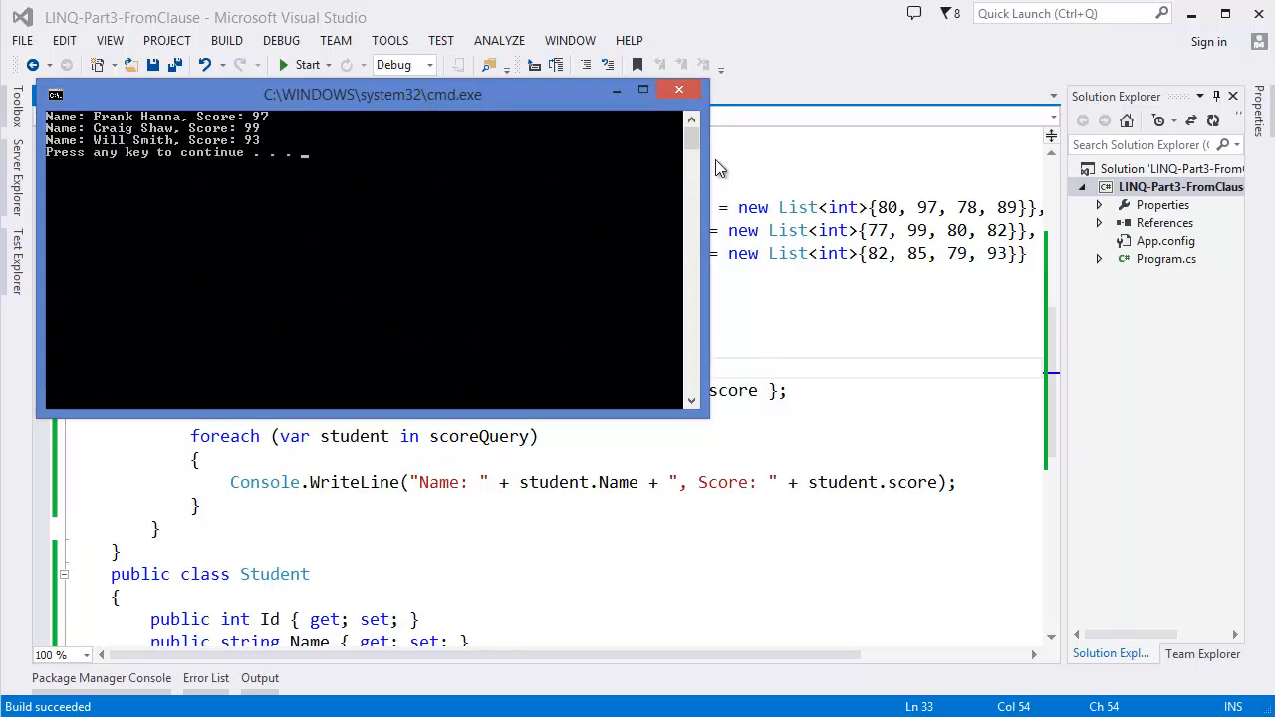
{"action": "left_click_drag", "start_coordinate": [371, 94], "coordinate": [924, 403]}
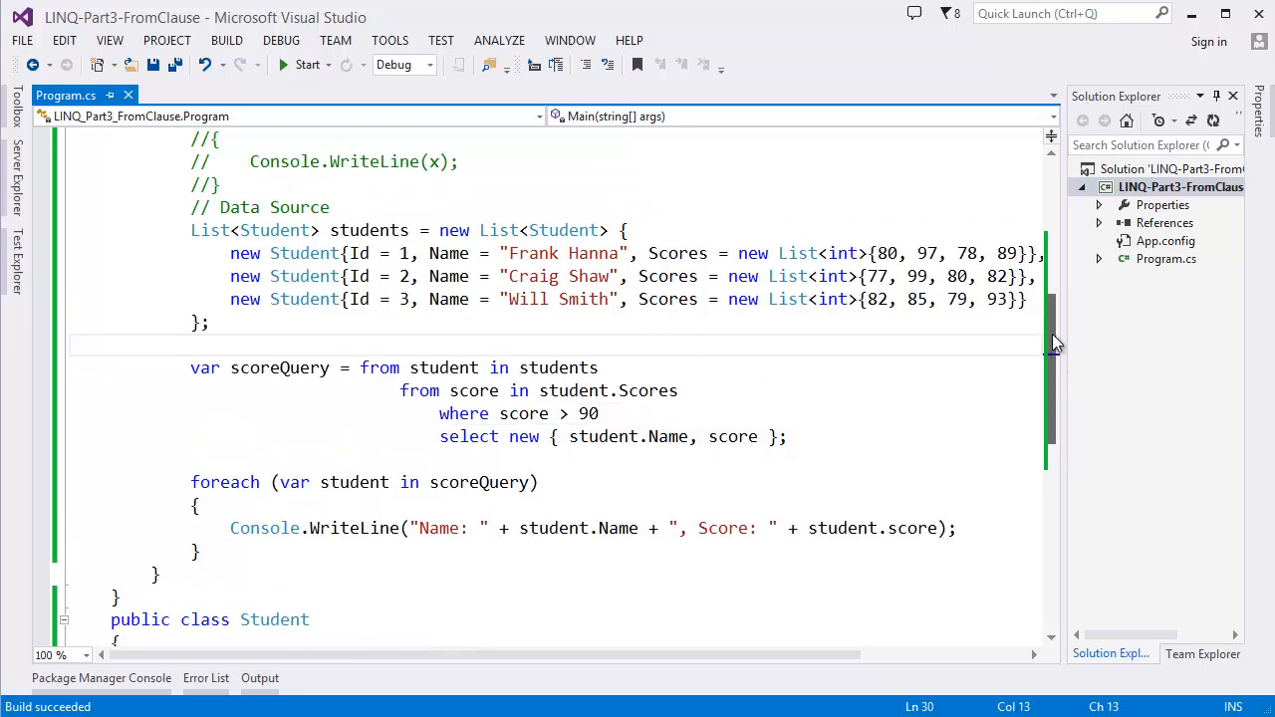
{"action": "scroll", "scroll_direction": "down", "scroll_amount": 3}
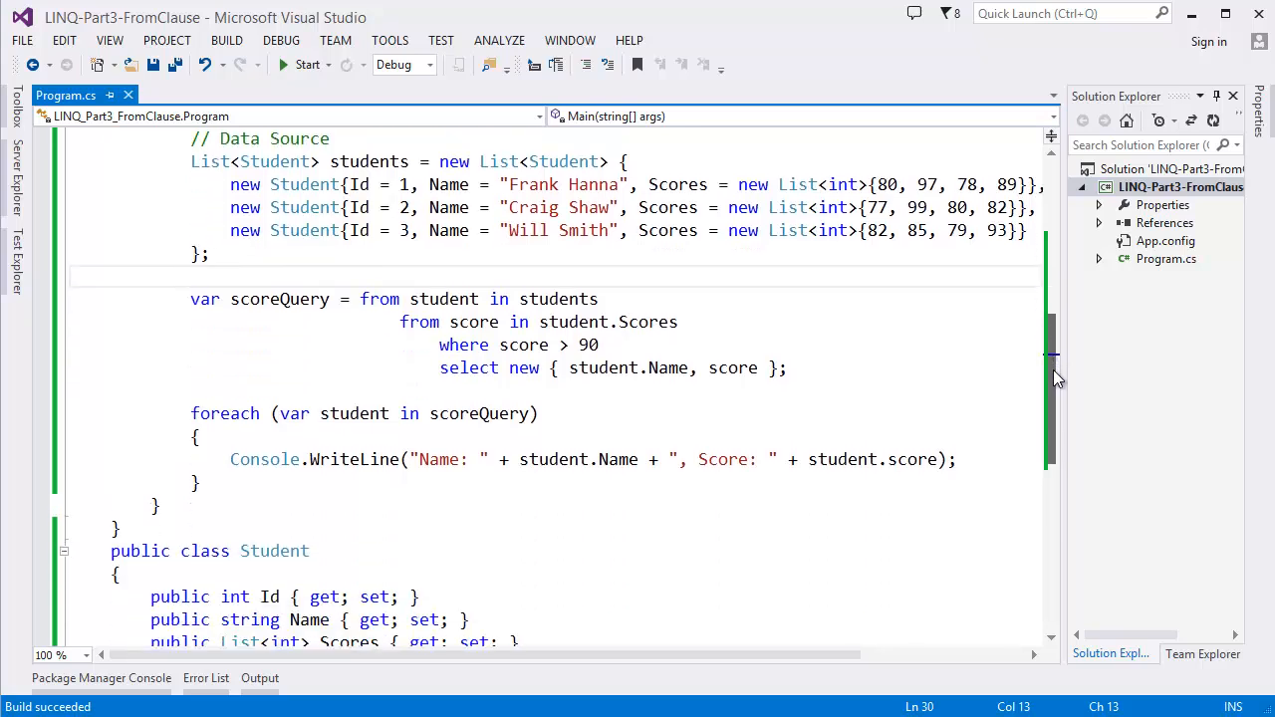
{"action": "scroll", "scroll_direction": "down", "scroll_amount": 3}
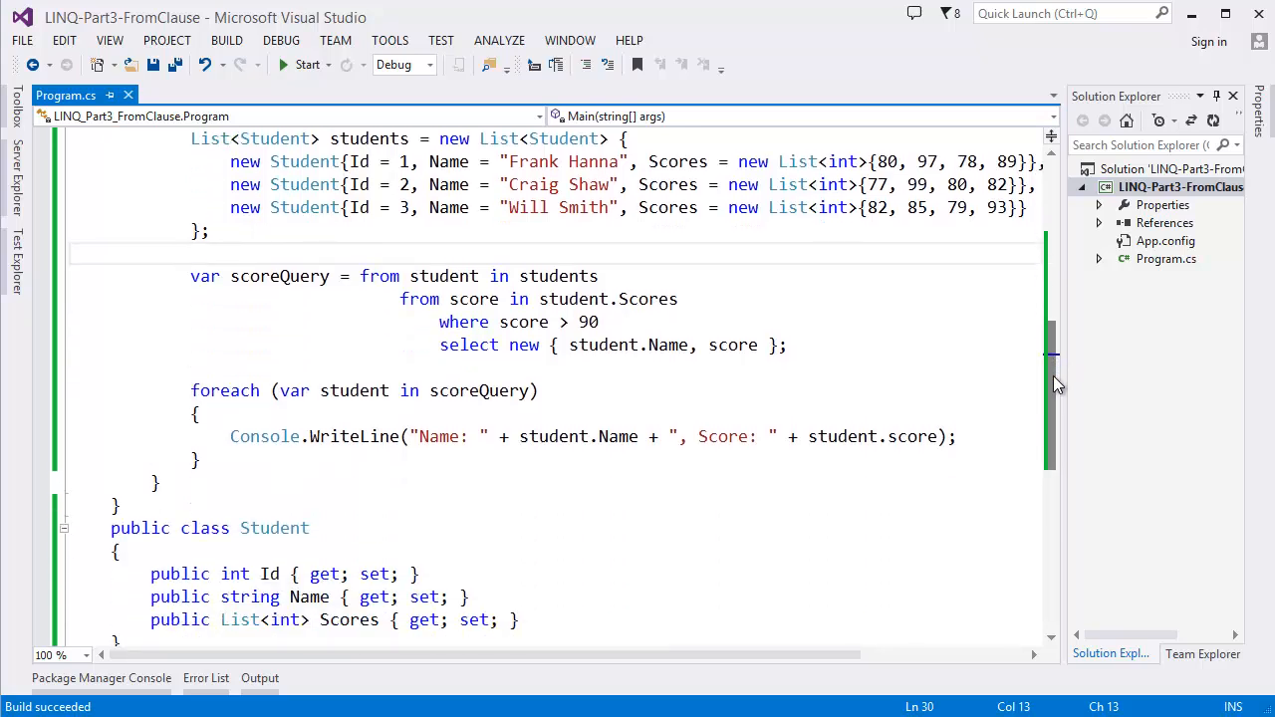
{"action": "mouse_move", "coordinate": [562, 275]}
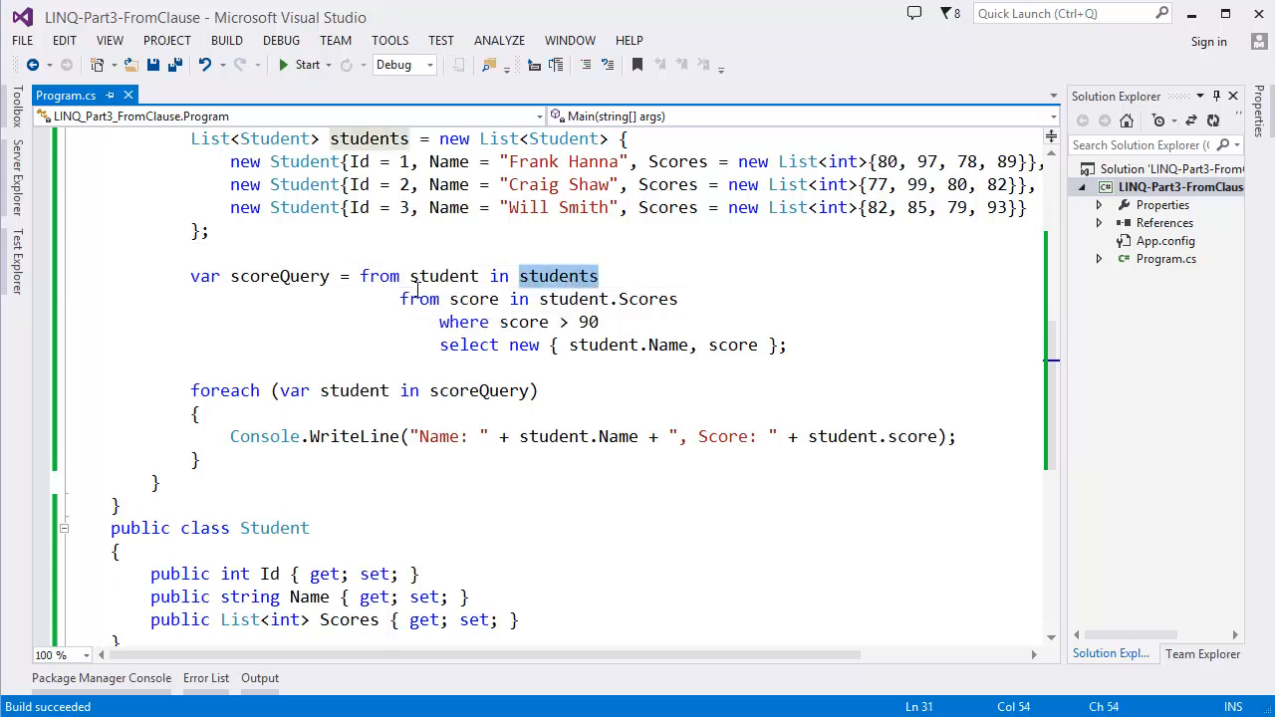
{"action": "left_click", "coordinate": [518, 275]}
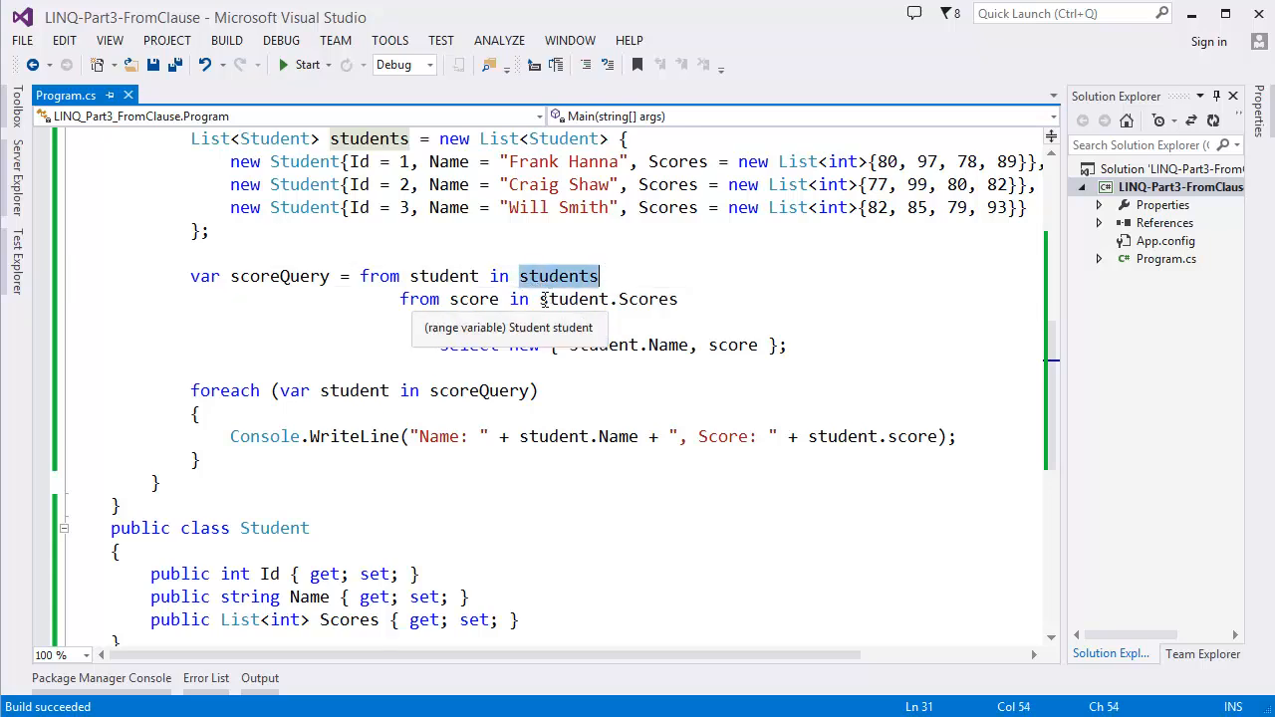
{"action": "type", "text": "where score > 90"}
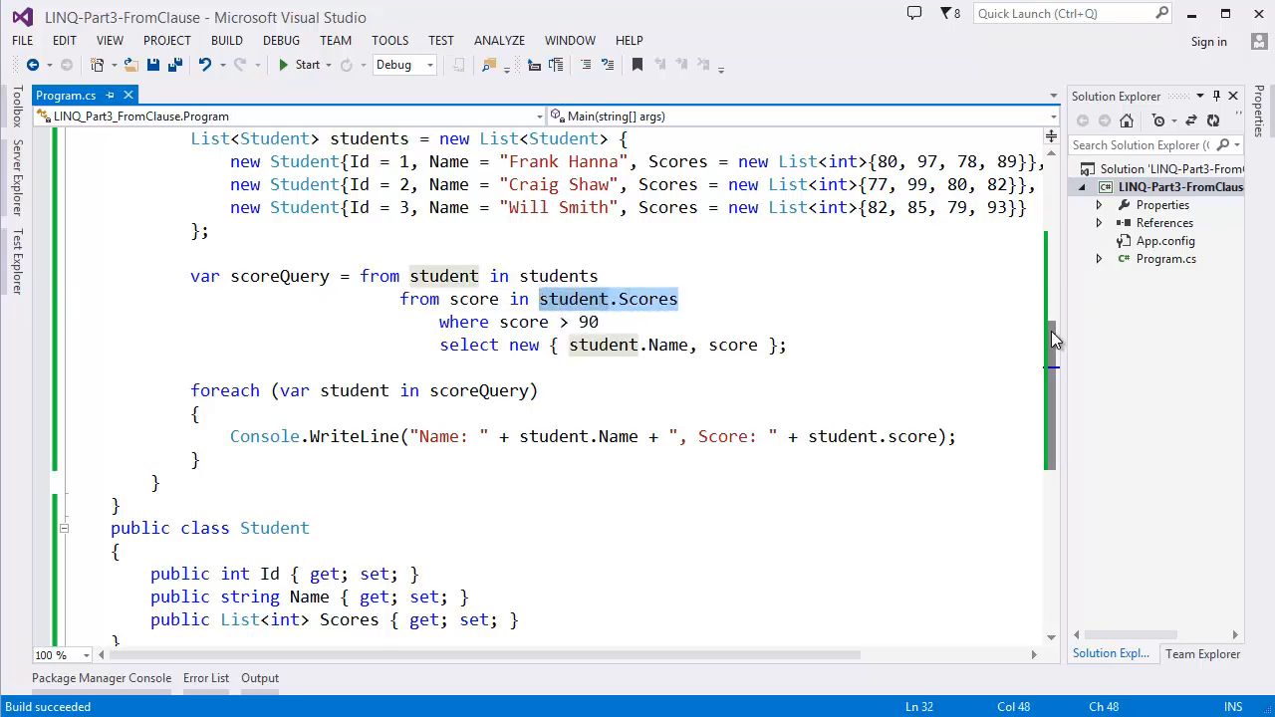
{"action": "scroll", "scroll_direction": "down", "scroll_amount": 3}
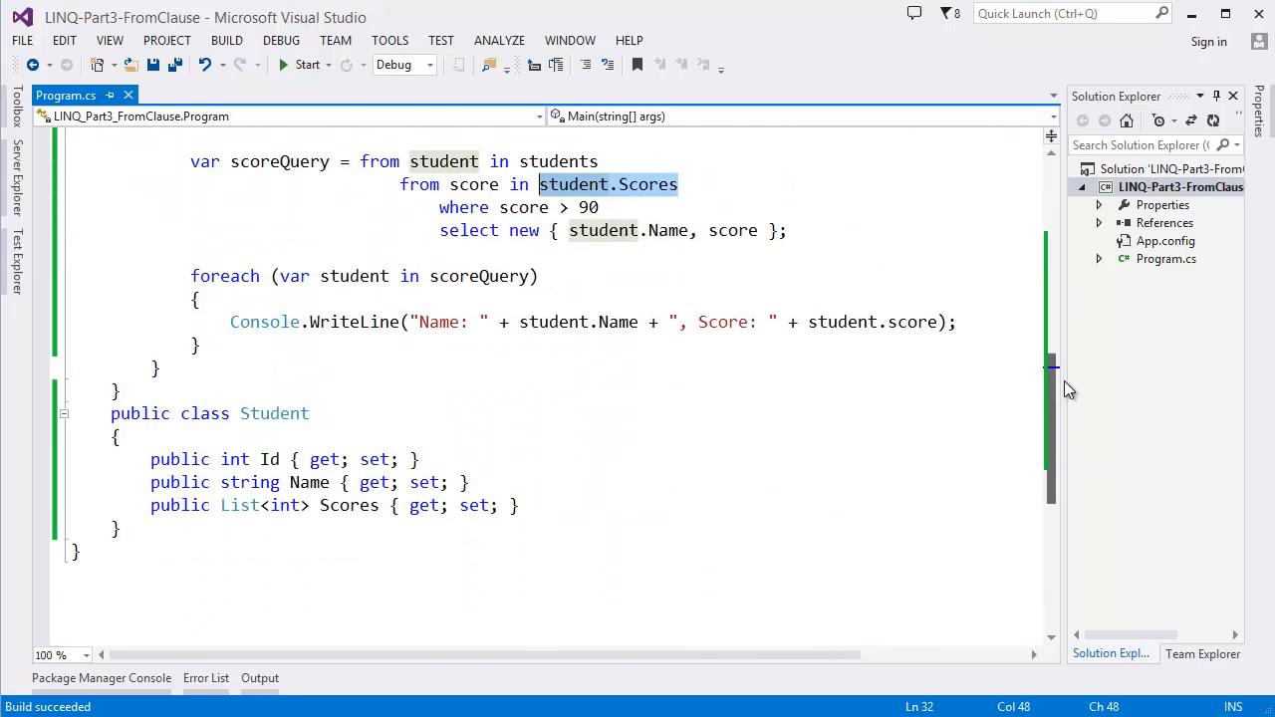
{"action": "scroll", "scroll_direction": "down", "scroll_amount": 3}
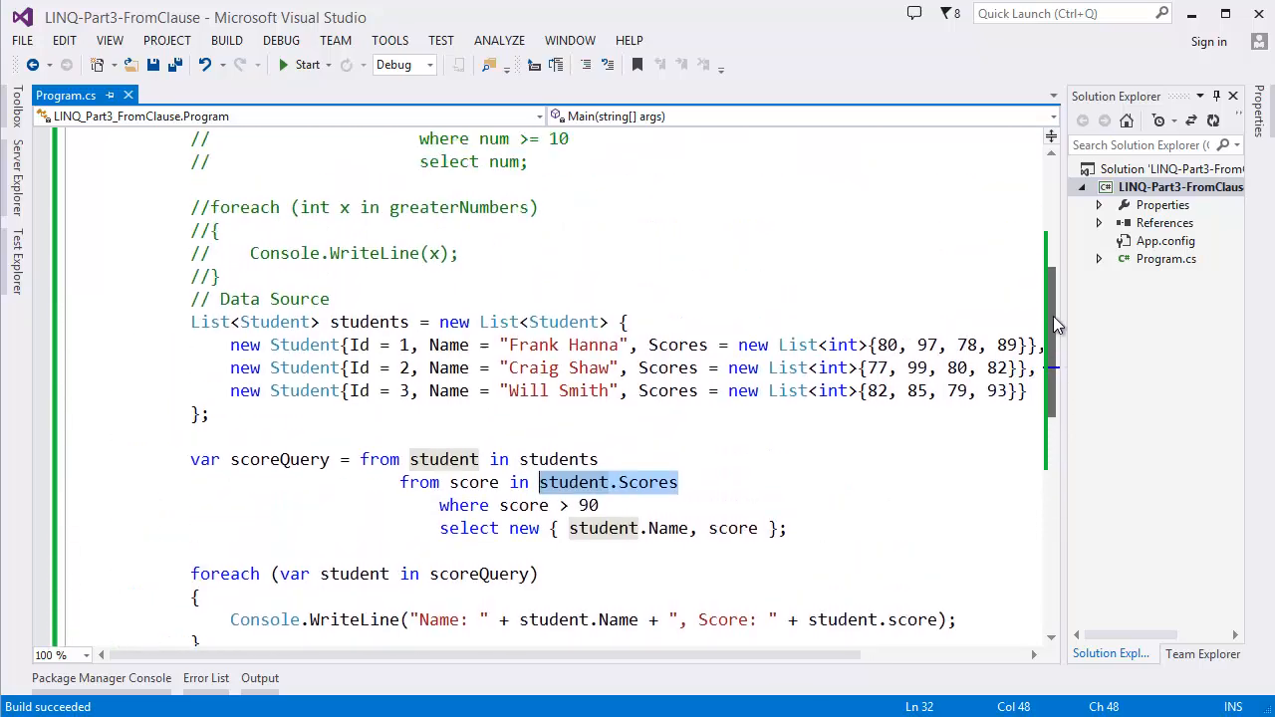
{"action": "scroll", "scroll_direction": "down", "scroll_amount": 3}
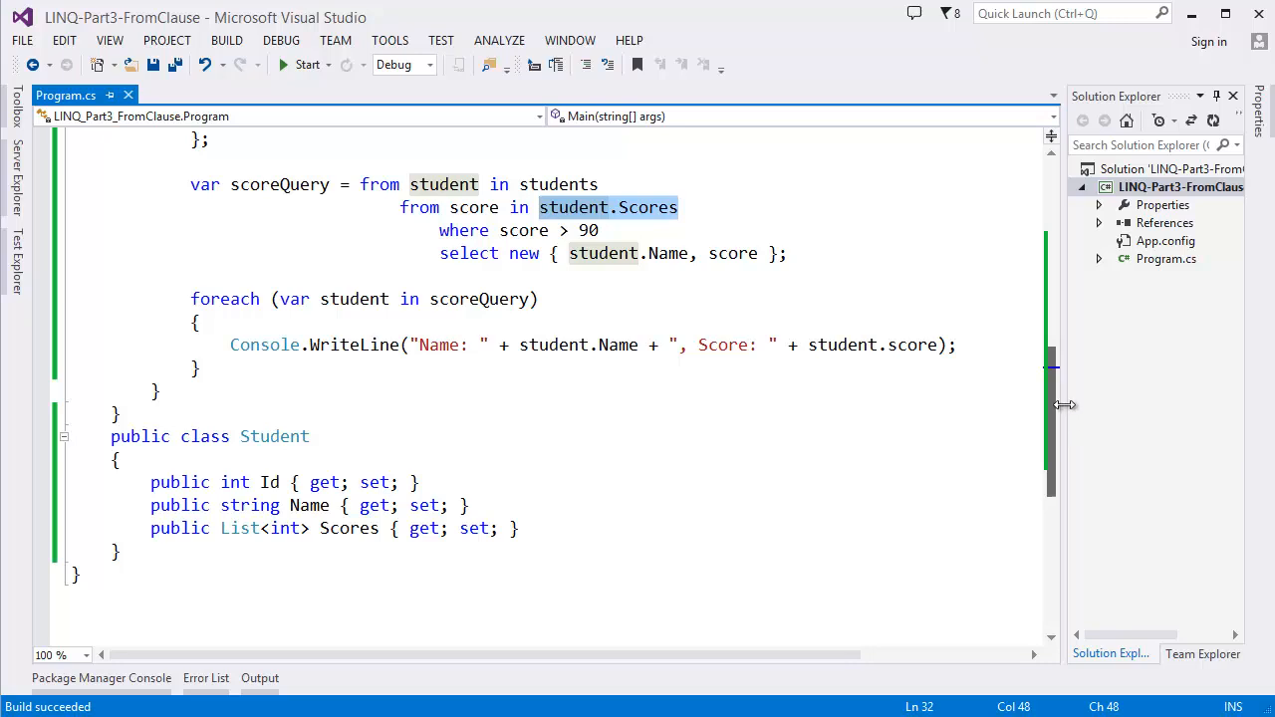